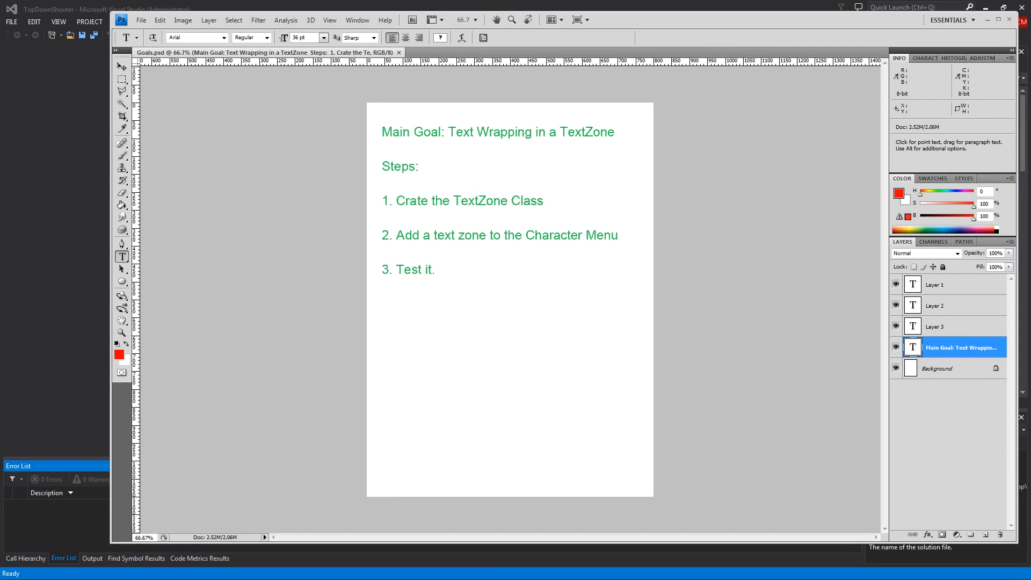
mouse_move(622, 112)
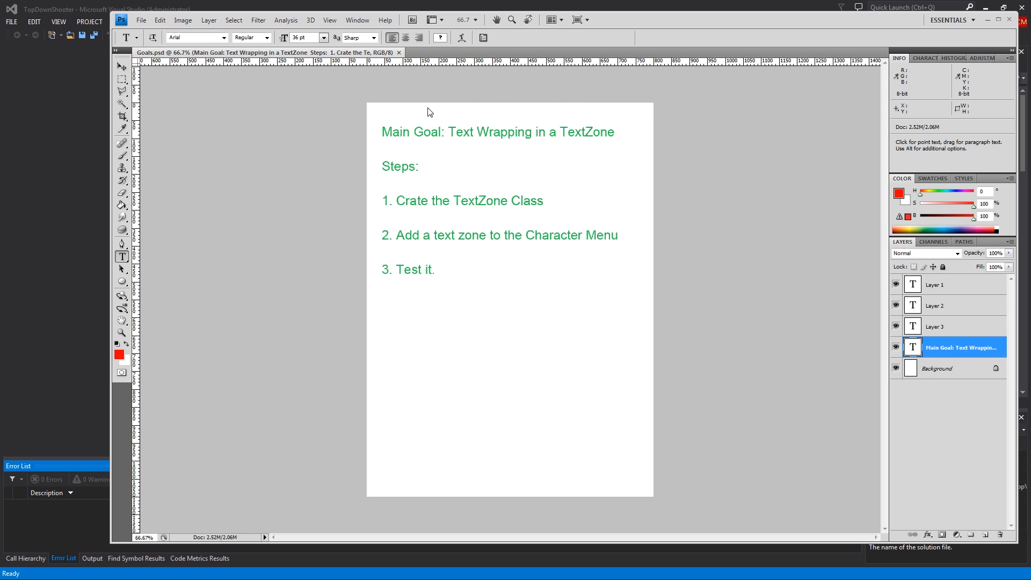
mouse_move(463, 124)
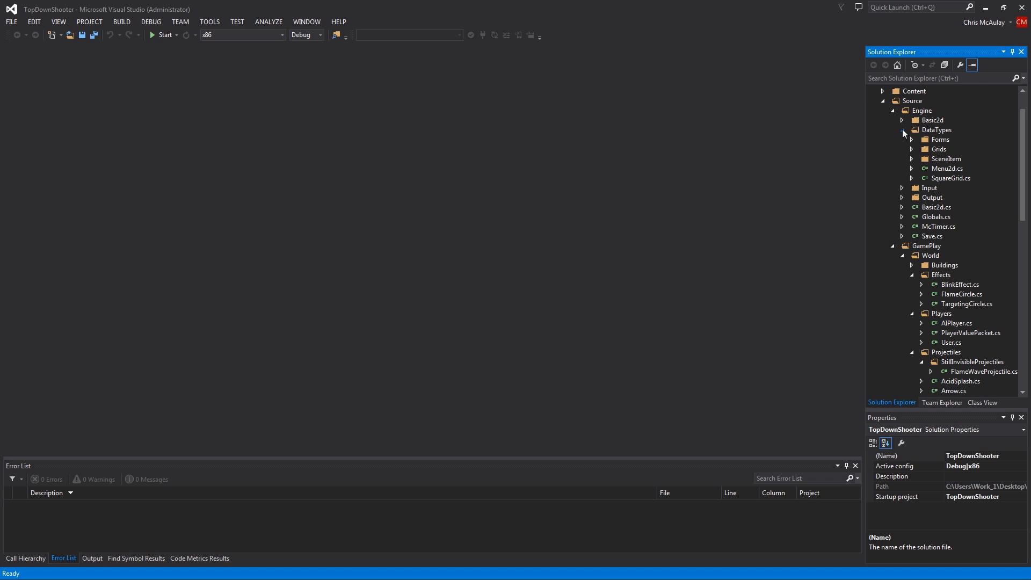
Step: Add a new empty class file TextZone.cs to the engine's Output folder
left_click(903, 198)
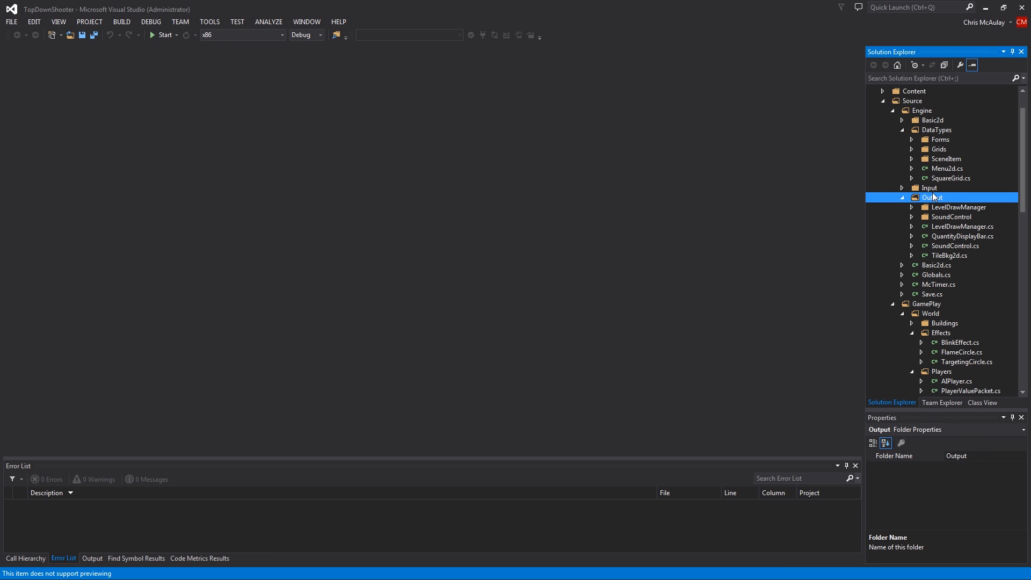
right_click(934, 198)
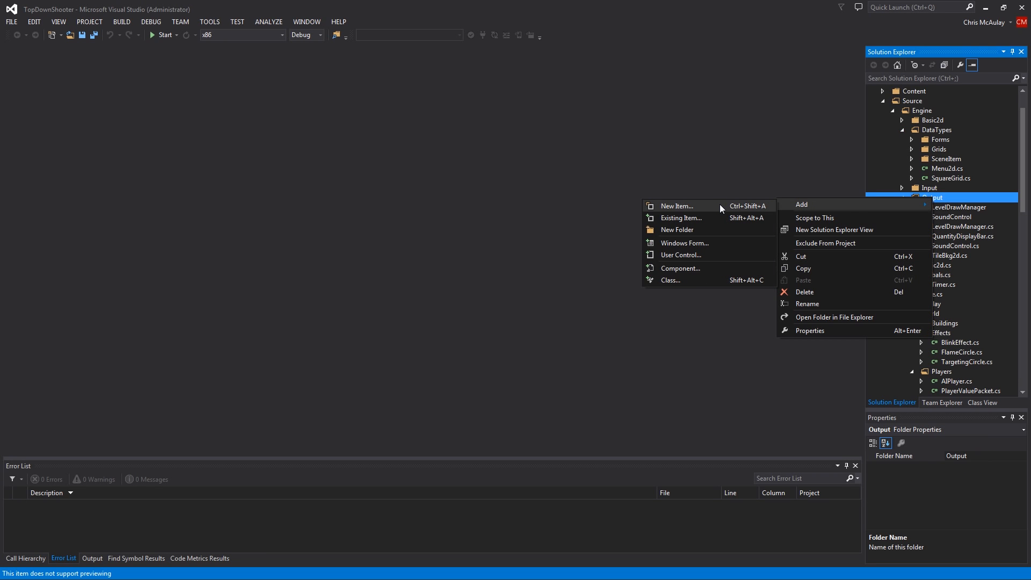
left_click(675, 206)
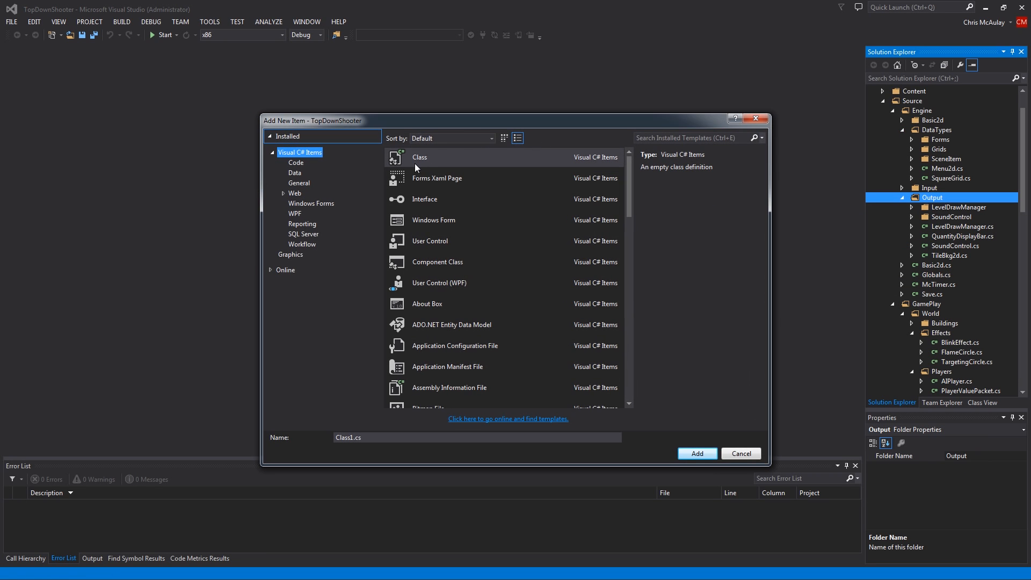
left_click(477, 437)
type("TestZone")
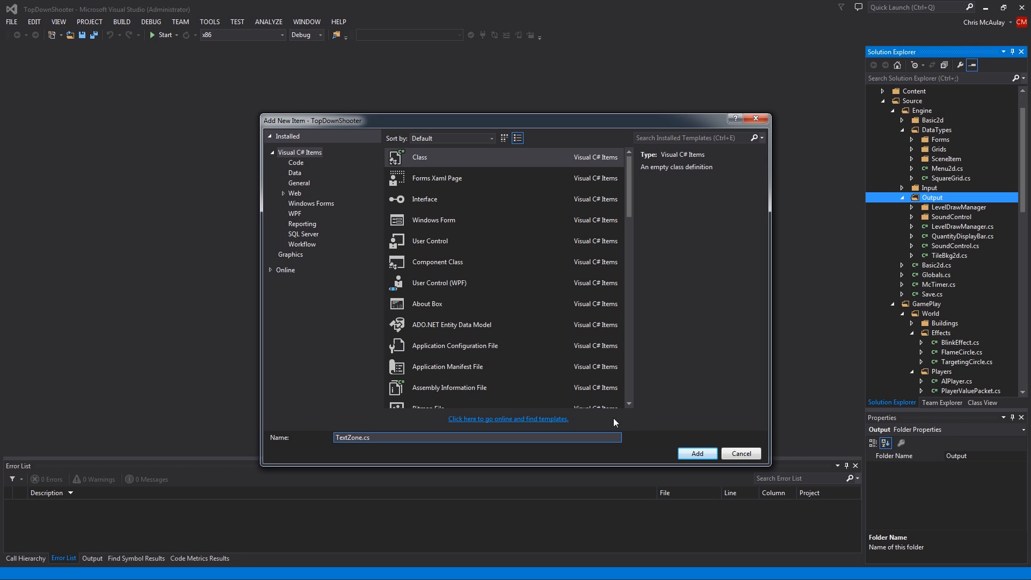
left_click(696, 453)
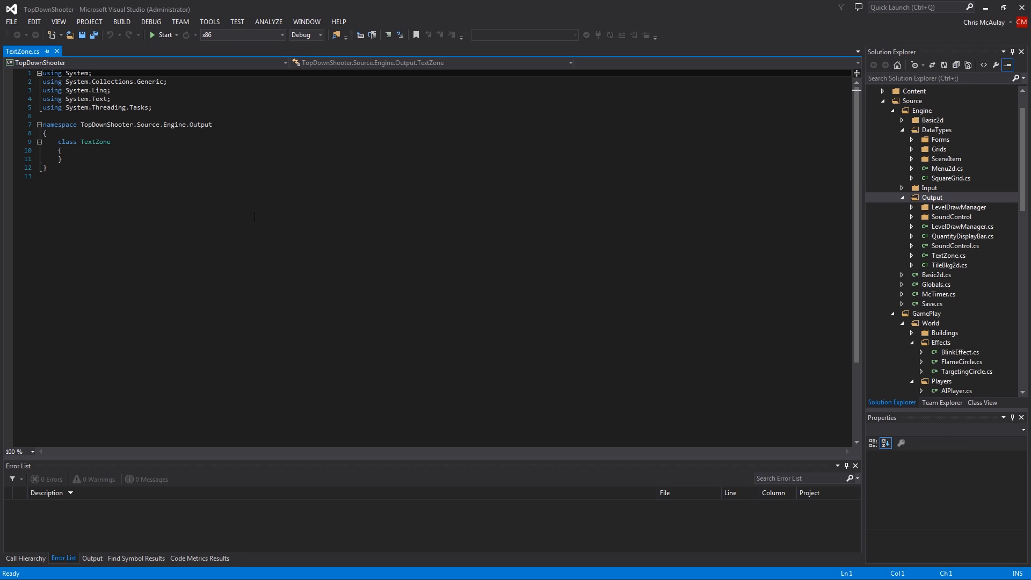
Step: Trim the namespace to TopDownShooter and paste in the #region Includes using directives
left_click_drag(133, 125, 213, 125)
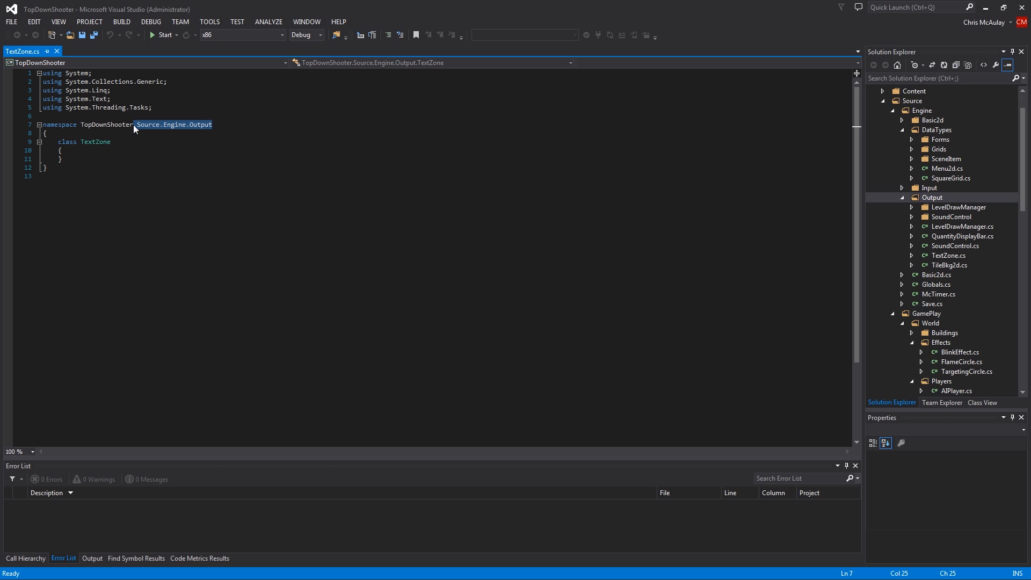
key("Delete")
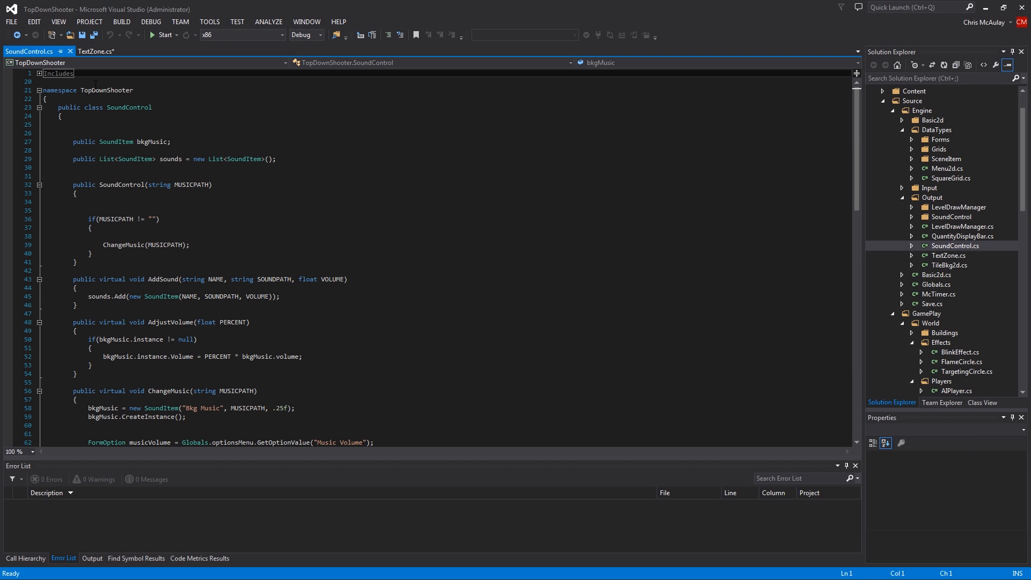
left_click(96, 52)
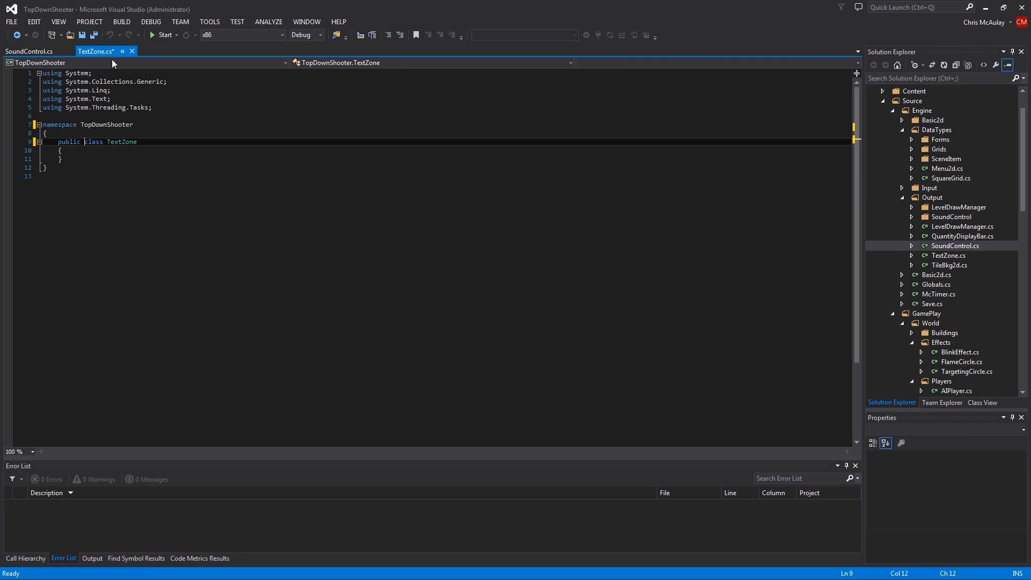
type("#region Includes")
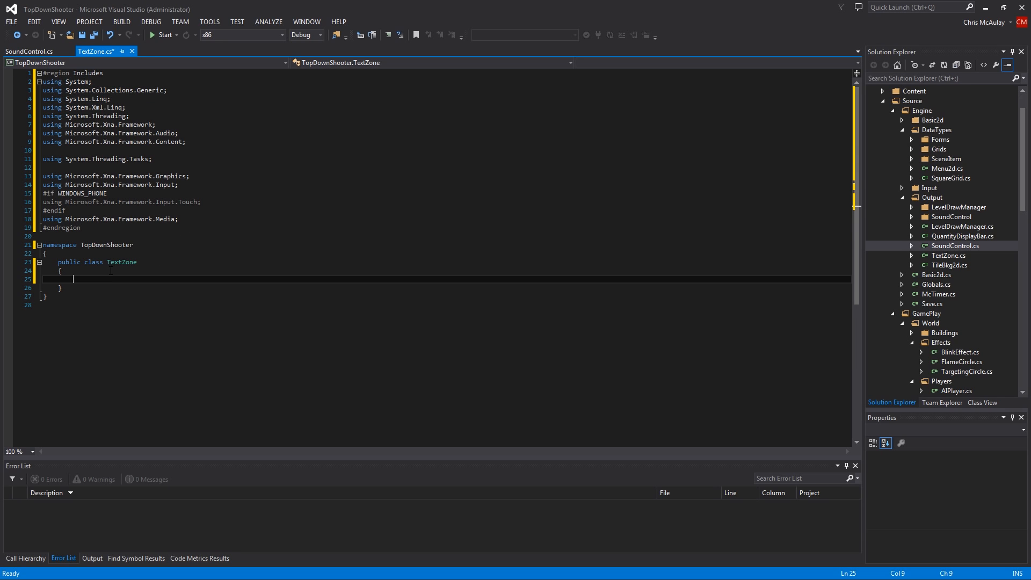
key("enter")
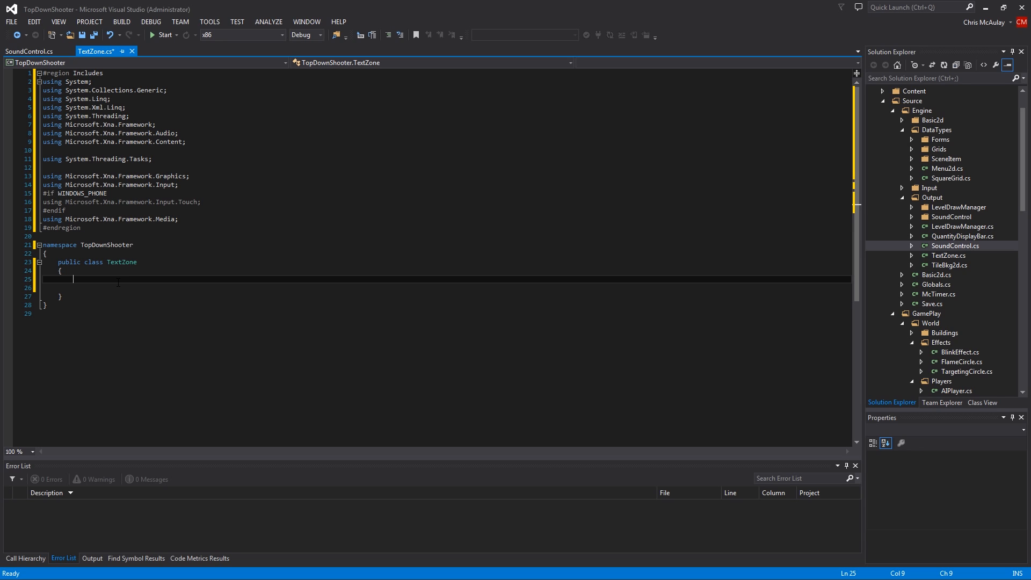
Step: Declare public int fields maxWidth and lineHeight in TextZone
type("public")
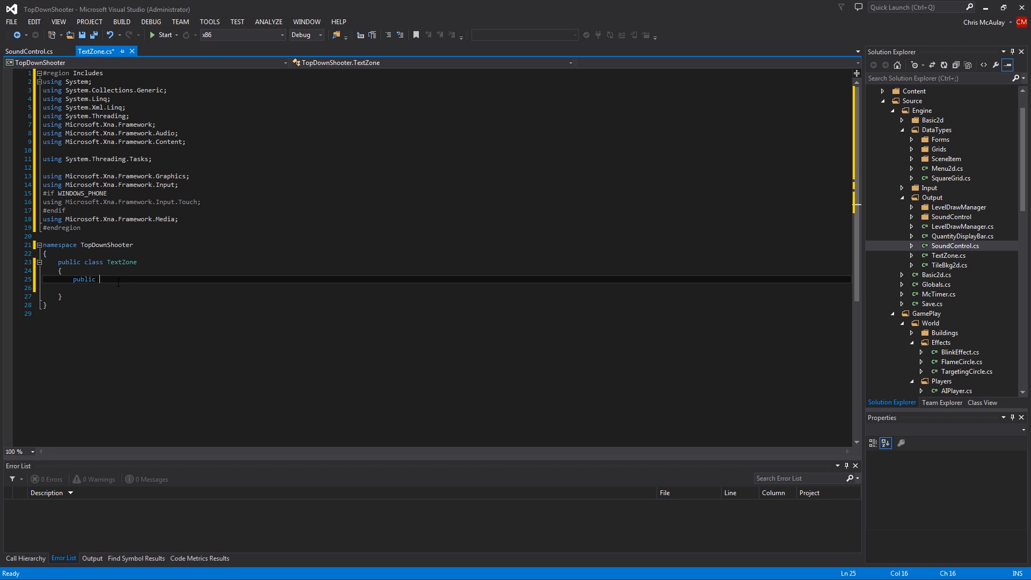
type("int")
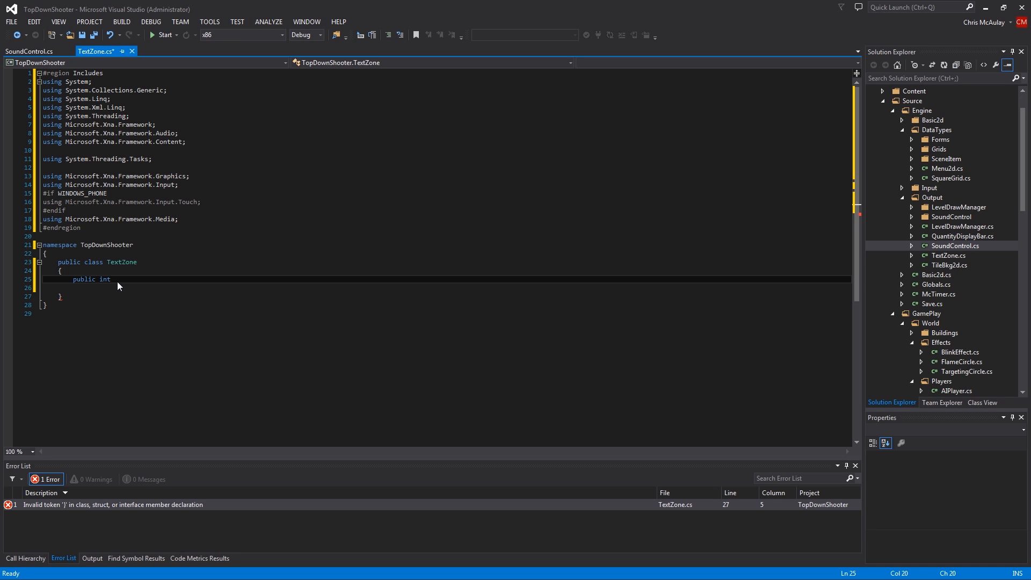
type("max")
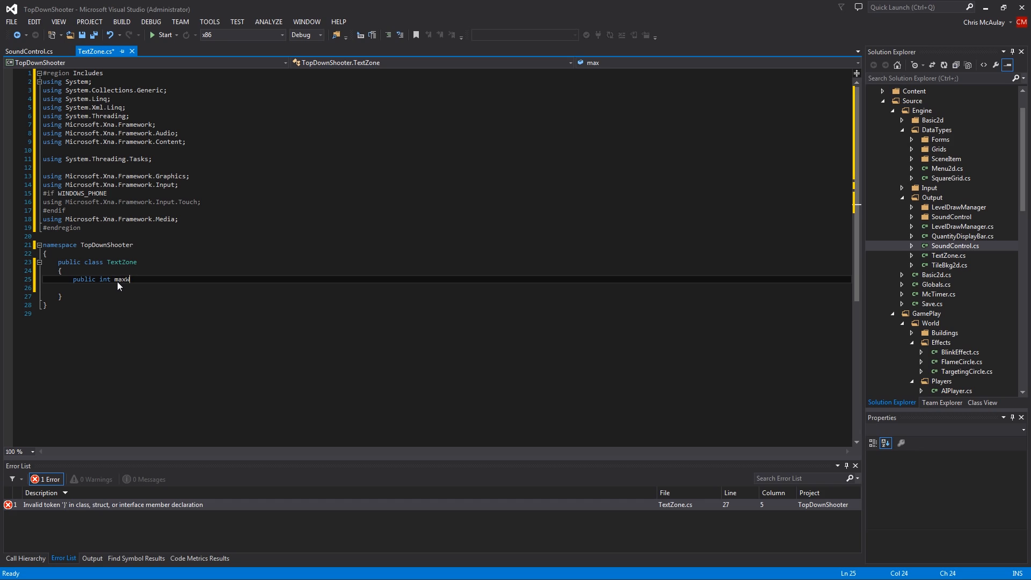
type("Width")
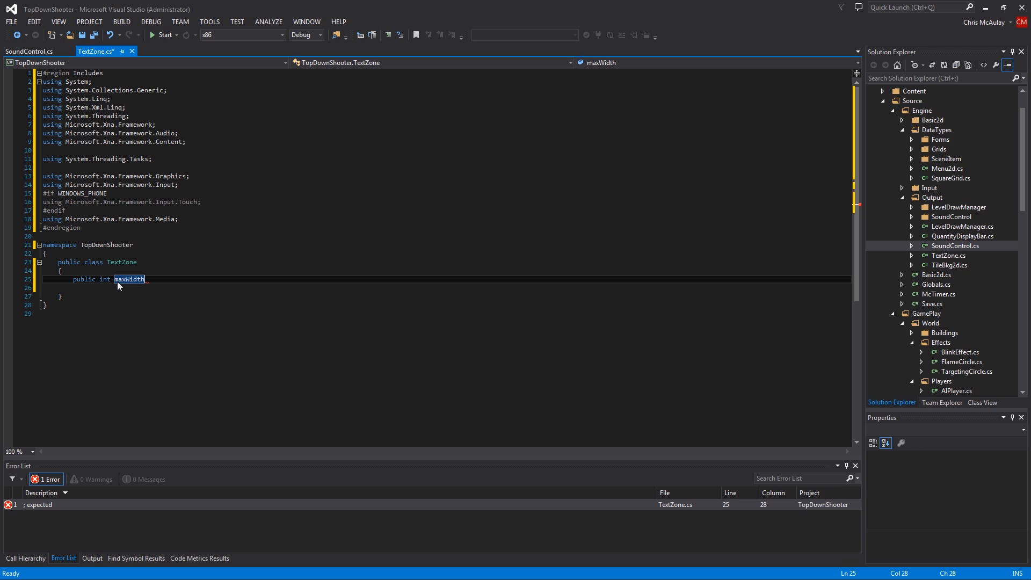
type(",")
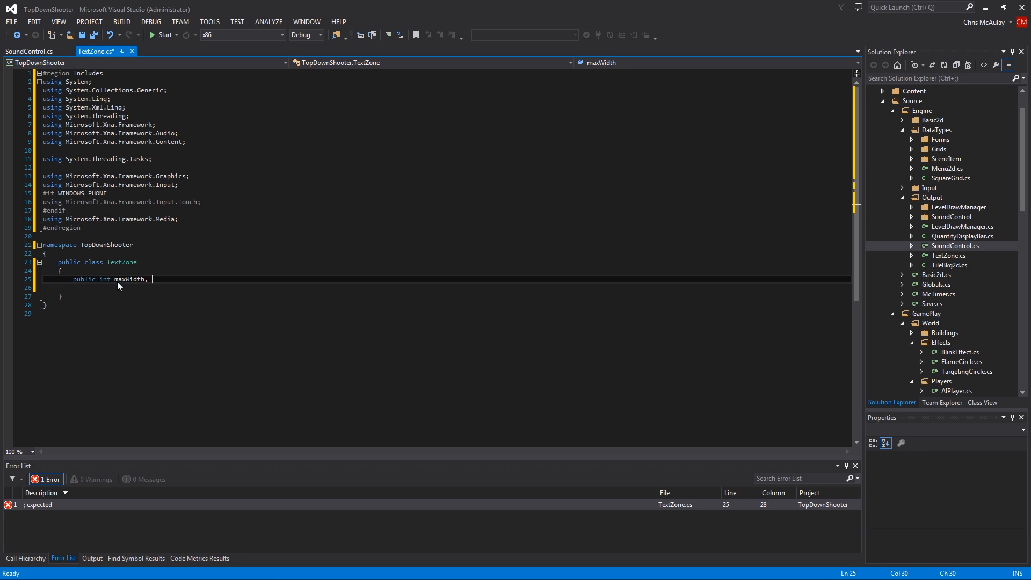
type("lineHeight;")
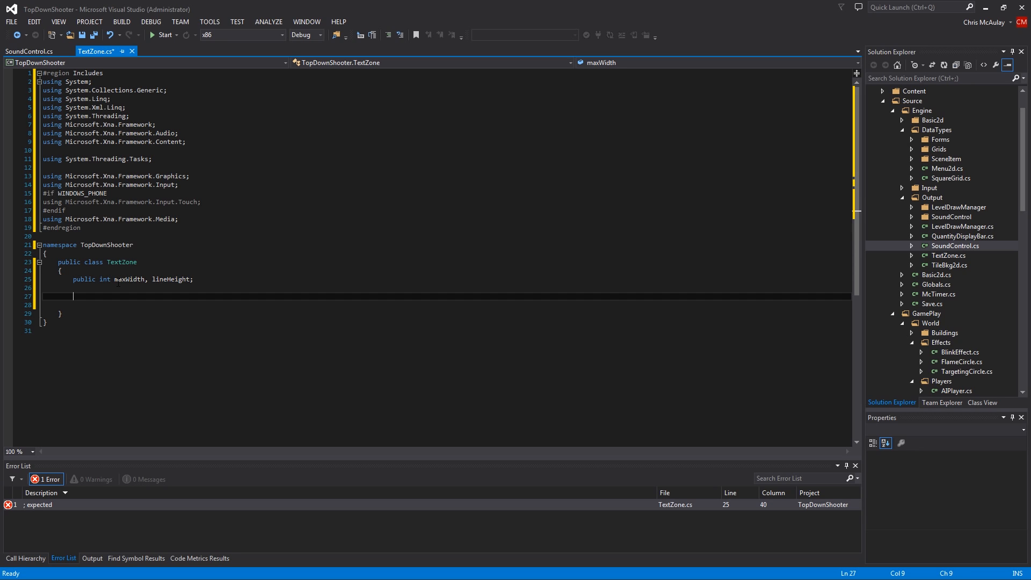
Step: Declare a string str field and public Vector2 pos and dims fields
type("s")
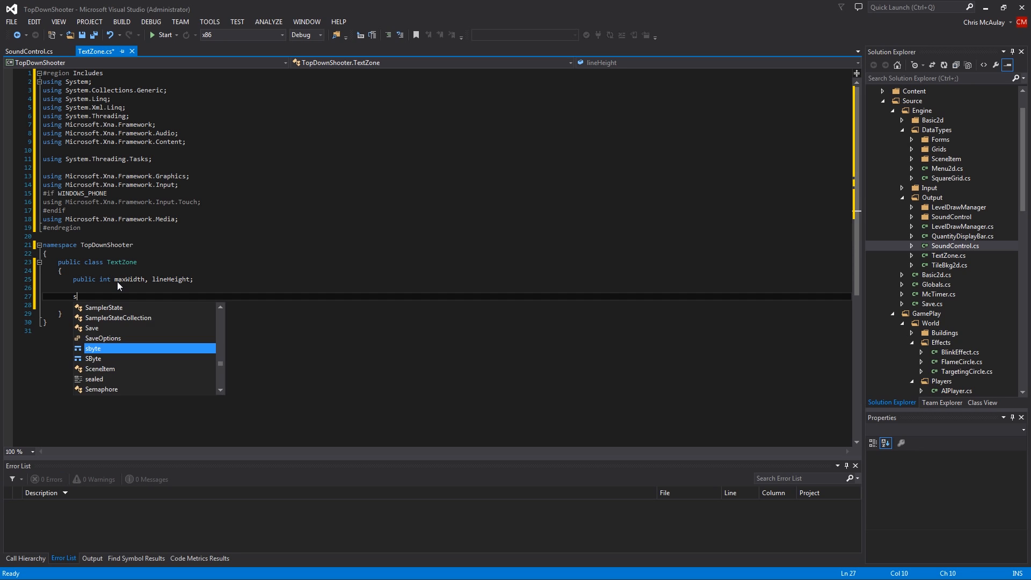
type("tring")
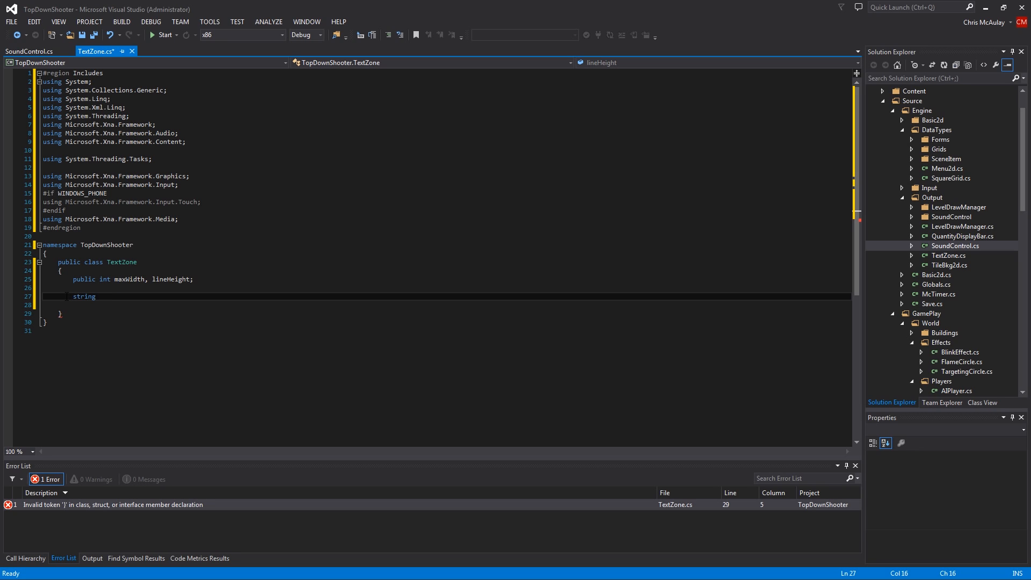
type("str;")
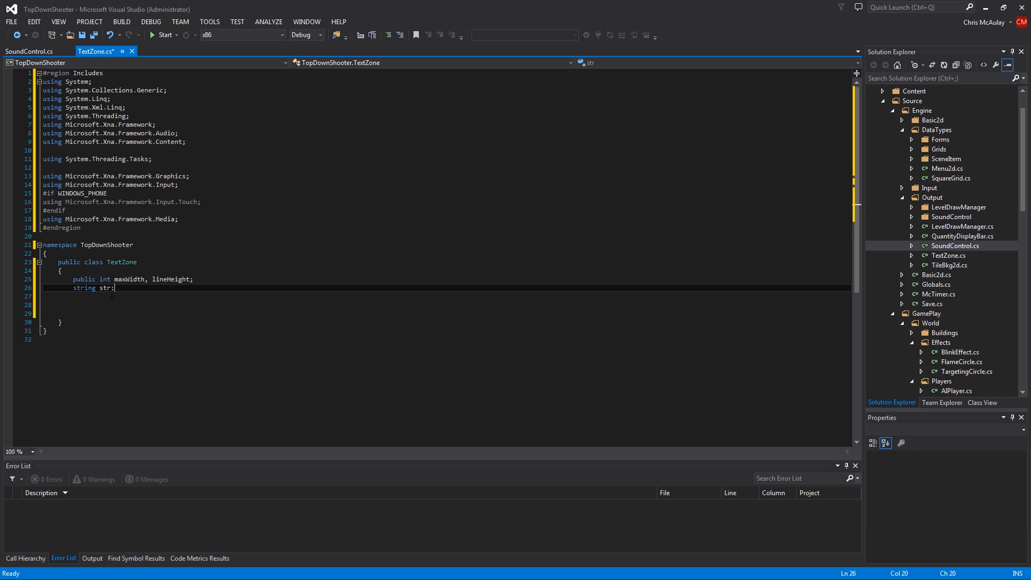
key("enter")
type("public Vector2 pos")
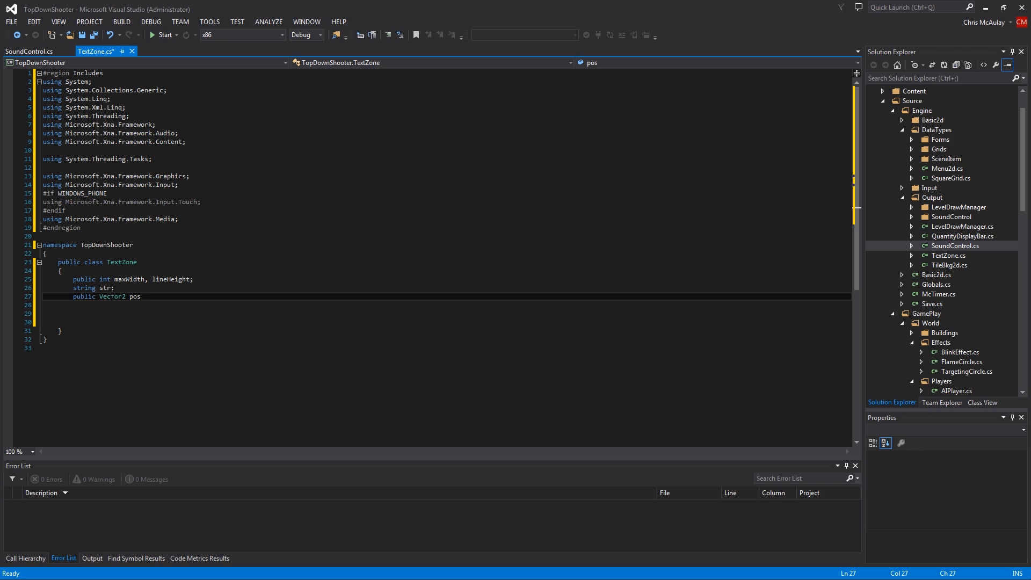
type(", dims;")
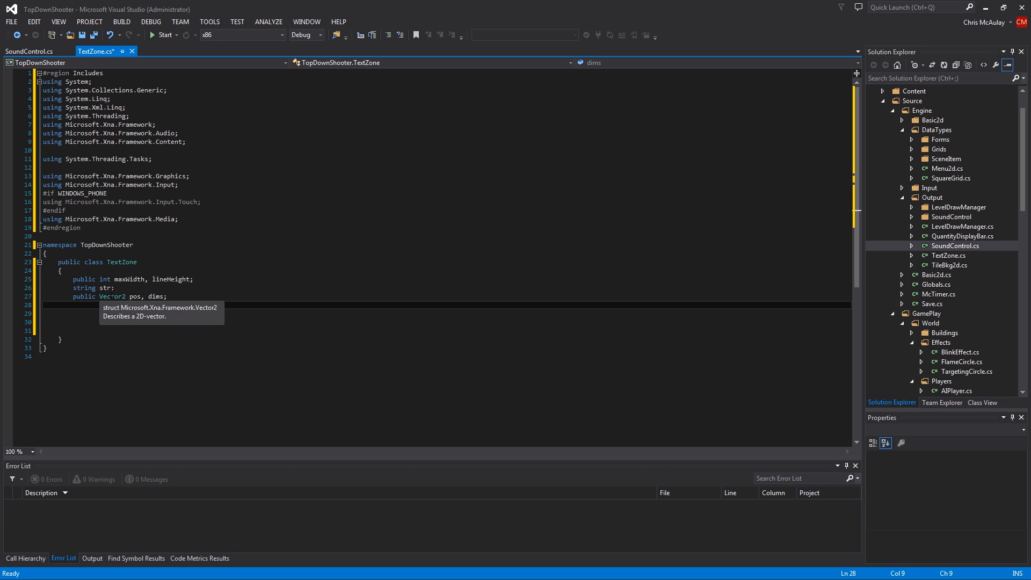
Step: Declare a public Color color field and a SpriteFont font field
type("Color color;")
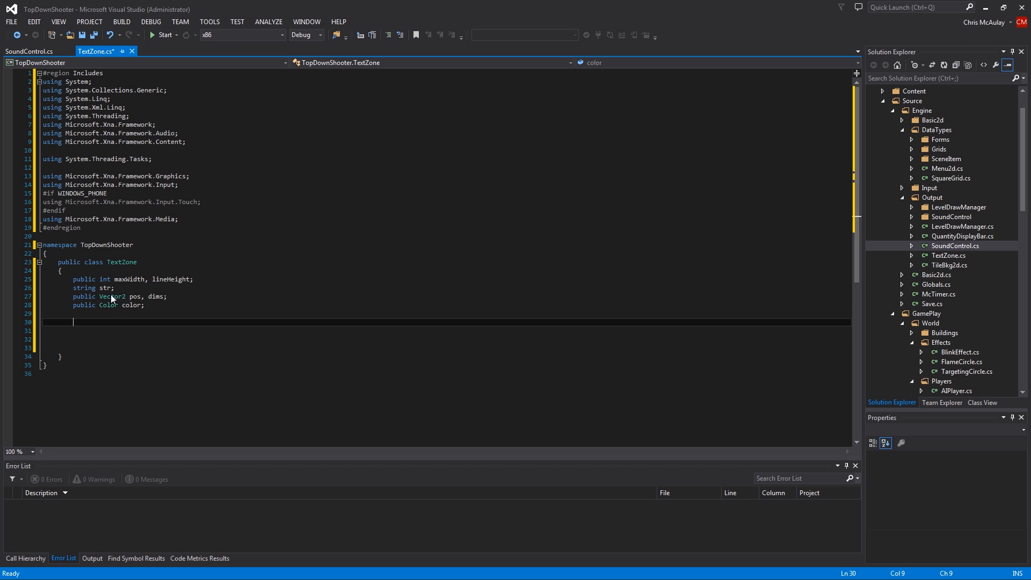
type("public S")
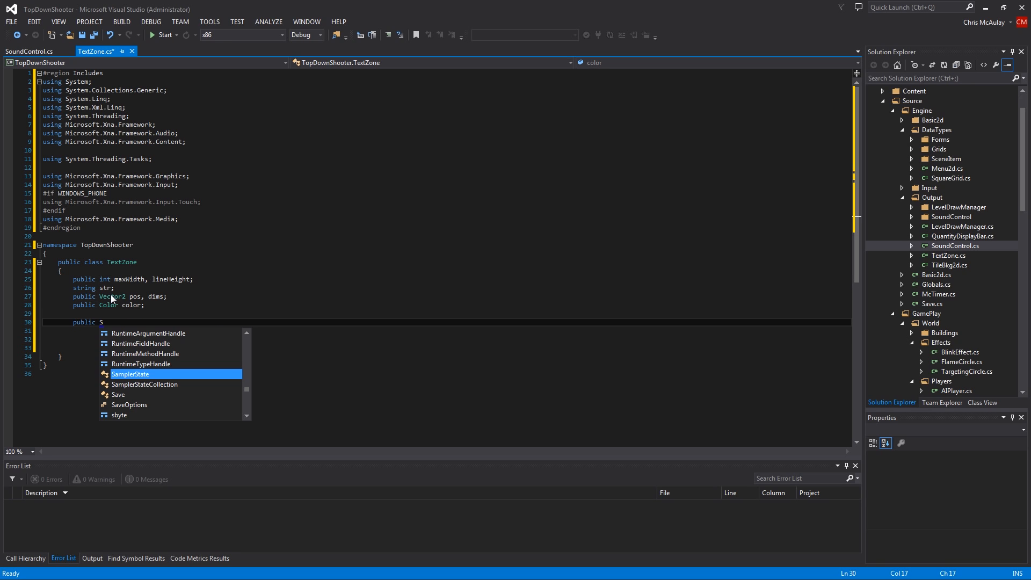
type("priteFont font")
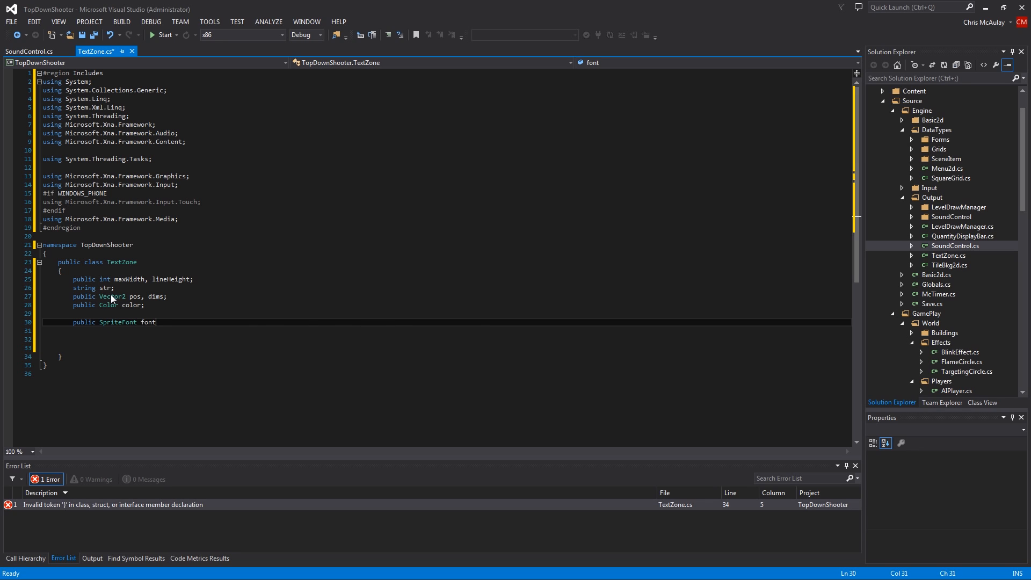
type(";")
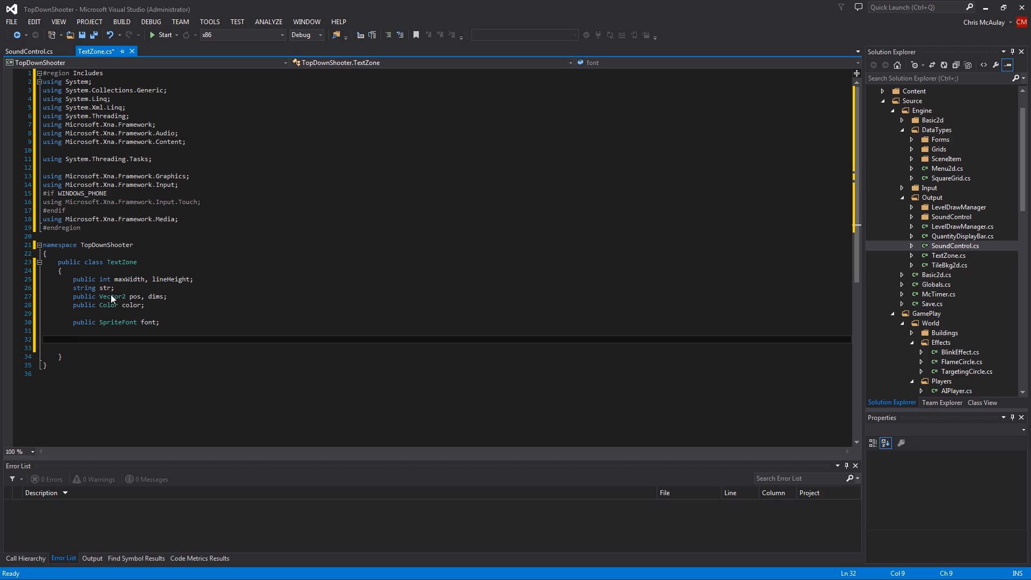
mouse_move(112, 300)
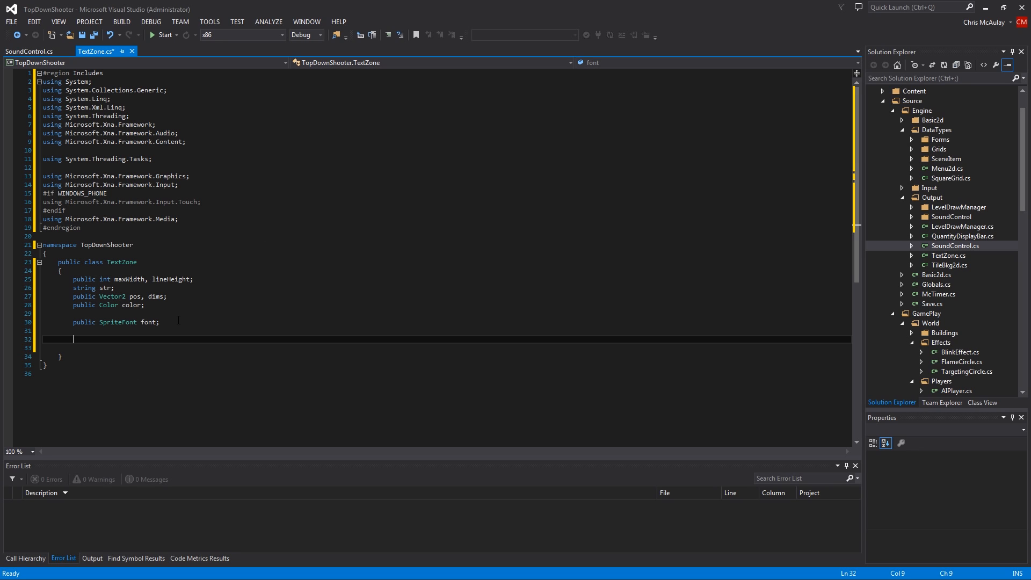
Step: Declare public List<string> lines initialized to a new empty list
type("public")
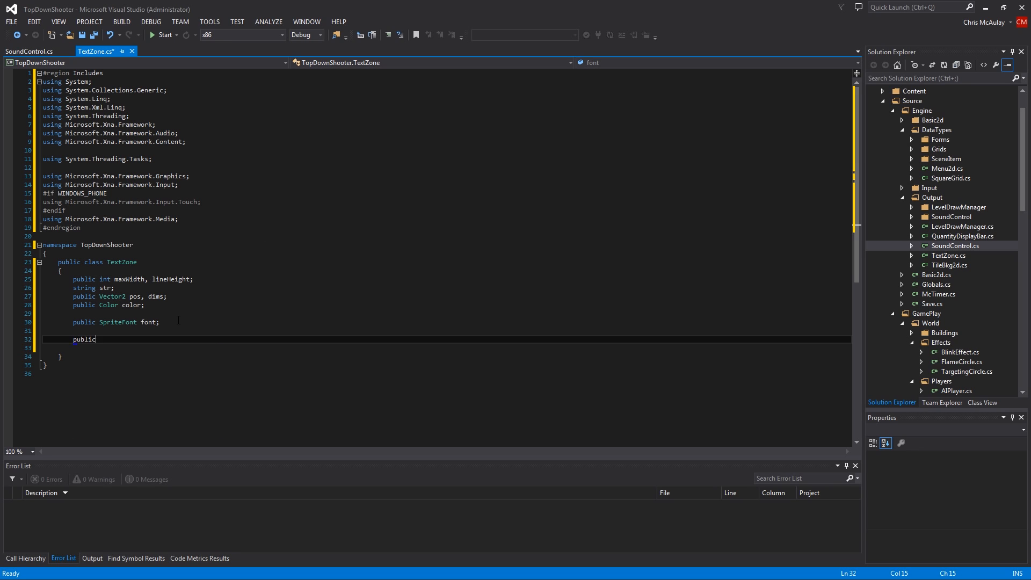
type("Li")
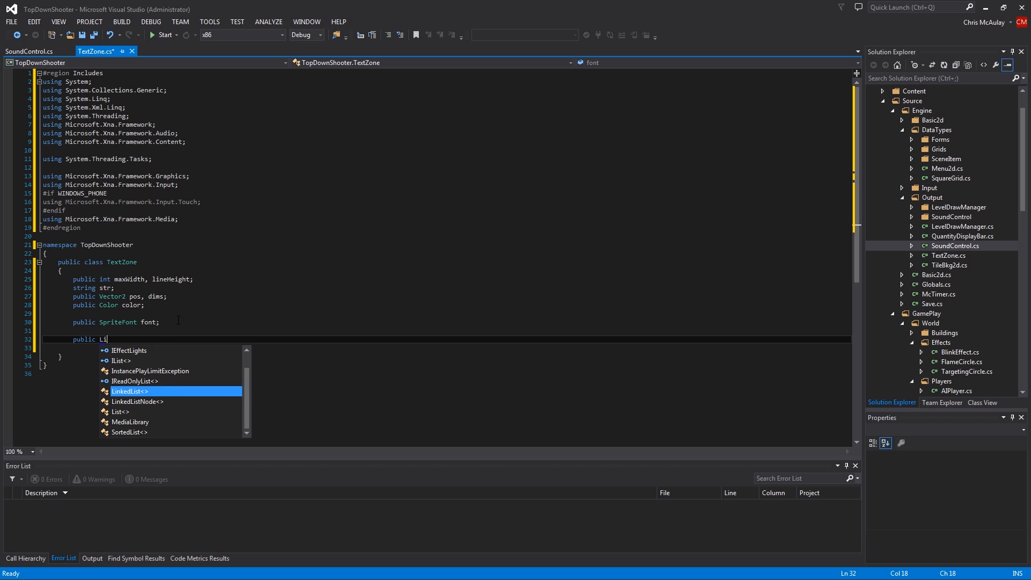
type("st")
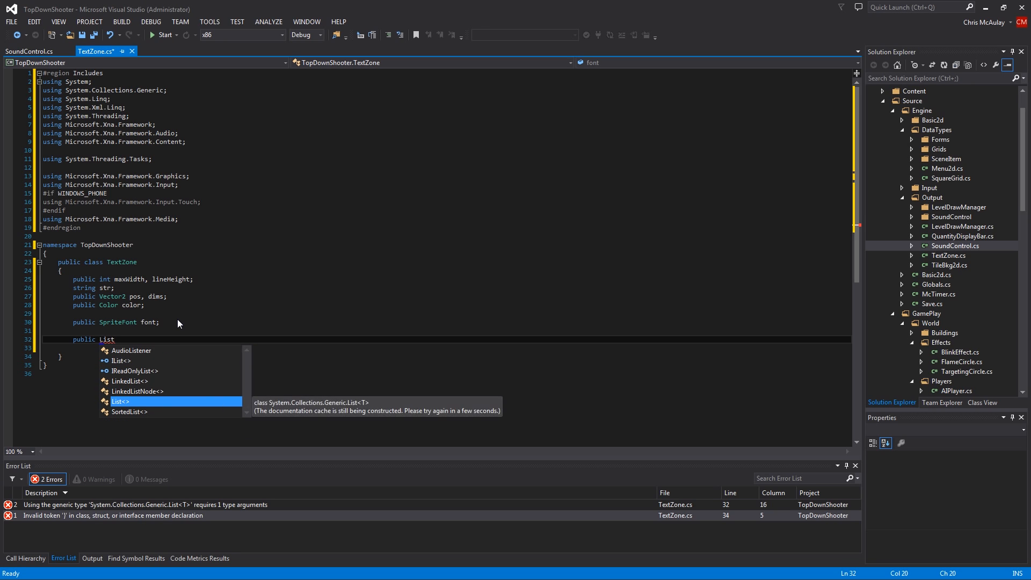
type("<")
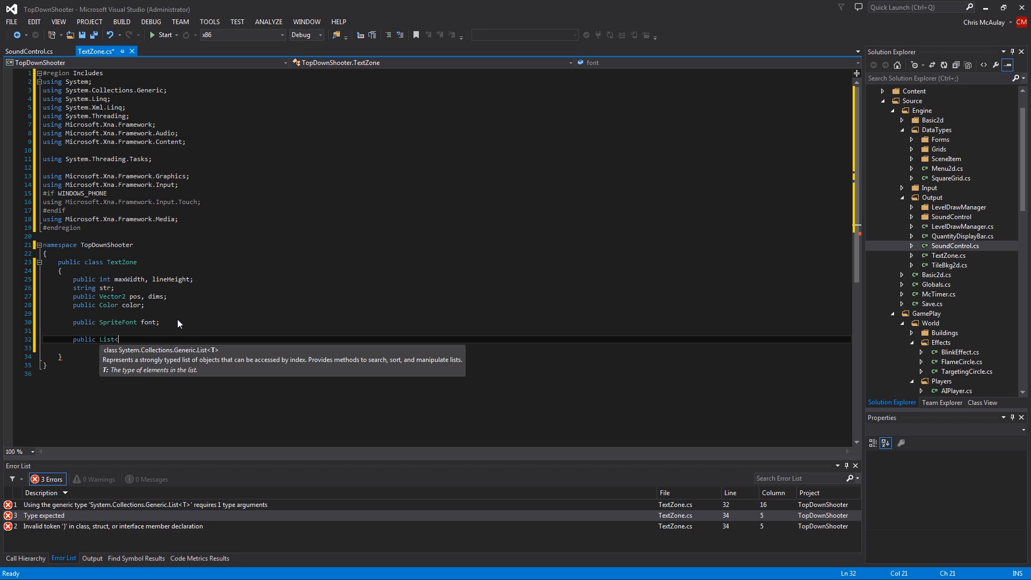
type("string>")
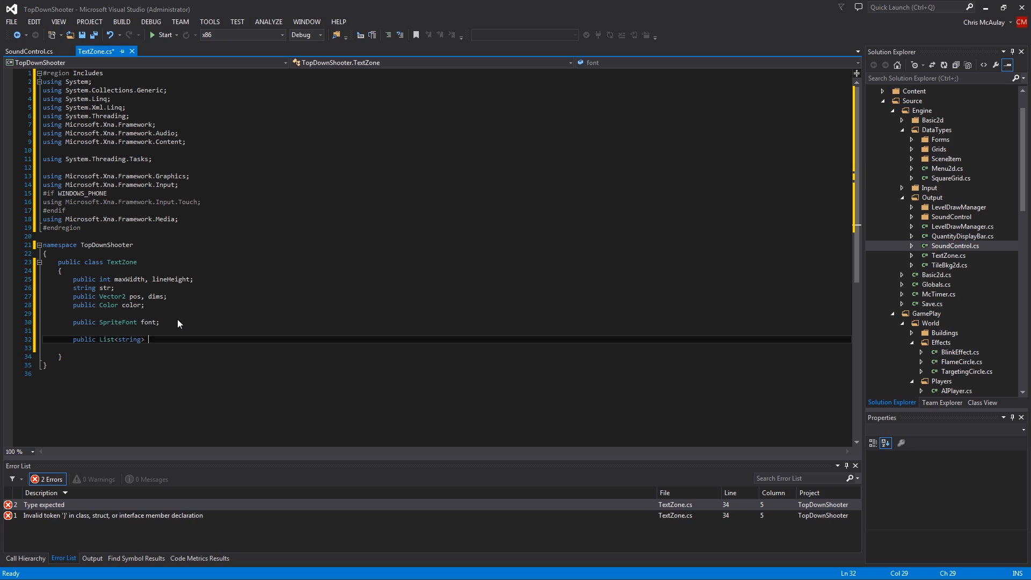
type("lines =")
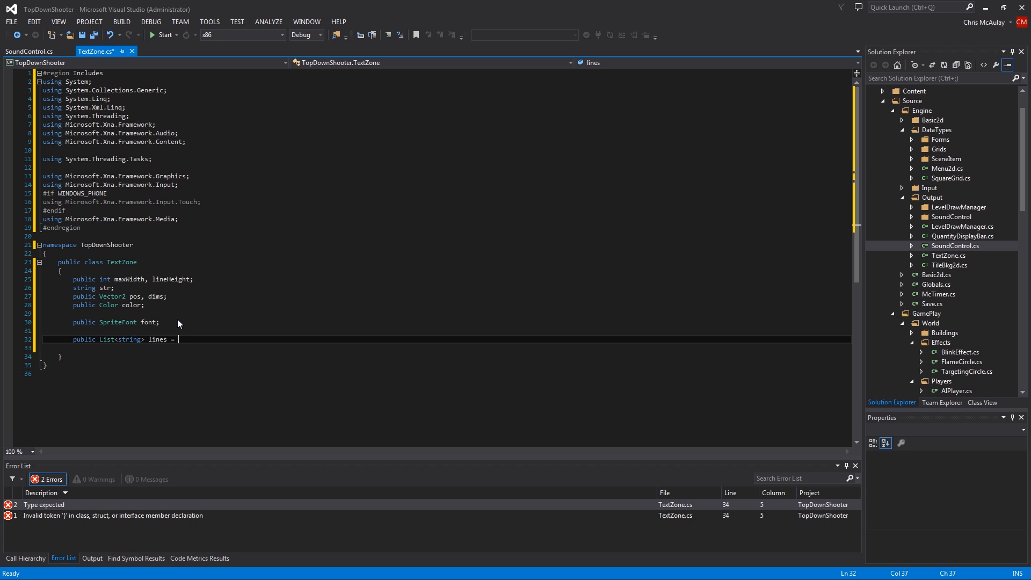
type("new List<string>();")
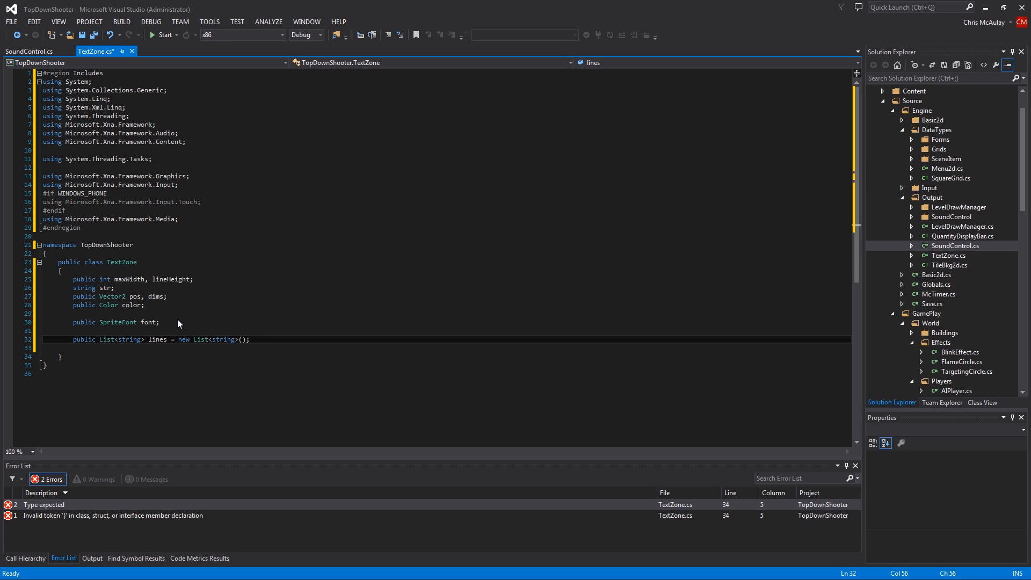
key("enter")
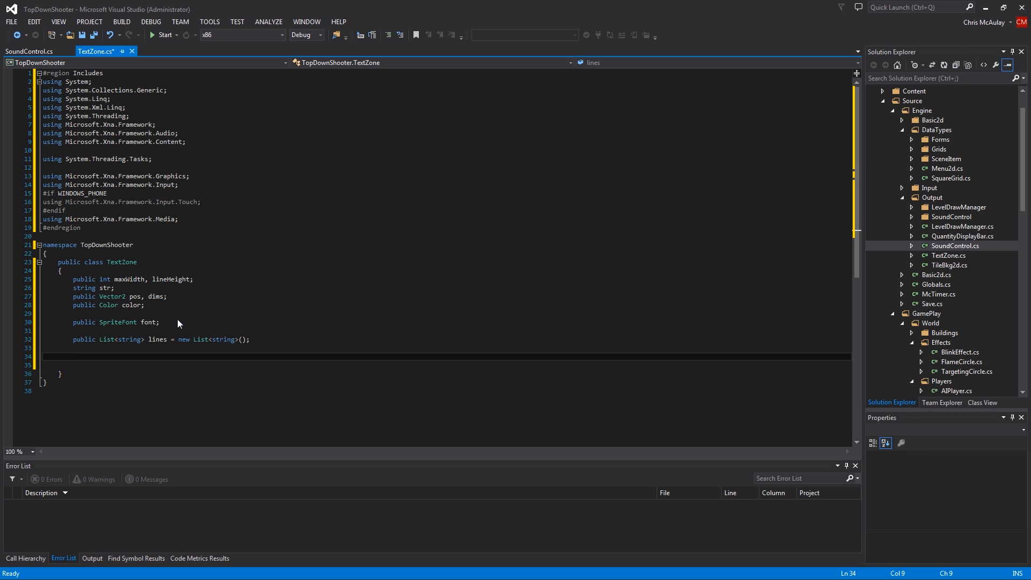
Step: Begin a public TextZone constructor taking Vector2 POS, string STR and int MAXWIDTH
type("pu")
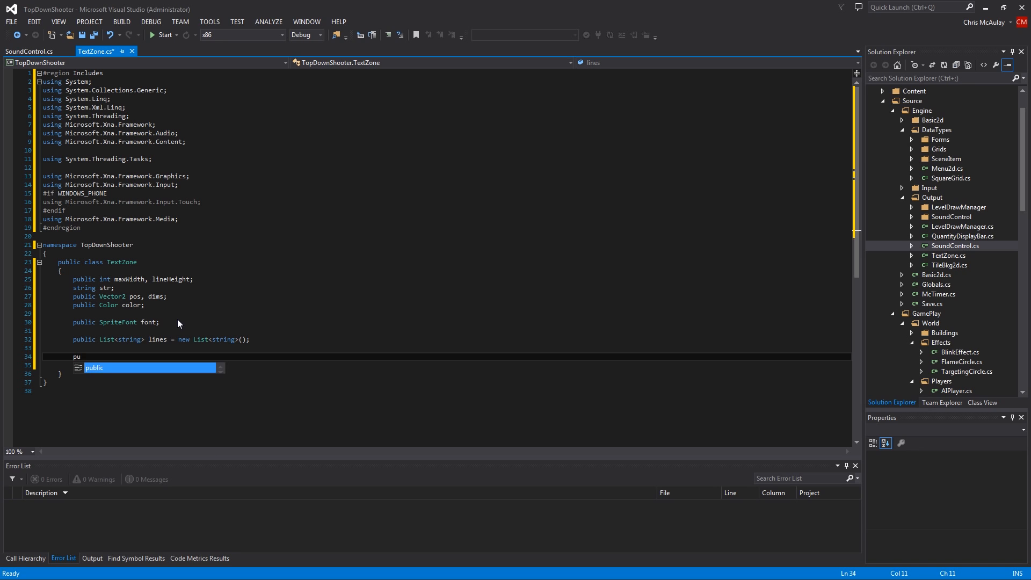
key("Tab")
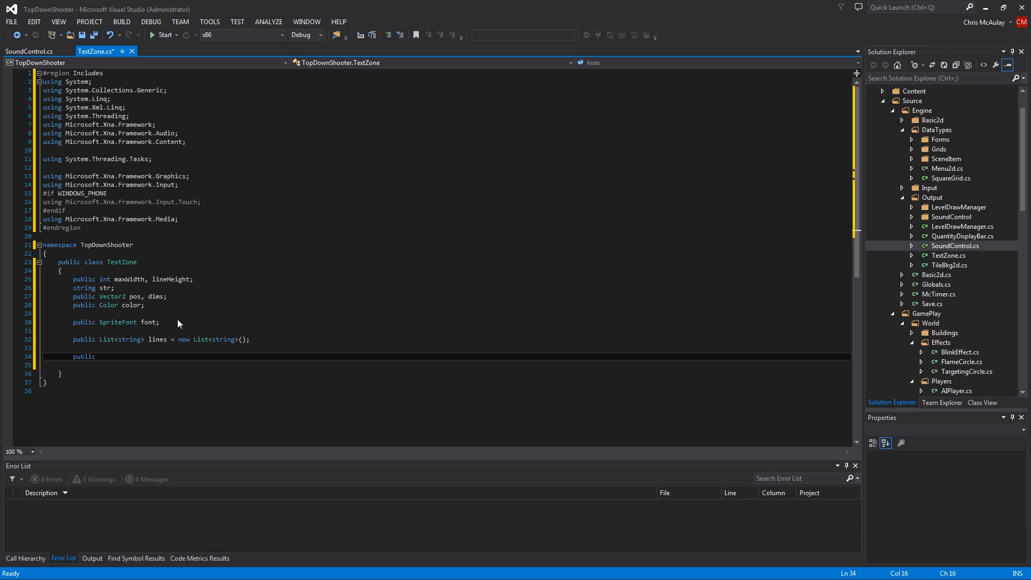
type("TextZone(Vector2")
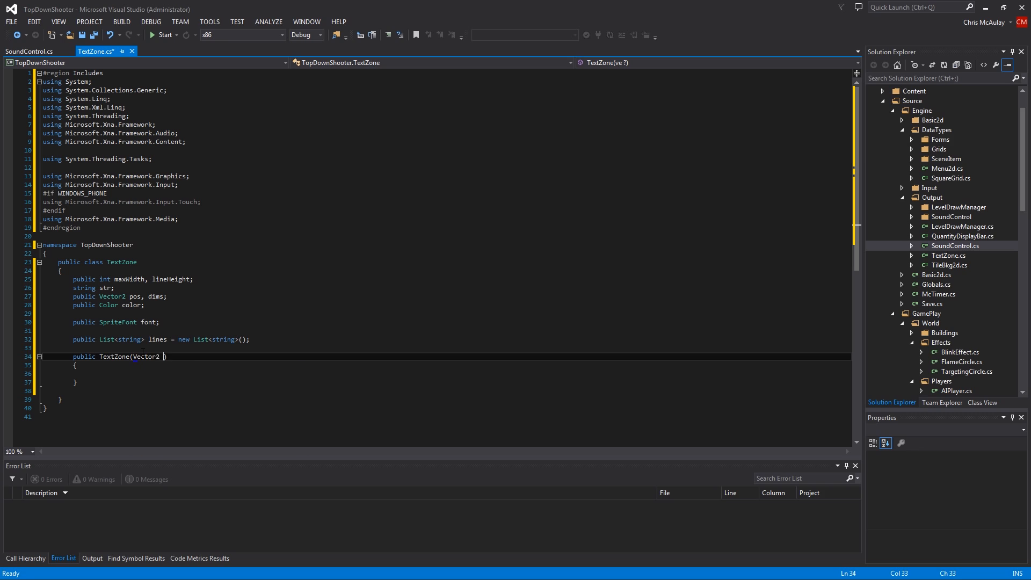
type("POS,")
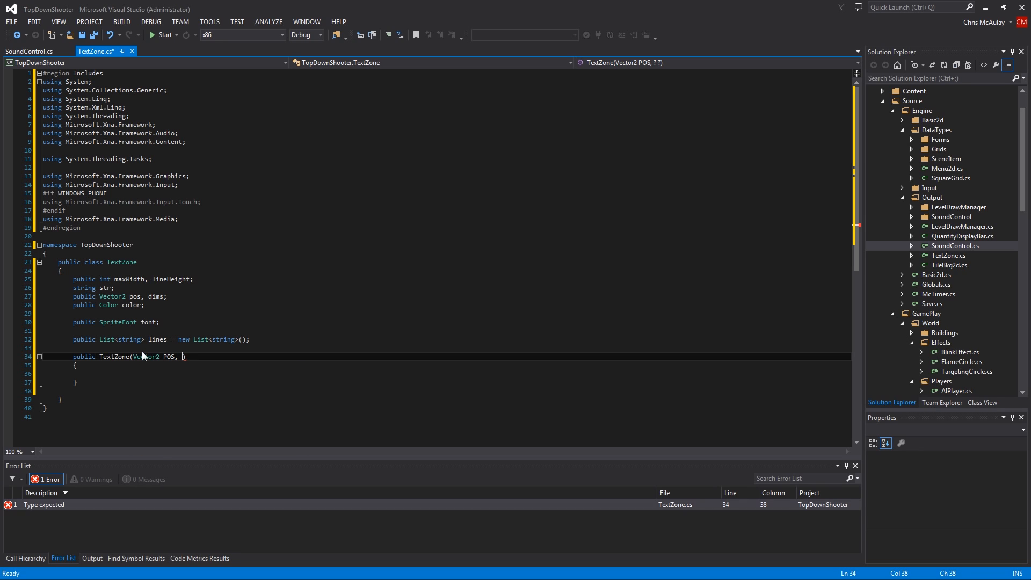
type("sti")
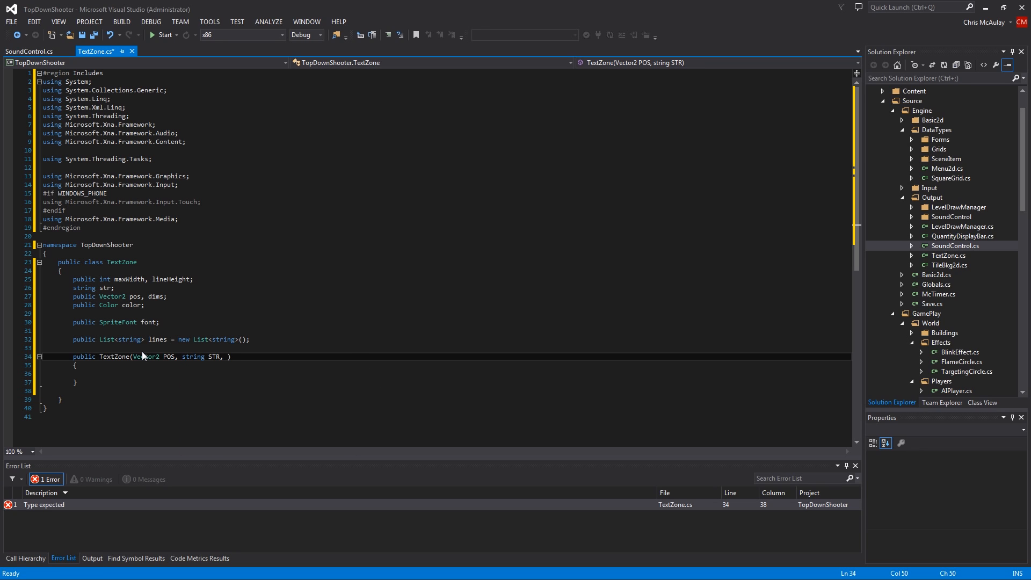
type("int")
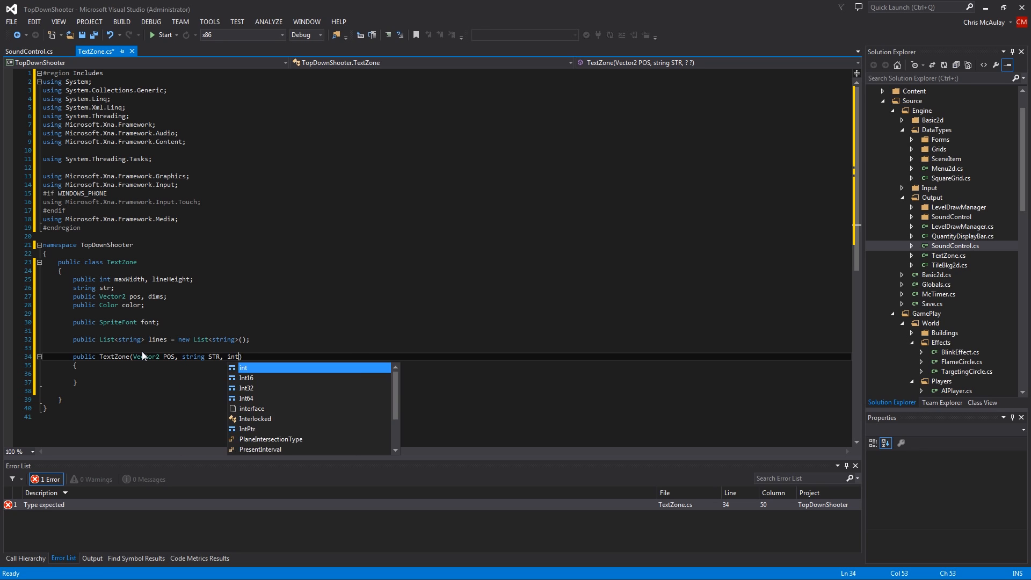
type("MAXWIDTH, int LINE")
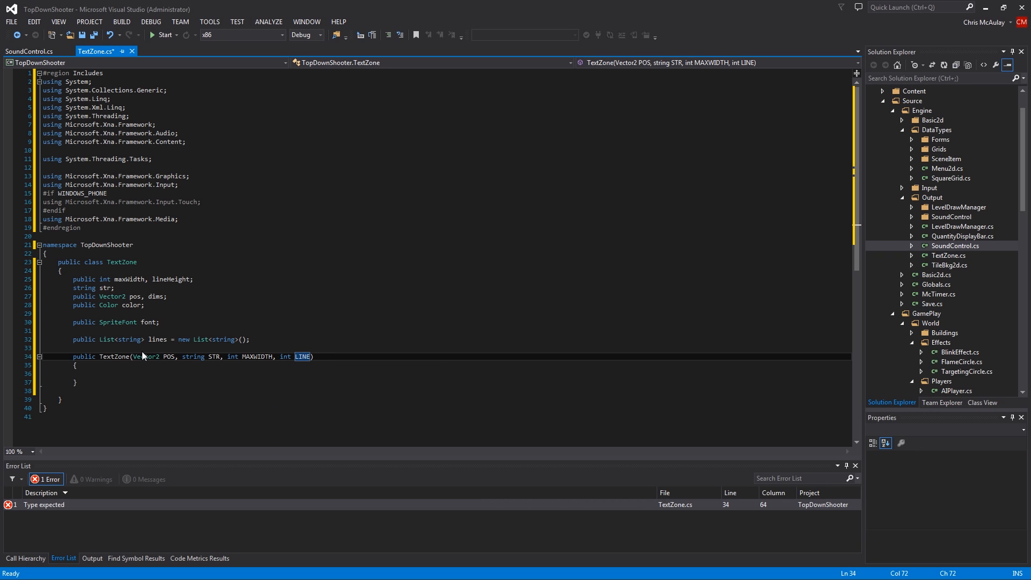
Step: Finish the parameter list with int LINEHEIGHT, string FONT and Color FONTCOLOR
type("HEIGHT,")
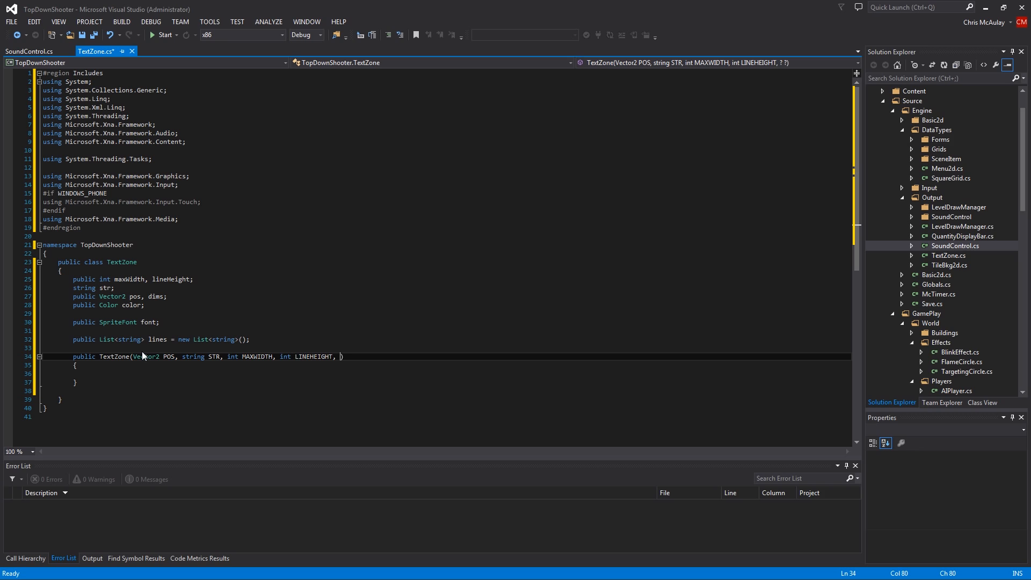
type("string fo")
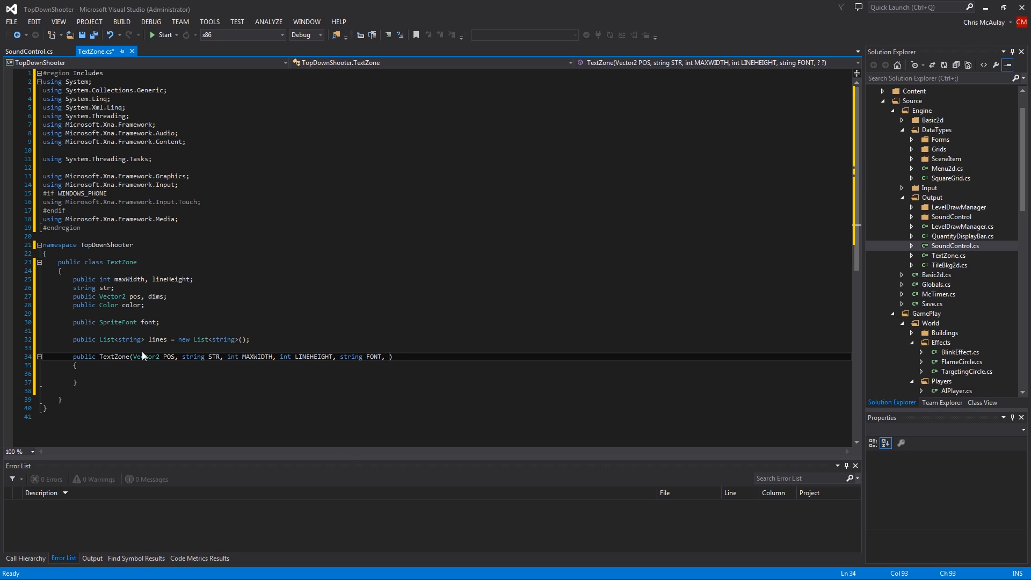
type("Color")
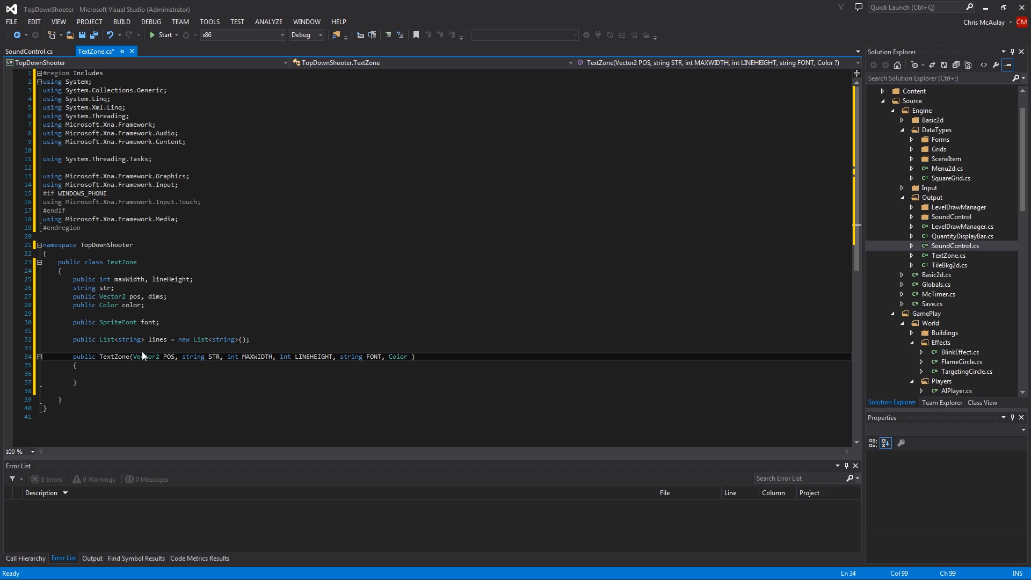
type("FONTCOLOR")
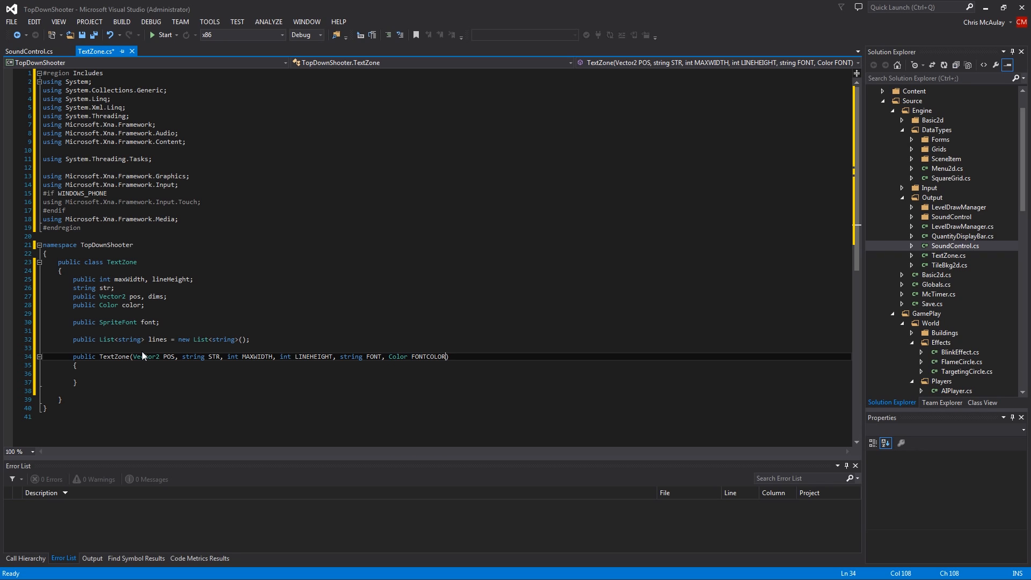
double_click(427, 356)
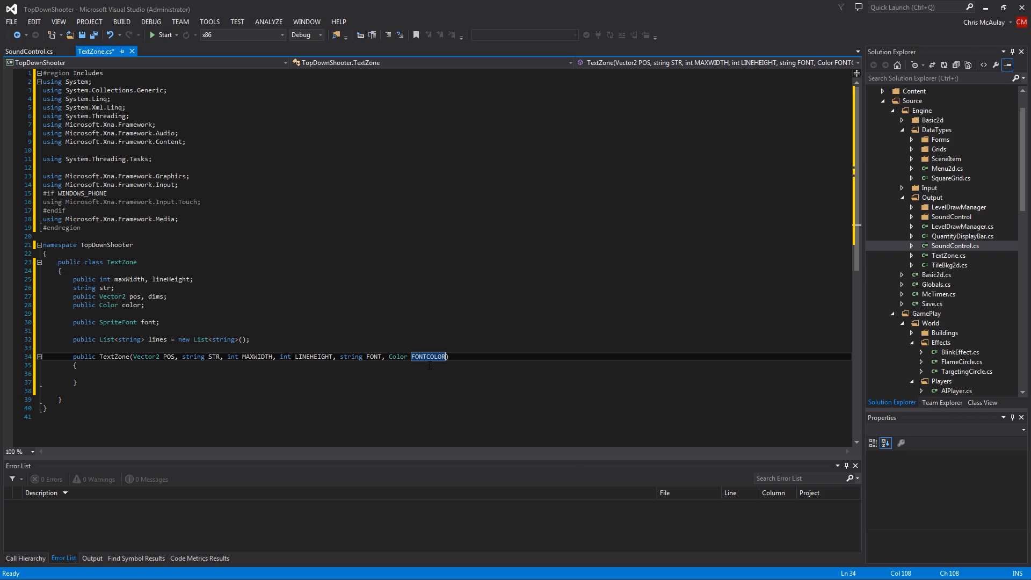
mouse_move(143, 380)
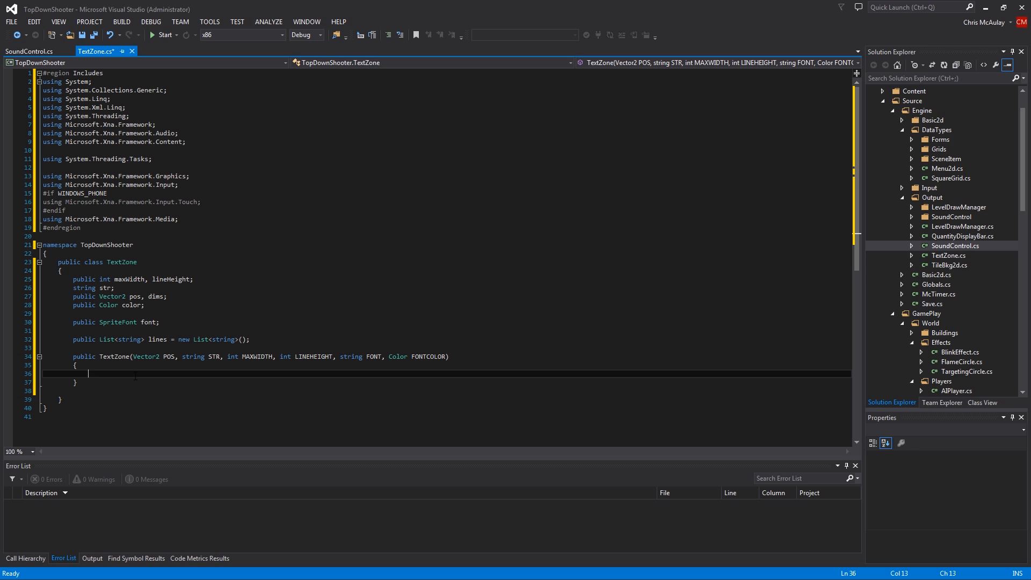
Step: Assign pos, str, maxWidth, lineHeight and color from the constructor parameters
type("pos = o")
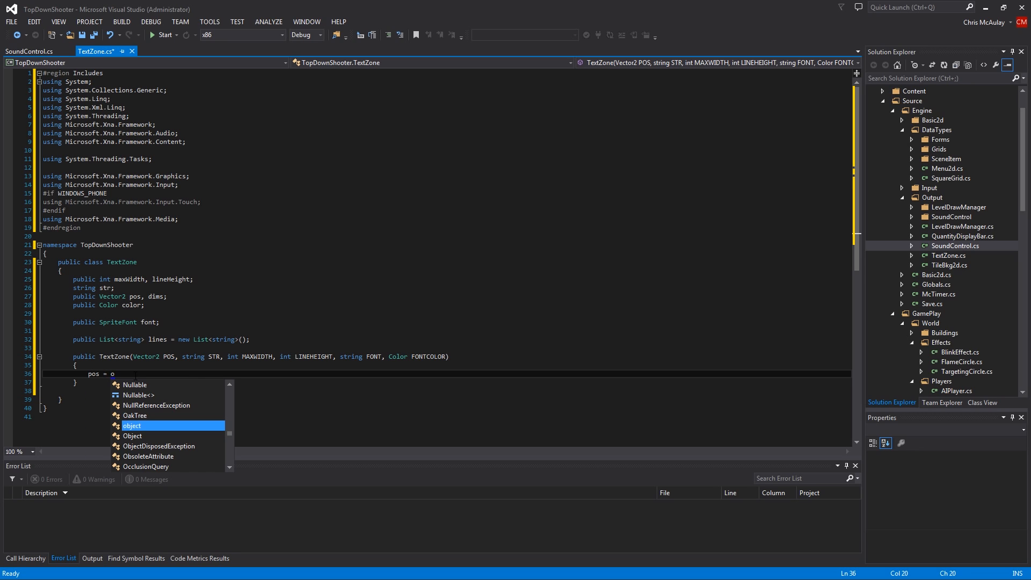
type("POS;")
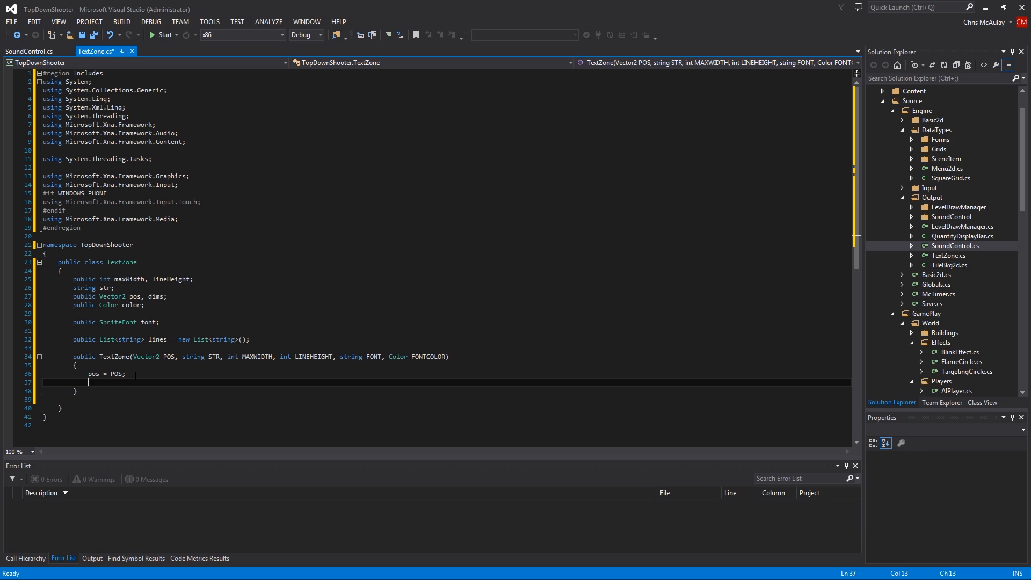
type("str = STR;")
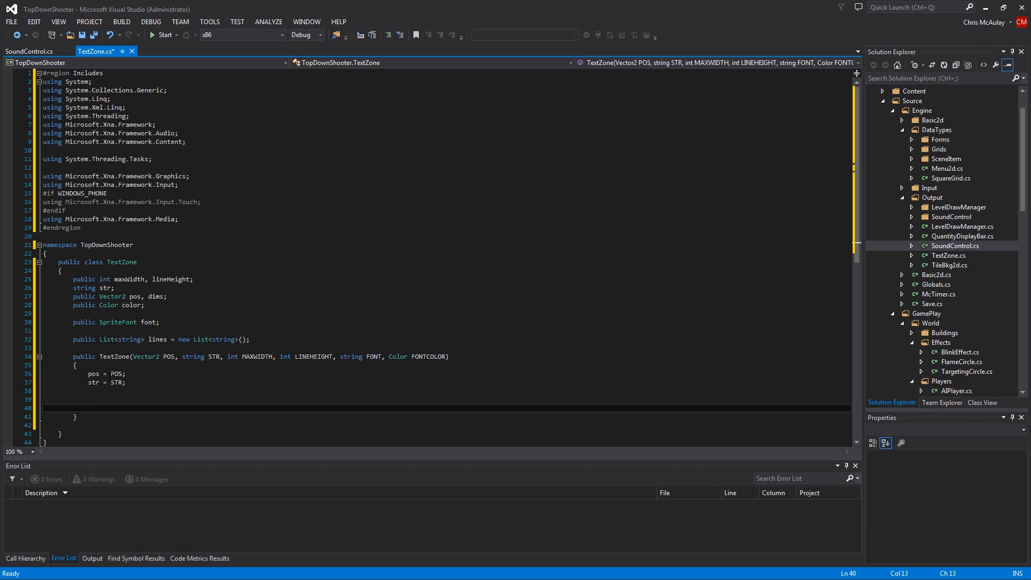
type("maxWidth = MAXWIDTH;")
type("lineHeight = LINEHEIGHT;")
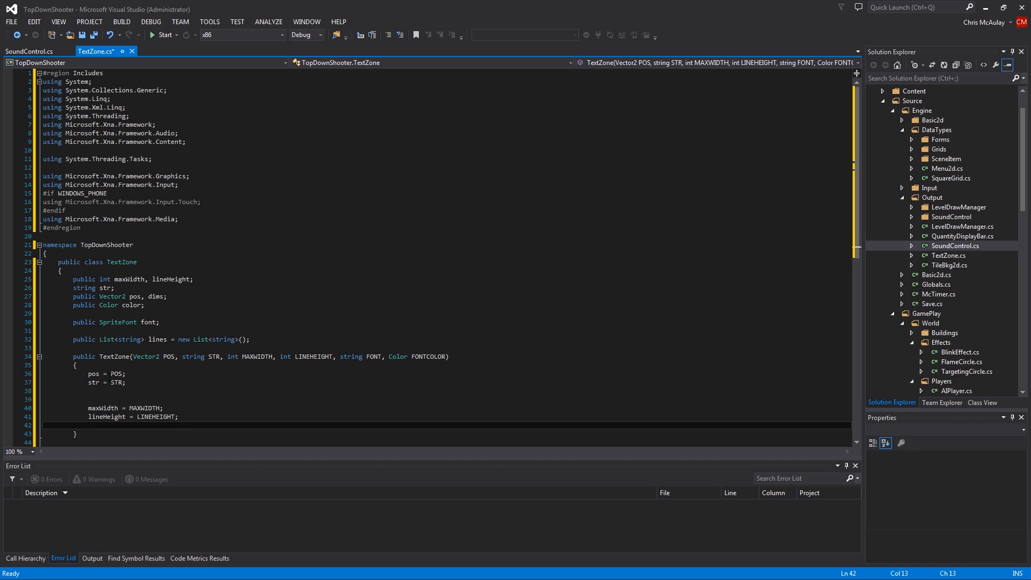
type("coor")
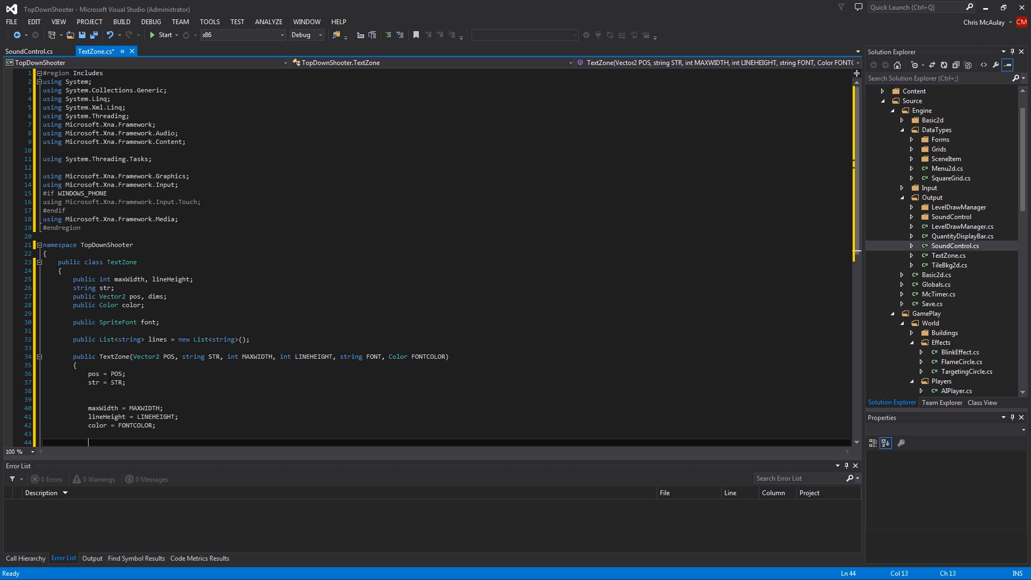
Step: Add an empty if (str != "") check in the constructor
scroll("down", 3)
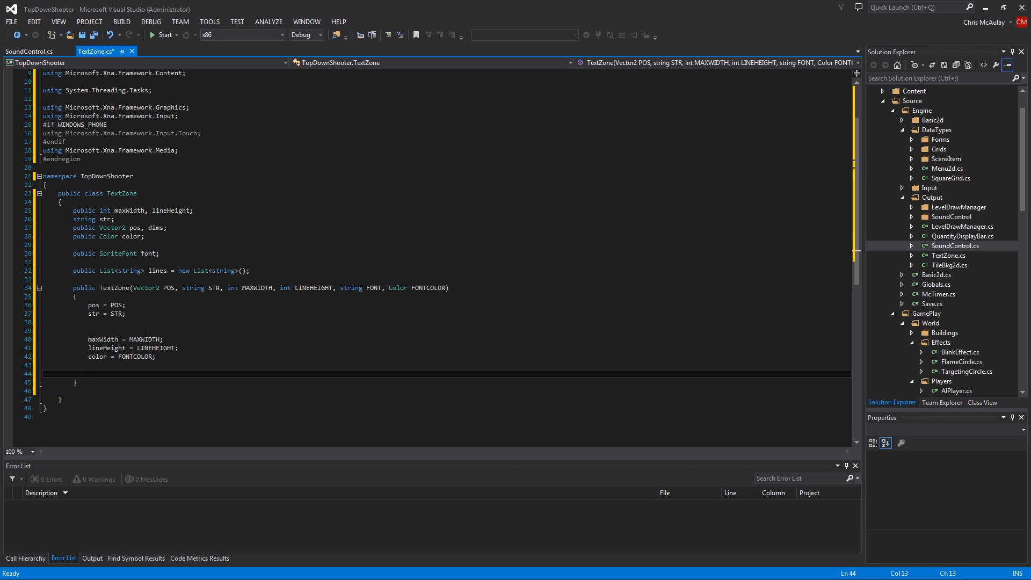
type("if(")
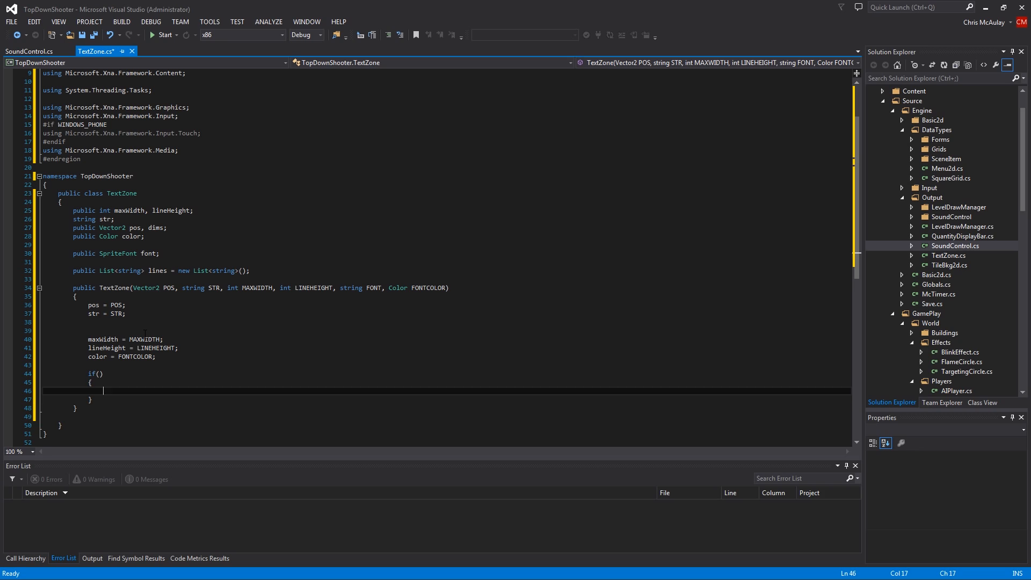
type("str")
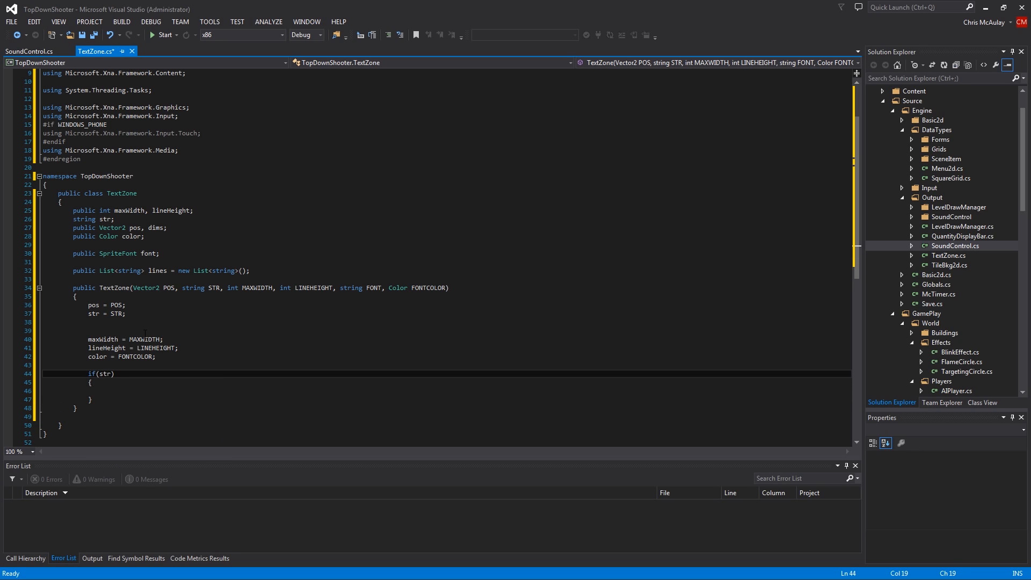
type("!= \"")
type("#")
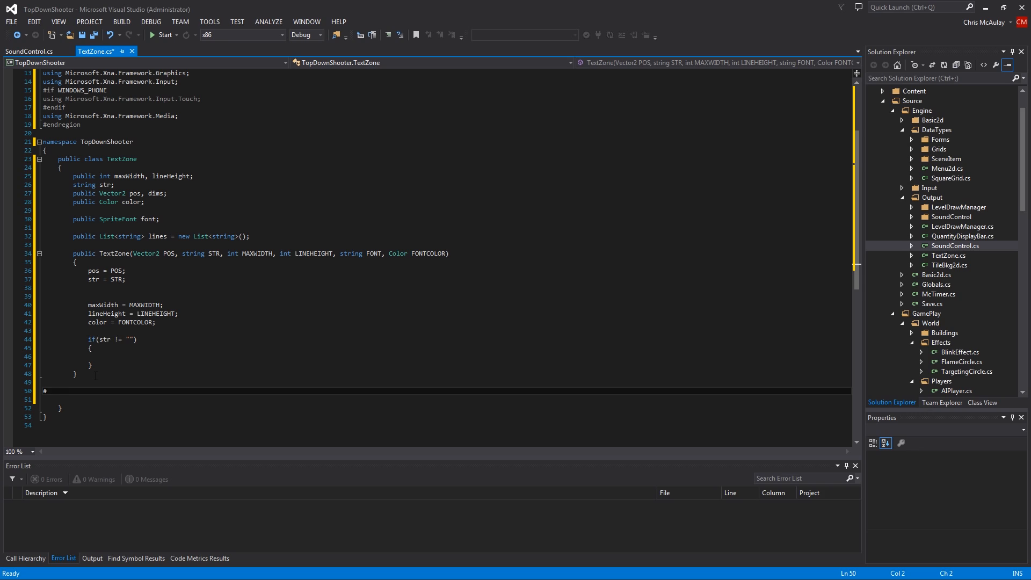
Step: Add a #region Properties / #endregion block to the class
type("region")
type("#")
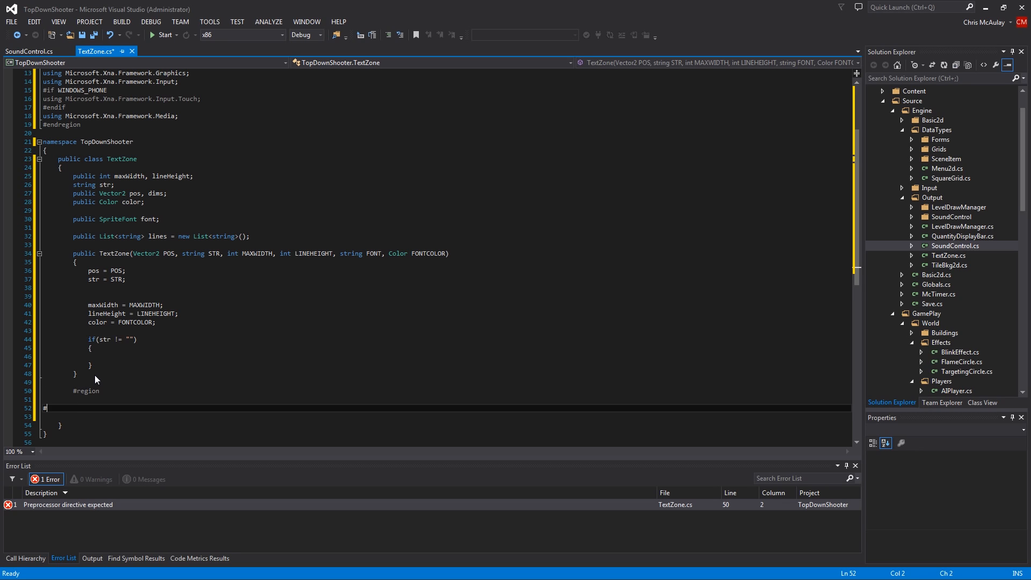
type("endregion")
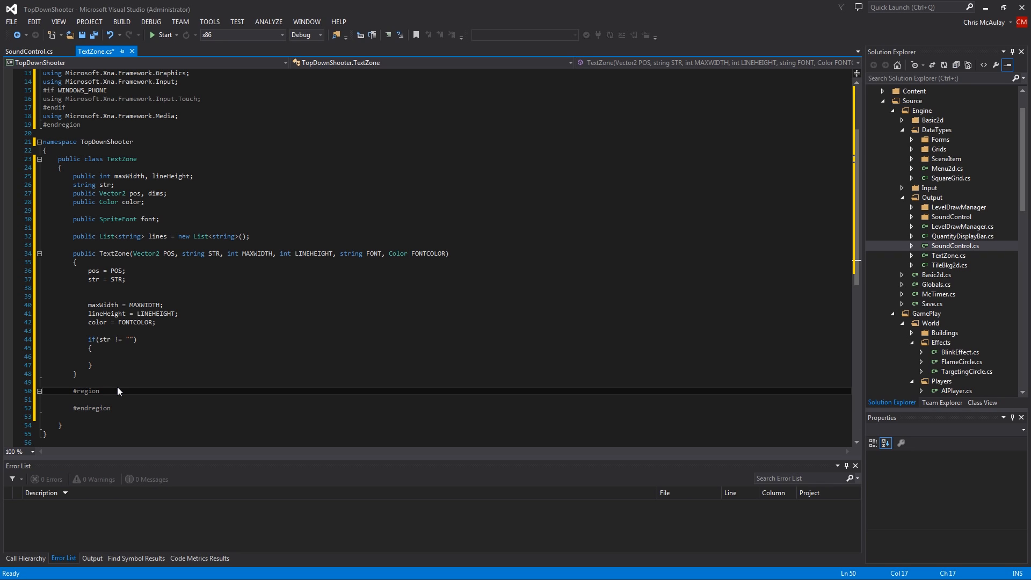
type("Properties")
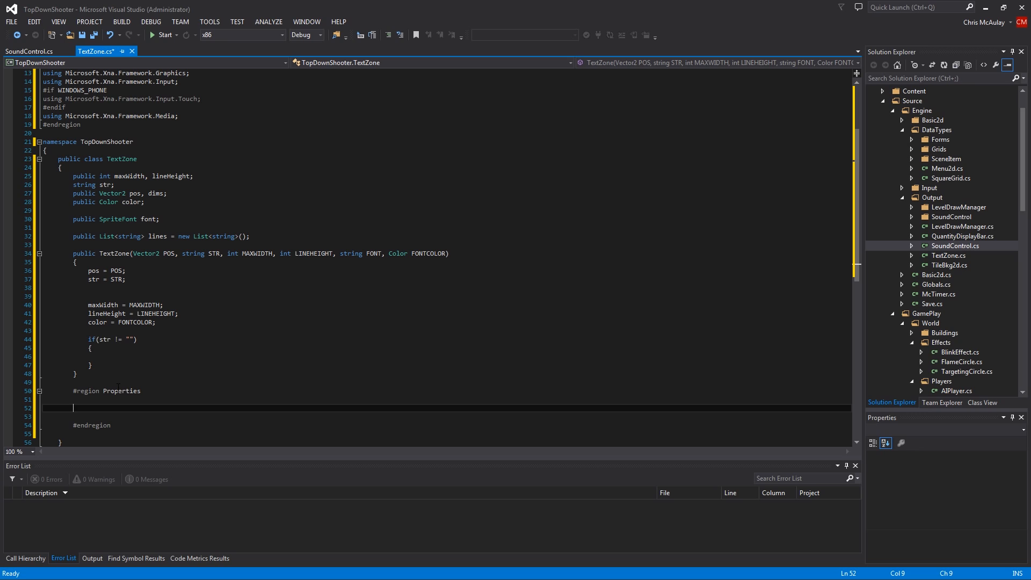
left_click(39, 396)
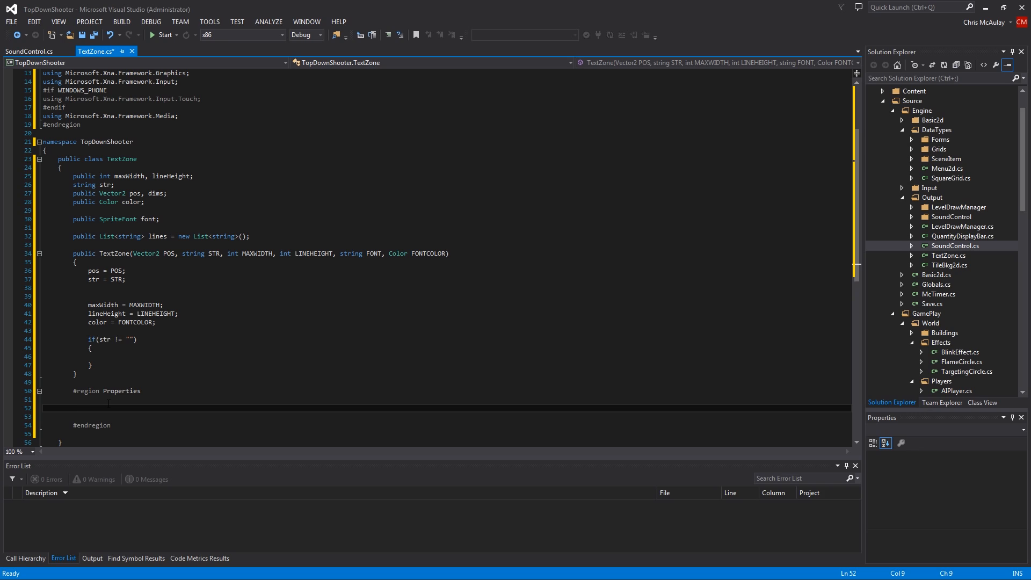
Step: Write a public string Str property returning str and setting str to value
type("public")
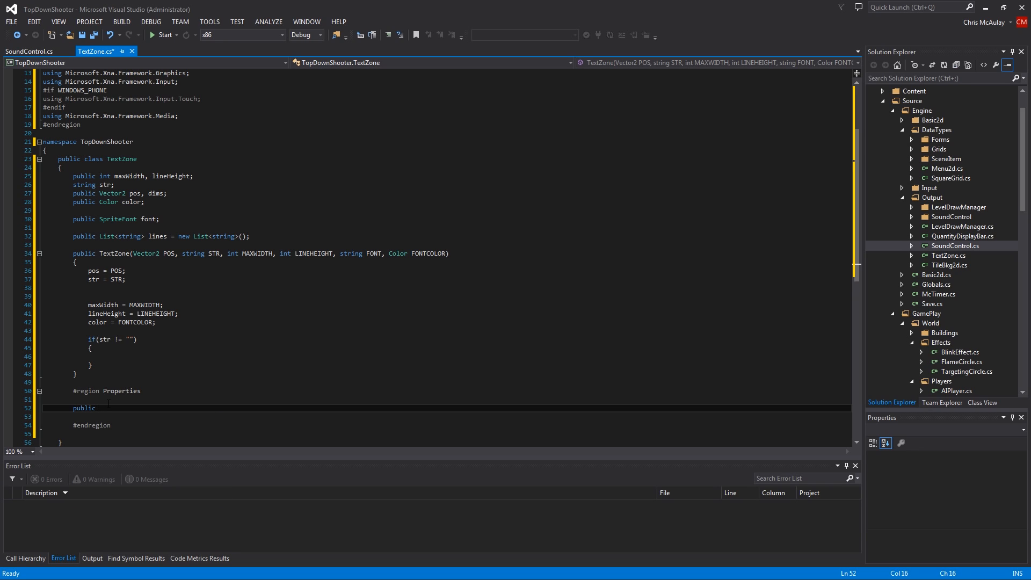
type("string")
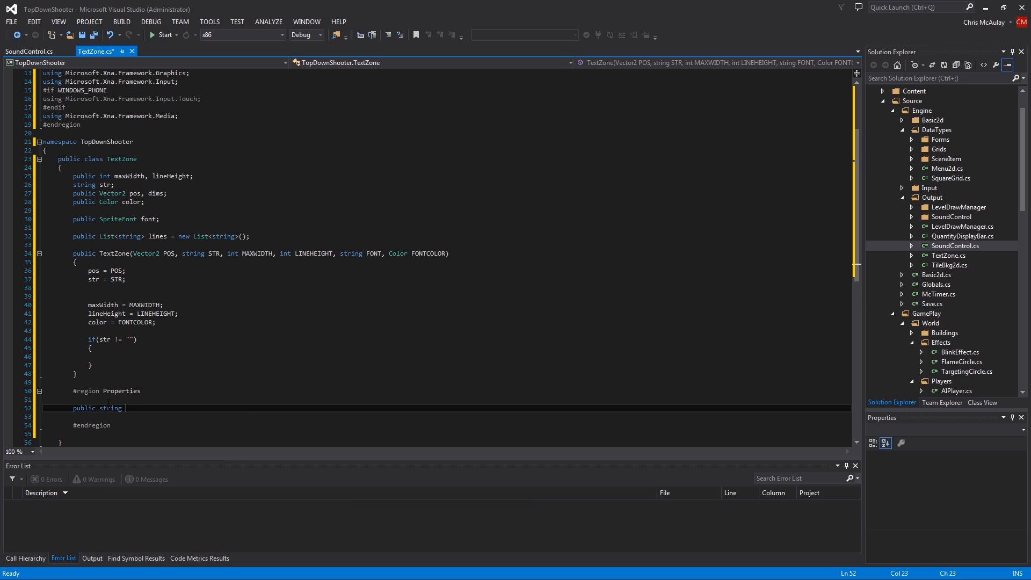
type("Str")
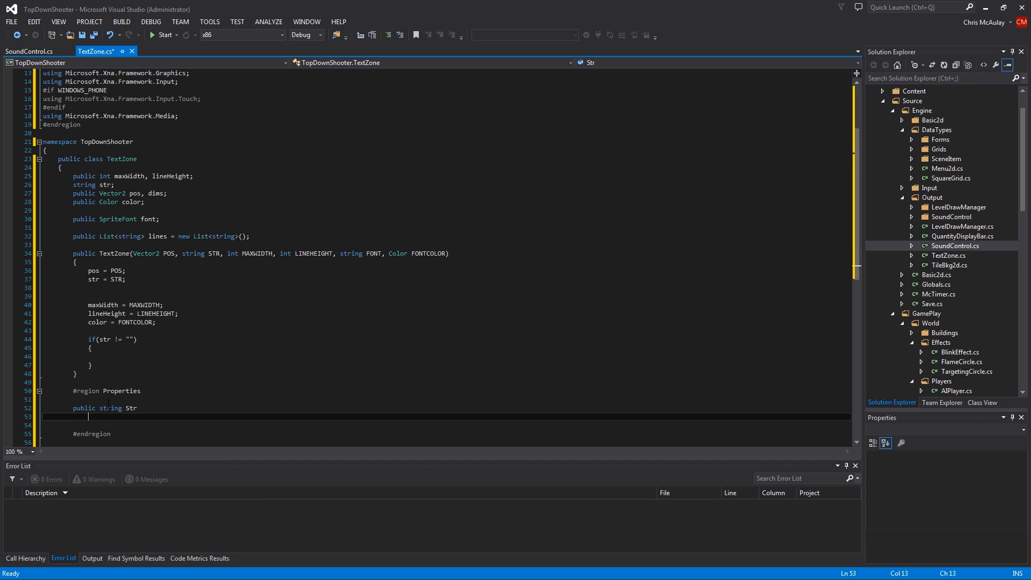
type("{")
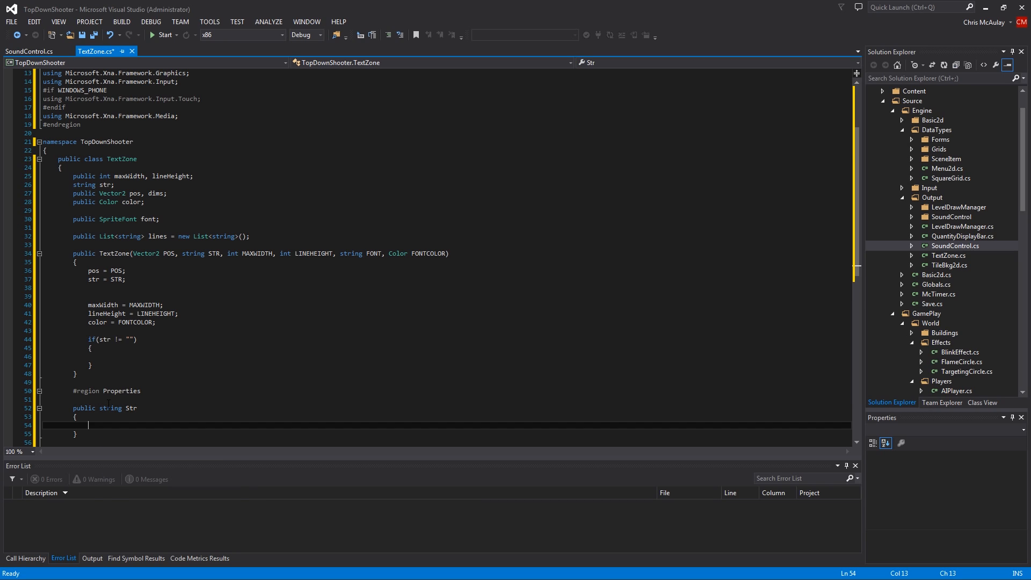
type("get")
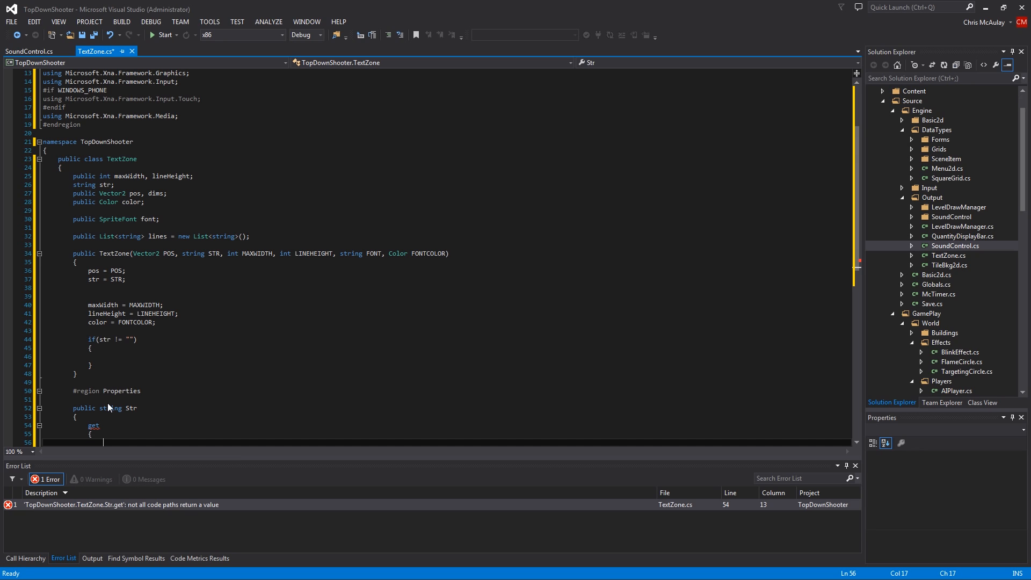
scroll("down", 3)
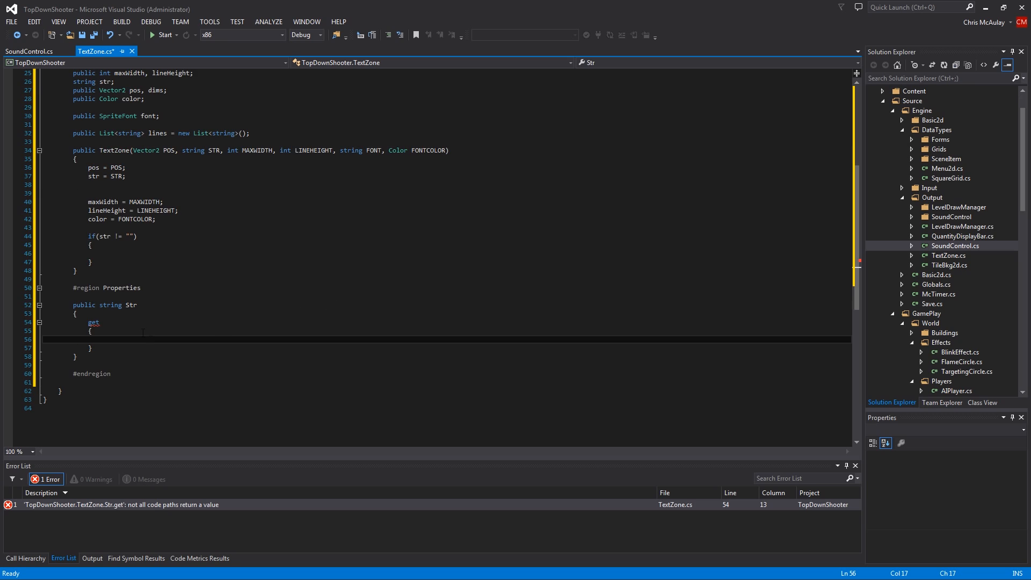
type("return str;")
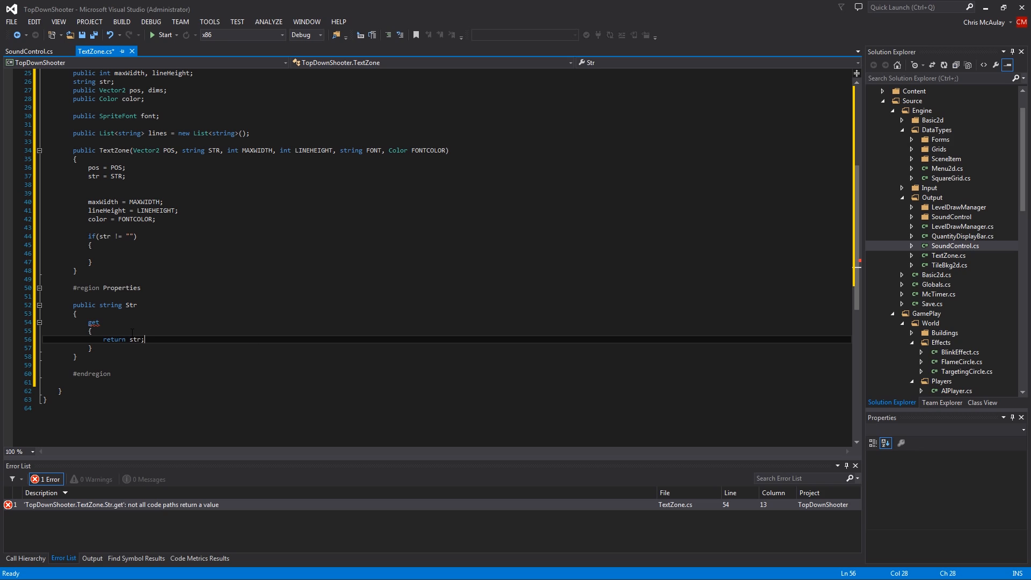
type("set")
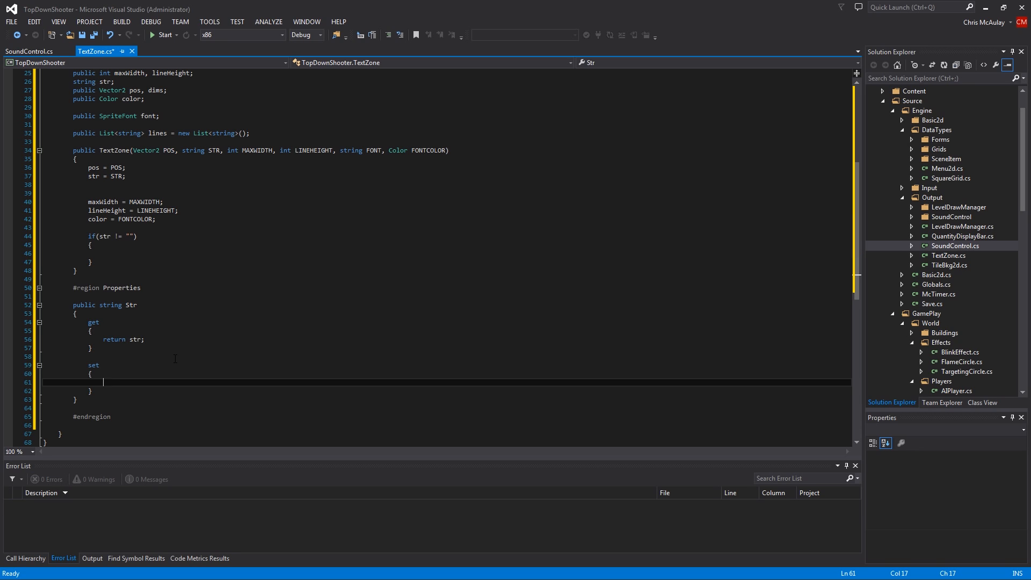
type("str = value;")
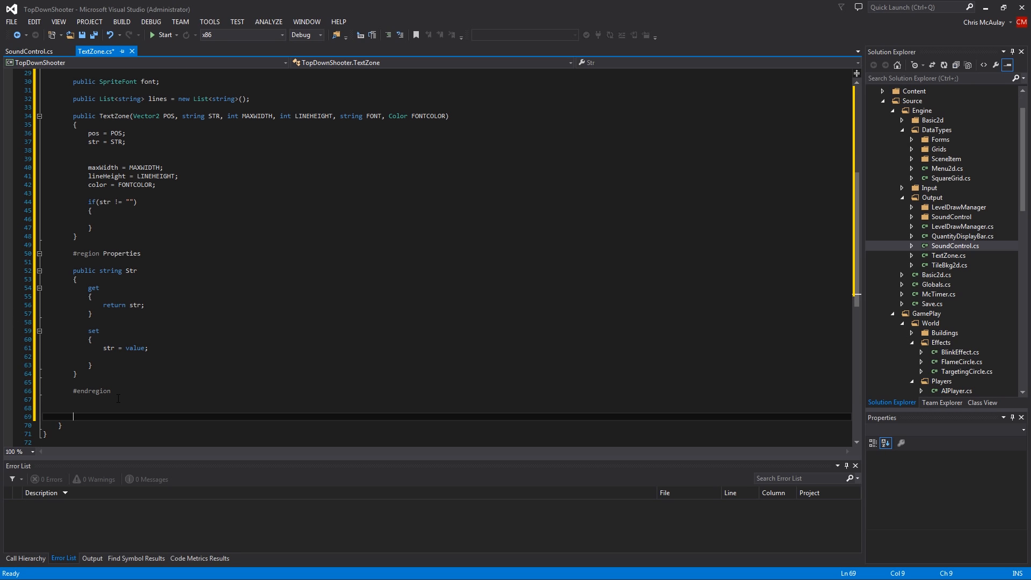
Step: Add an empty public virtual ParseLines() method below the Properties region
type("public")
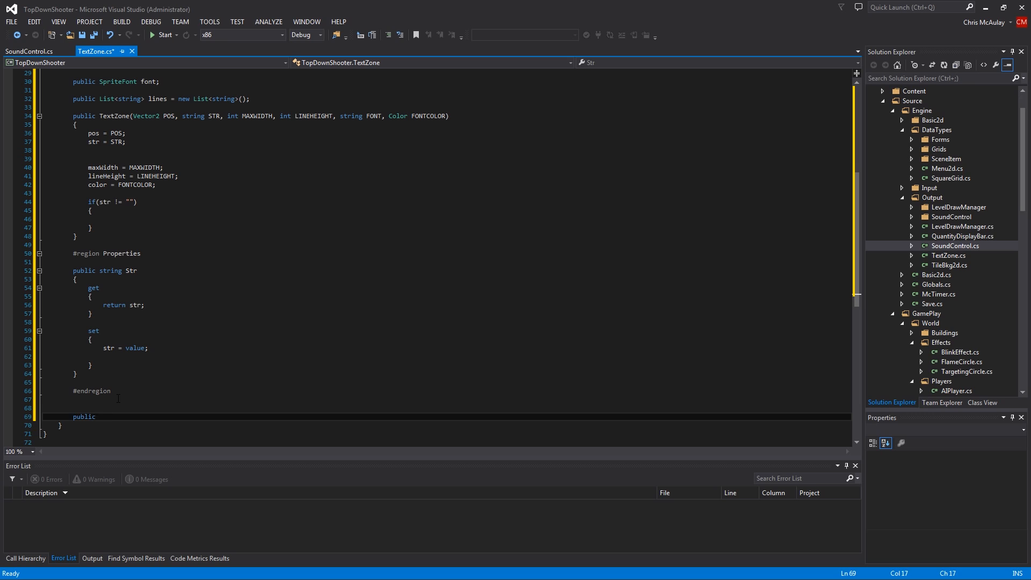
type("virtual void")
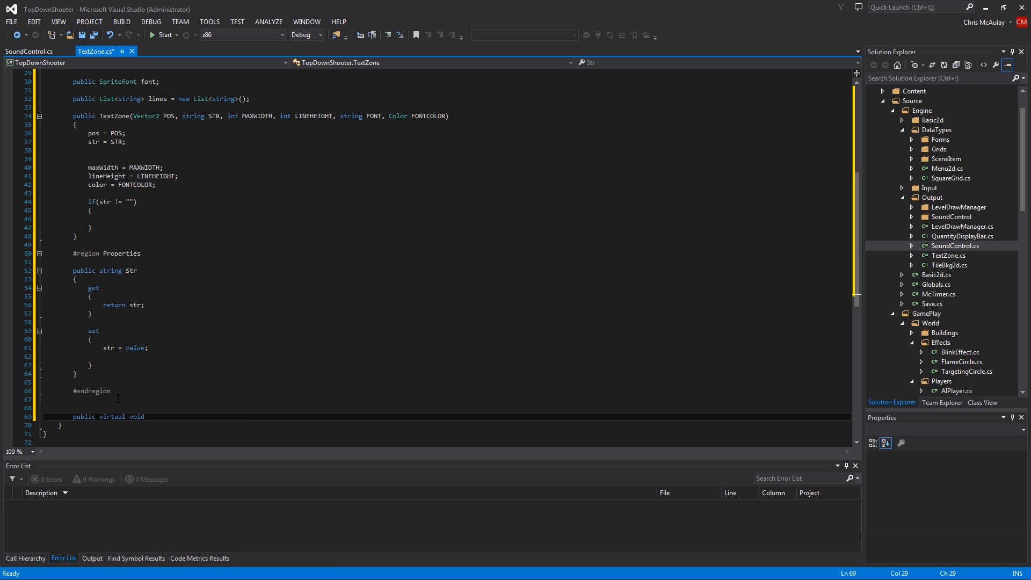
type("Parse")
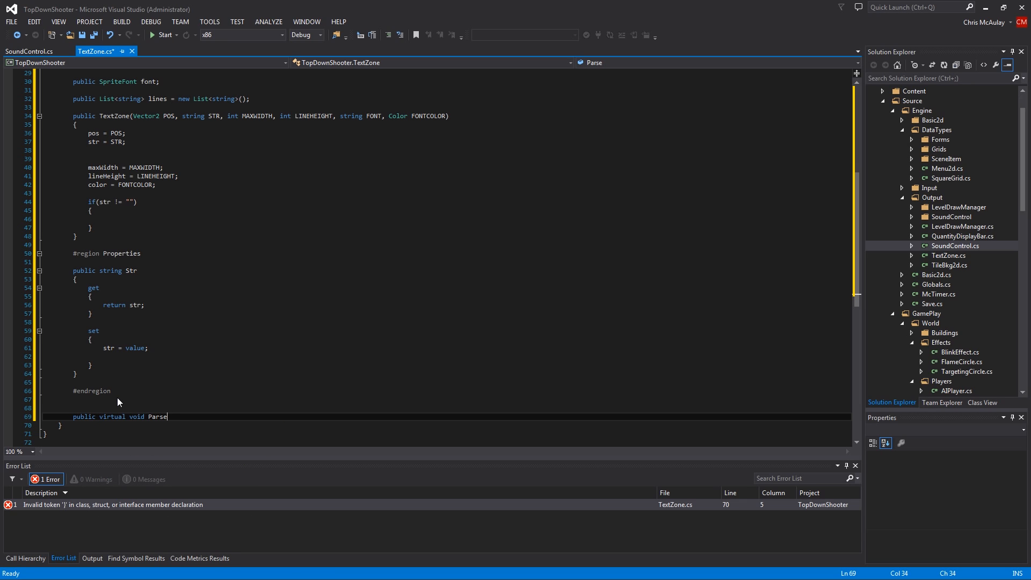
type("Lines()")
type("{")
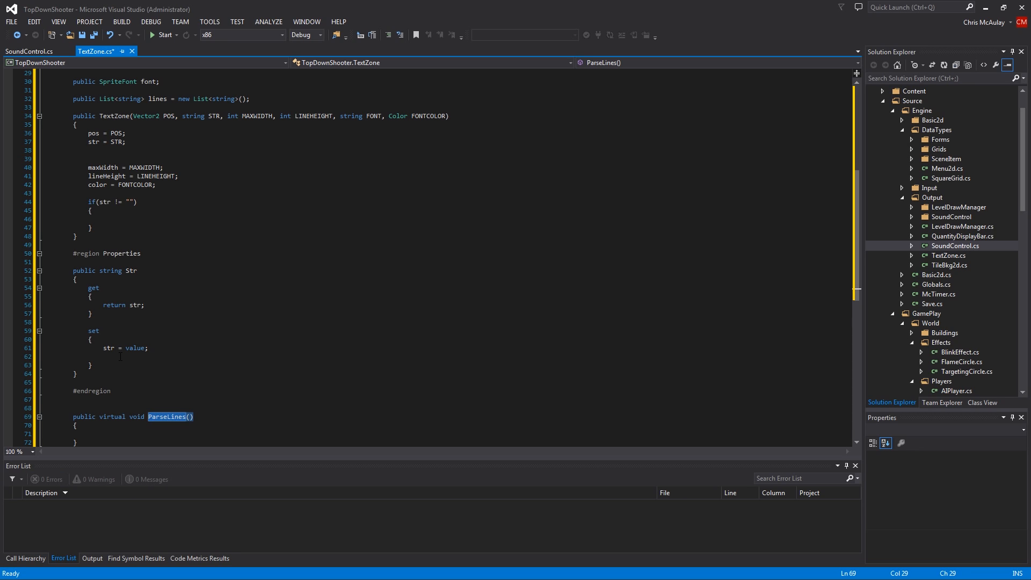
Step: Call ParseLines() from the Str setter and the constructor's non-empty-string branch
type("ParseLines();")
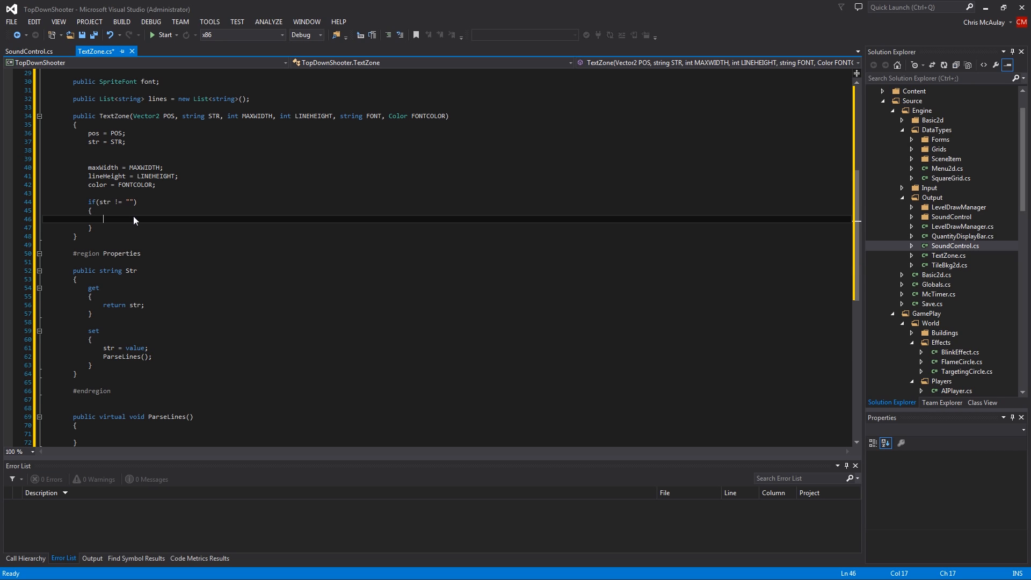
type("ParseLines();")
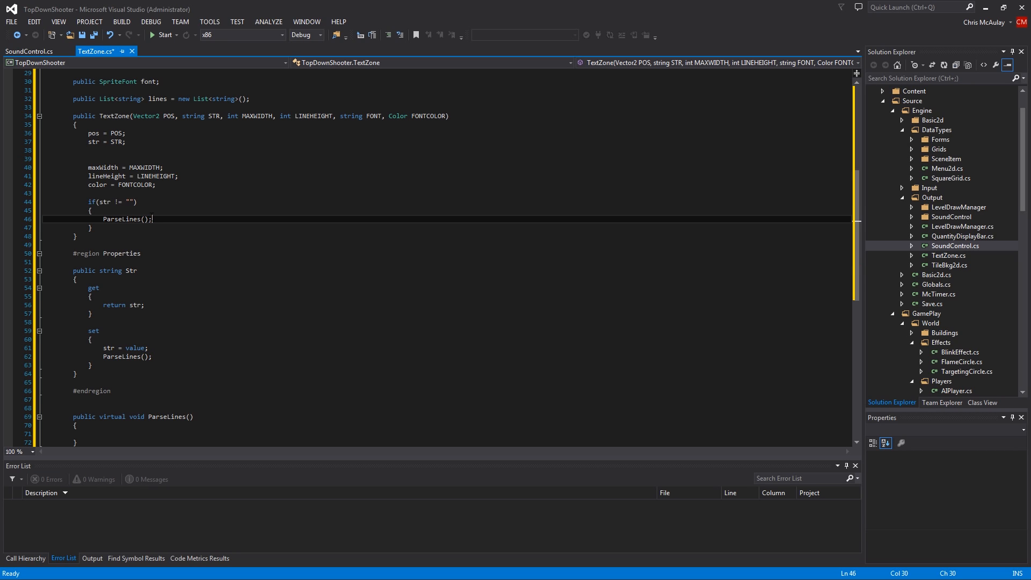
mouse_move(142, 177)
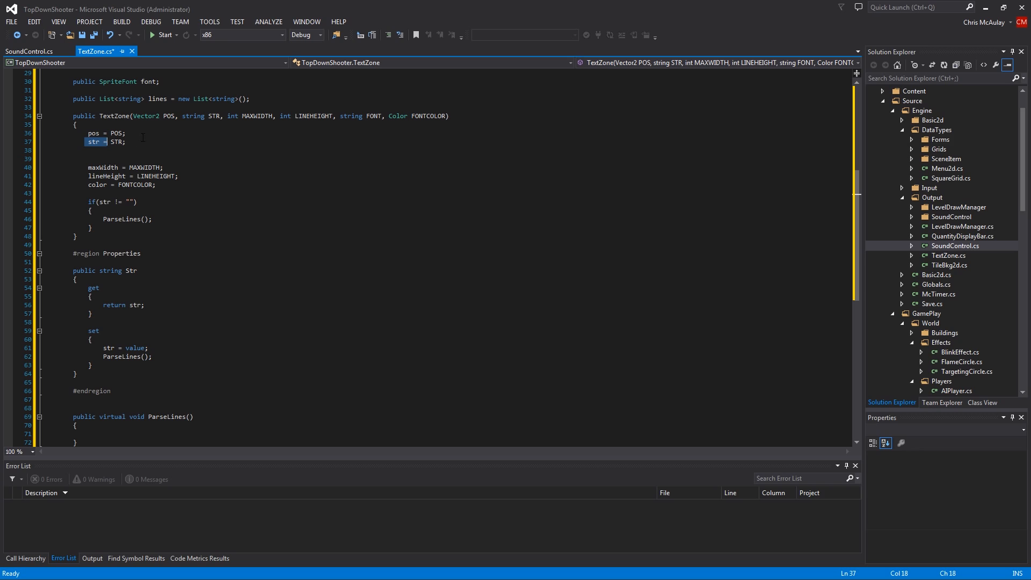
mouse_move(139, 175)
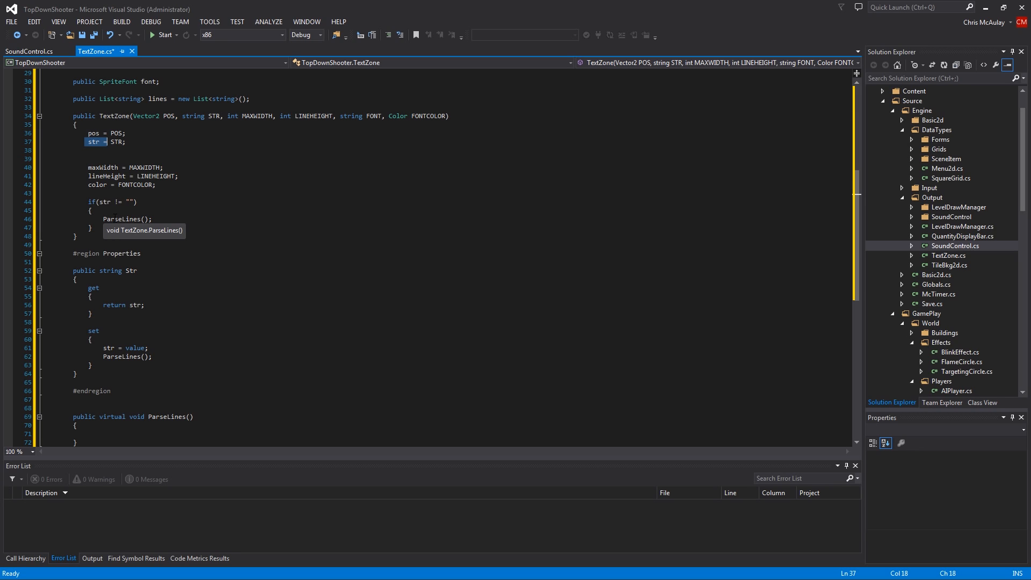
mouse_move(180, 347)
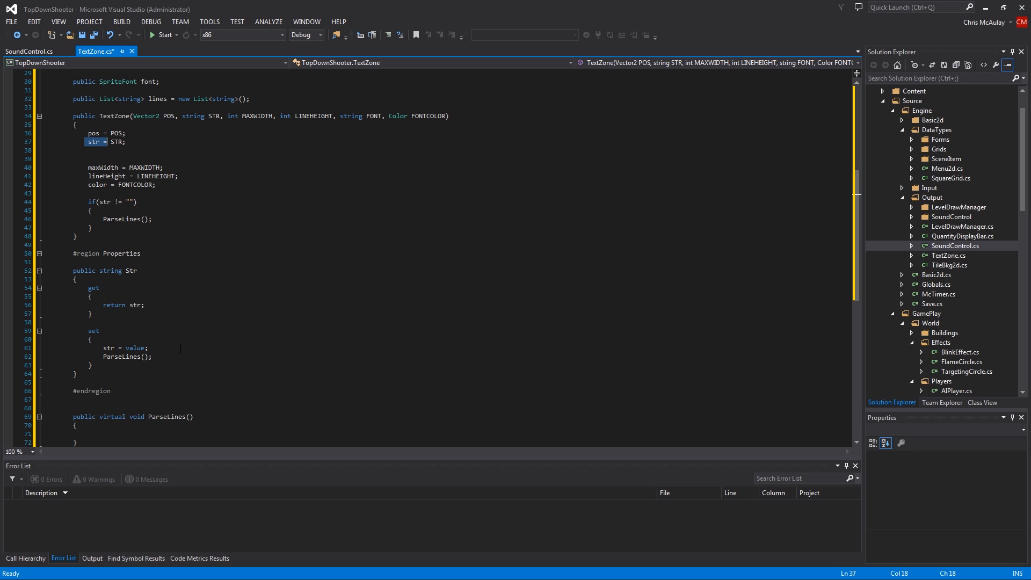
scroll("down", 3)
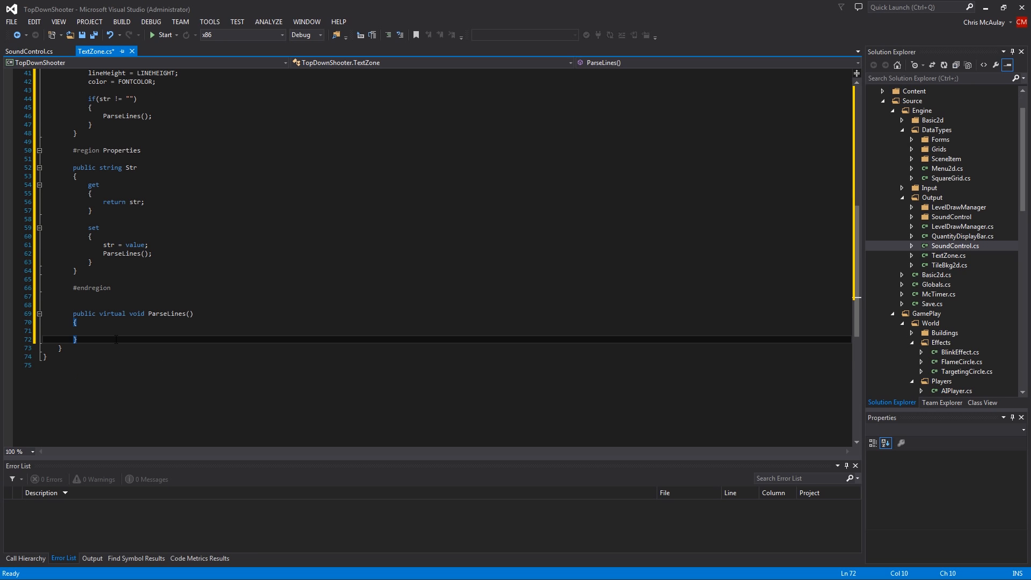
Step: Add an empty public virtual Draw(Vector2 OFFSET) method
key("enter")
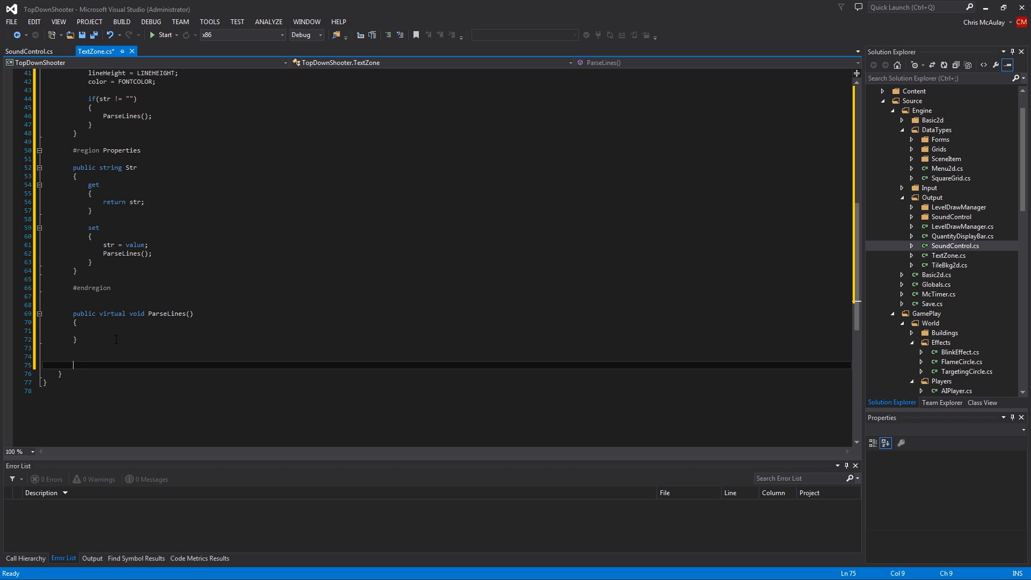
type("public virtual void")
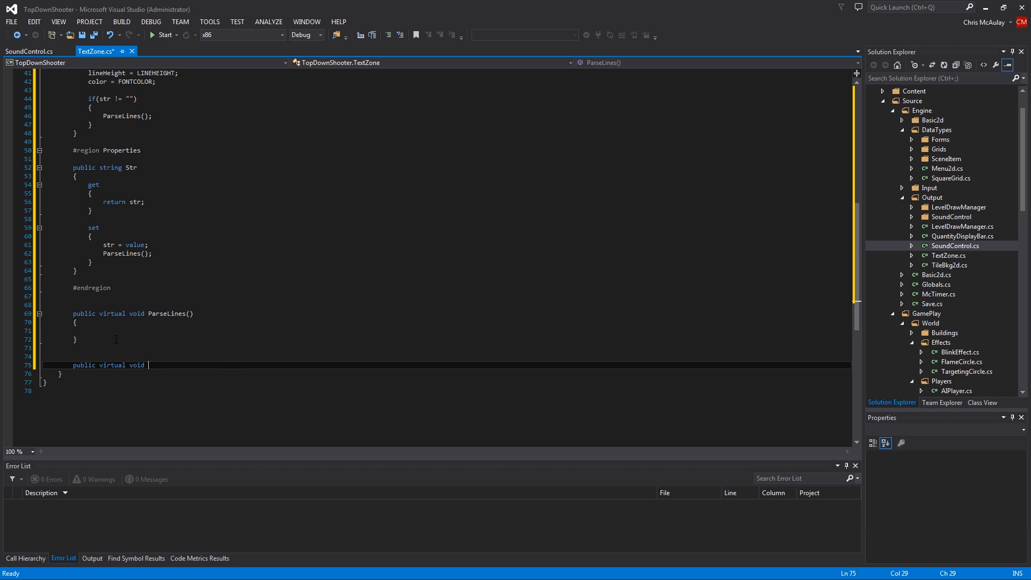
type("Draw()")
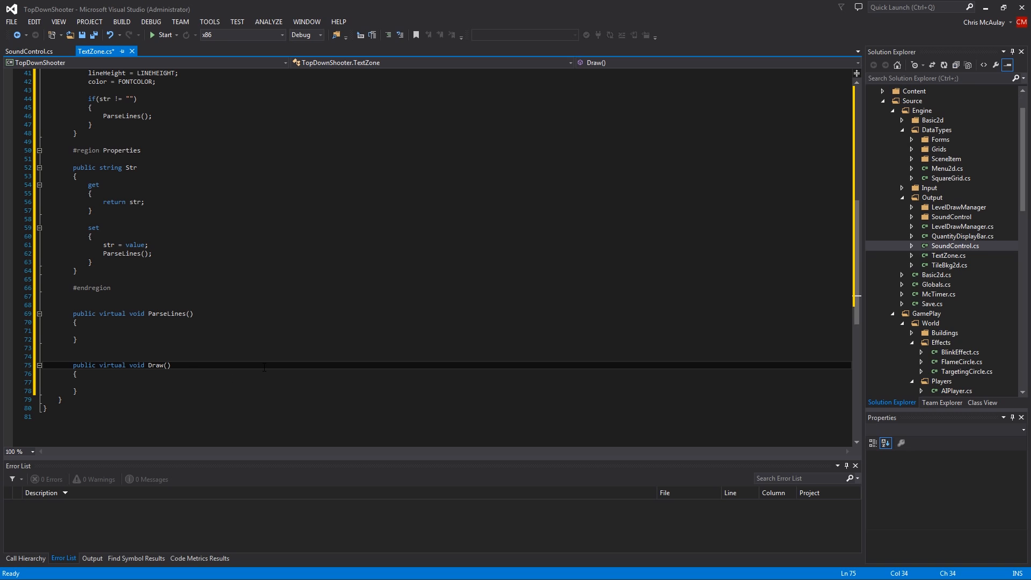
type("Vector2 OFFSET")
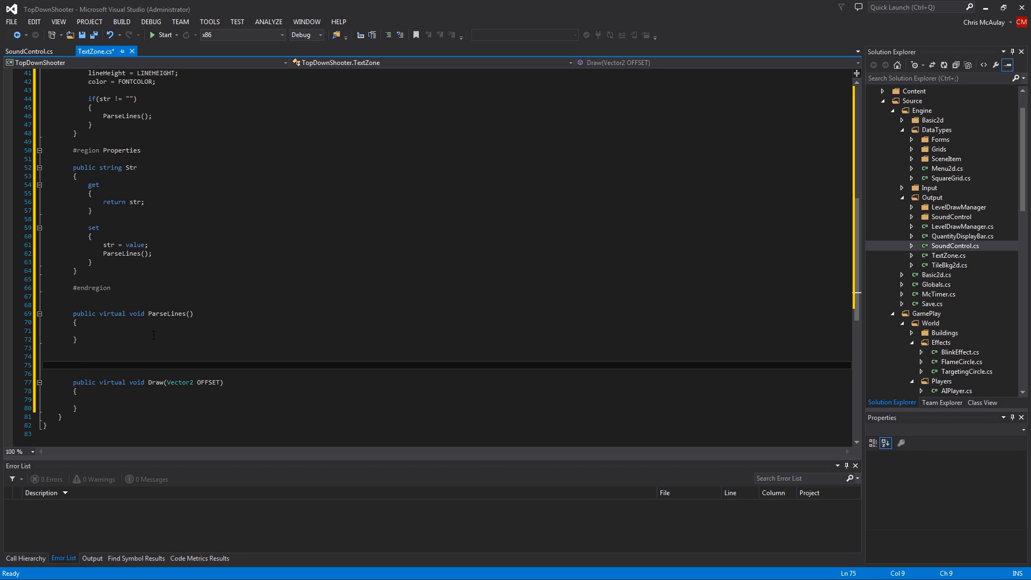
Step: Add a public virtual SetDims(int LARGESTWIDTH) method and start the dims assignment
type("p")
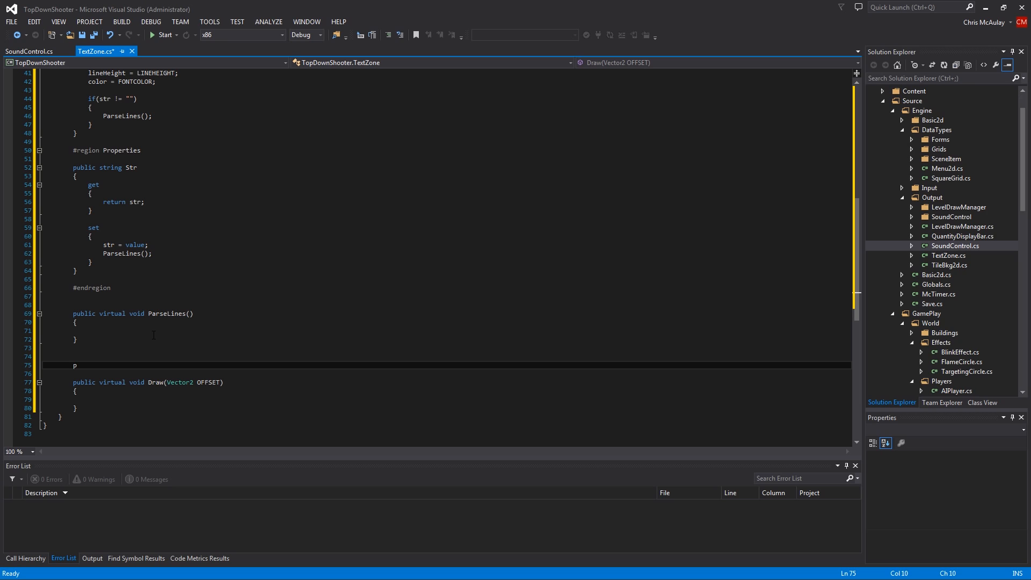
type("public virtual void SetD")
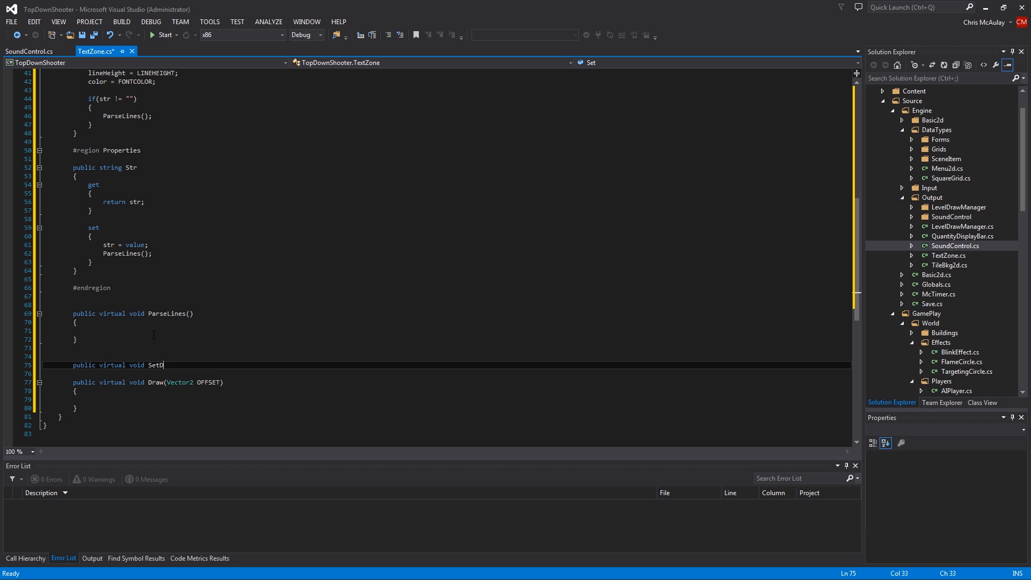
type("ims()")
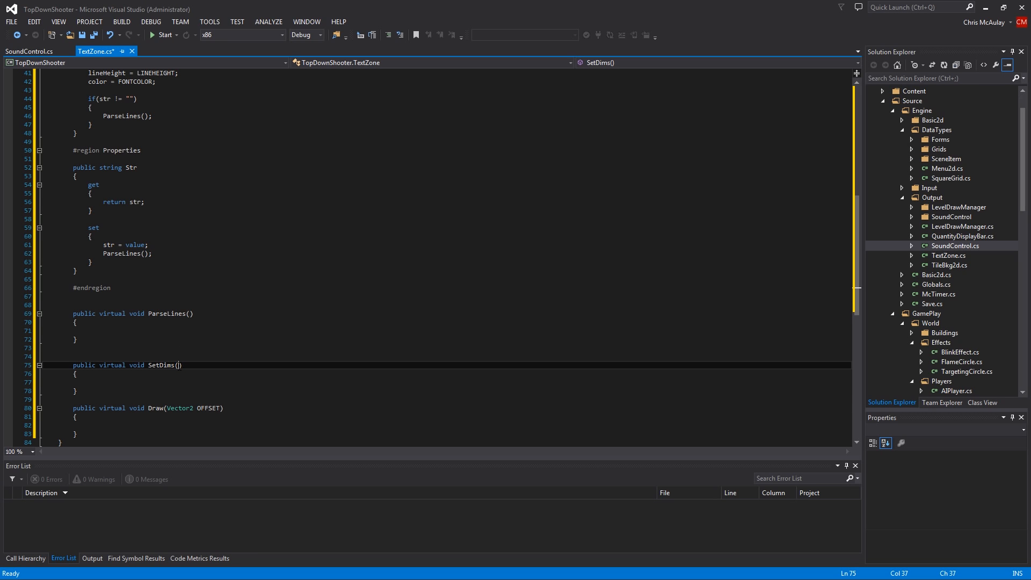
type("int")
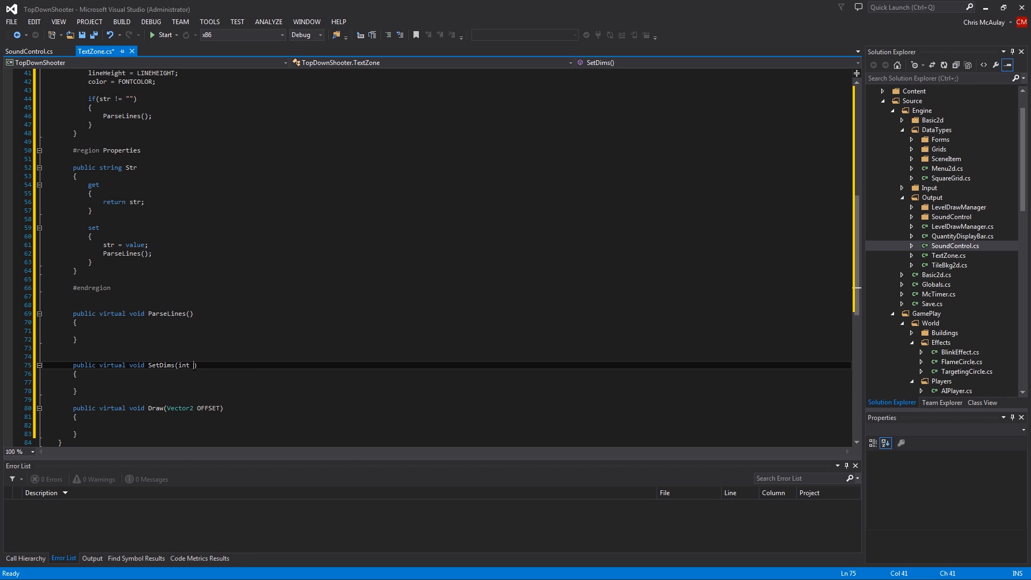
type("LARGESTWIDTH")
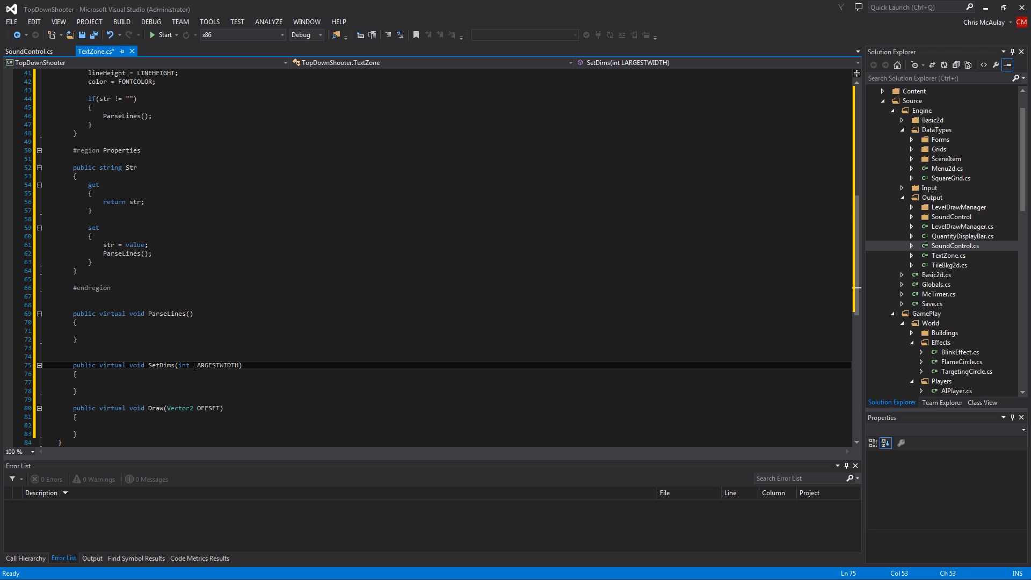
type("dims =")
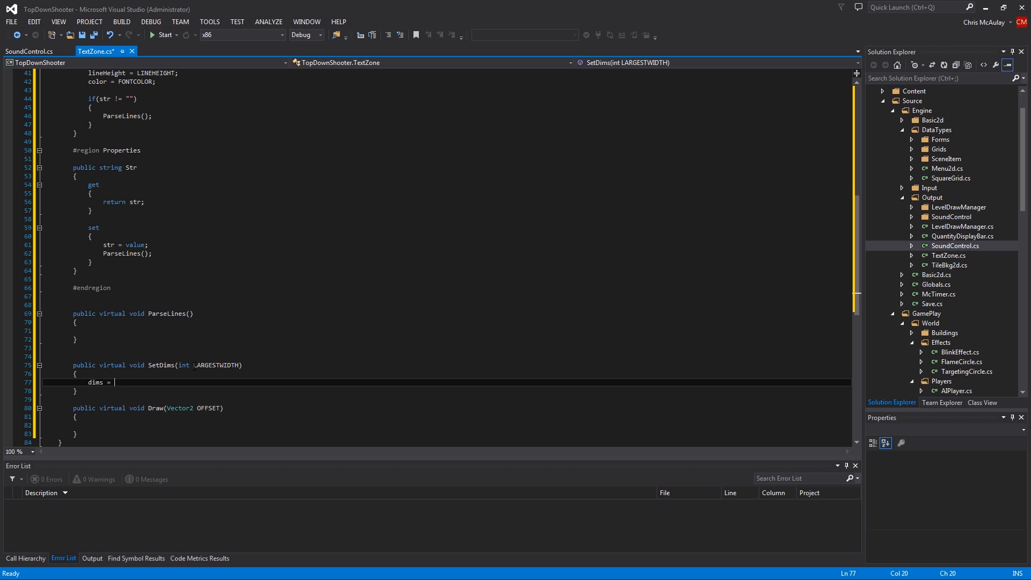
Step: Set dims to new Vector2(LARGESTWIDTH, lineHeight * lines.Count)
type("new Vector2();")
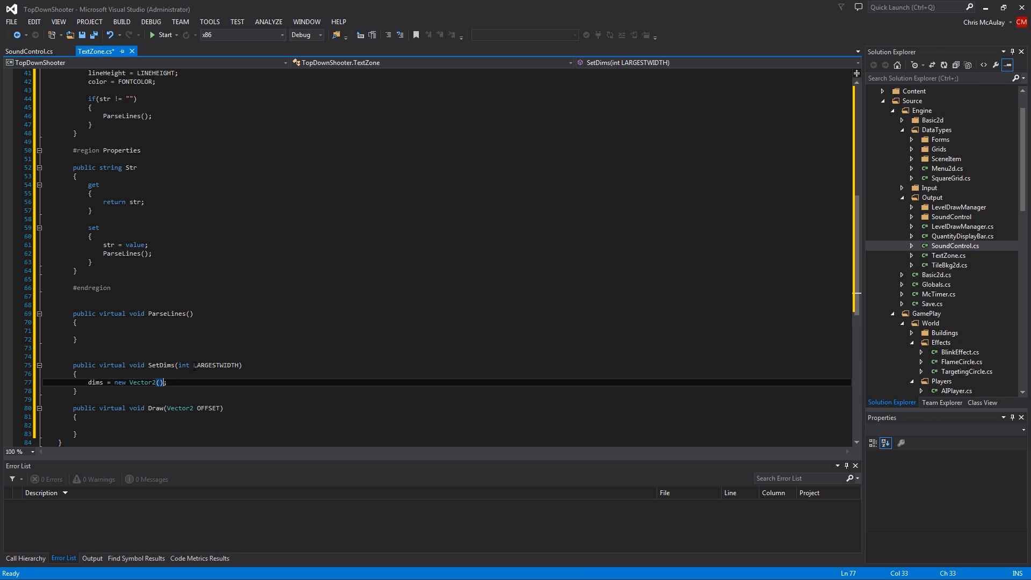
key("Left")
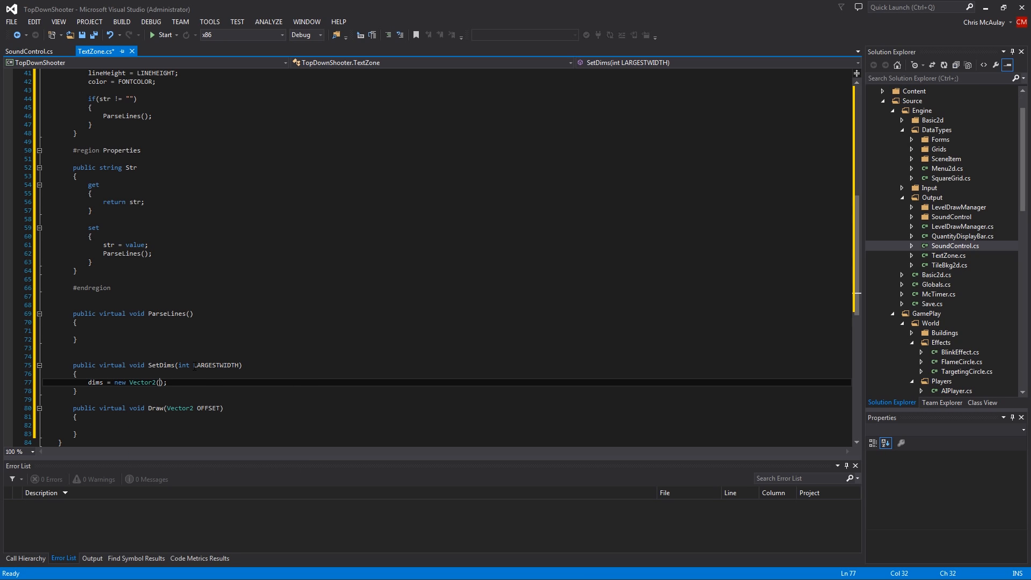
type("LARGESTWIDTH,")
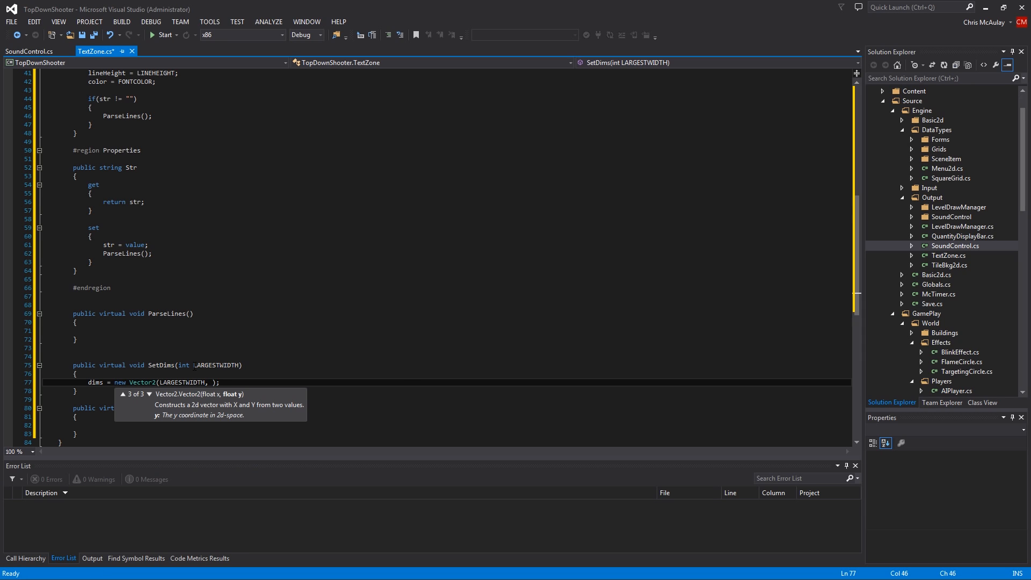
type("lineHeight")
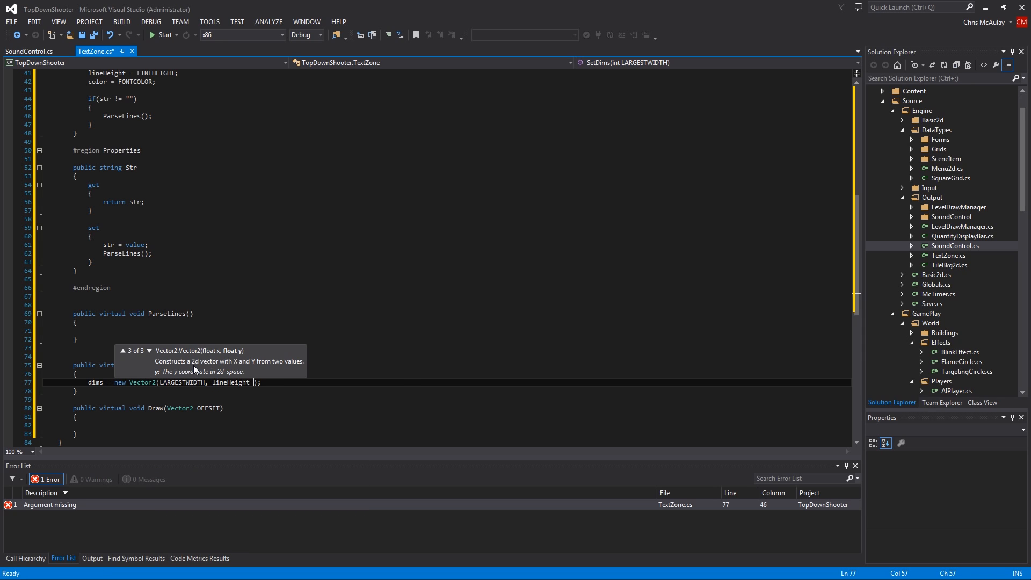
type("* line")
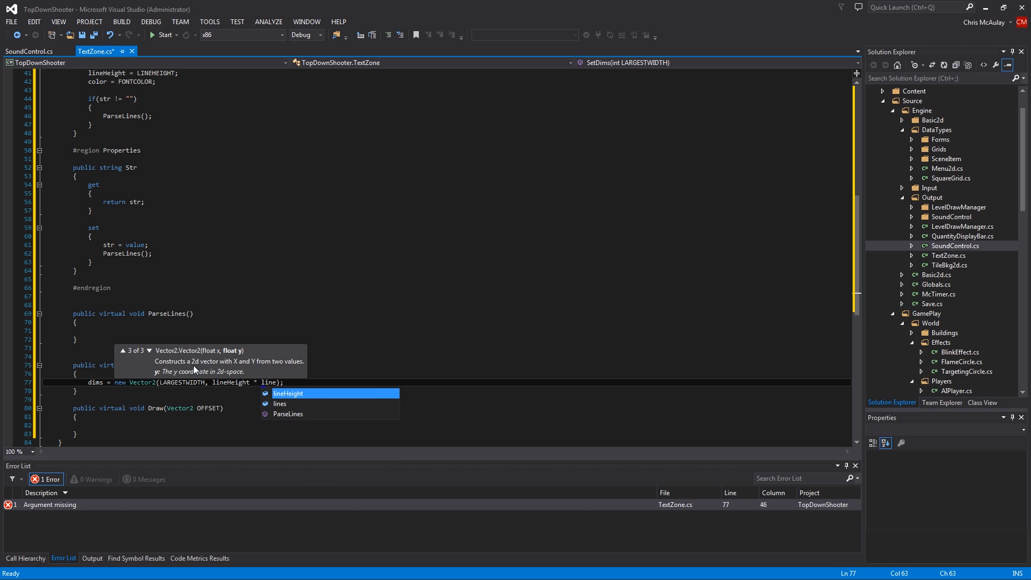
type(".cou")
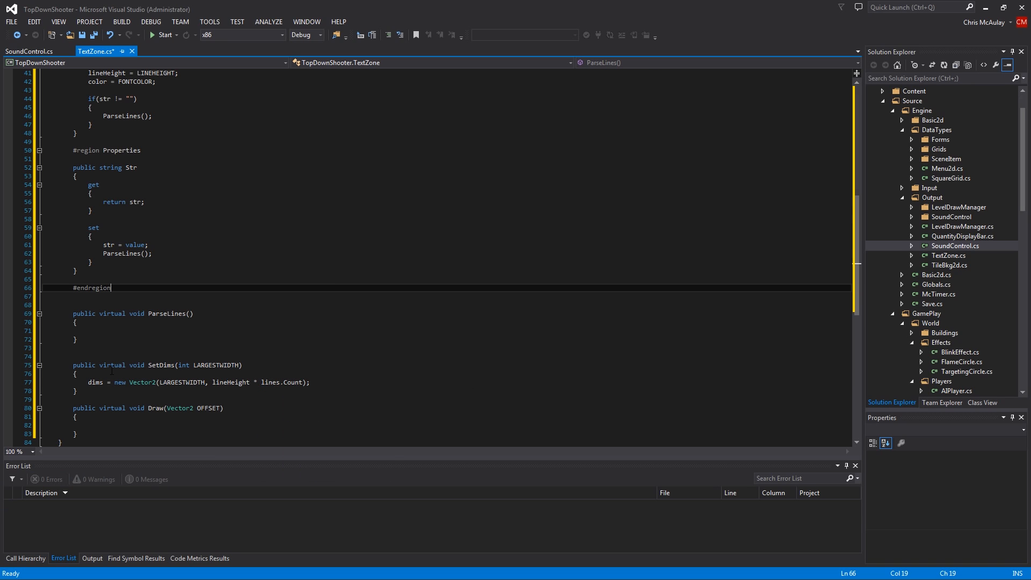
mouse_move(139, 382)
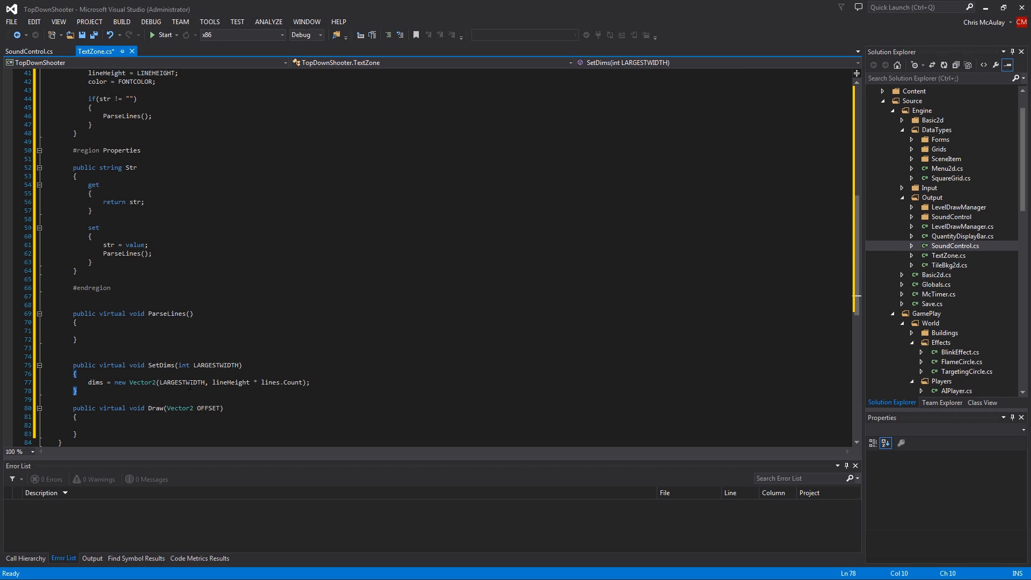
left_click(182, 382)
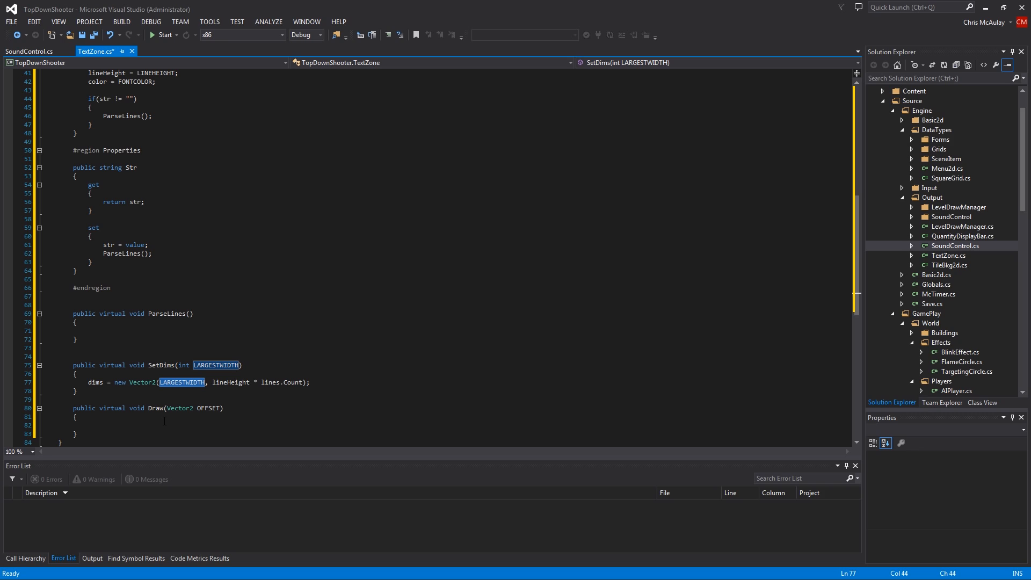
mouse_move(302, 292)
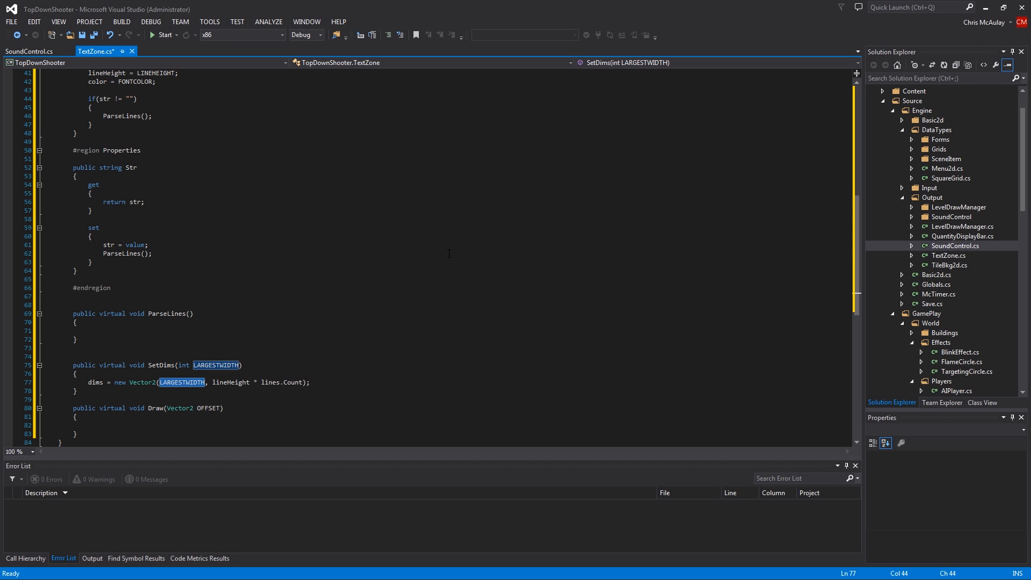
mouse_move(457, 214)
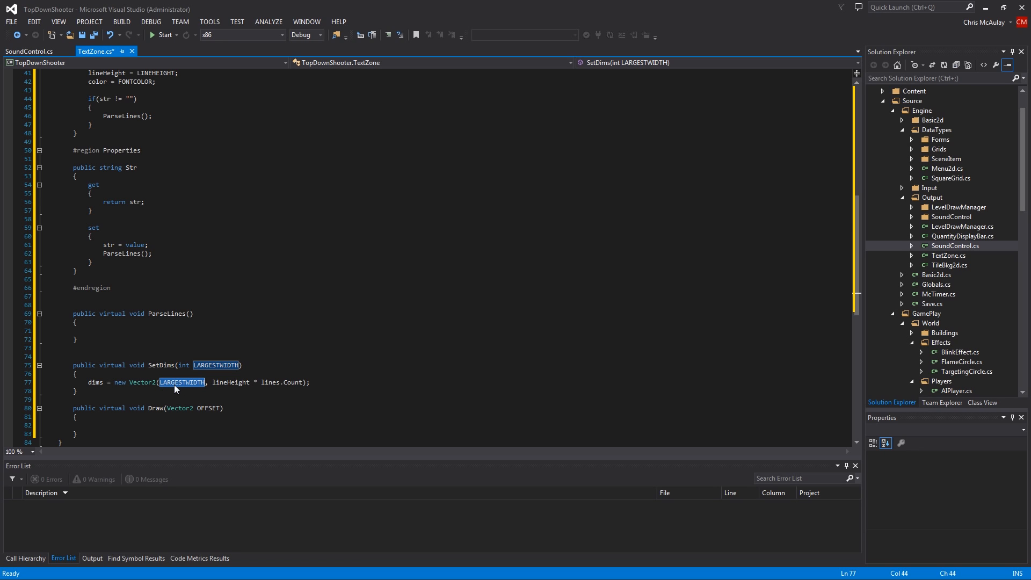
mouse_move(136, 365)
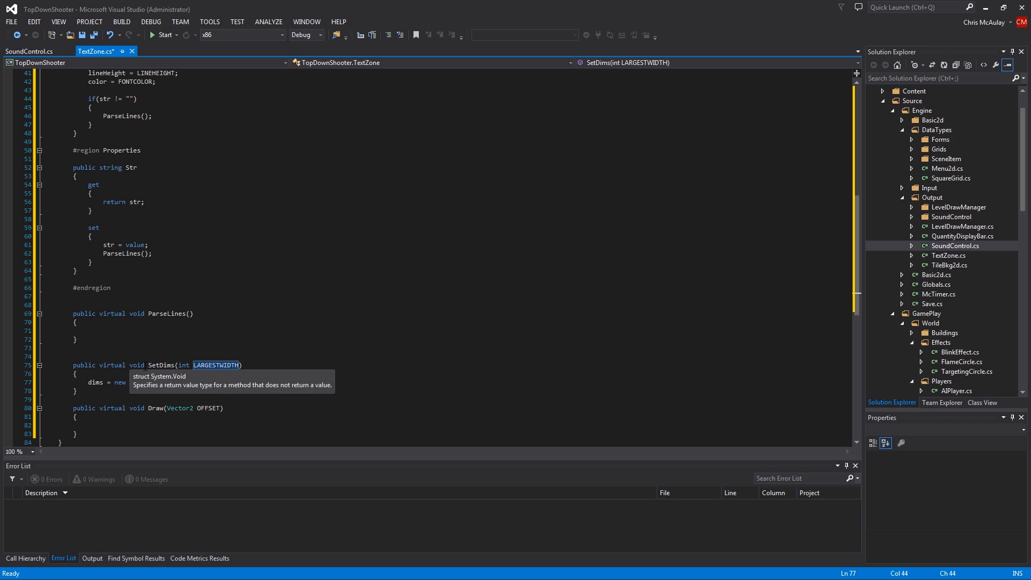
left_click(158, 329)
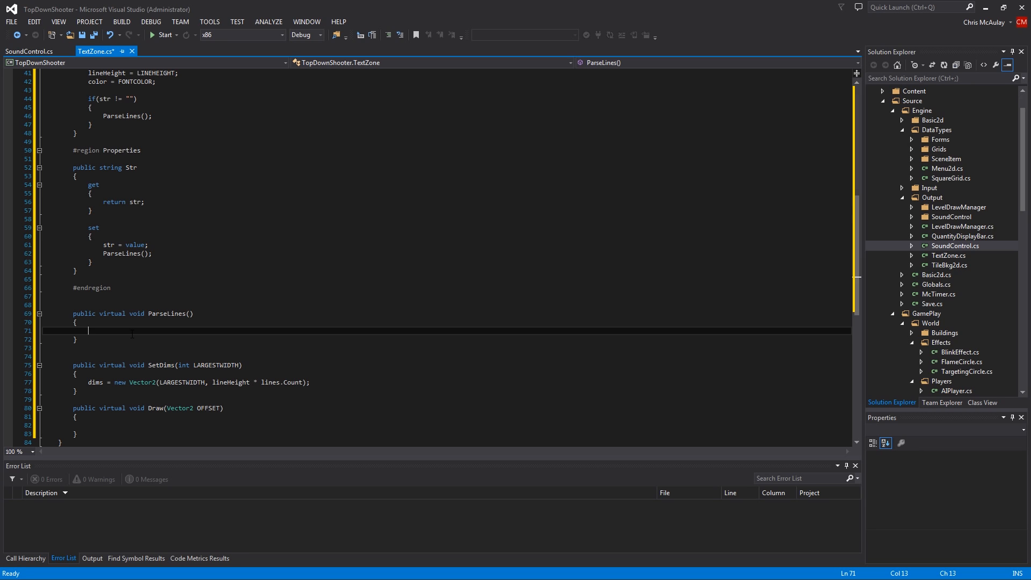
Step: Start ParseLines with lines.Clear() and open a new line beneath it
type("li")
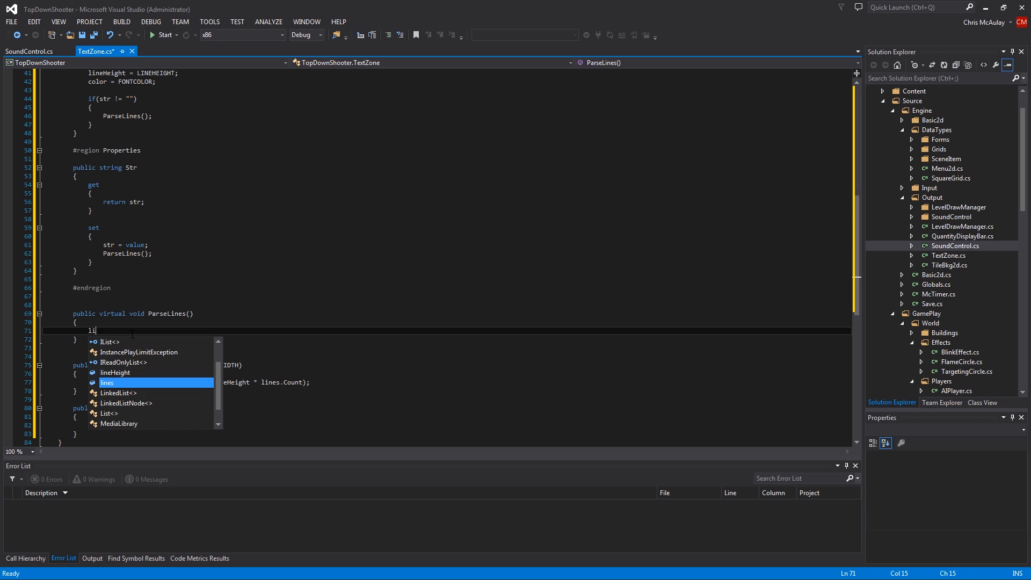
type("nes.cl")
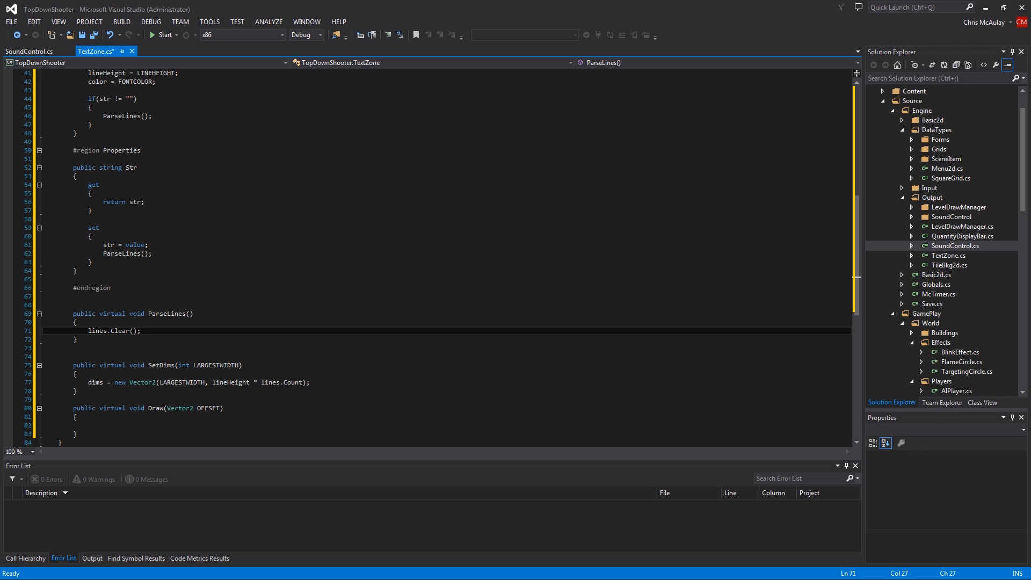
left_click(75, 321)
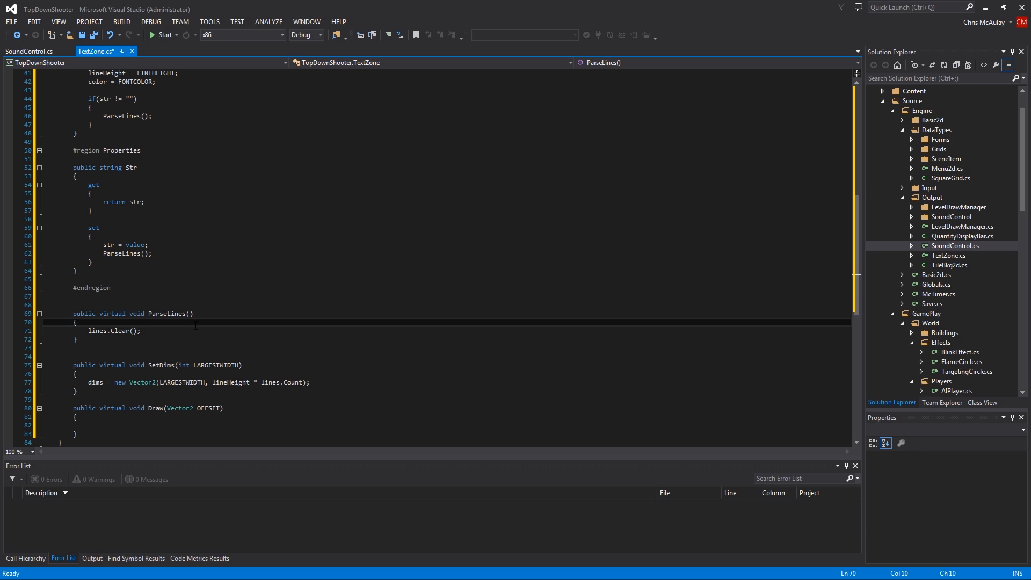
key("enter")
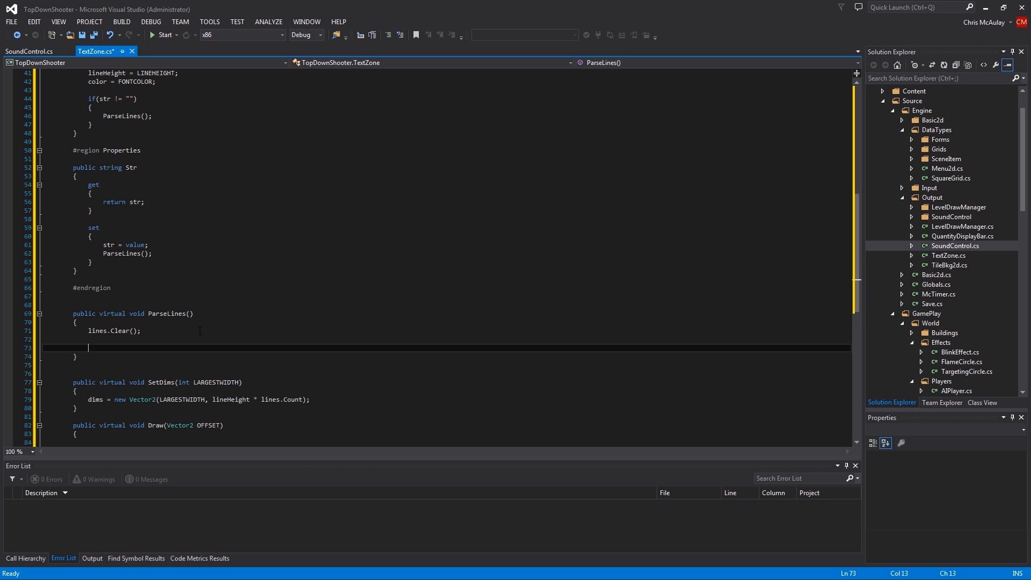
Step: Declare List<string> wordList = new List<string>(); after lines.Clear()
type("List")
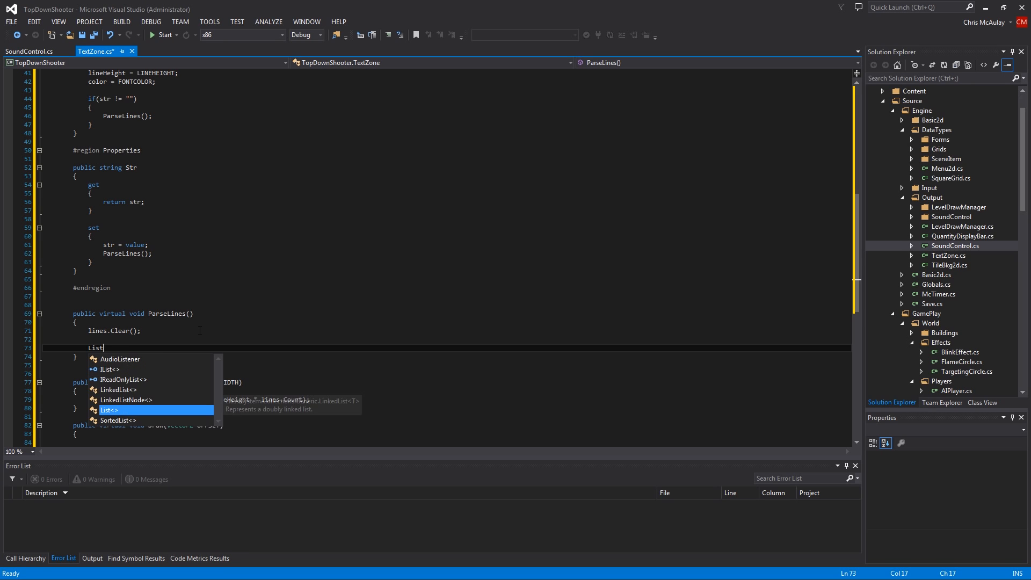
type("<string> wordList = new")
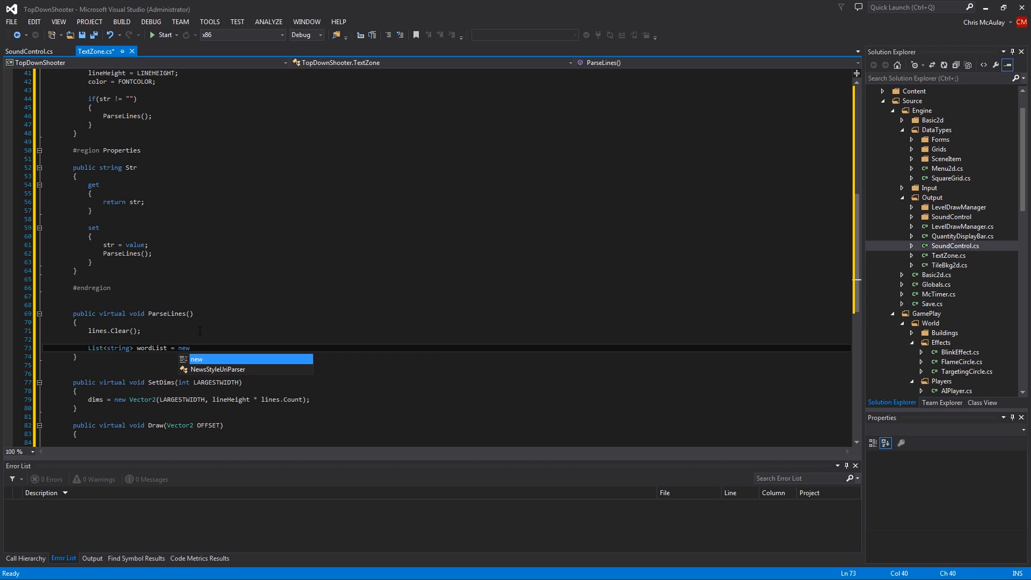
type("List<string>();")
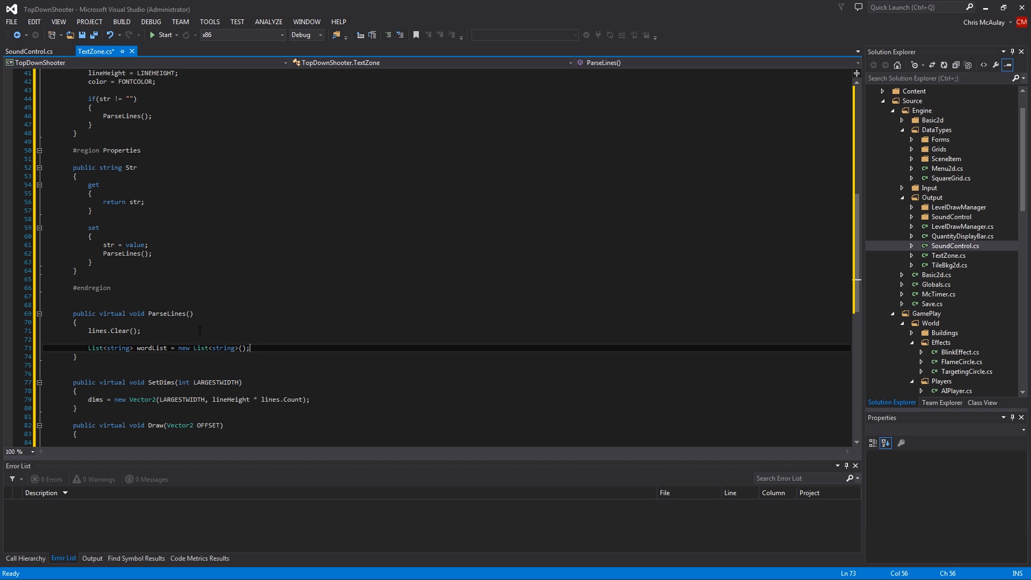
key("enter")
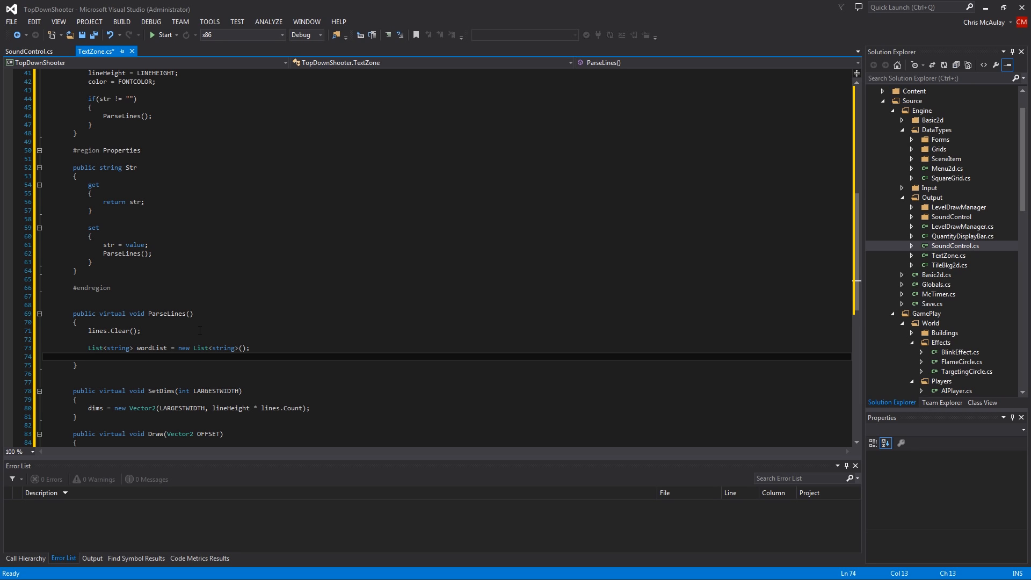
Step: Declare string tempString initialised to an empty string, with a new line below
type("string")
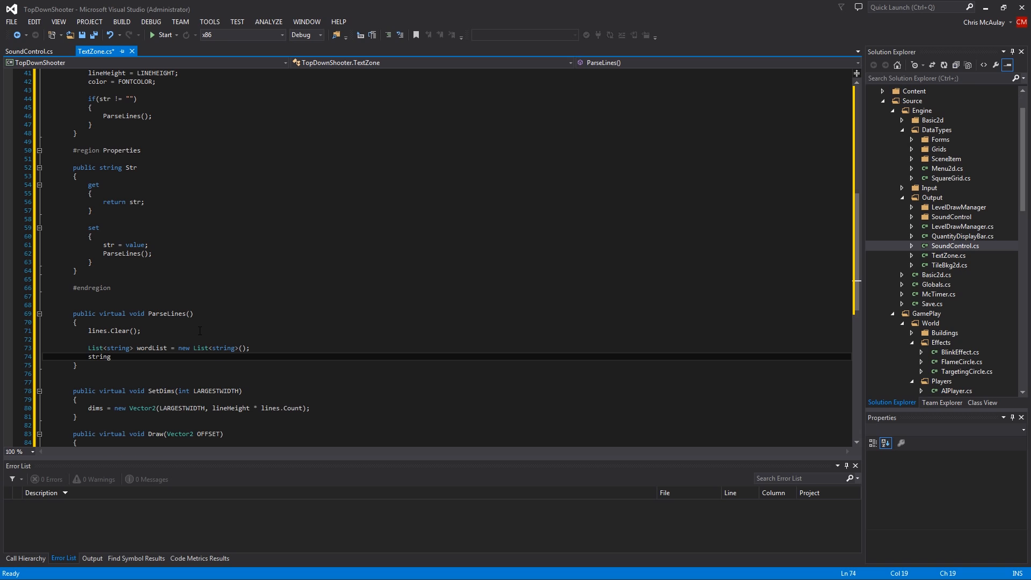
type("tempS")
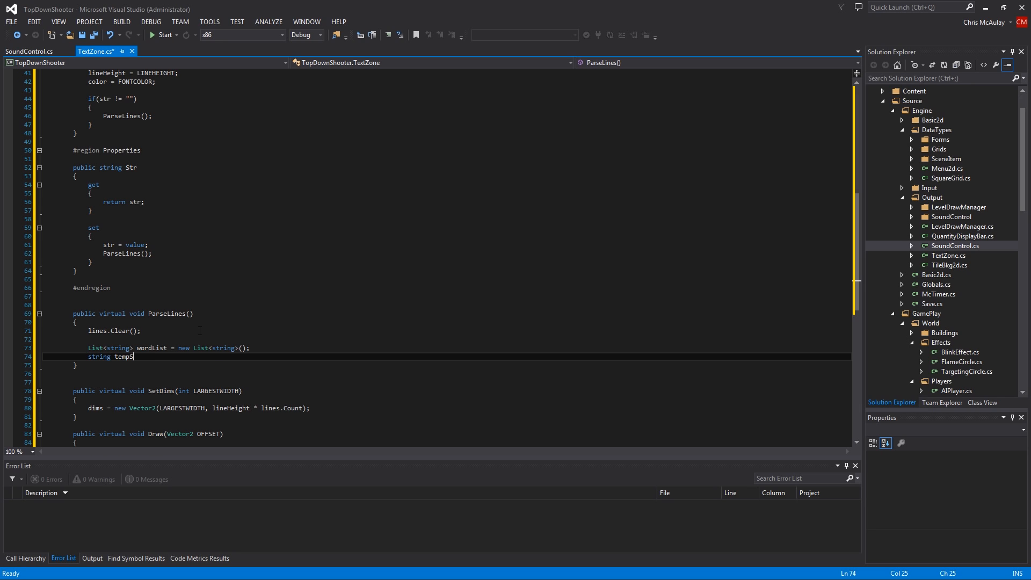
type("tring =")
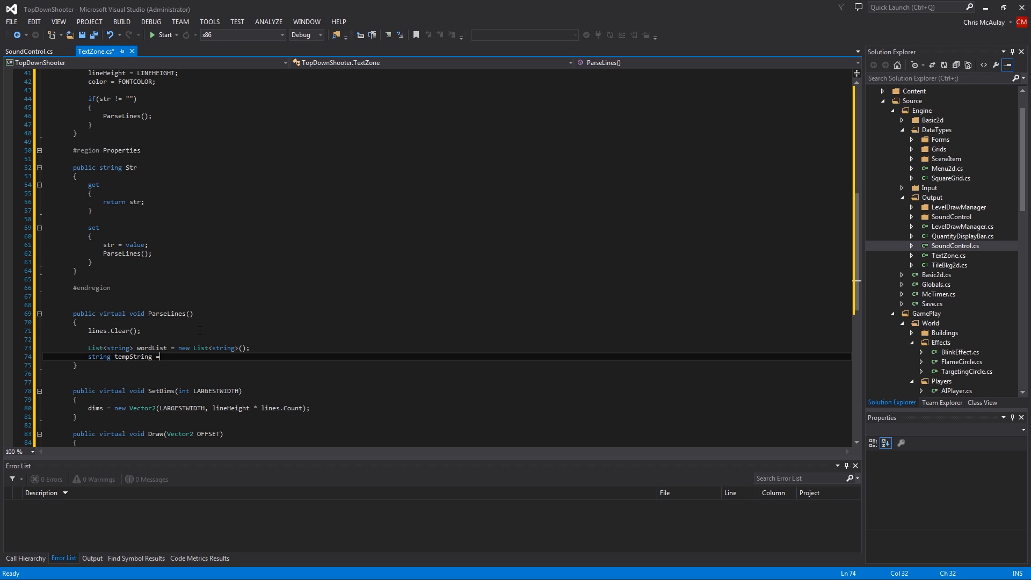
type("new string")
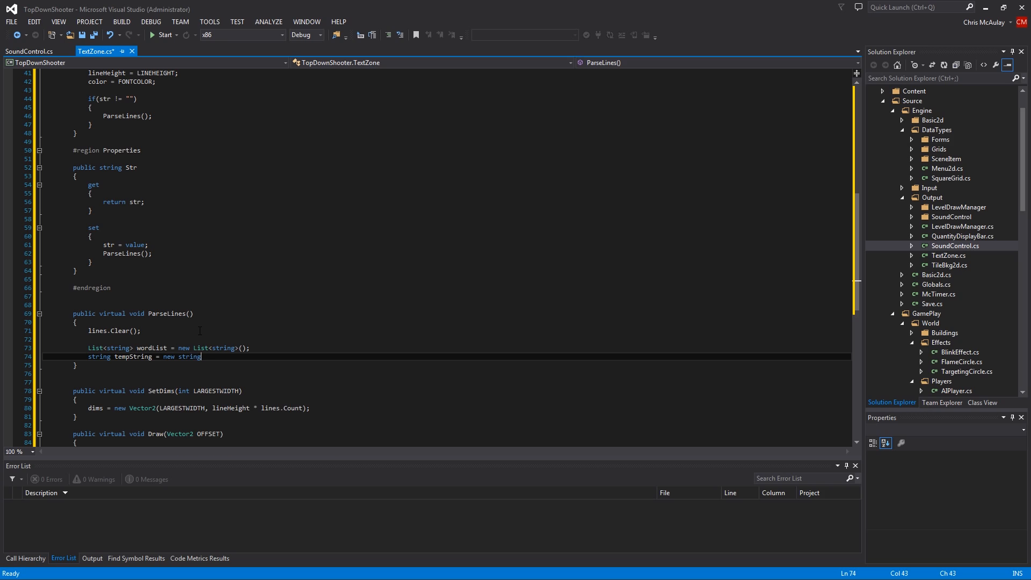
type("\"")
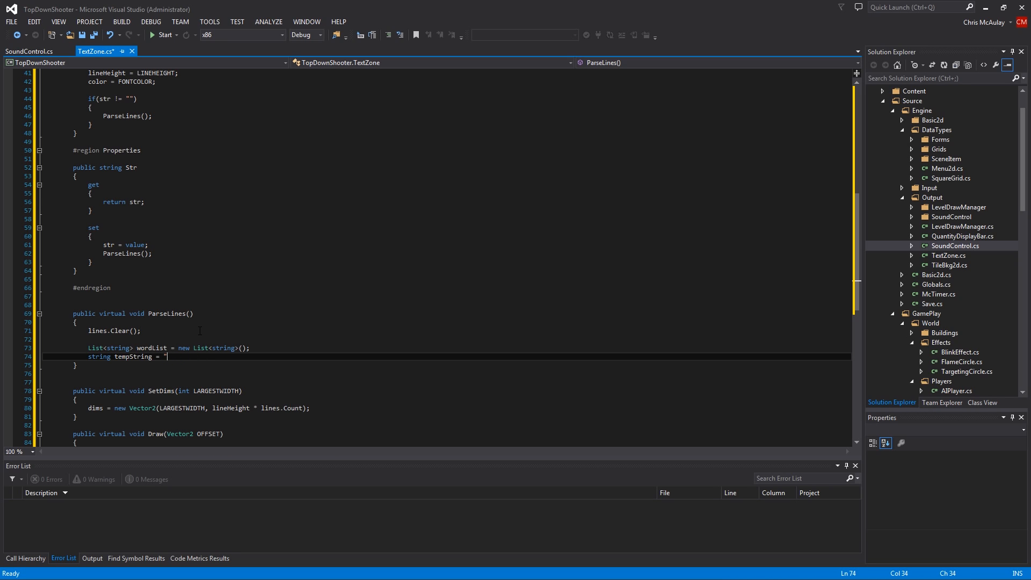
type("\";")
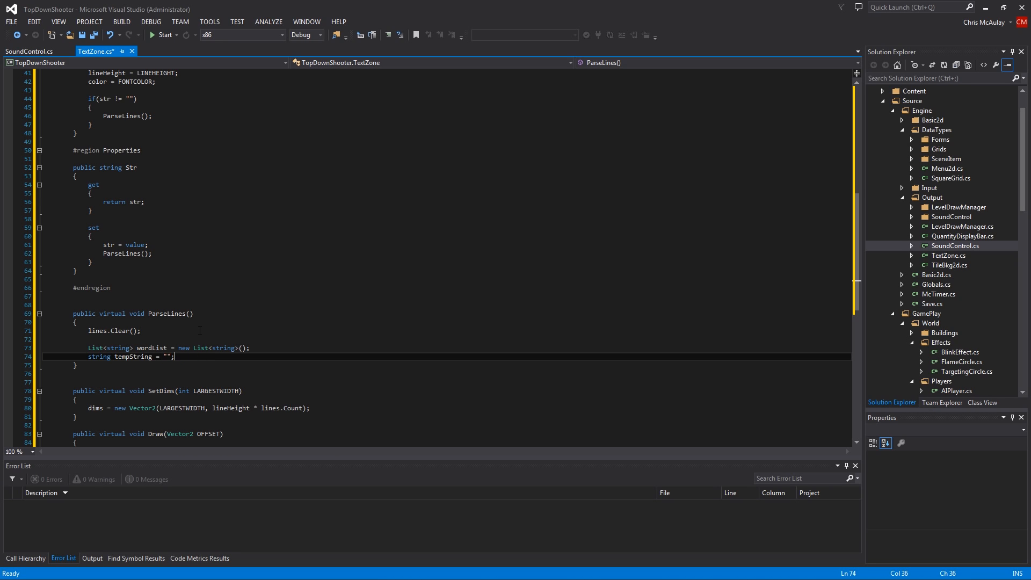
key("enter")
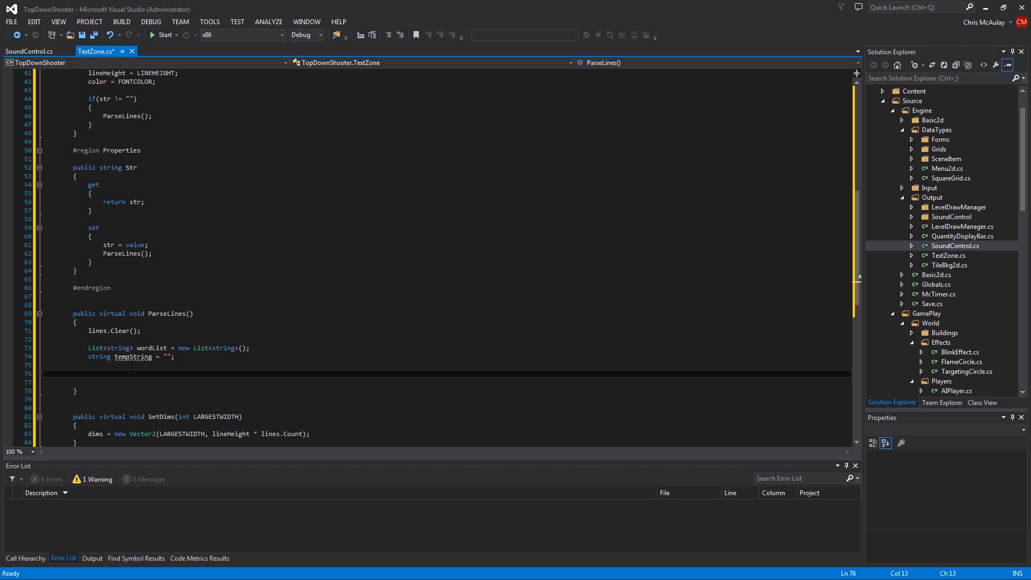
Step: Declare int largestWidth = 0, currentWidth = 0; after the tempString declaration
type("int")
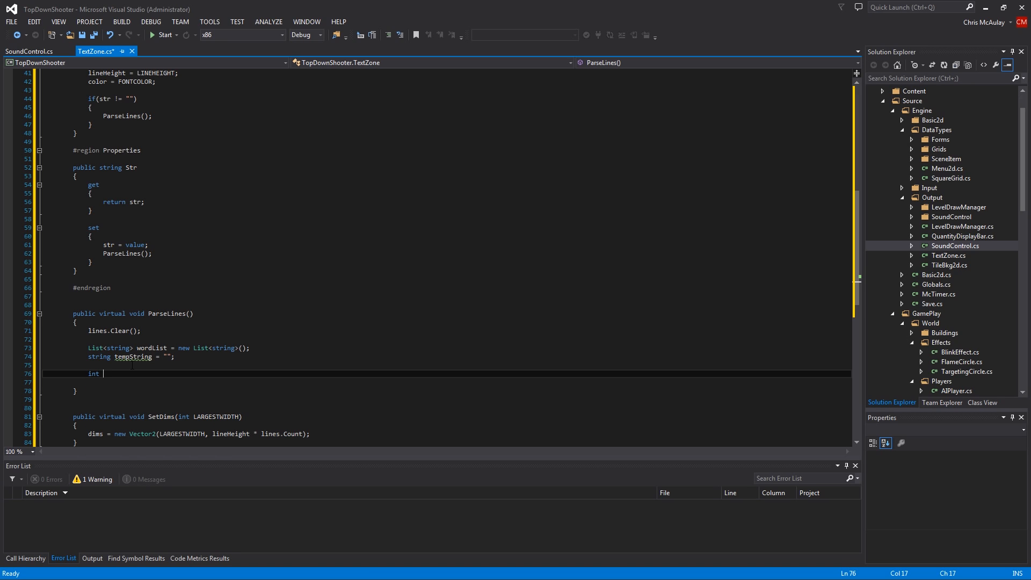
type("largestWidth")
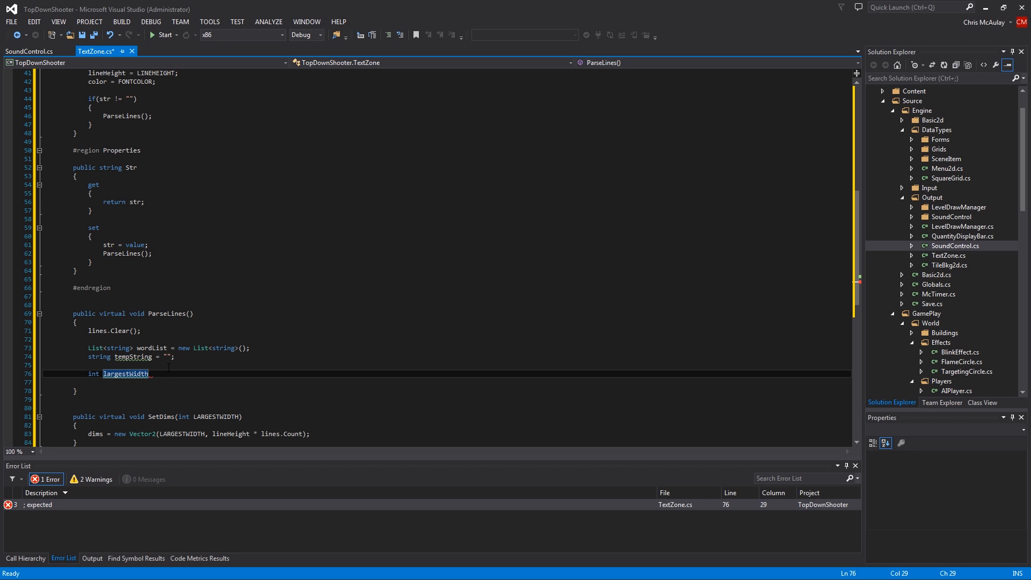
type("=0;")
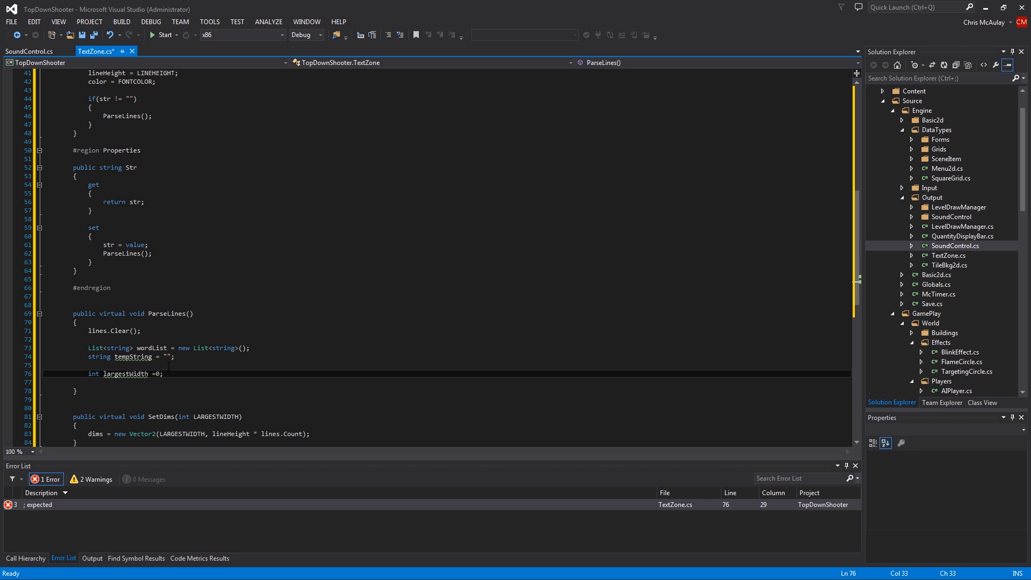
type("\"  \"")
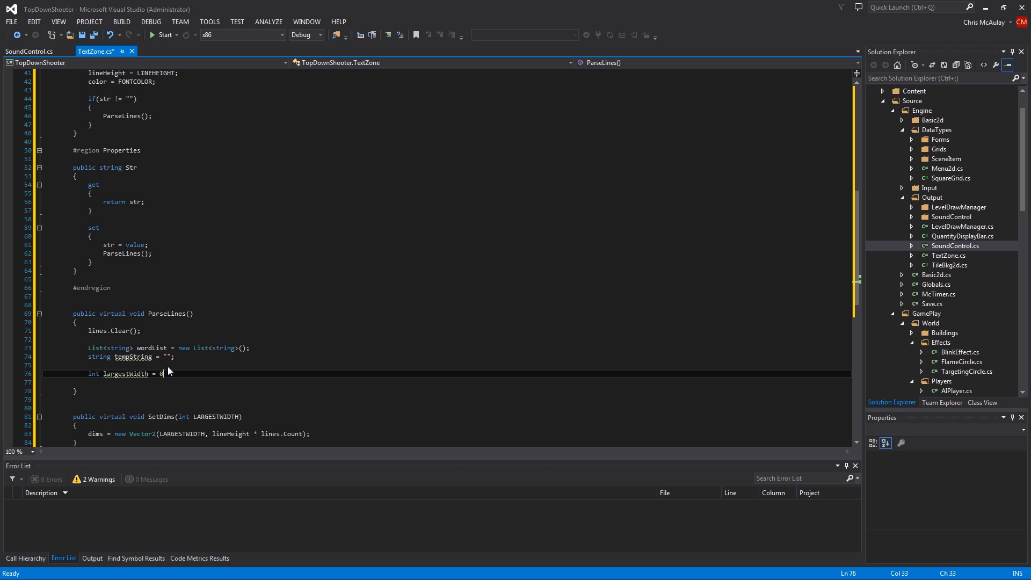
type(",")
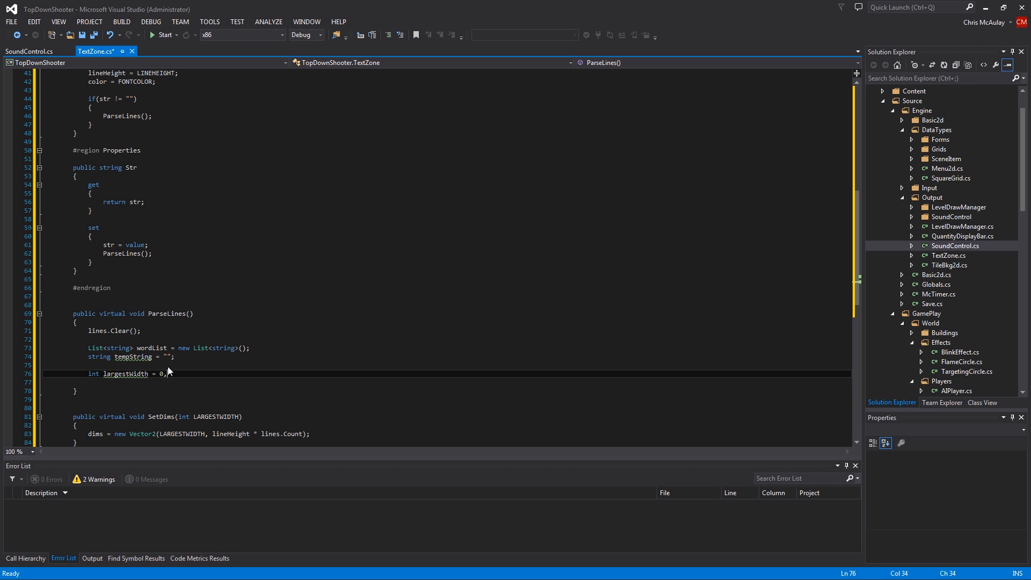
type("currentW")
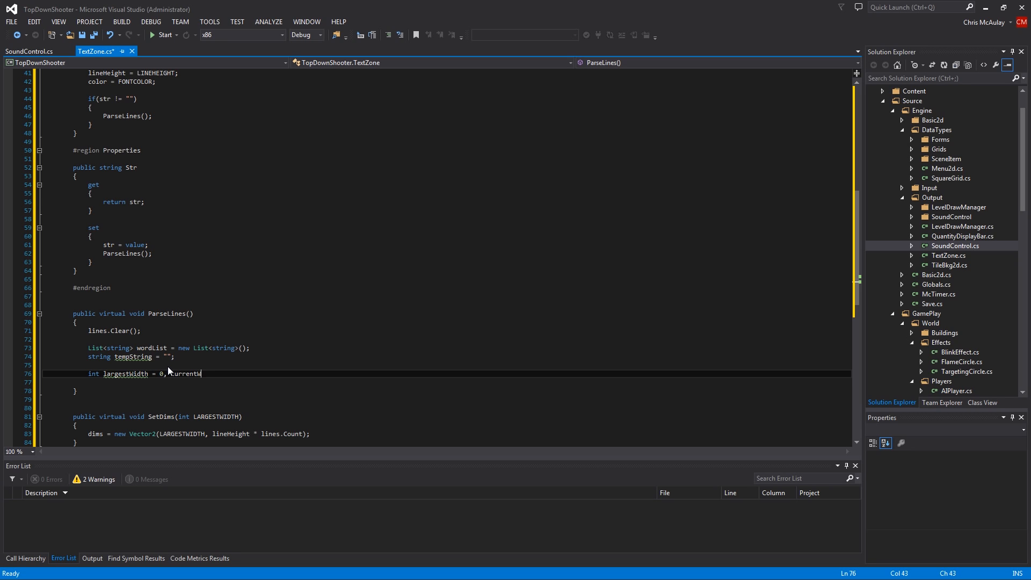
type("idth = 0;")
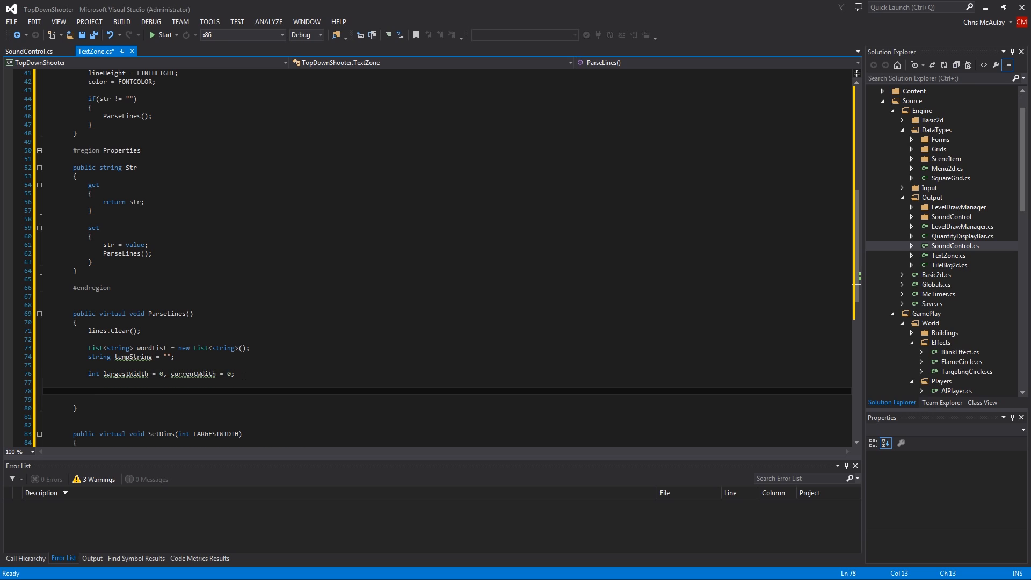
Step: Add an if(str != "" && str != null) block and begin wordList inside it
type("if()")
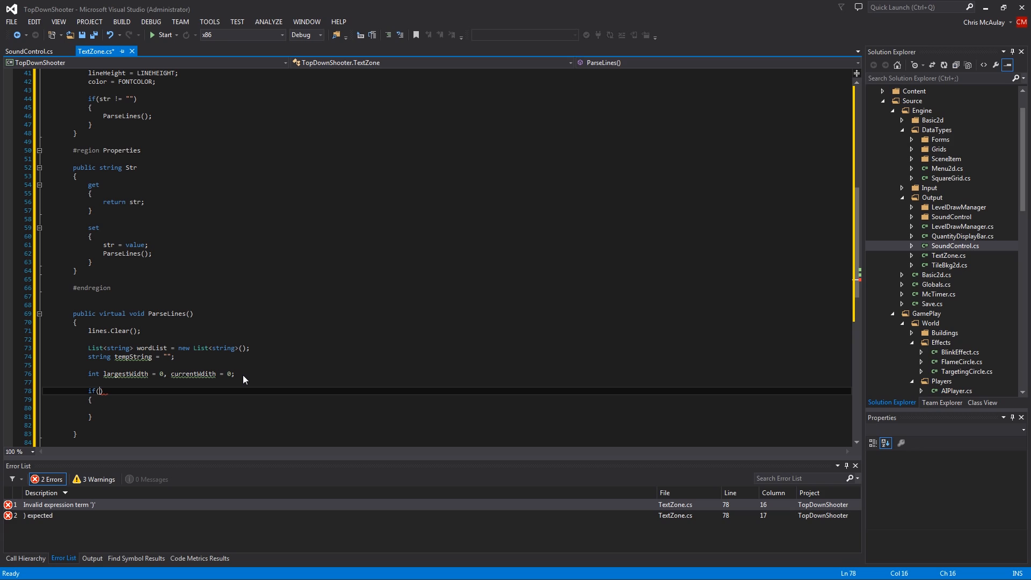
type("str")
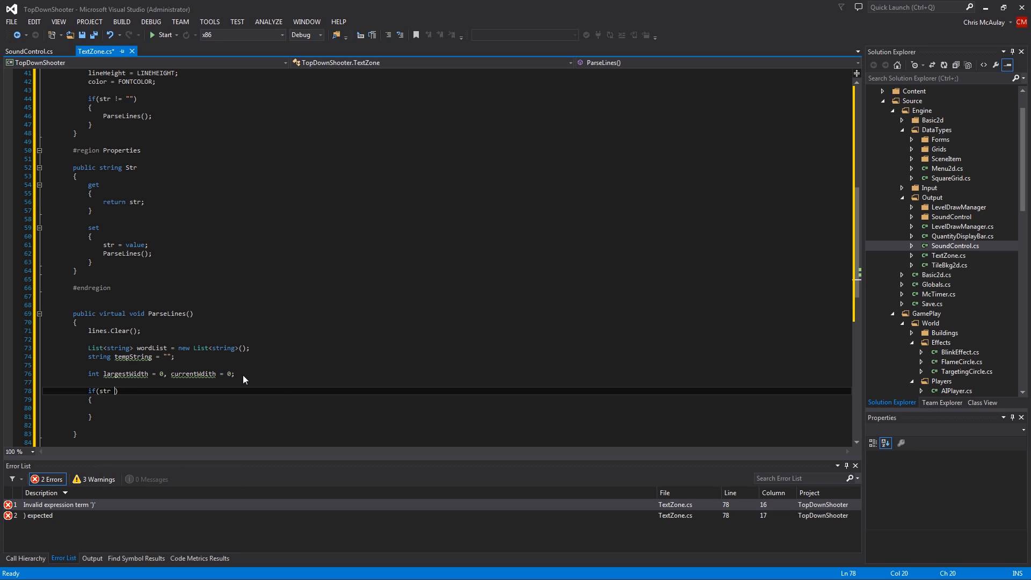
type("!= \"\"")
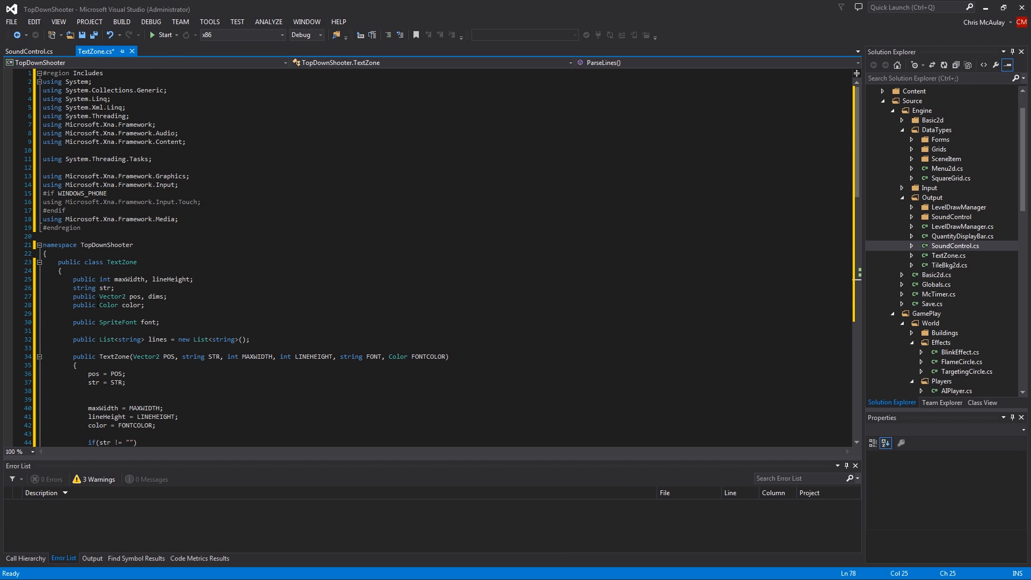
scroll("down", 3)
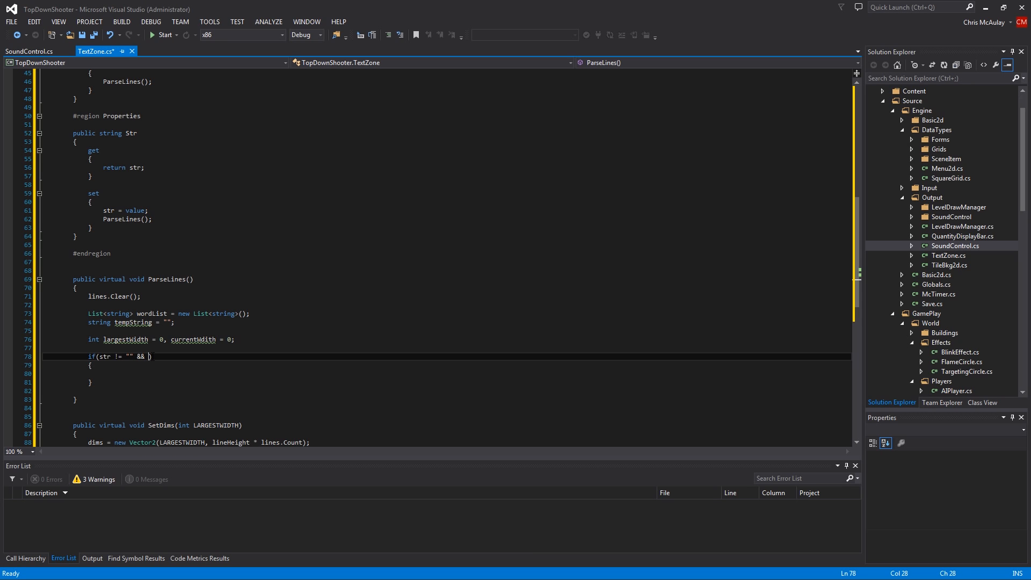
type("str != null")
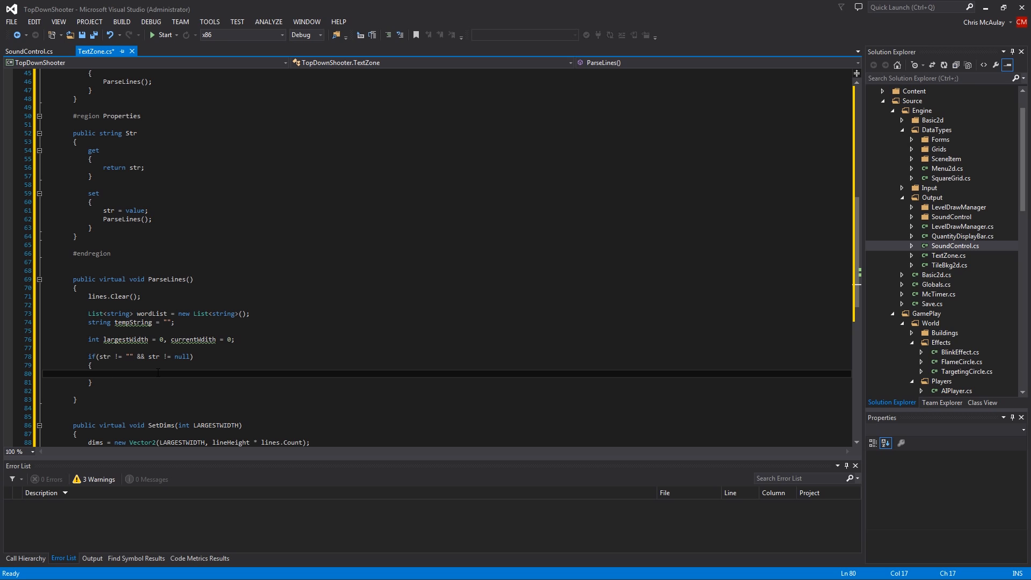
type("wordList")
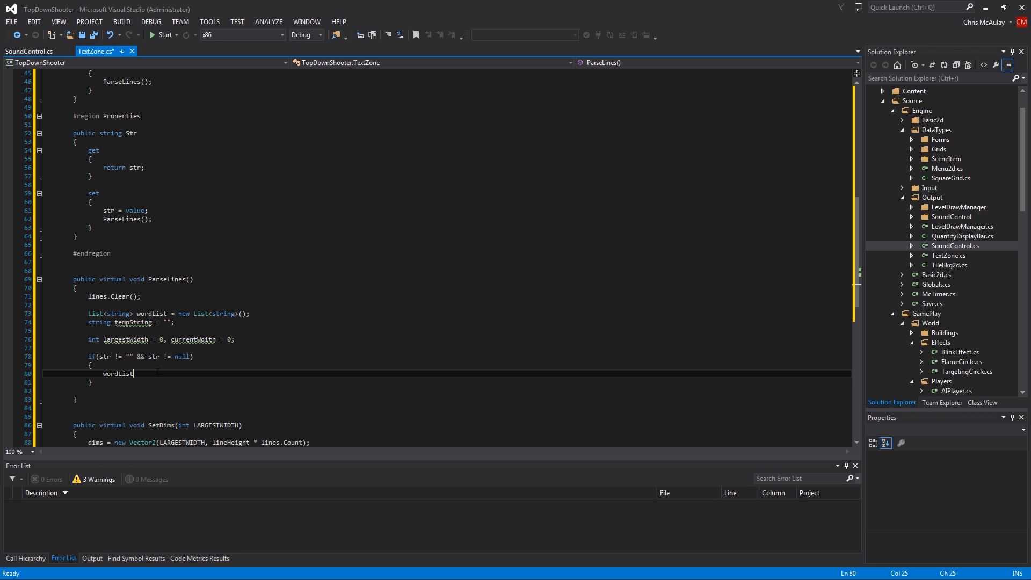
Step: Assign wordList = str.Split(' ').ToList<string>(); inside the guard, clearing the errors
double_click(118, 373)
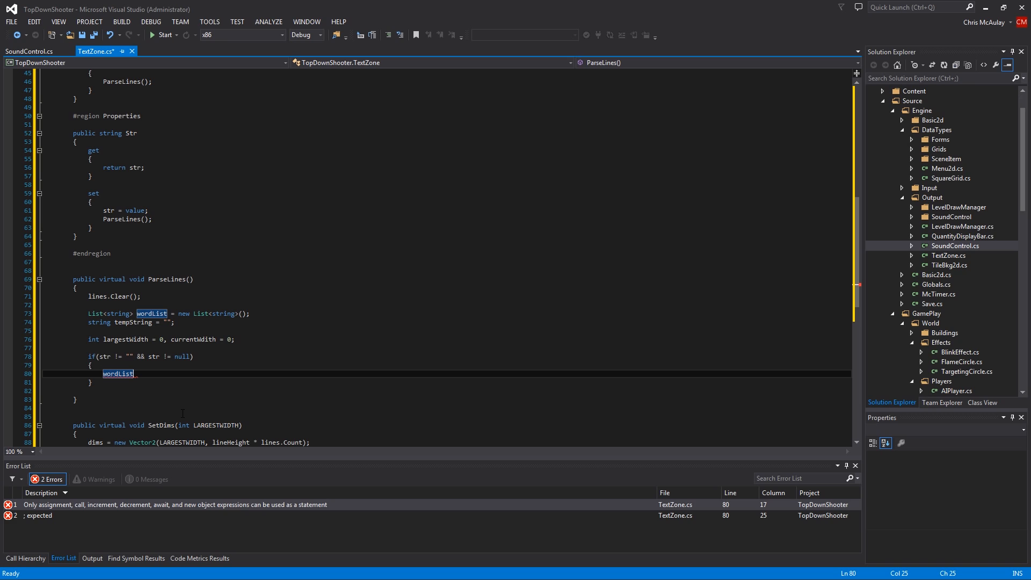
type("= str.")
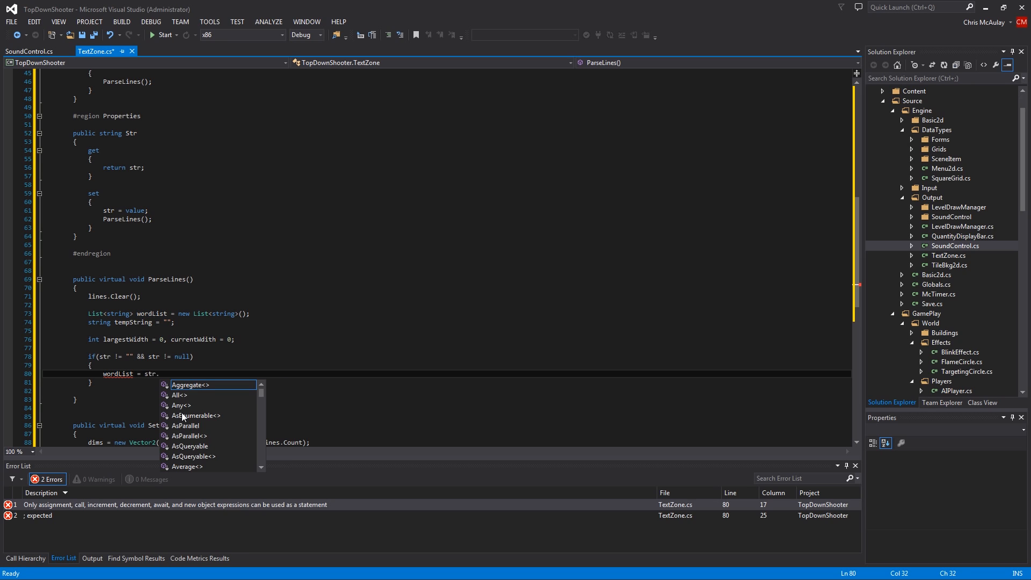
type("Split")
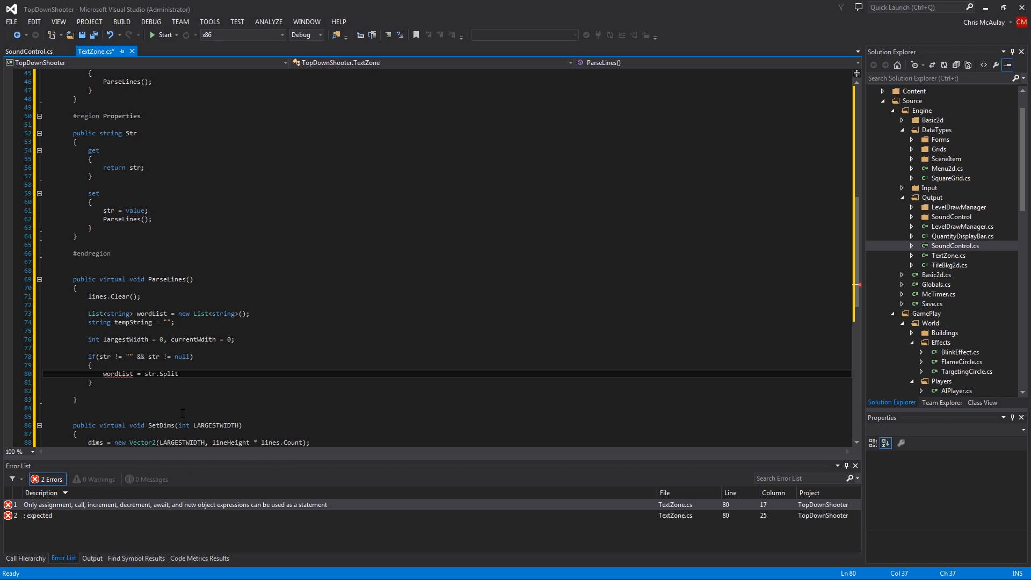
type("();")
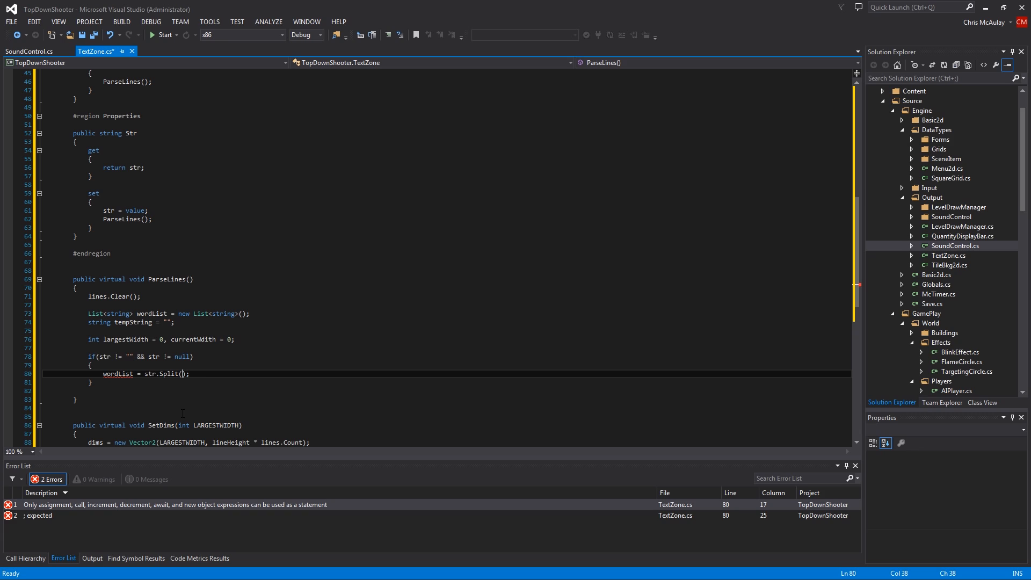
type("' '")
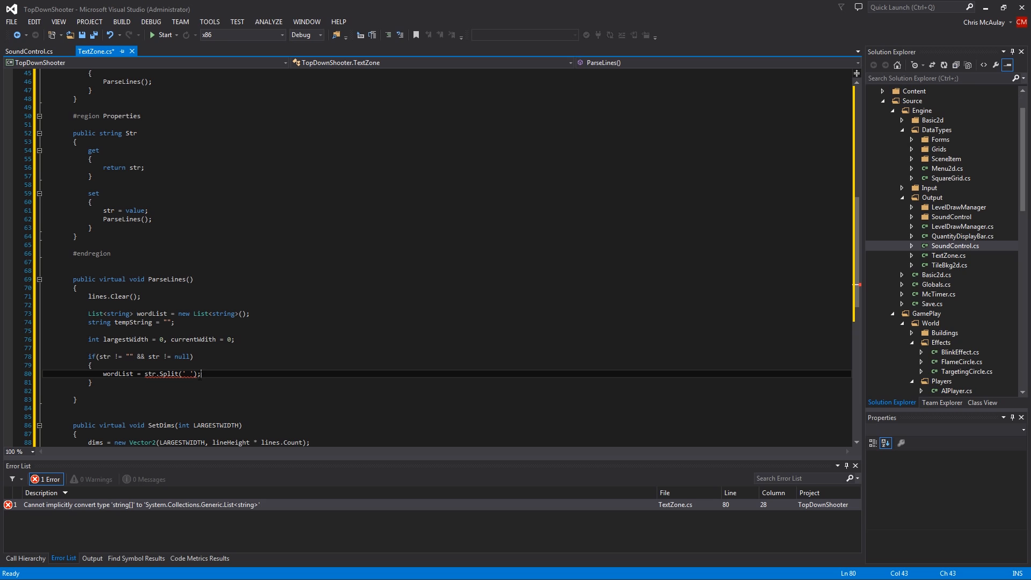
type(".")
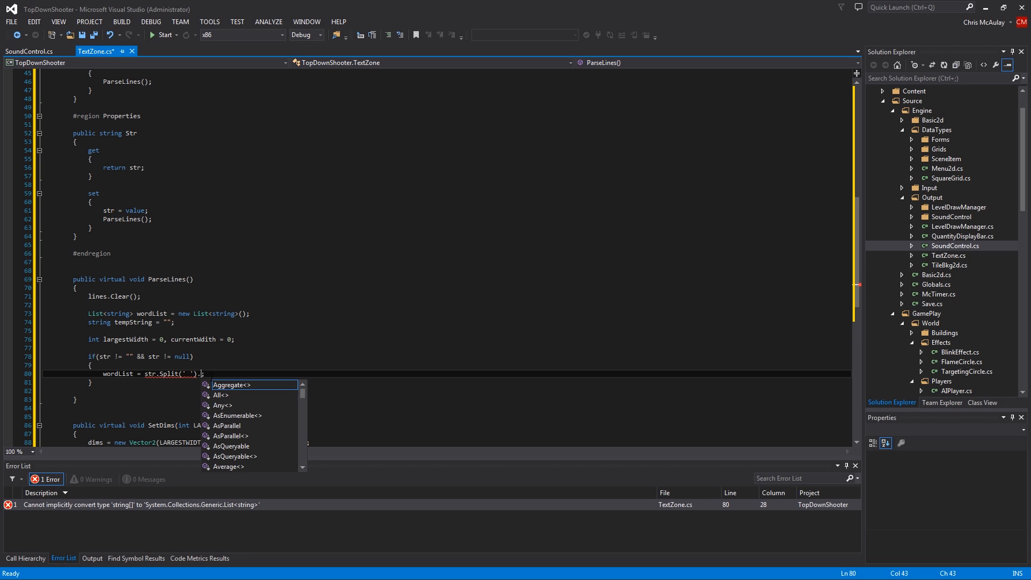
type("ToList<string>(")
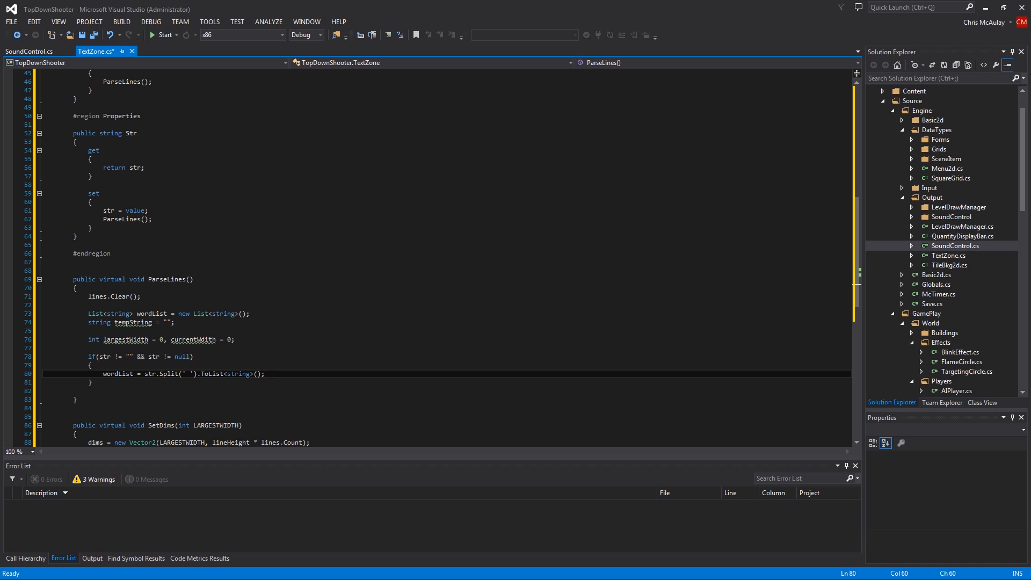
Step: Write for(int i=0; i<wordList.Count; i++) with braces and position inside its body
type("for9)")
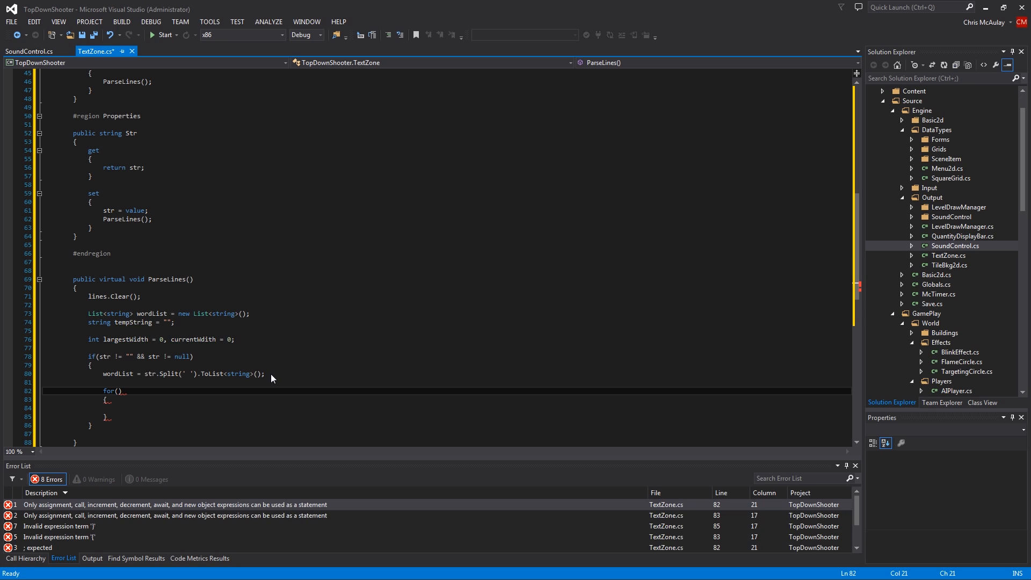
type("int i=0; i")
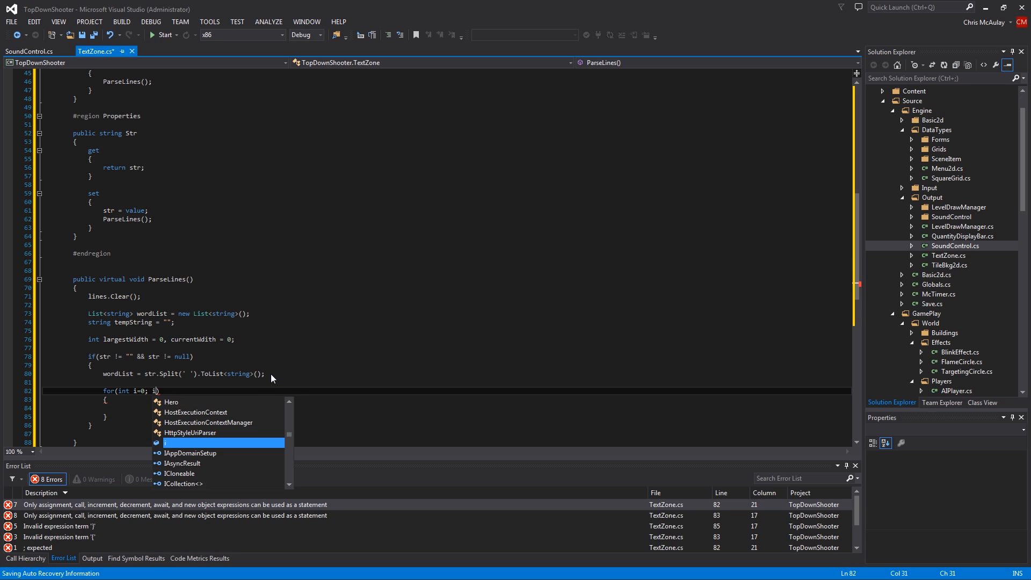
type("<wordList")
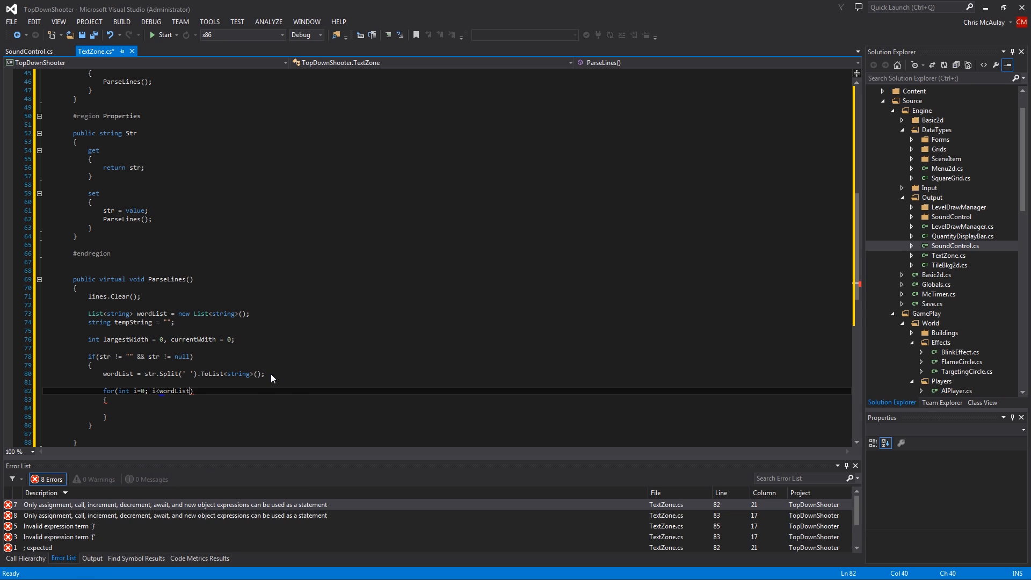
type(".Count; i++")
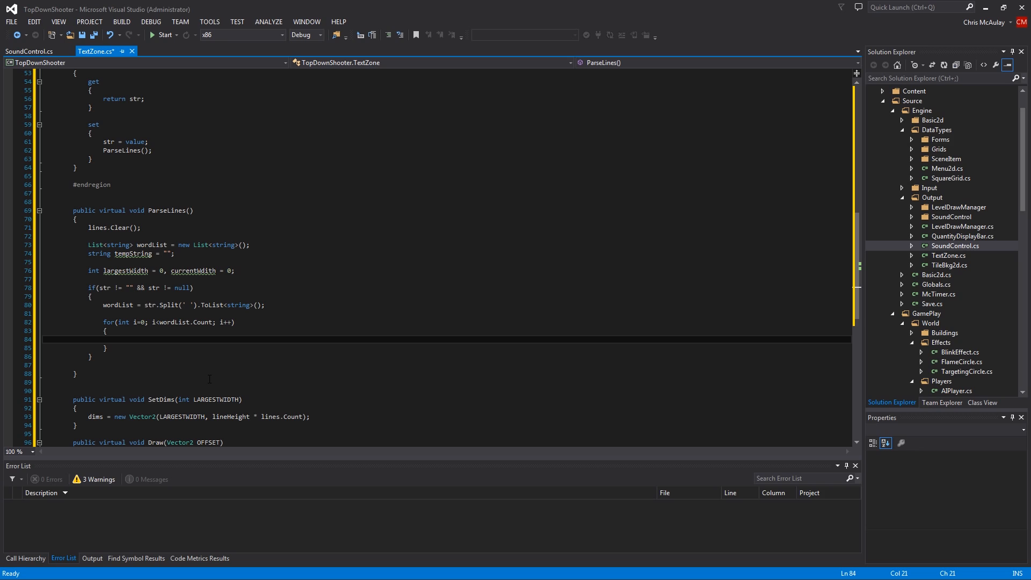
left_click(118, 339)
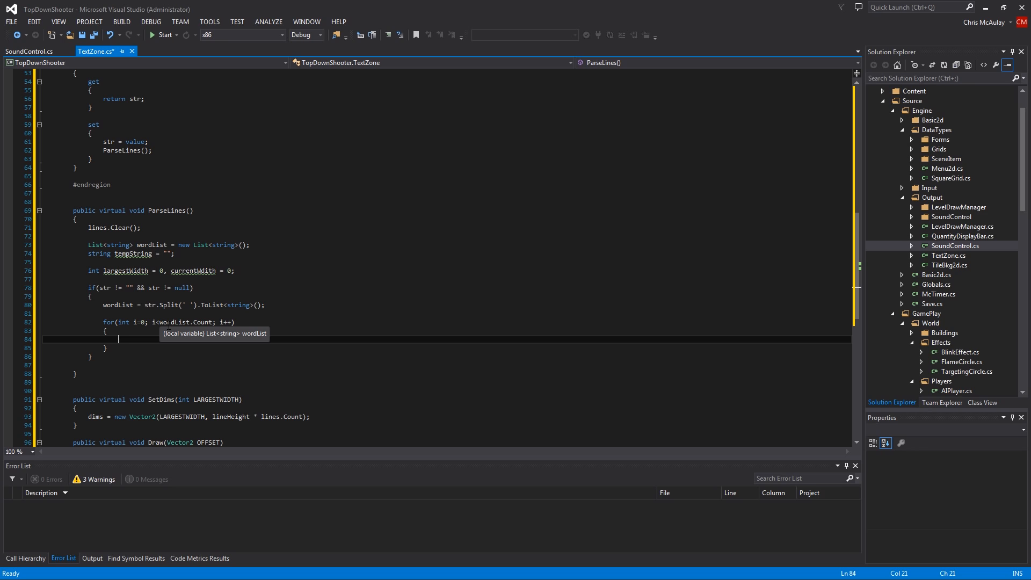
Step: Inside the loop, add if(tempString != "") { tempString += " "; } with a new line after it
type("if()")
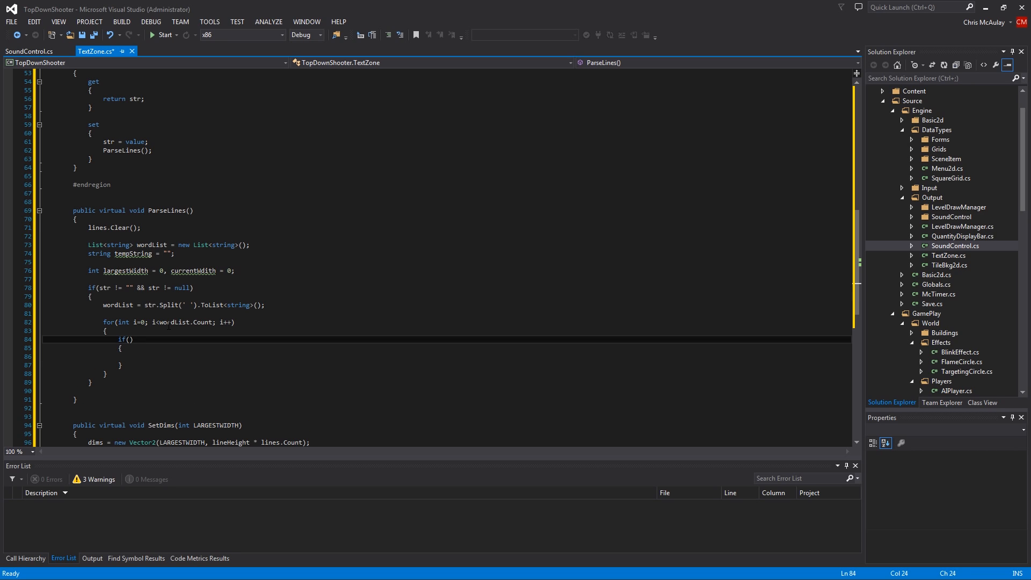
type("tempString != \"")
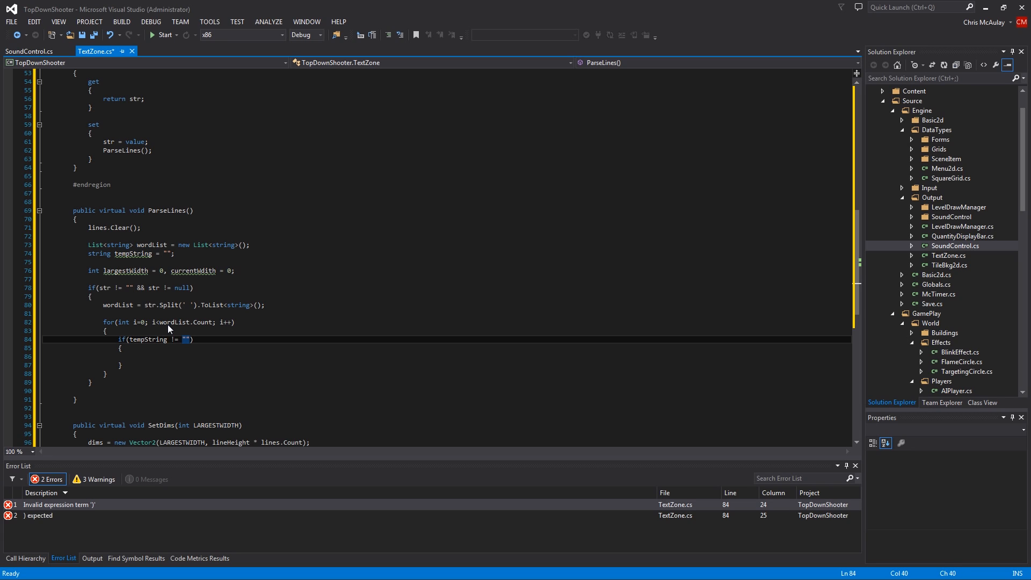
type("tempString +=")
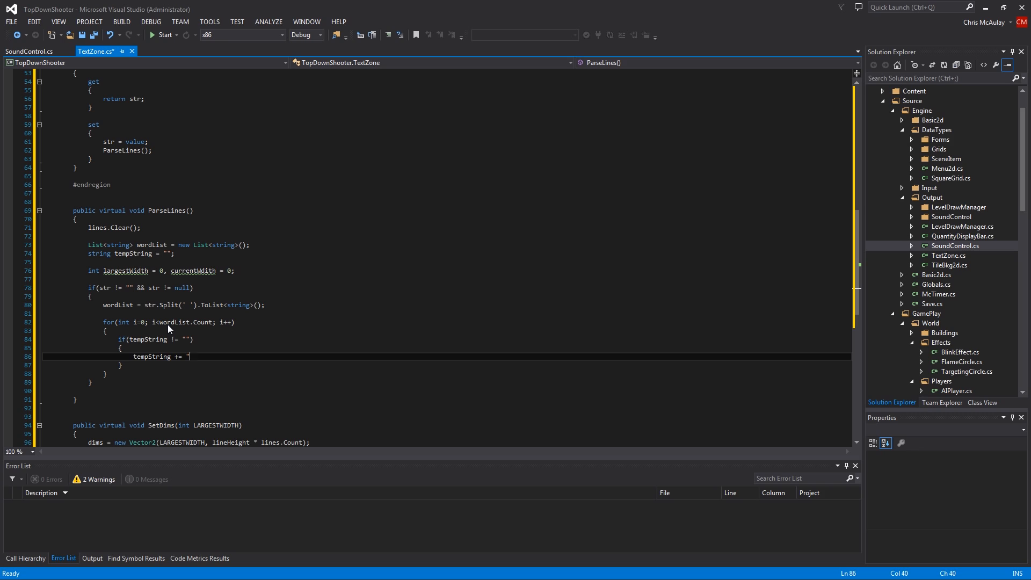
type("\";")
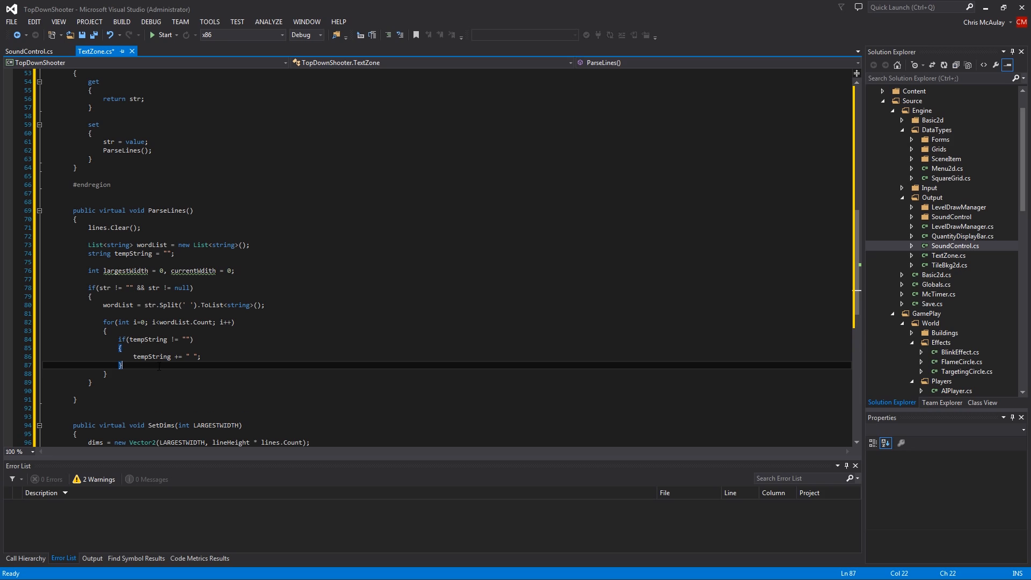
key("enter")
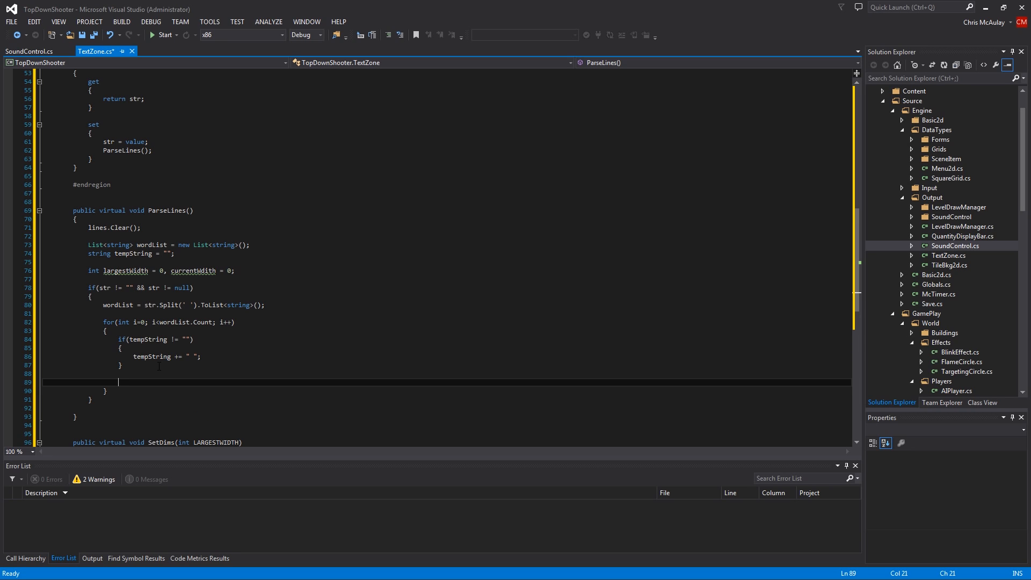
Step: Set currentWidth = (int)font.MeasureString(tempString + wordList[i])
type("cur")
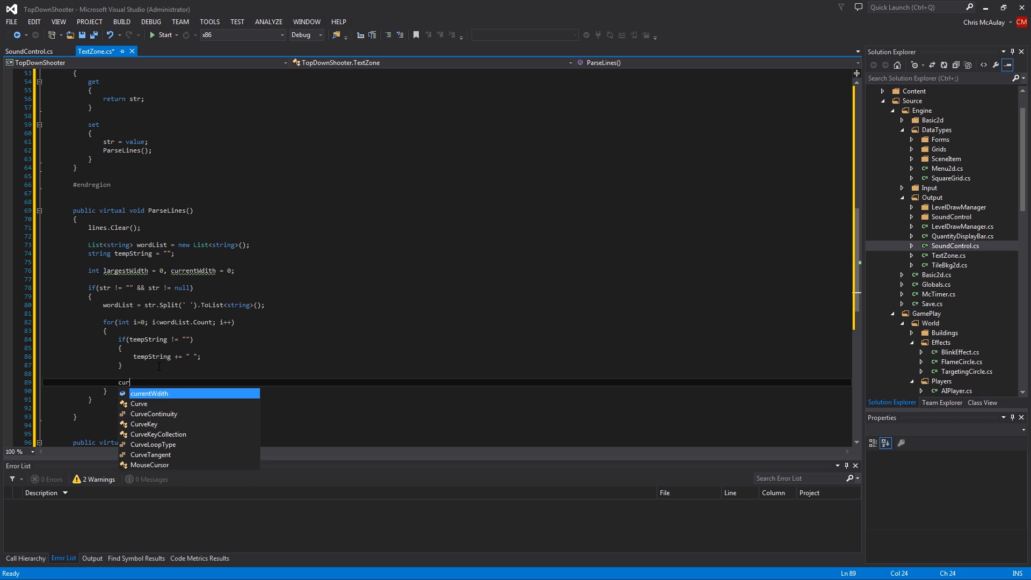
type("currentWidth =")
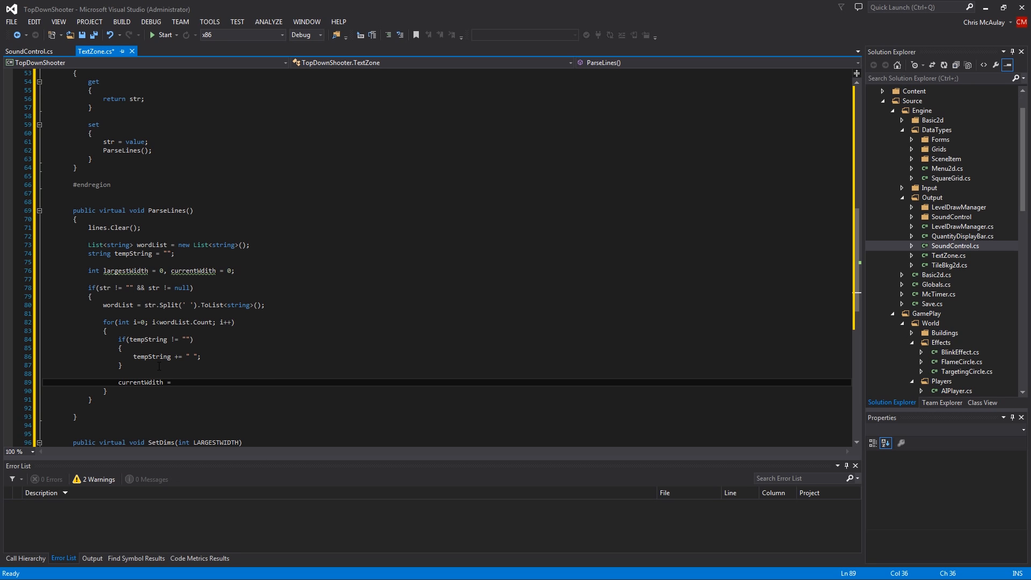
type("()")
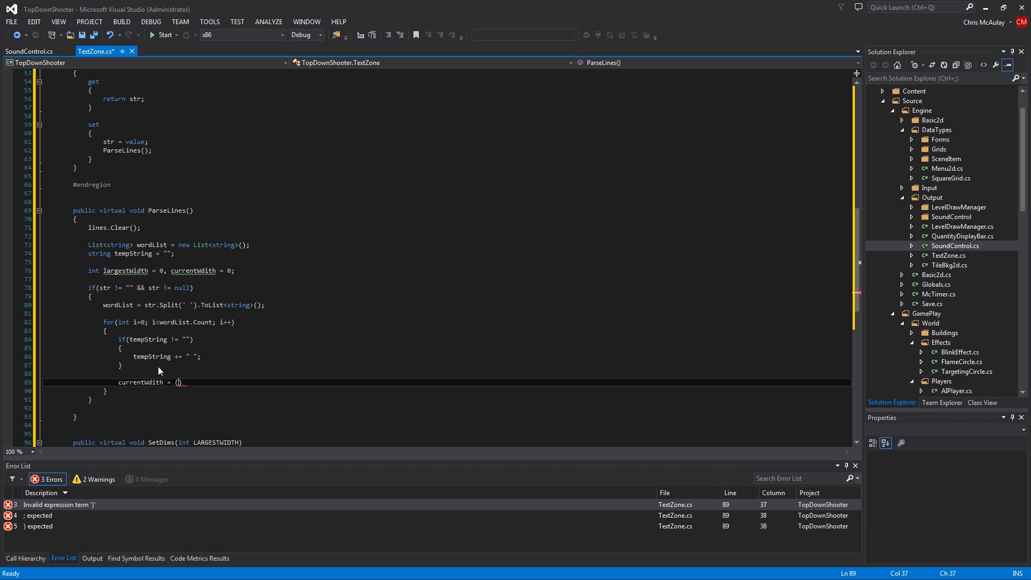
type("int")
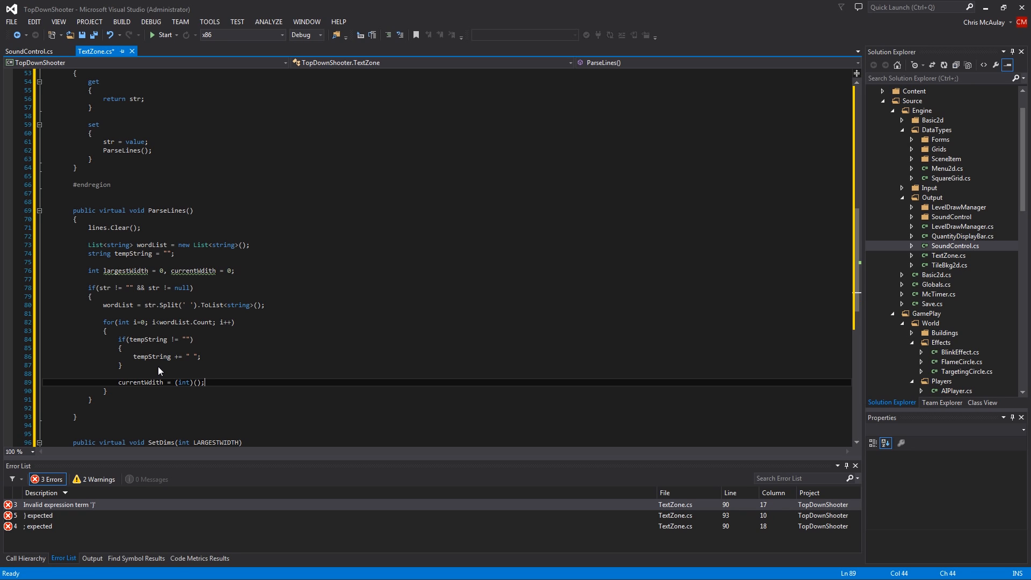
type("font.me")
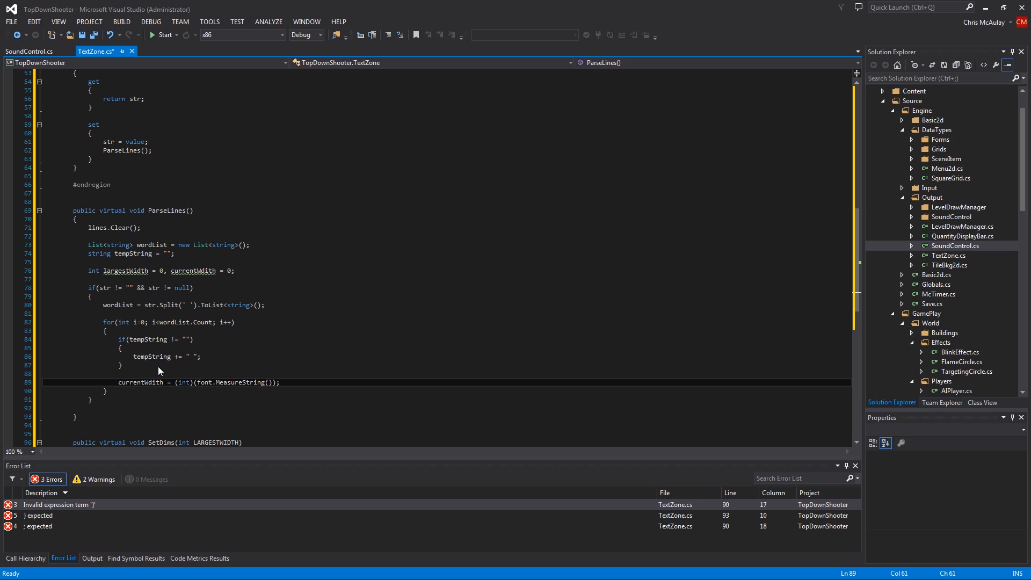
type("tempString")
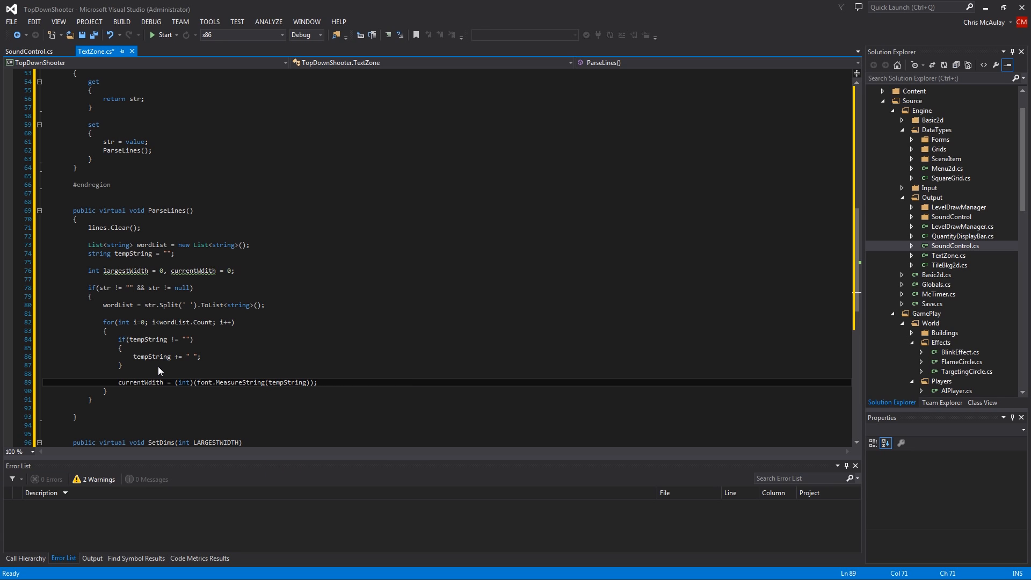
type("wordList[i")
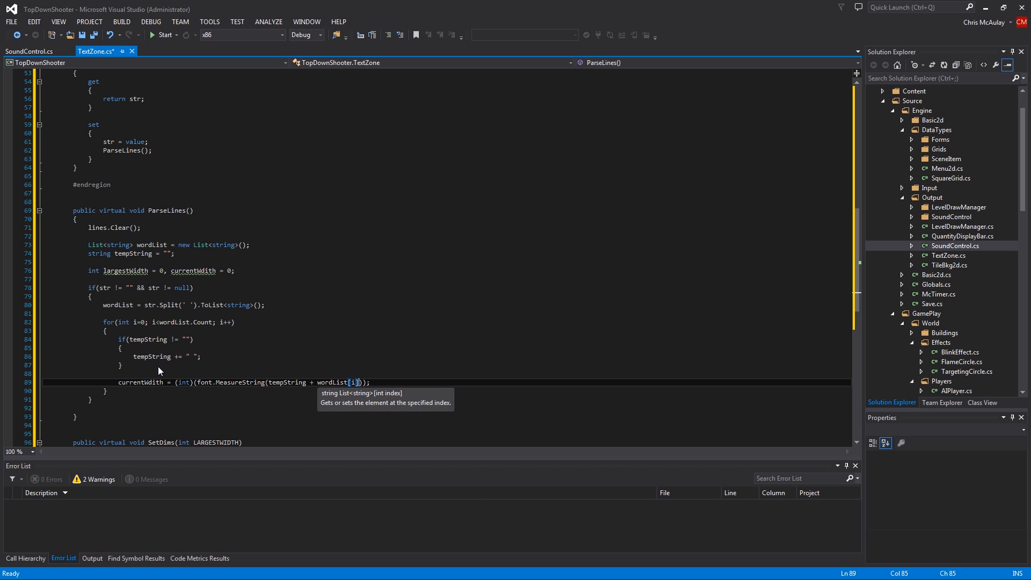
Step: Append .X to the MeasureString call so the int cast compiles, and review the expression
type(".x")
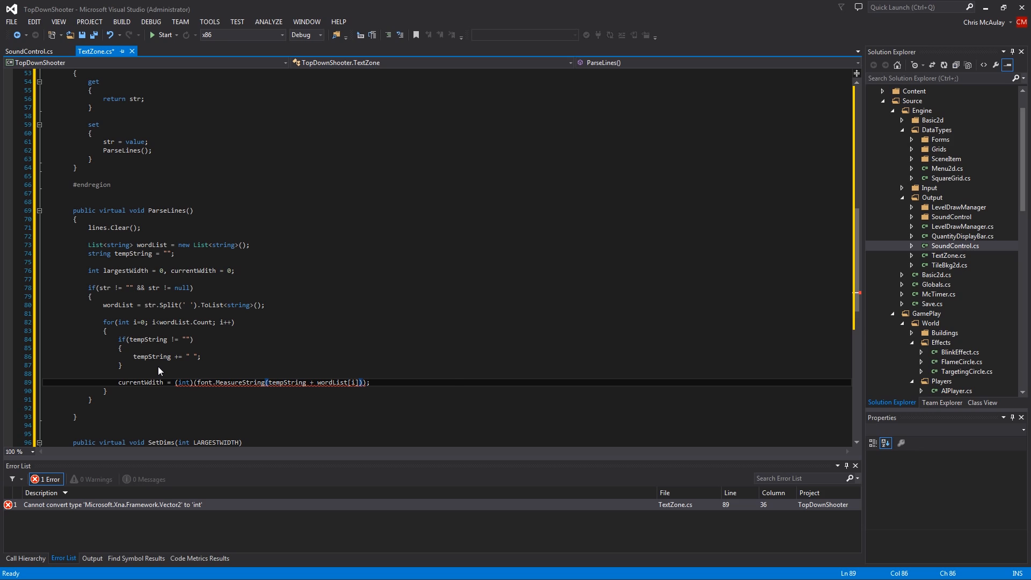
type(".X")
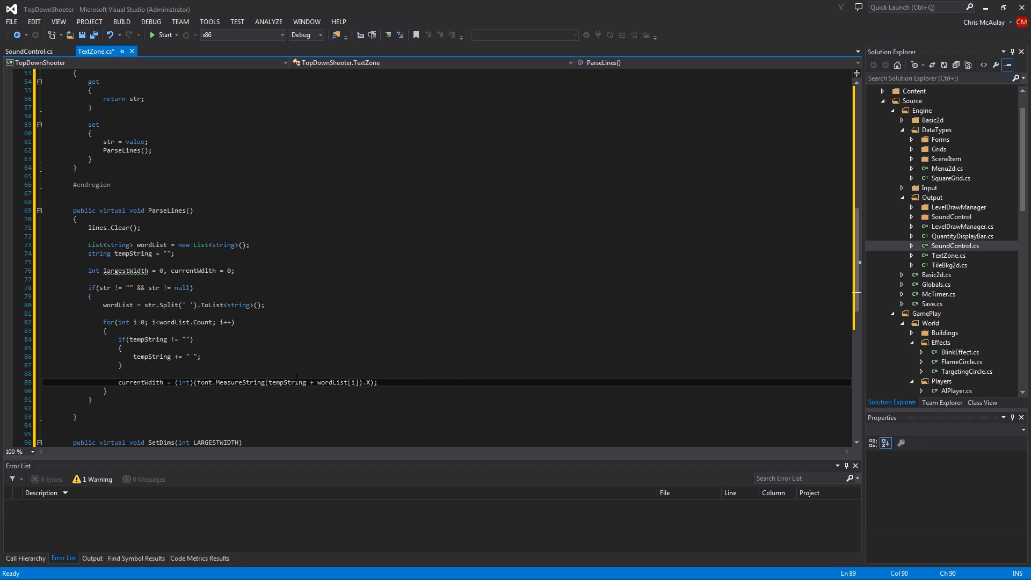
double_click(286, 383)
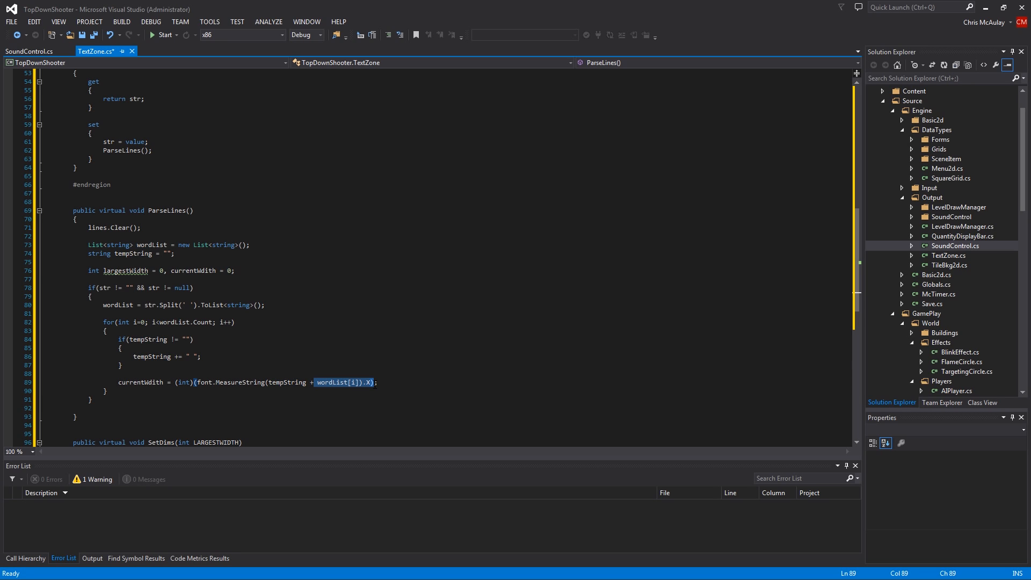
double_click(231, 383)
type("if(currentWidth ")
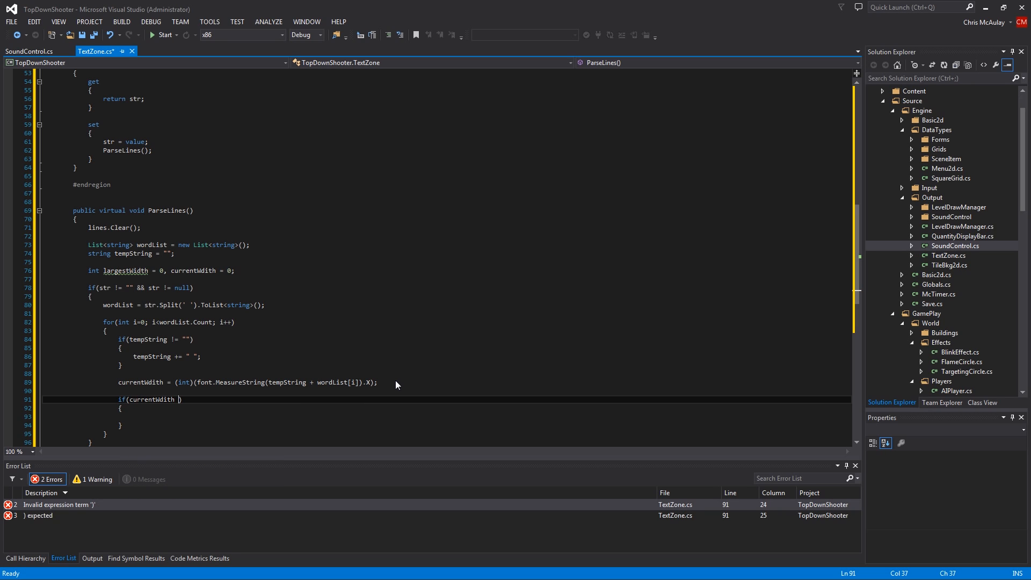
Step: Add if(currentWidth > largestWidth && currentWidth <= maxWidth) { largestWidth = currentWidth; } and start the next if
type("> largestWidth &&")
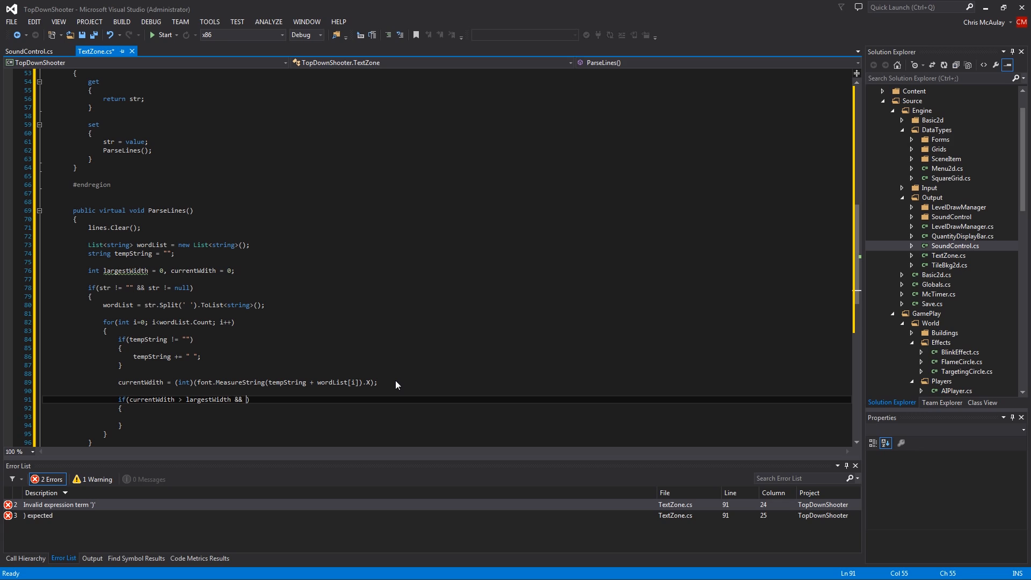
type("currentWidth)")
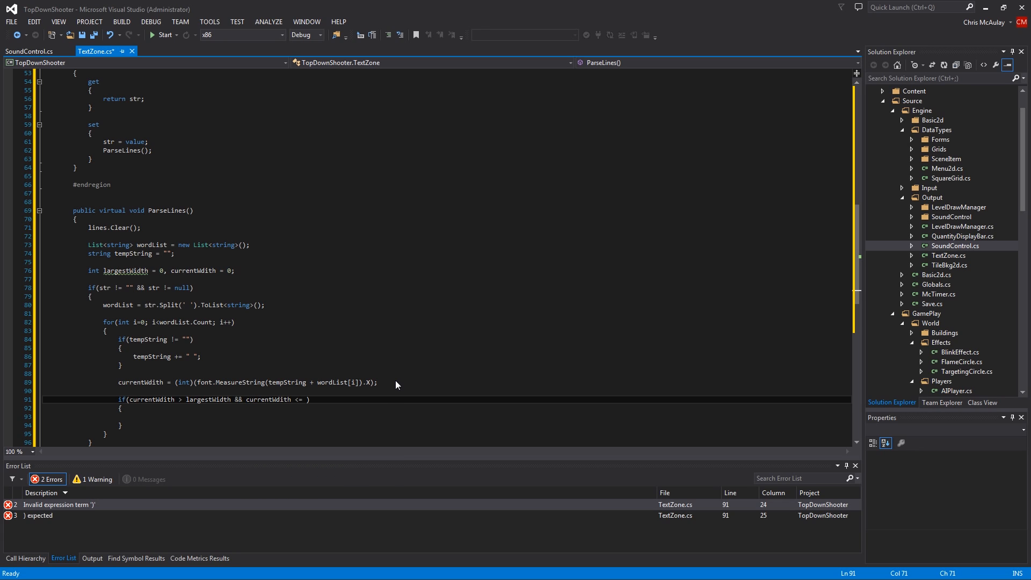
type("maxWidth")
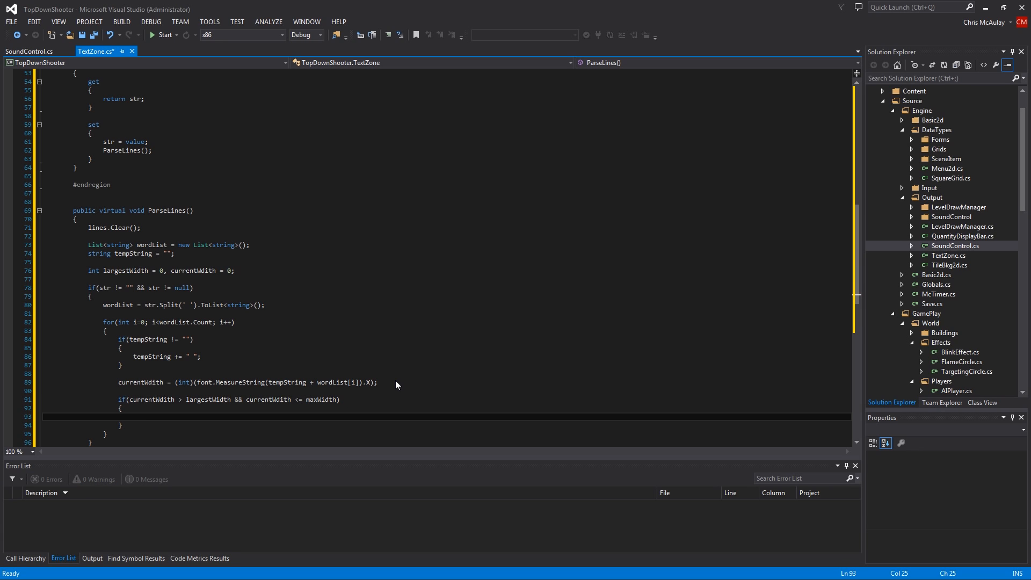
type("largestWidth = currentWidth;")
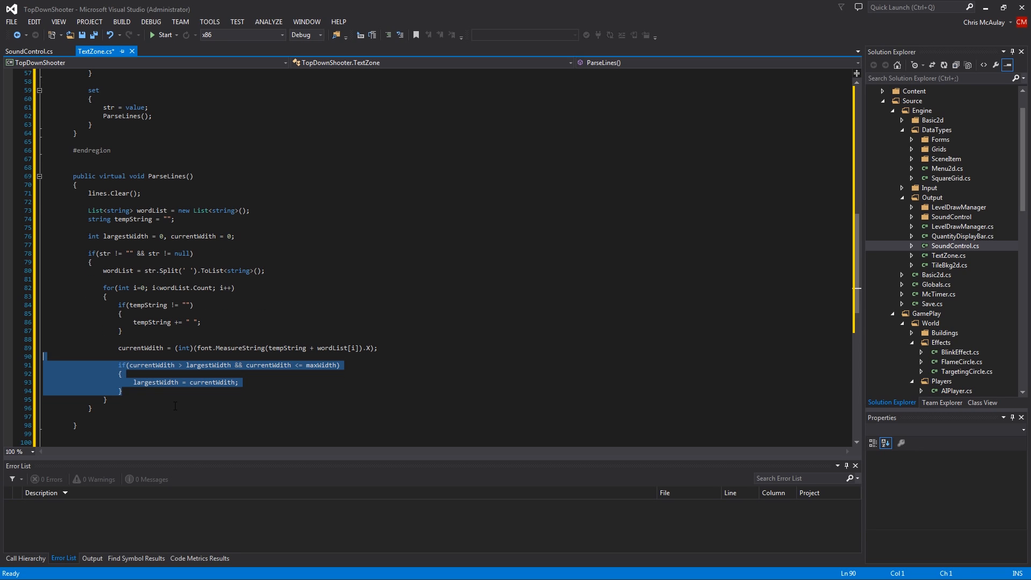
left_click(174, 406)
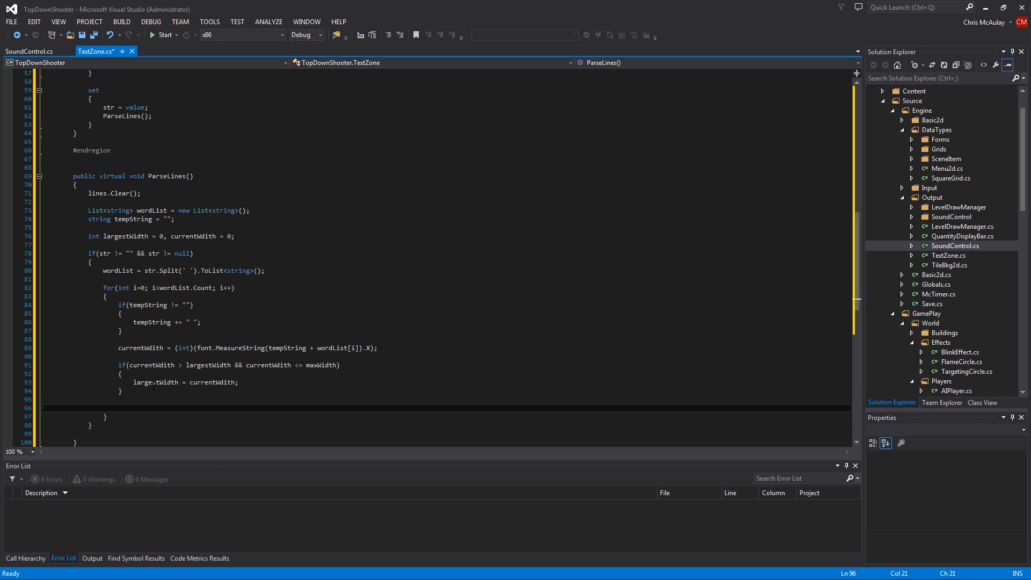
type("if()")
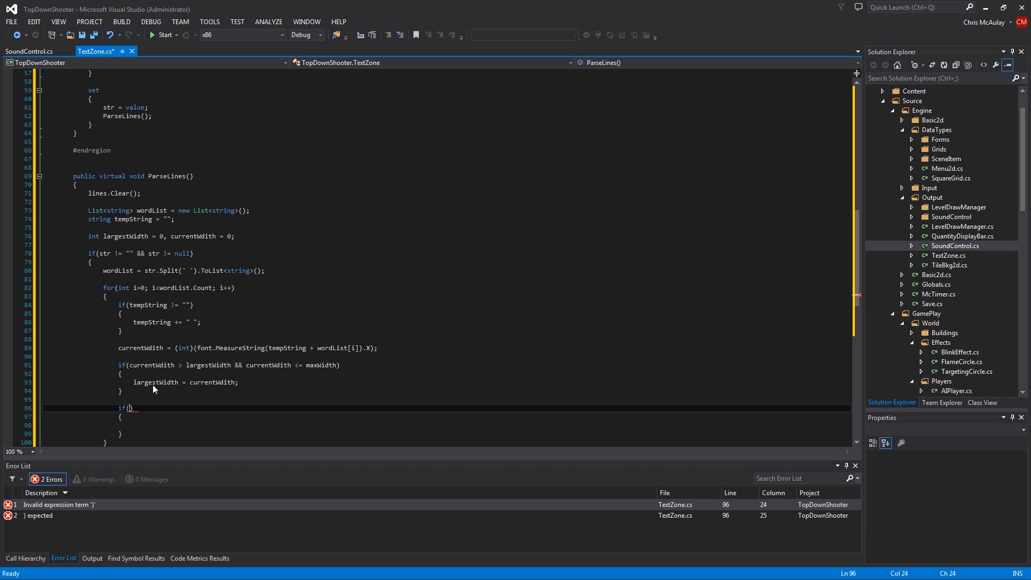
Step: Complete if(currentWidth <= maxWidth) { tempString += wordList[i]; } with no errors
type("currentWidth")
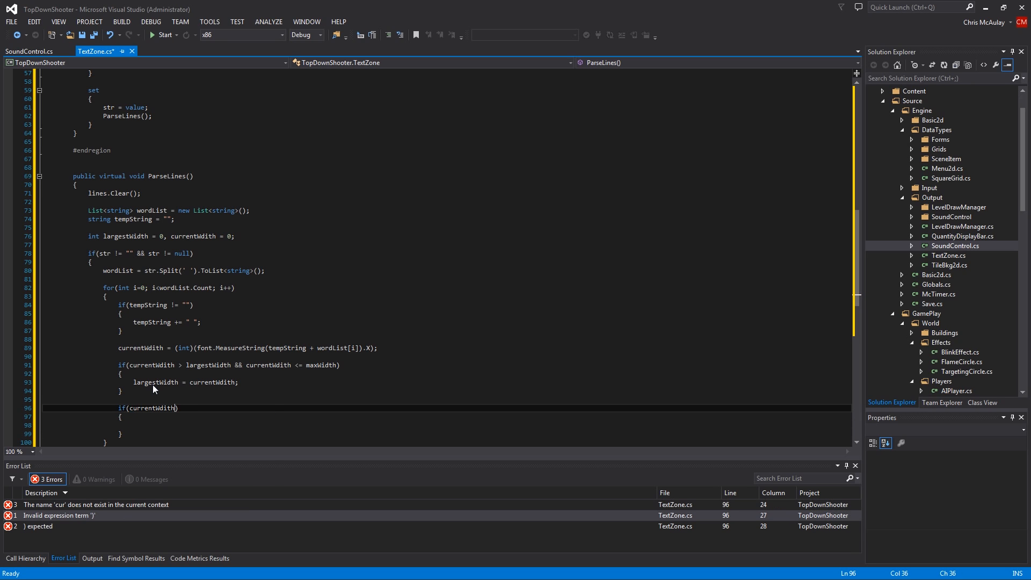
type("<= maxWidth")
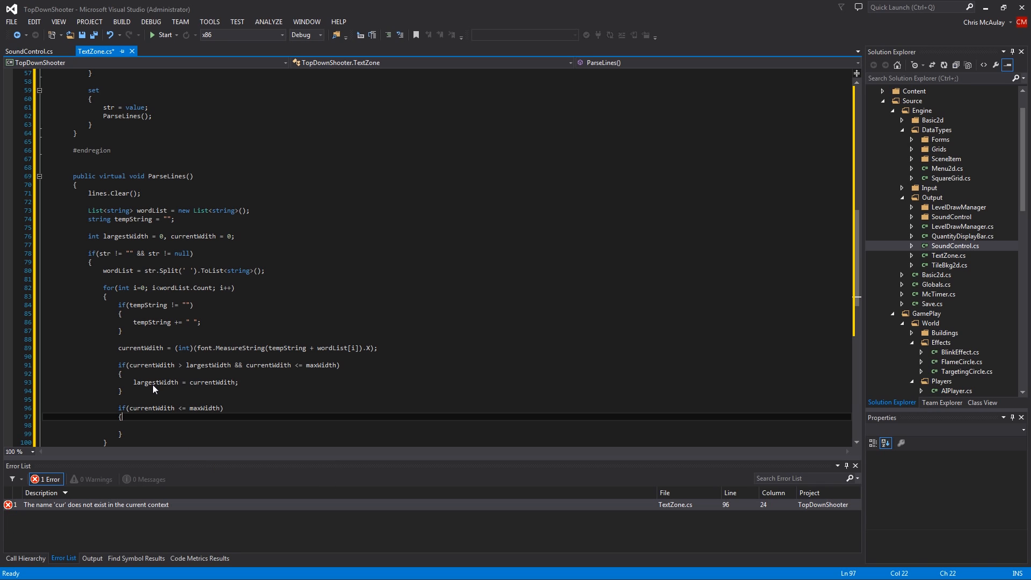
type("tempString")
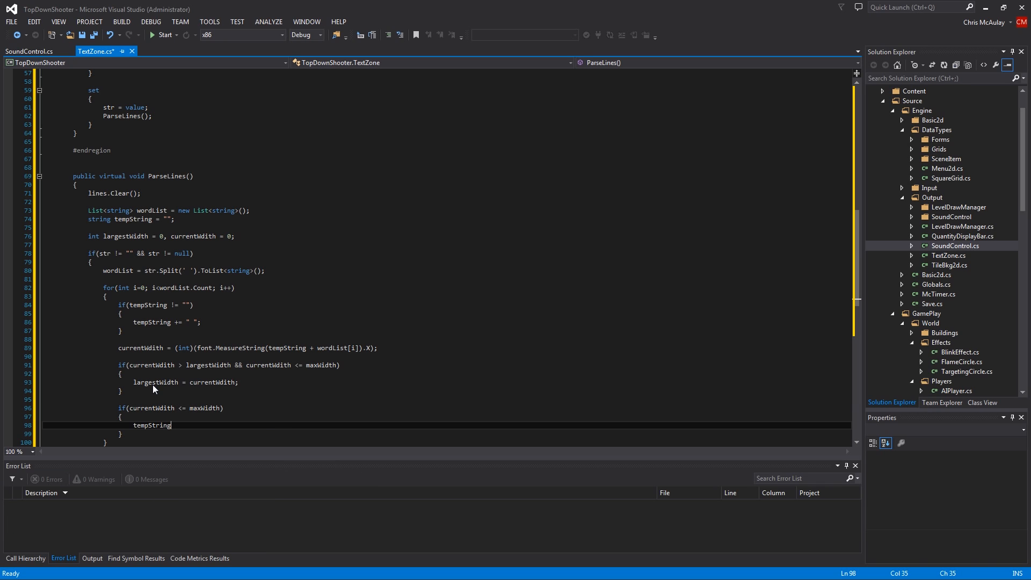
type("+=")
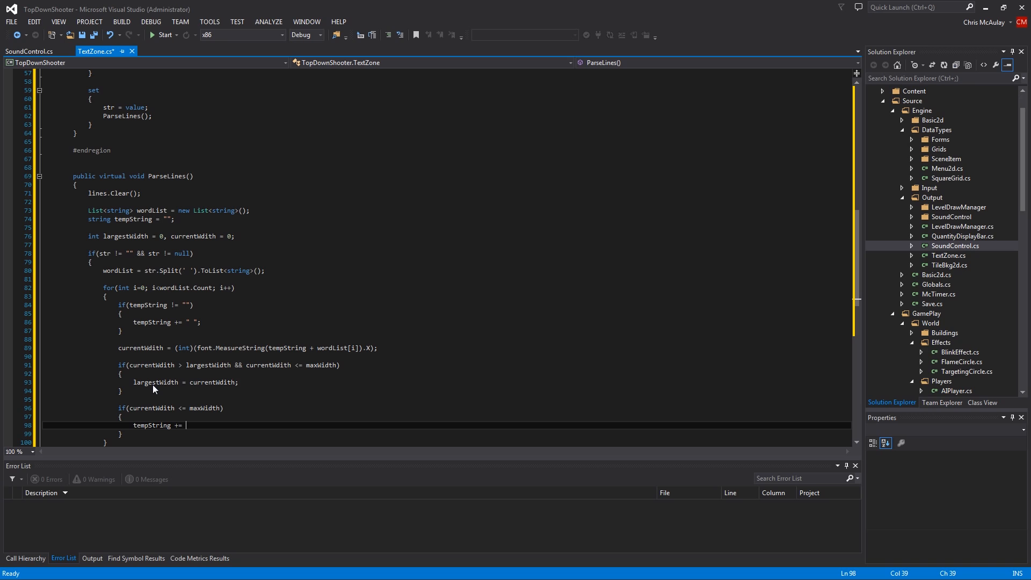
type("wordList")
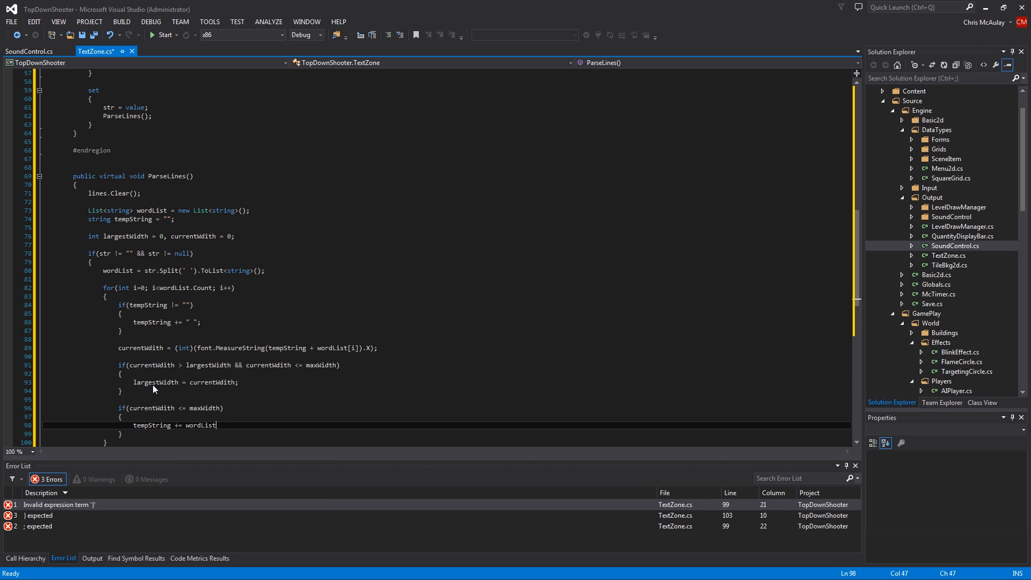
type("[i];")
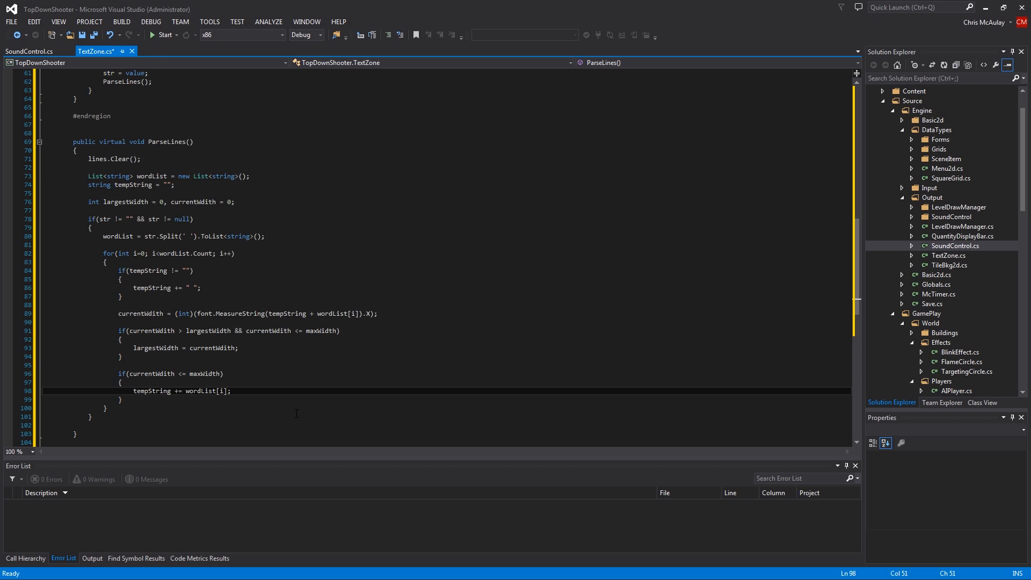
scroll("down", 3)
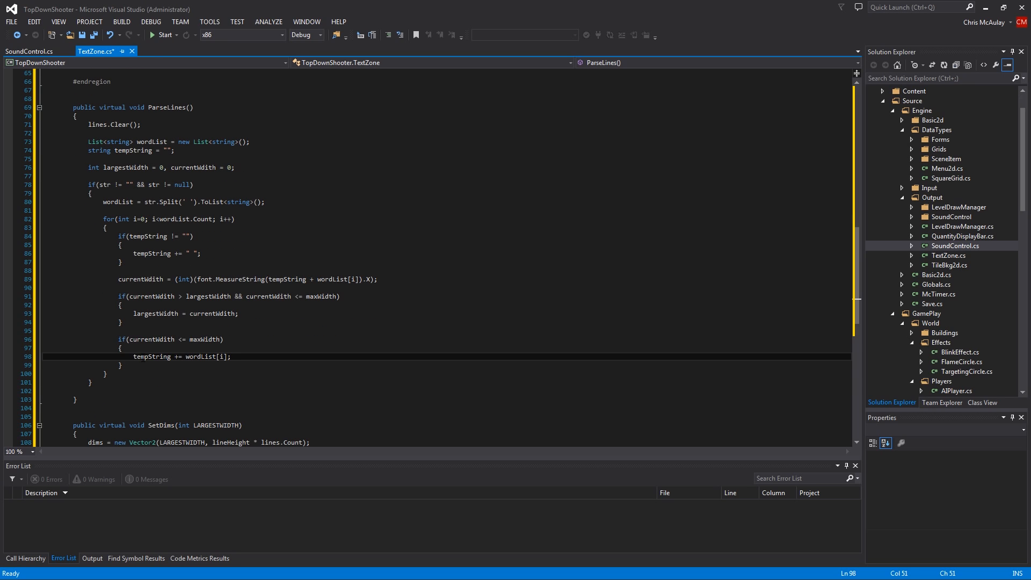
mouse_move(152, 356)
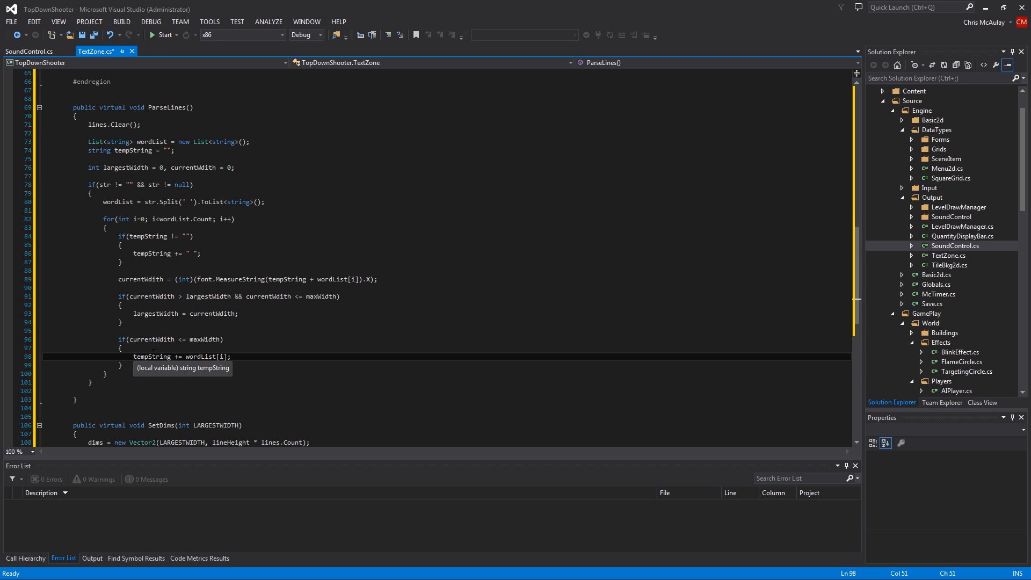
mouse_move(335, 279)
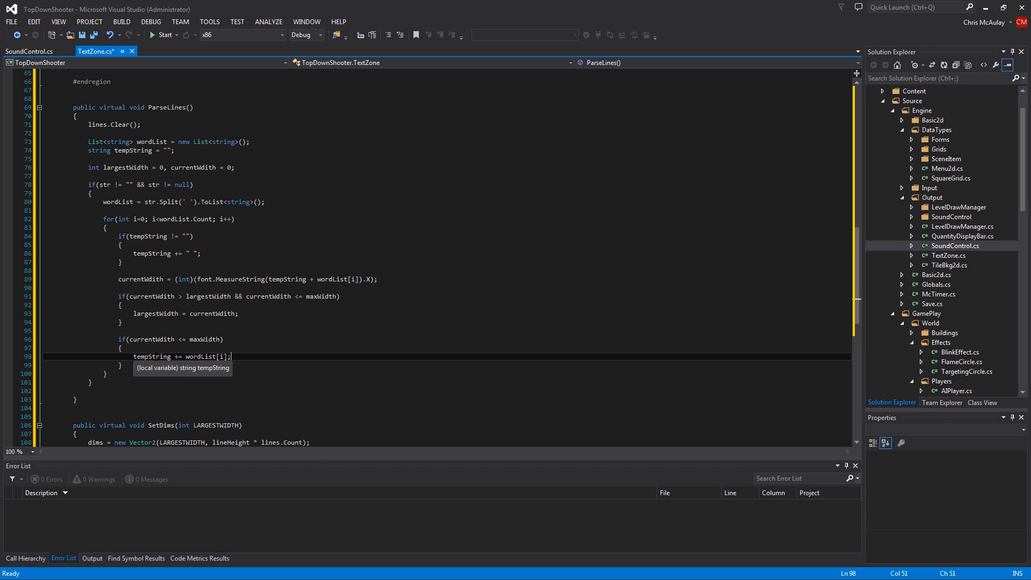
mouse_move(198, 256)
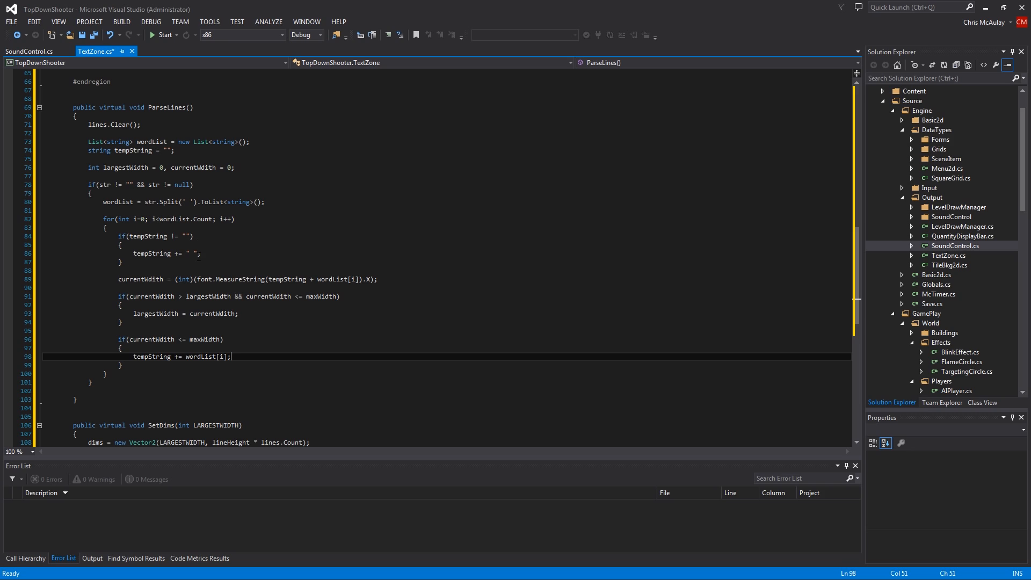
mouse_move(341, 280)
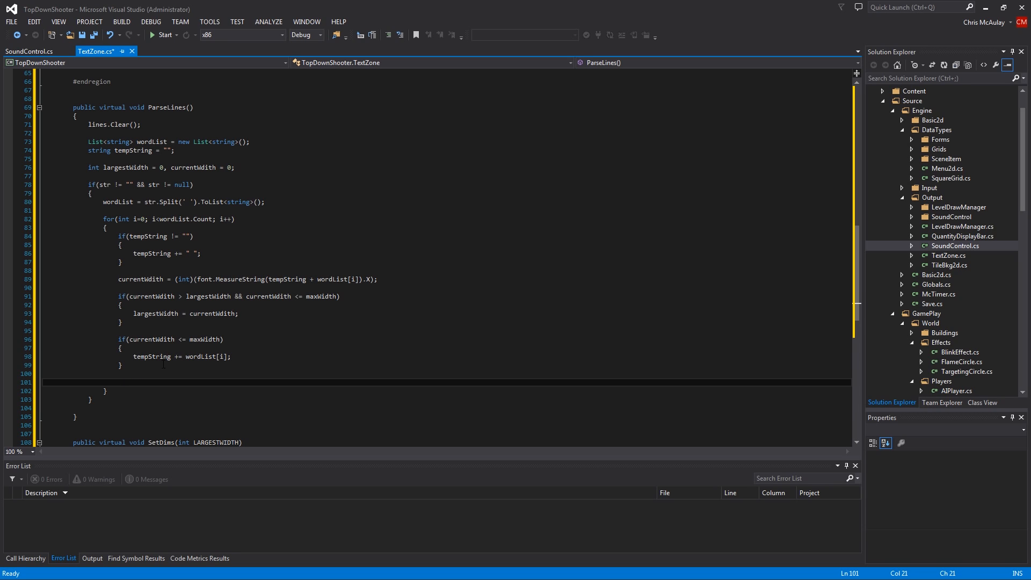
Step: Add an else branch with lines.Add(tempString); tempString = wordList[i];
type("else")
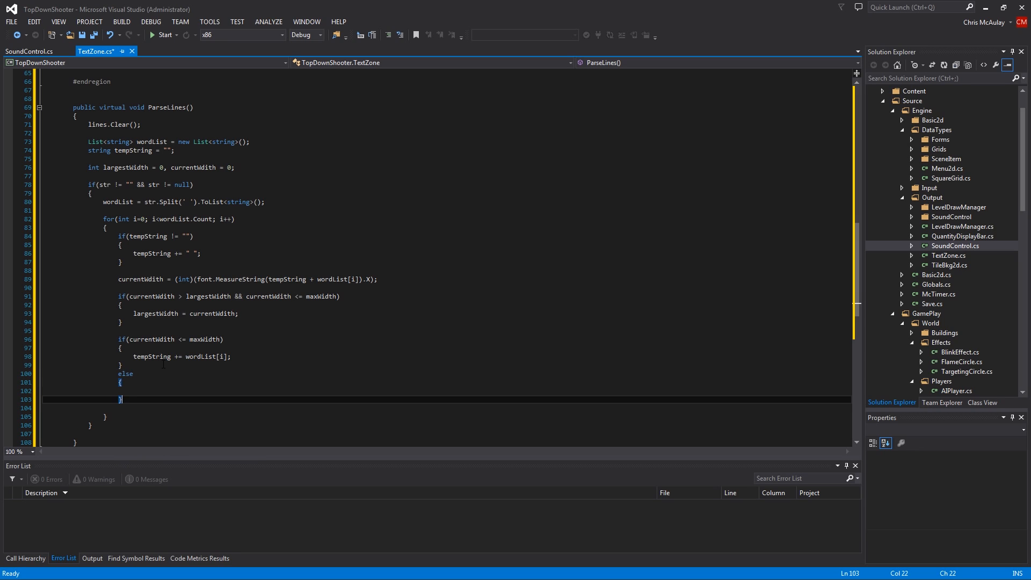
mouse_move(195, 339)
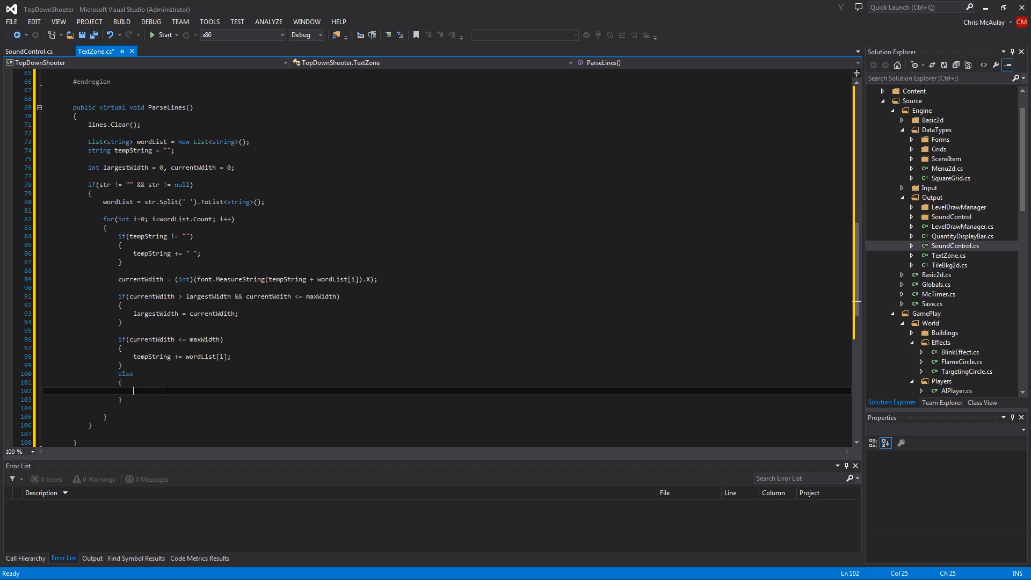
type("lines")
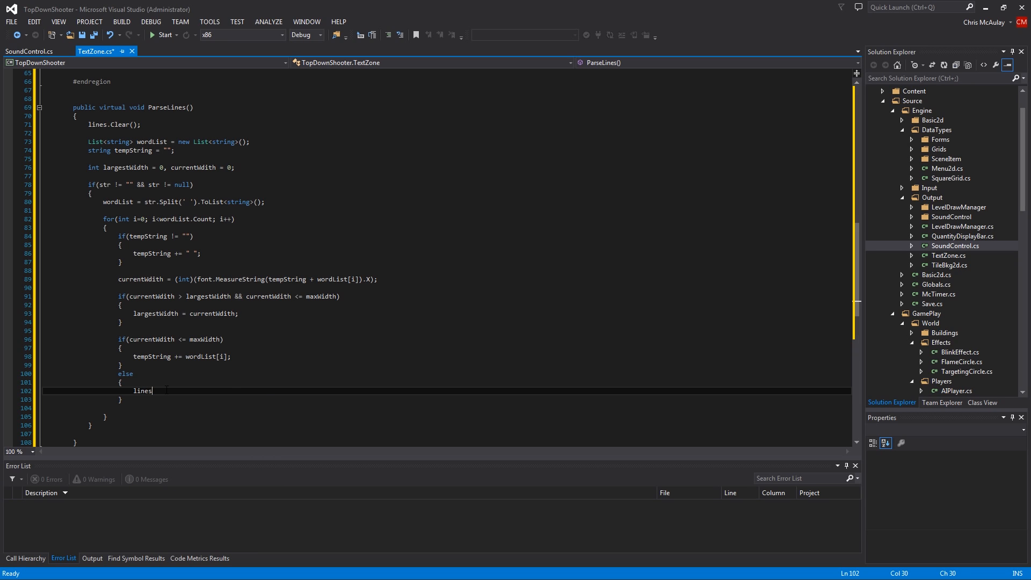
type(".Add();")
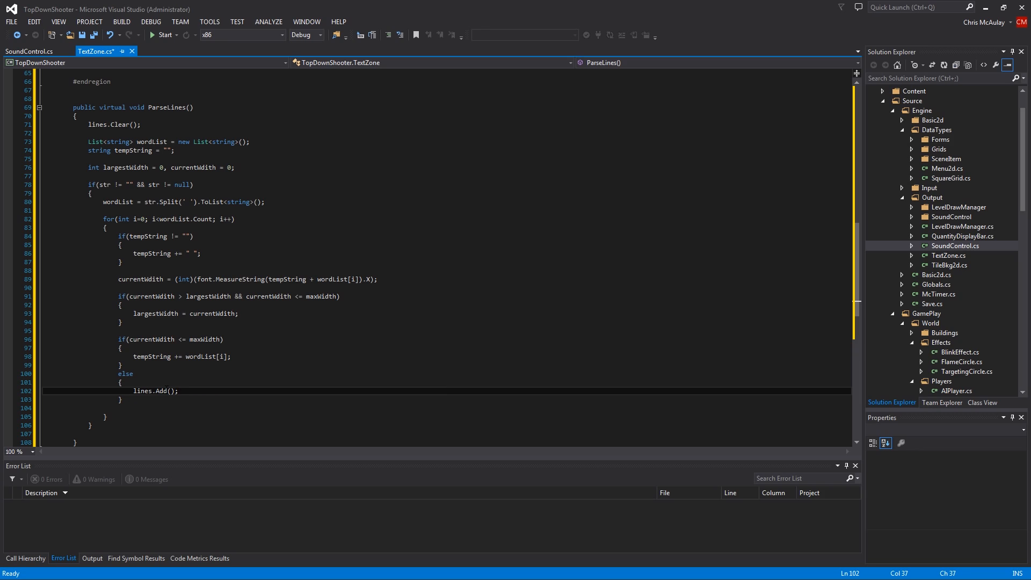
type("tempString")
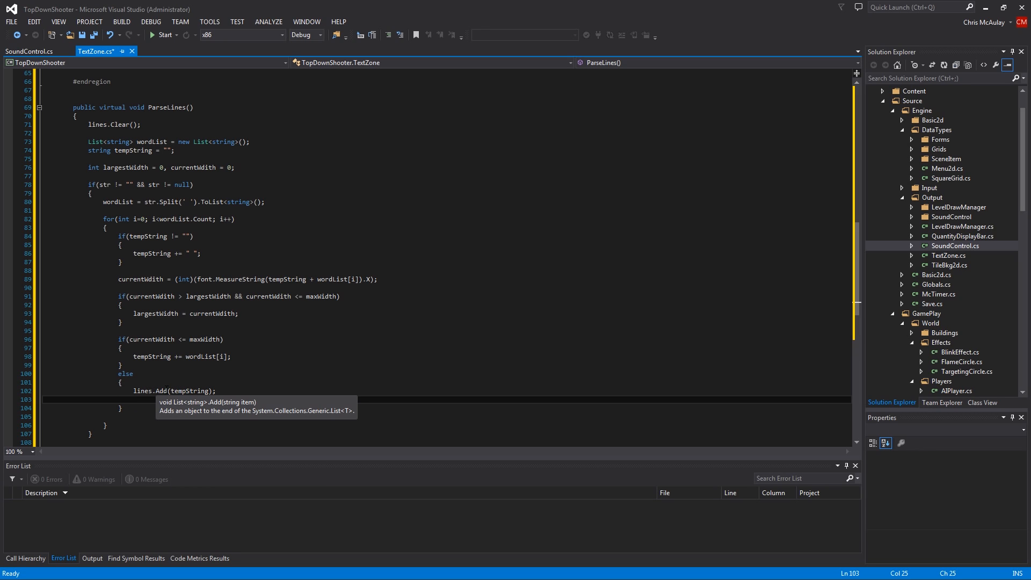
type("tempString =")
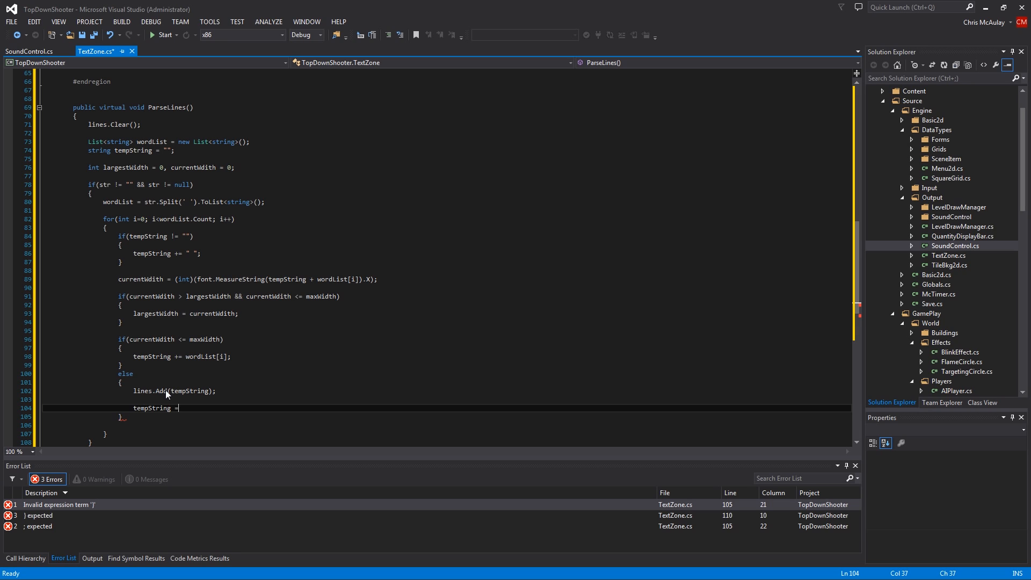
type("wordList[i];")
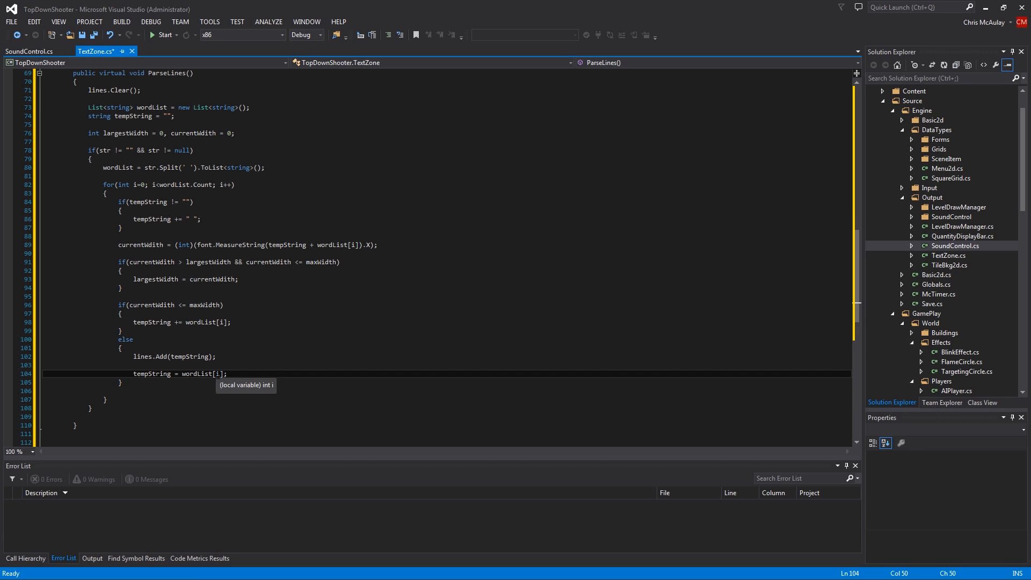
Step: Review the tempString reset line and finish the else branch edit
triple_click(158, 373)
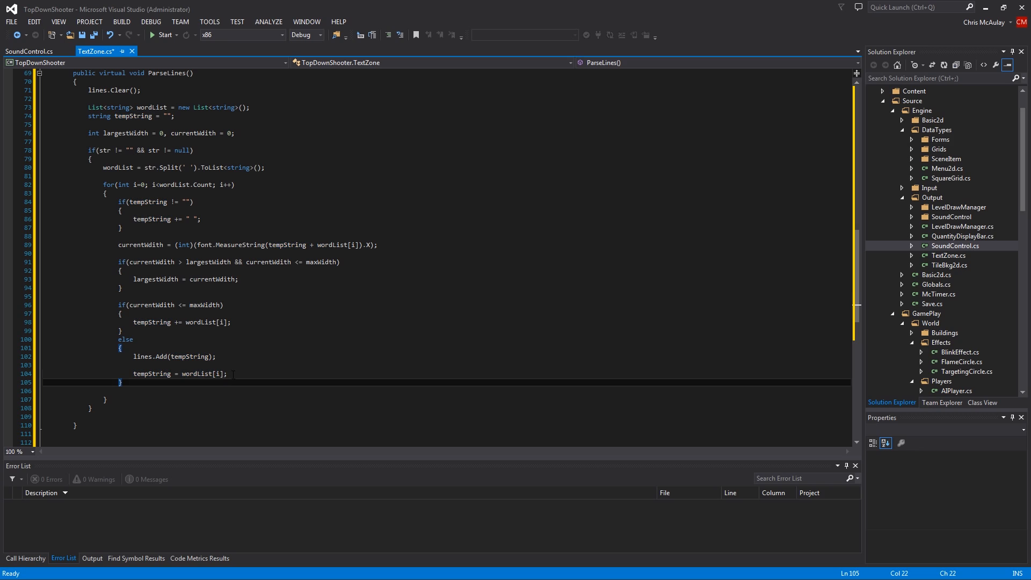
triple_click(177, 373)
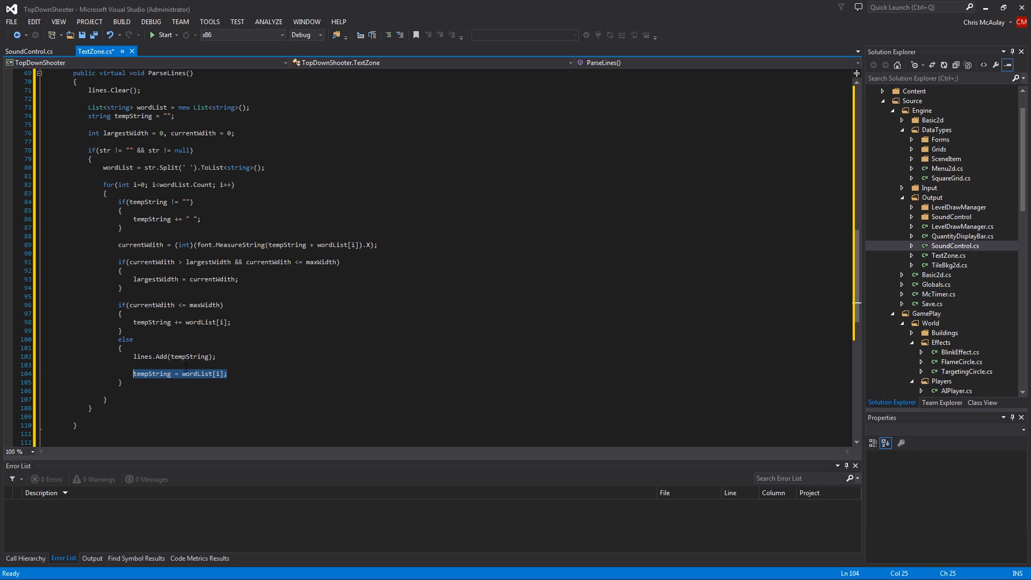
left_click(152, 373)
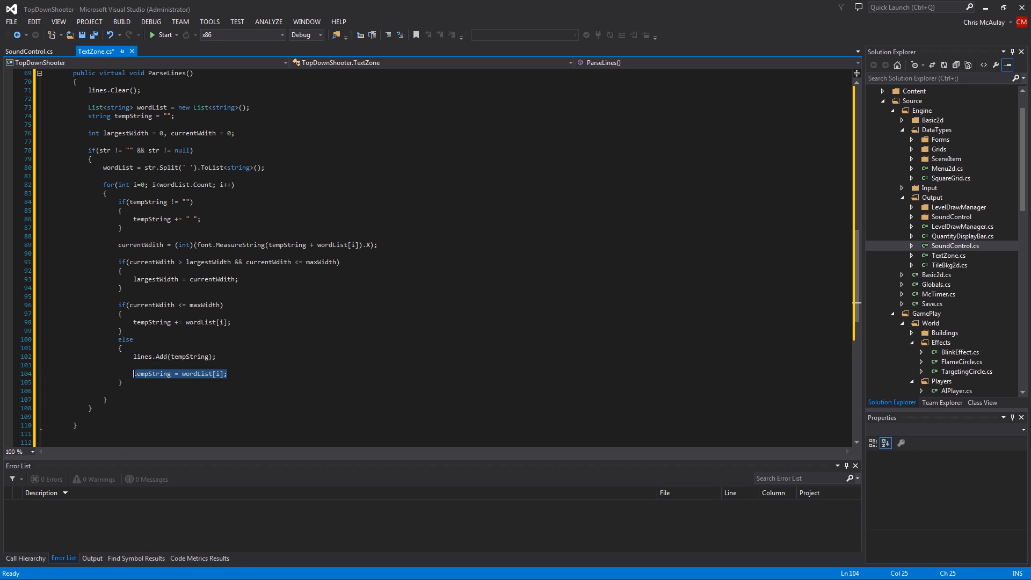
left_click(152, 373)
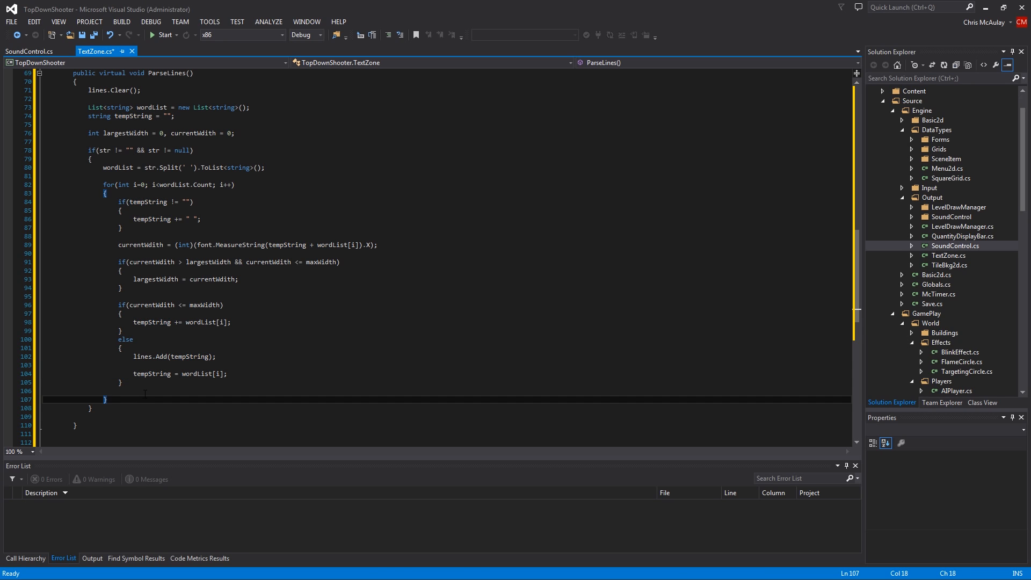
Step: Write if(tempString != "") { lines.Add(tempString); } after the word loop in ParseLines
scroll("down", 3)
type("if(")
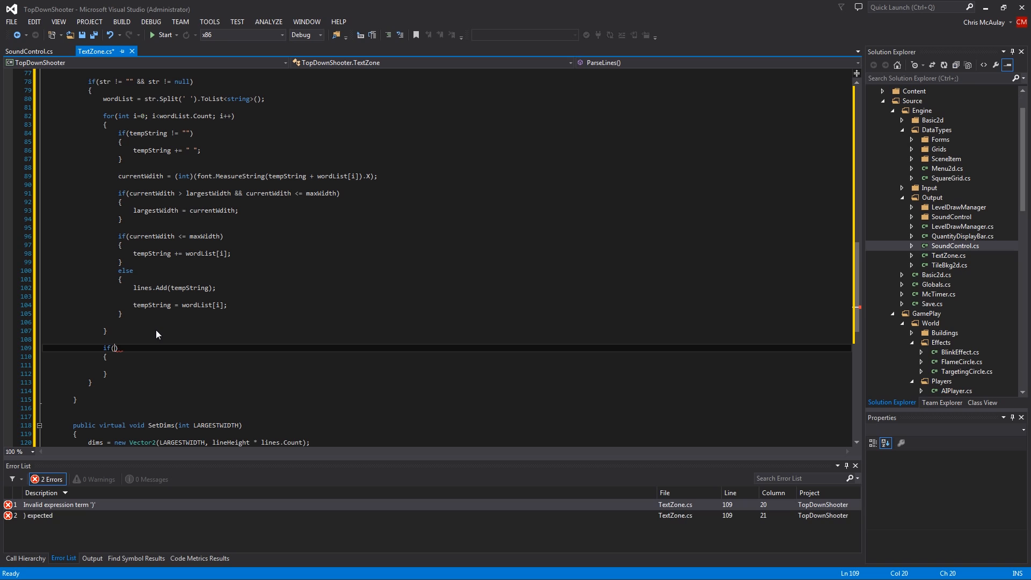
type("ste")
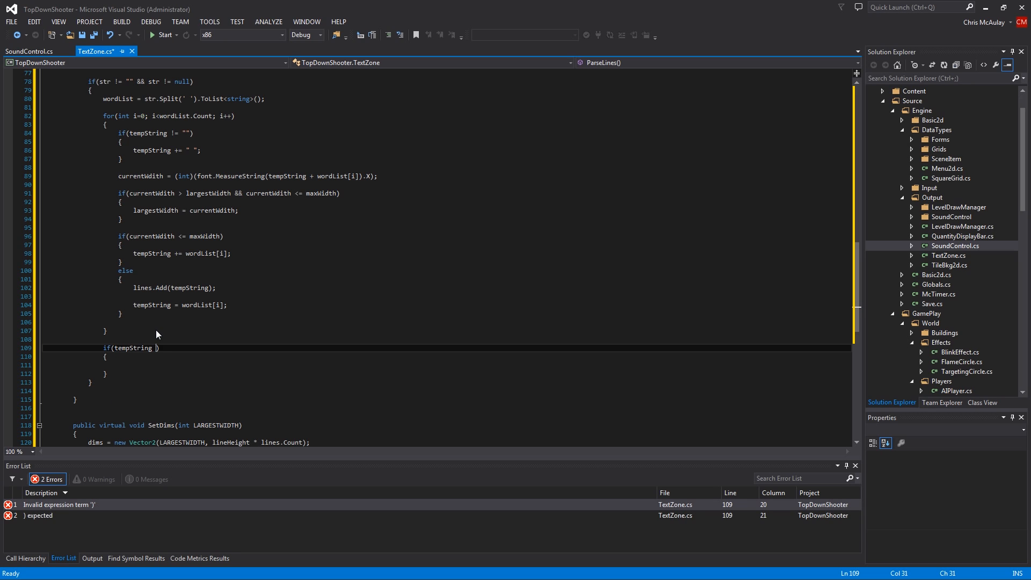
type("!= \"\"")
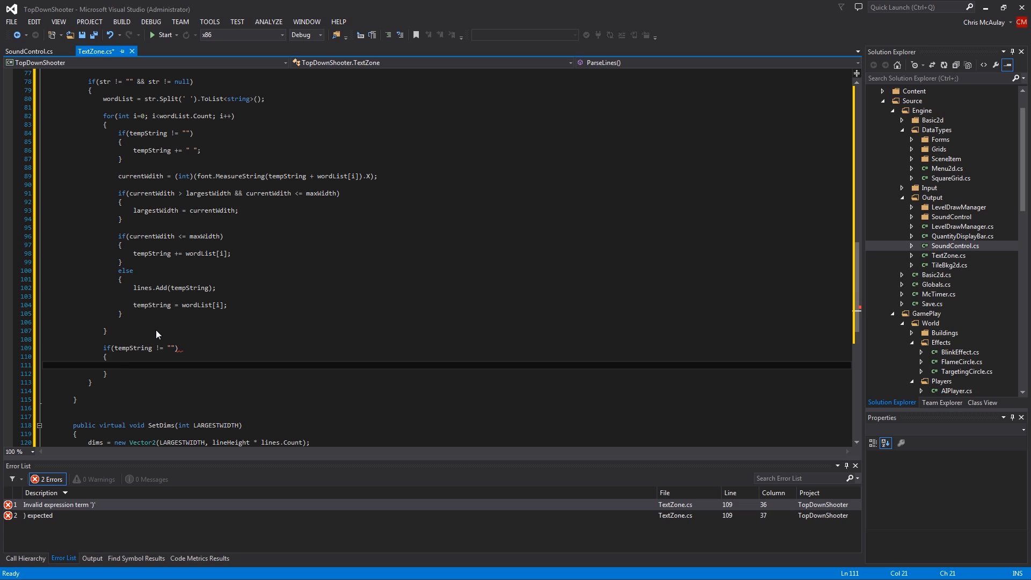
type("lines")
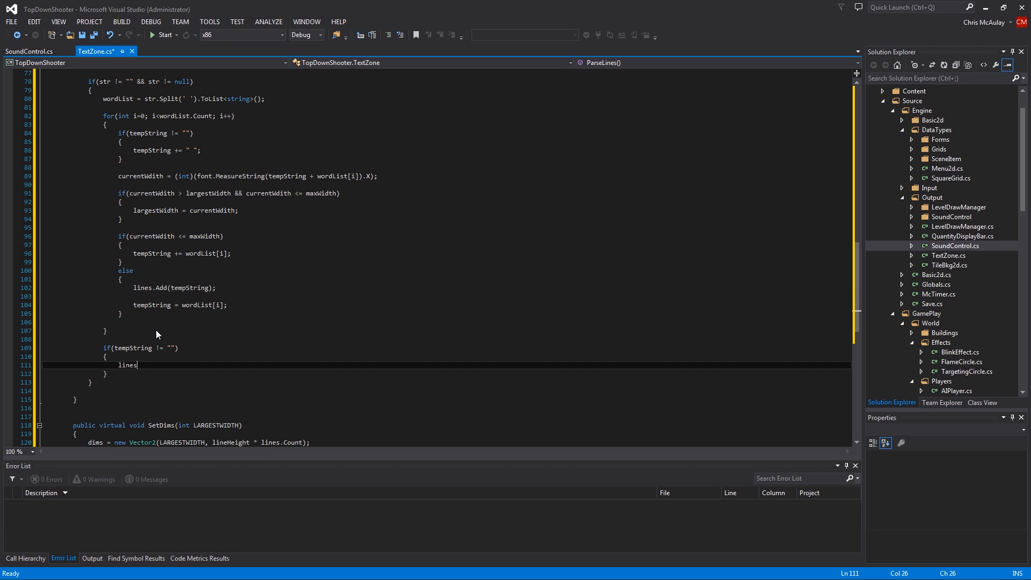
type(".Add(tempString);")
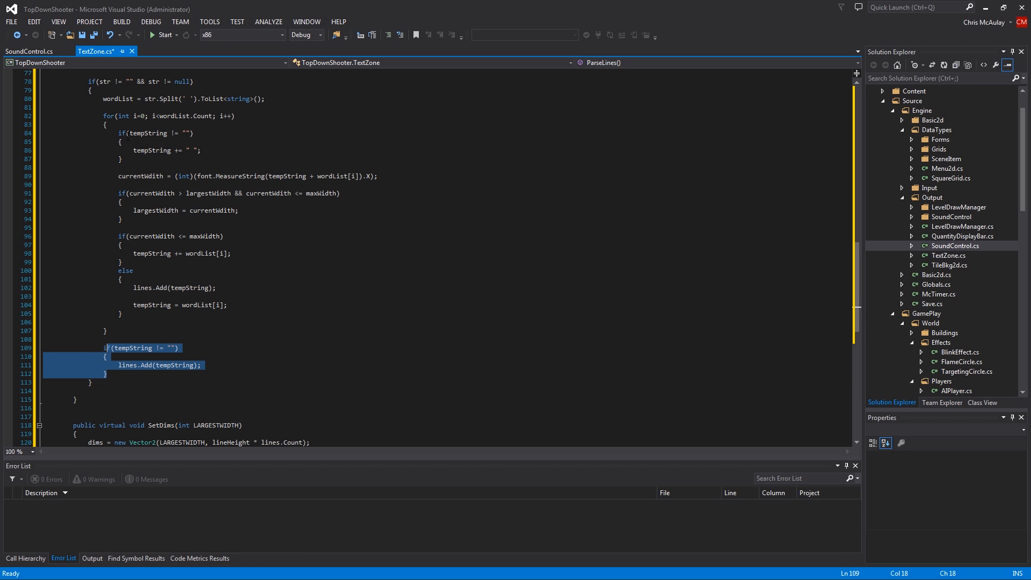
left_click(207, 347)
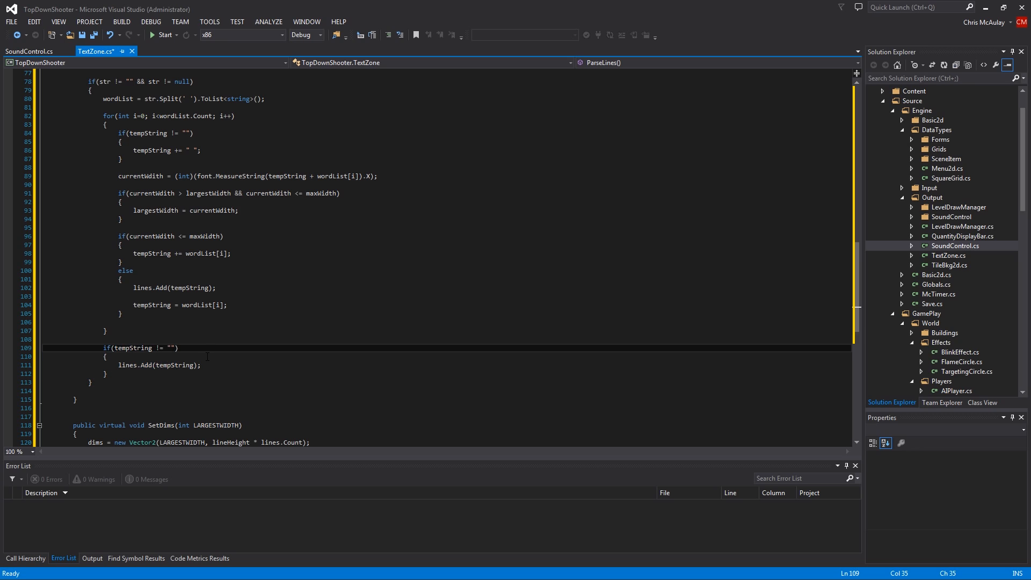
scroll("down", 3)
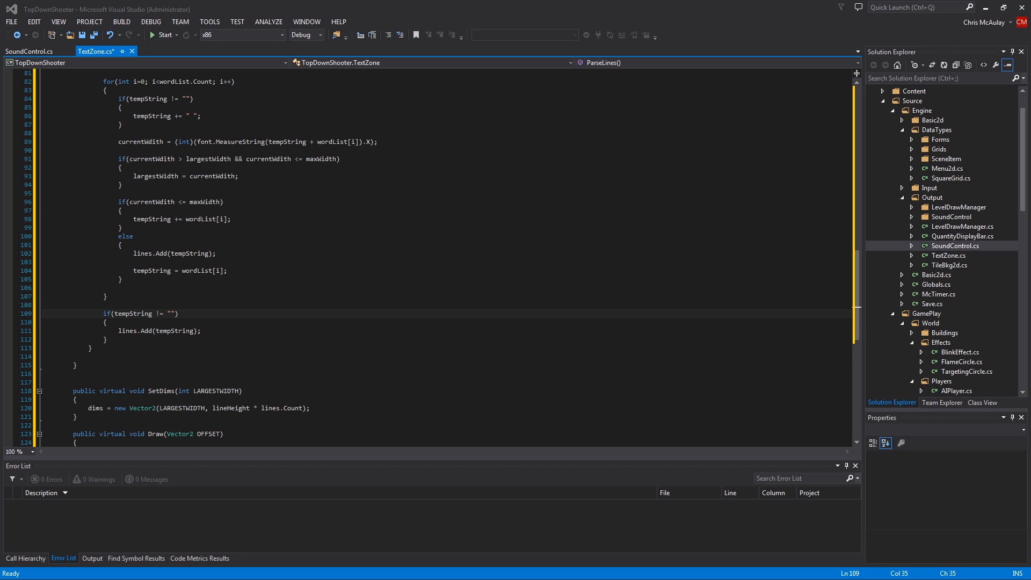
Step: End ParseLines with SetDims(largestWidth); and move into the empty Draw method body
left_click(90, 346)
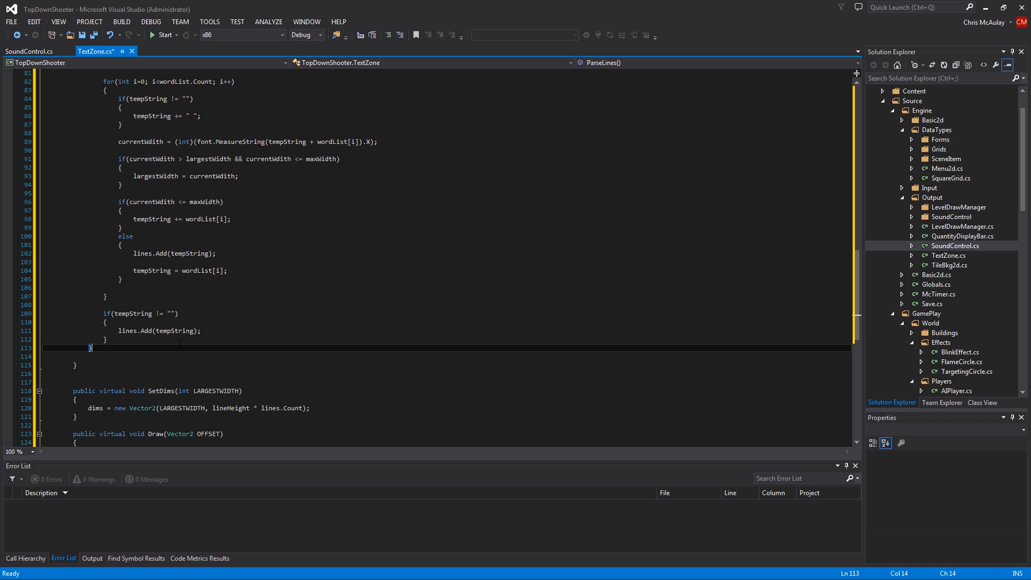
key("enter")
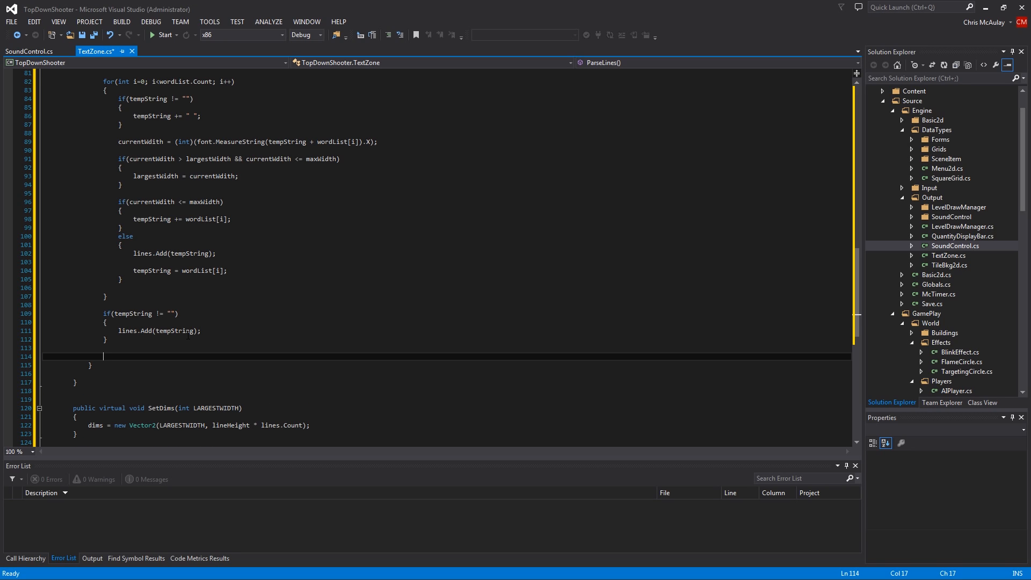
type("SetDims")
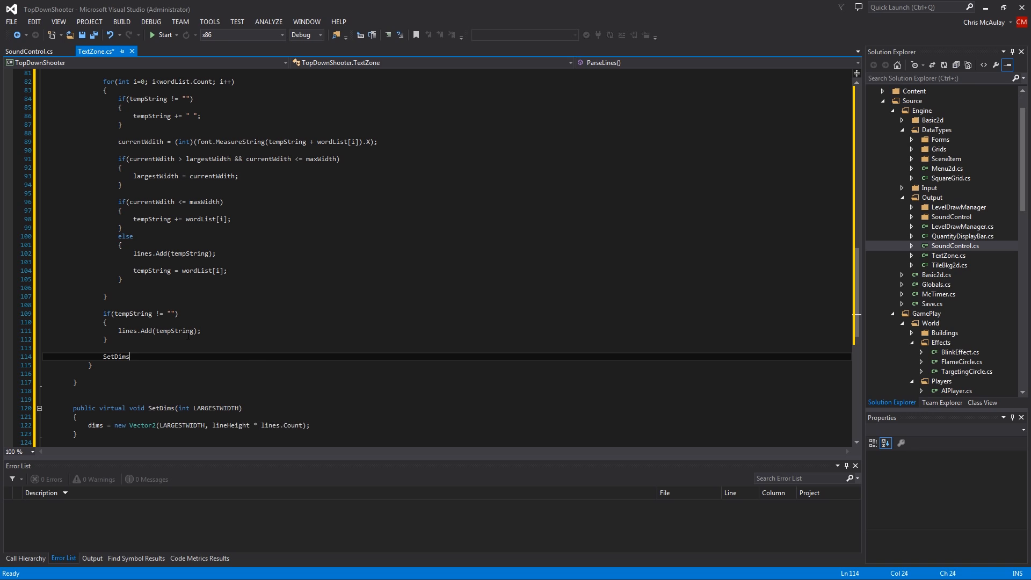
type("();")
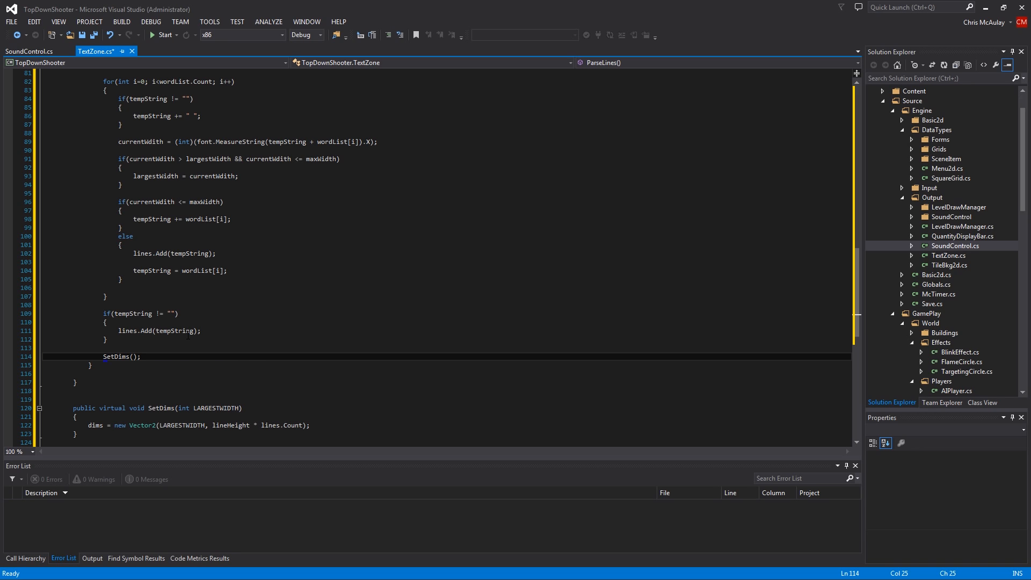
type("largestwidth")
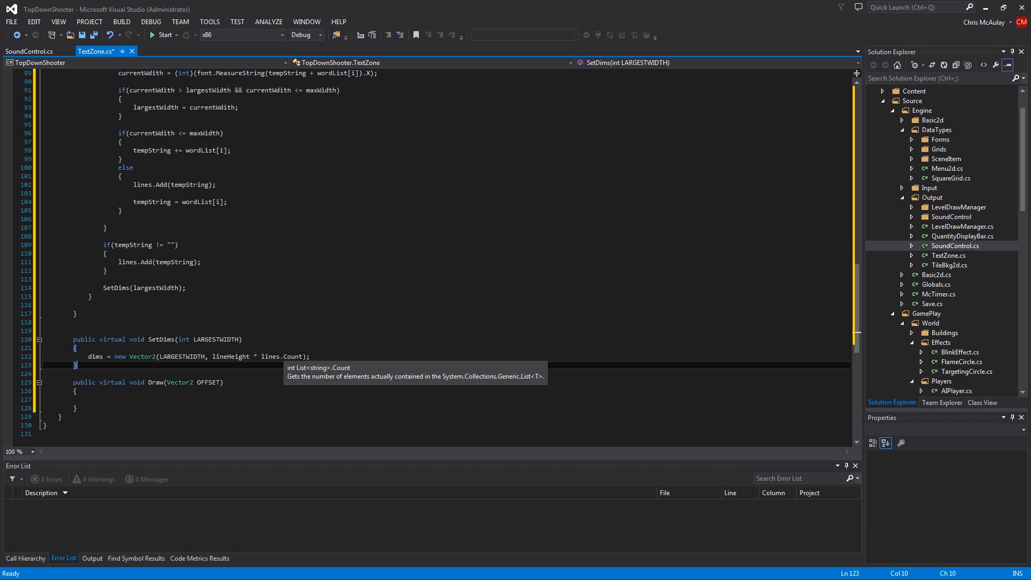
double_click(143, 355)
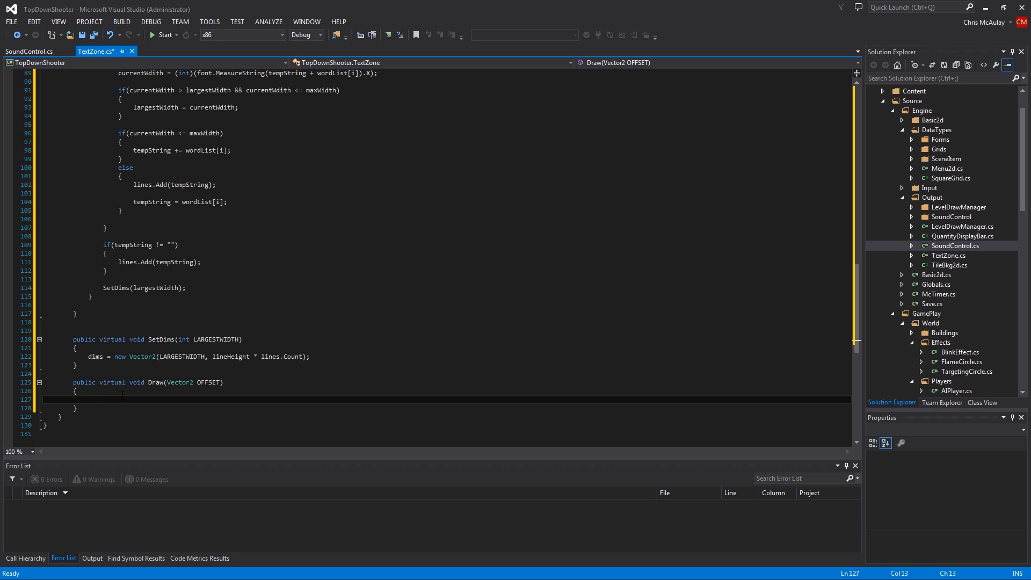
Step: Loop over lines.Count in Draw, calling Globals.spriteBatch.DrawString with font, lines[i] and color
type("for(")
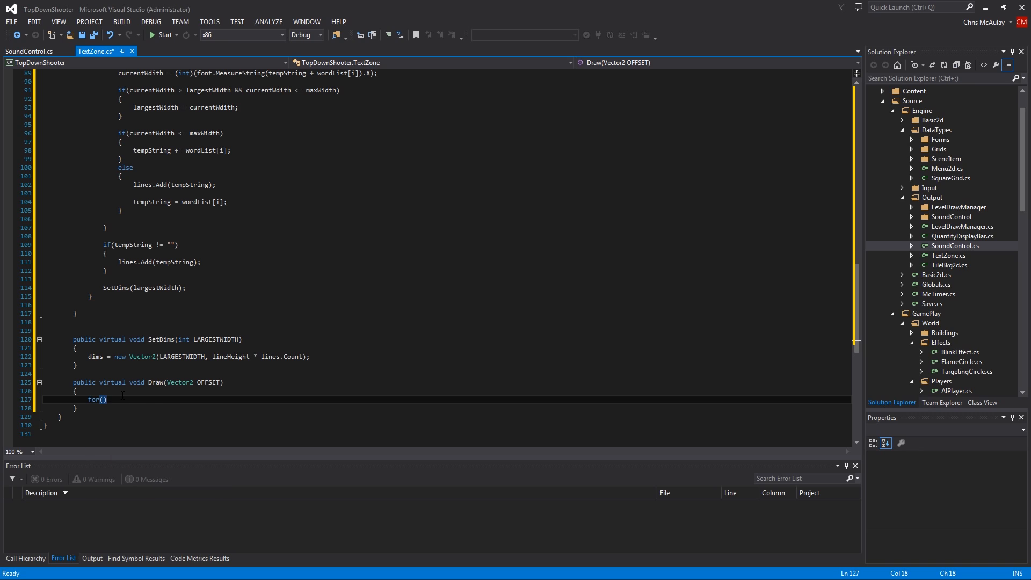
type("{")
type("int i=0; i<l")
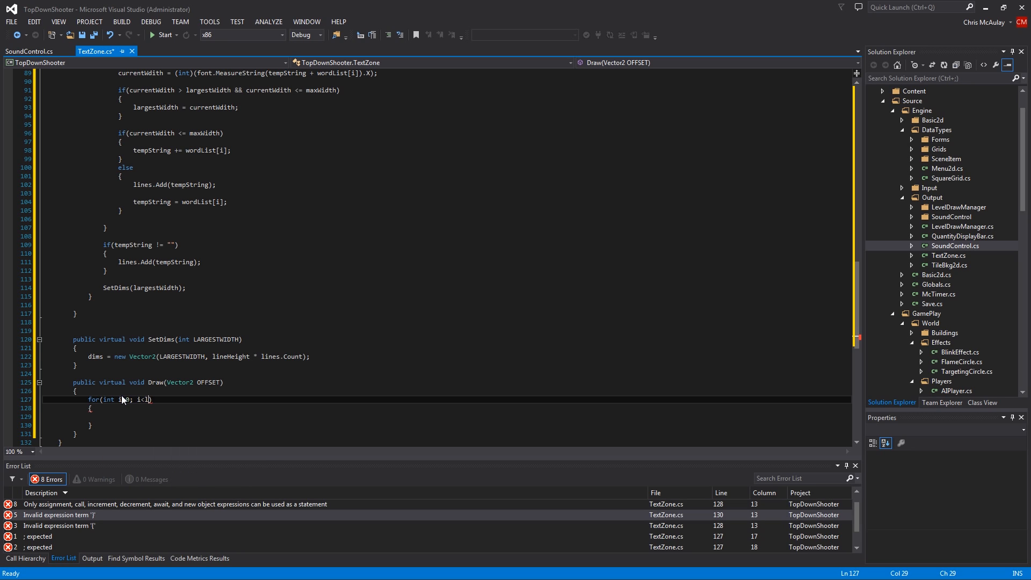
type("ines.Count; i")
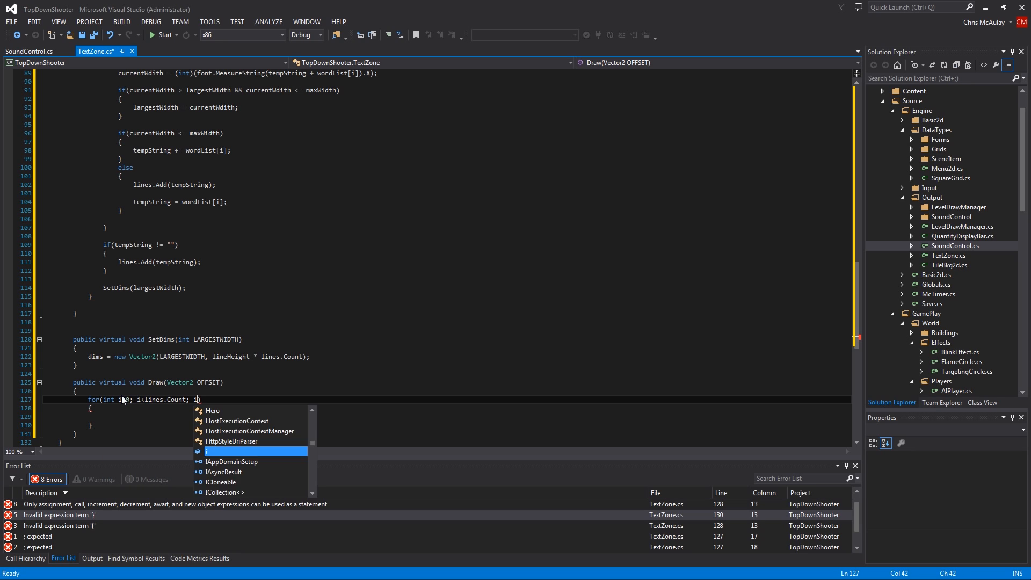
type("++)")
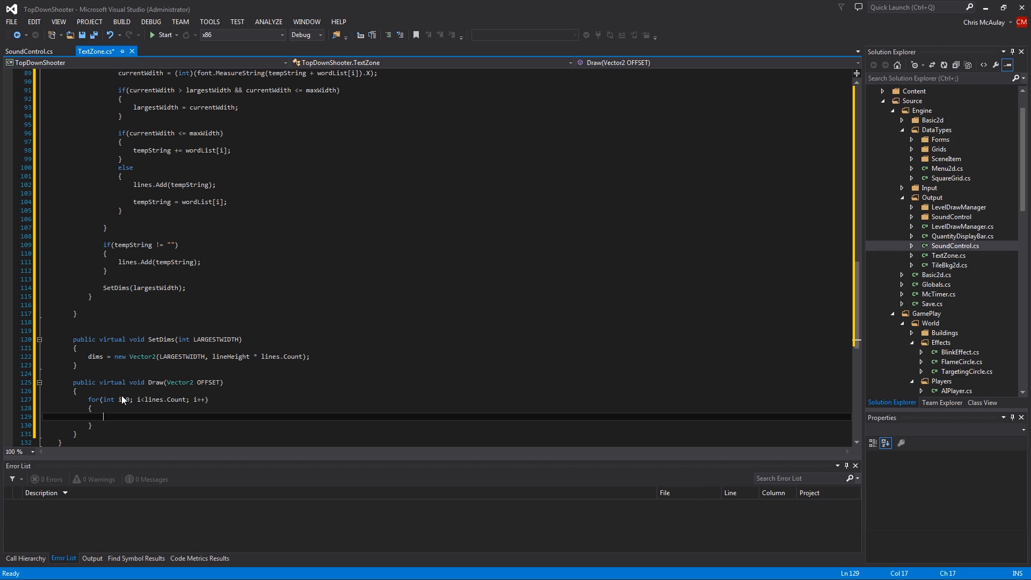
type("Globals.spriteBatch")
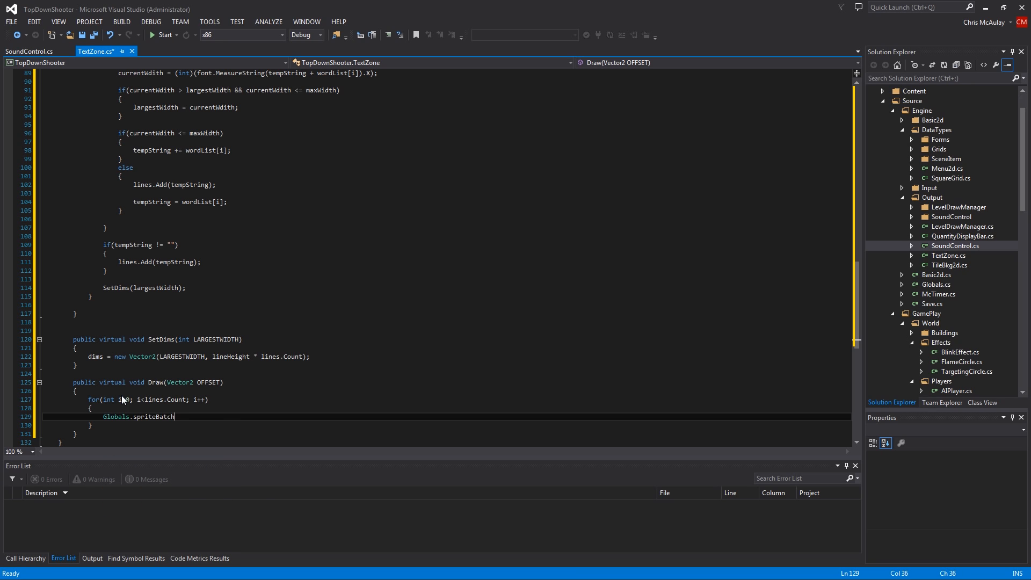
type(".d")
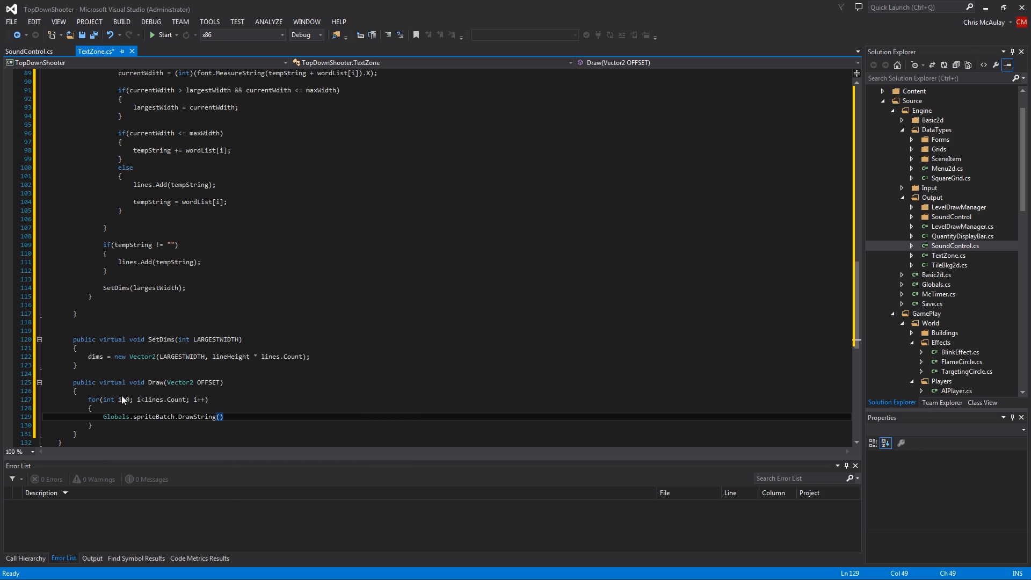
type(";")
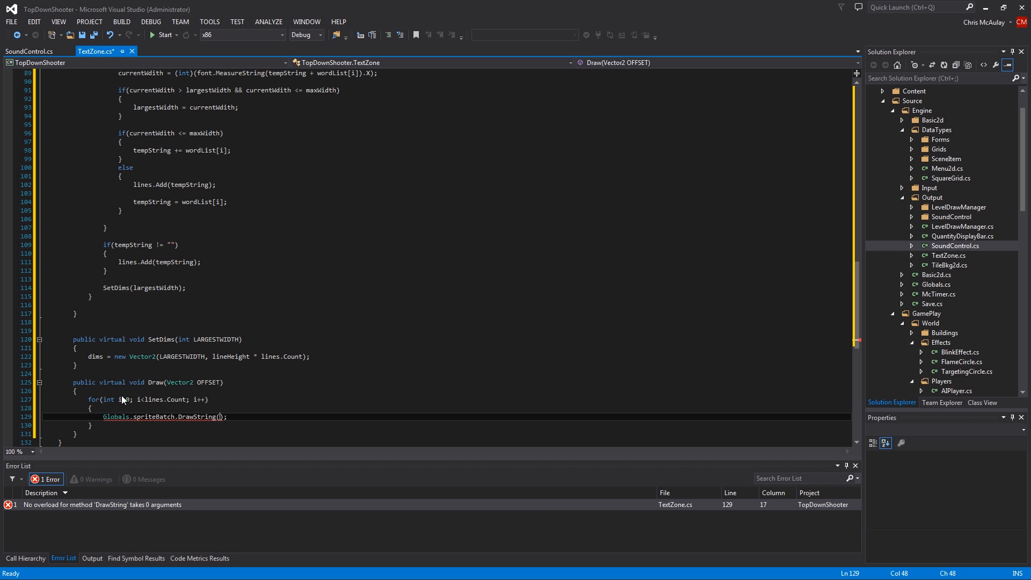
type("font,")
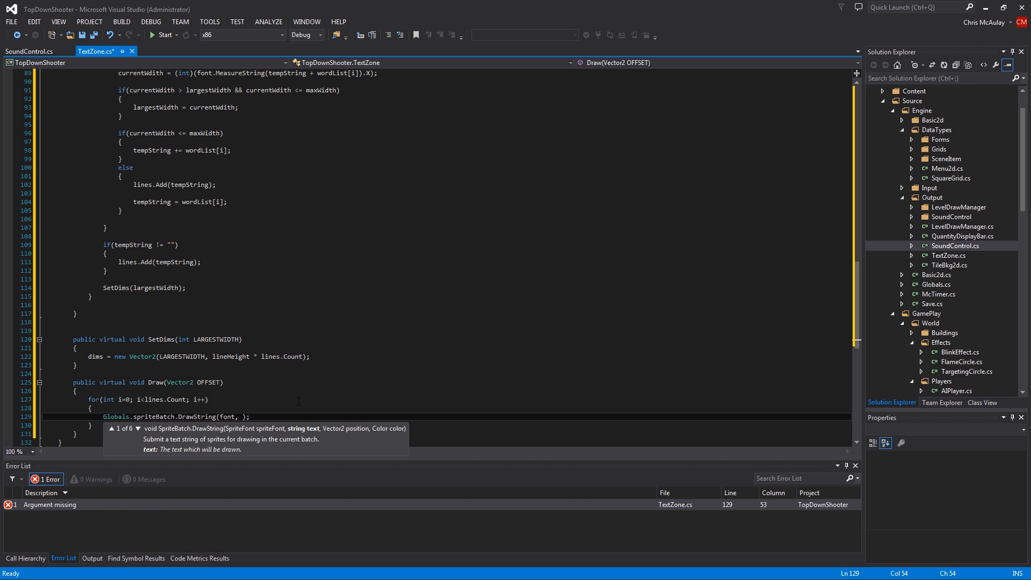
type("lines[i]")
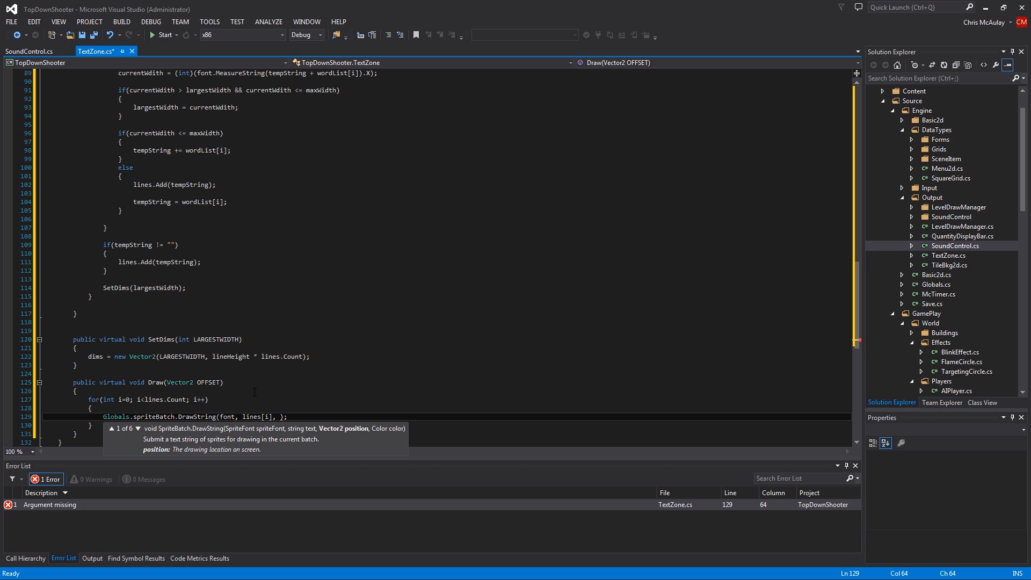
type(",")
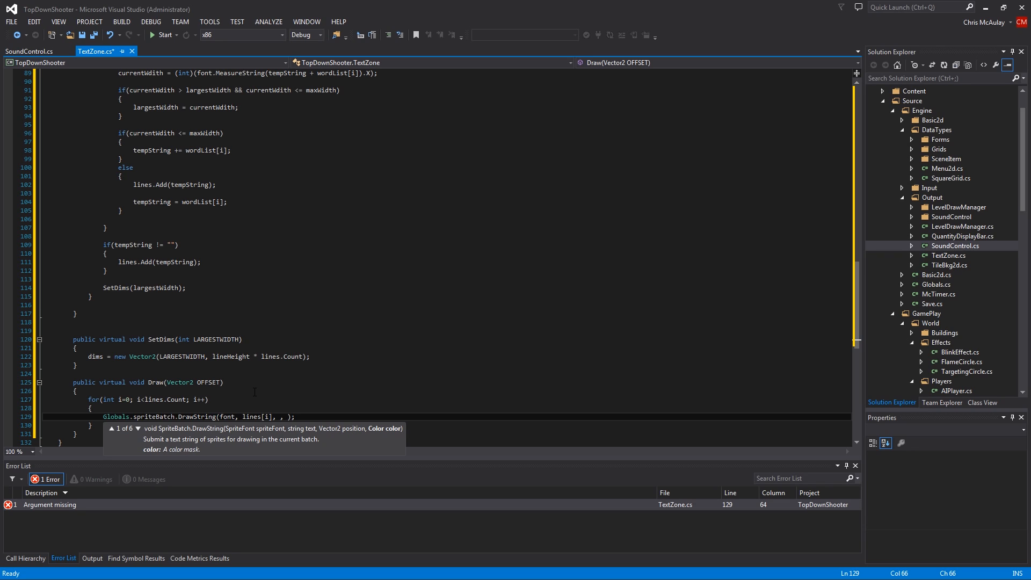
type("color")
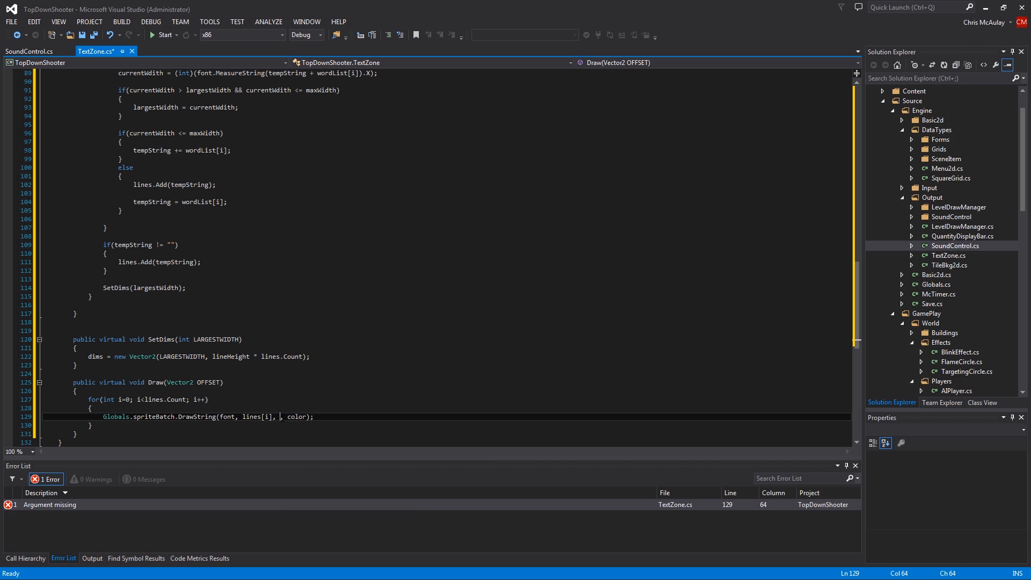
Step: Position each line at OFFSET + new Vector2(pos.X, pos.Y + (lineHeight * i))
type("OFFSET")
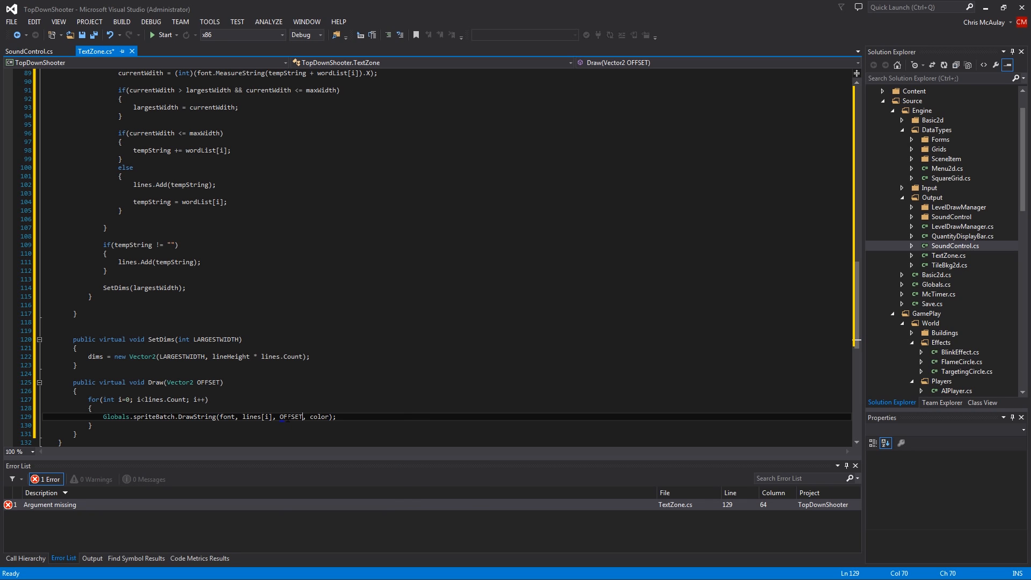
type("+ new ve")
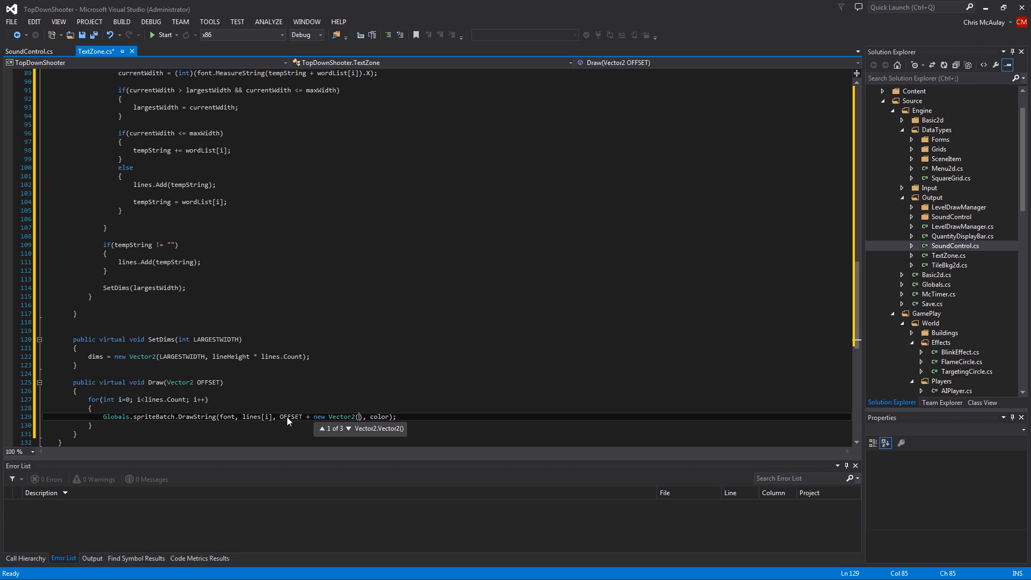
type("pos.X")
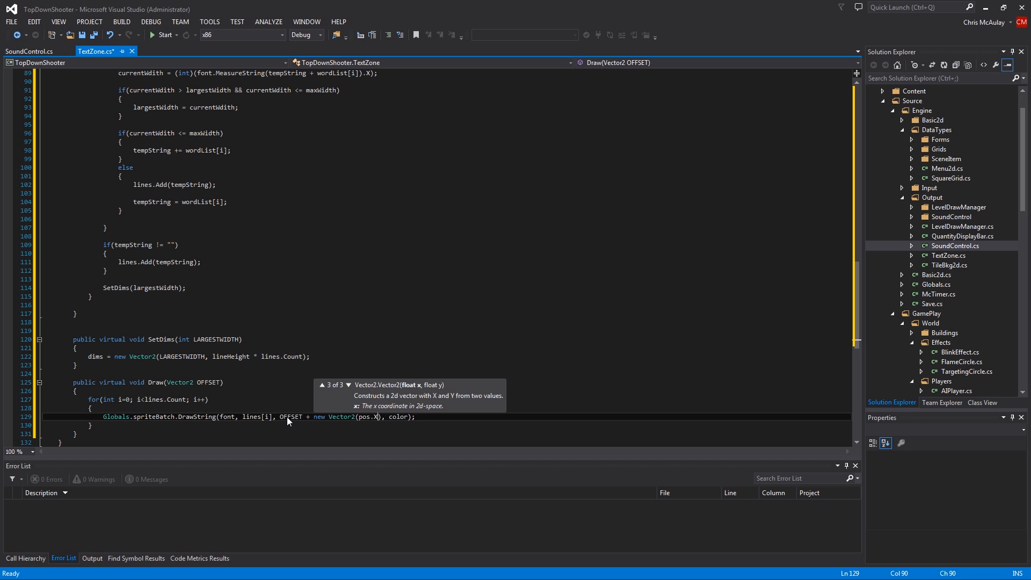
type(", pos Y")
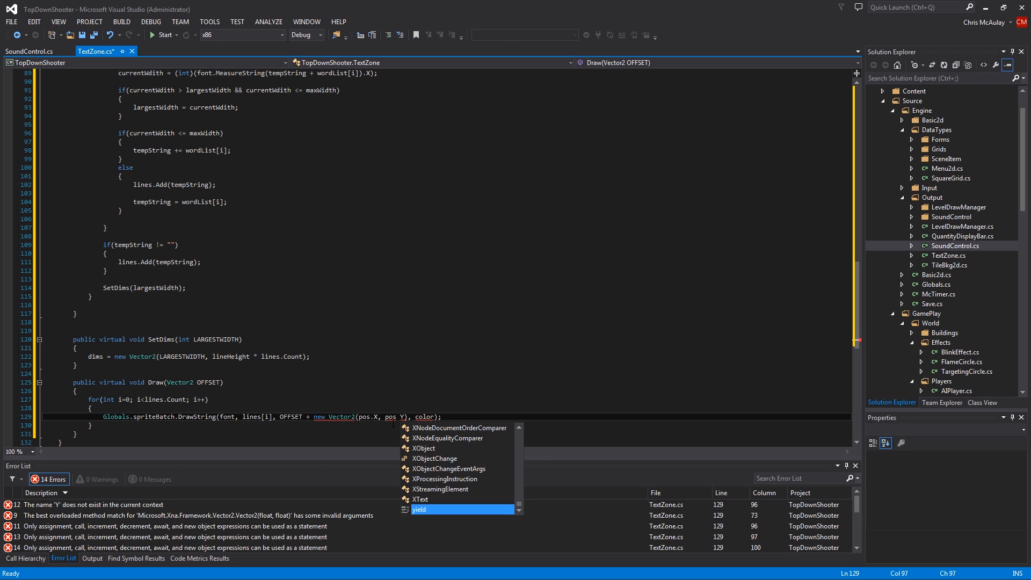
key("Escape")
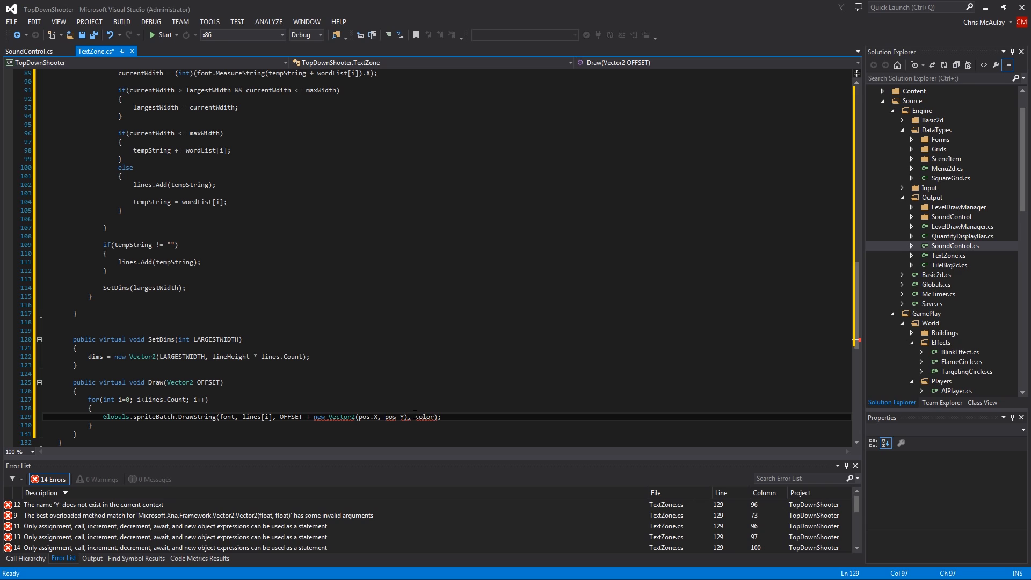
type("+ (lin")
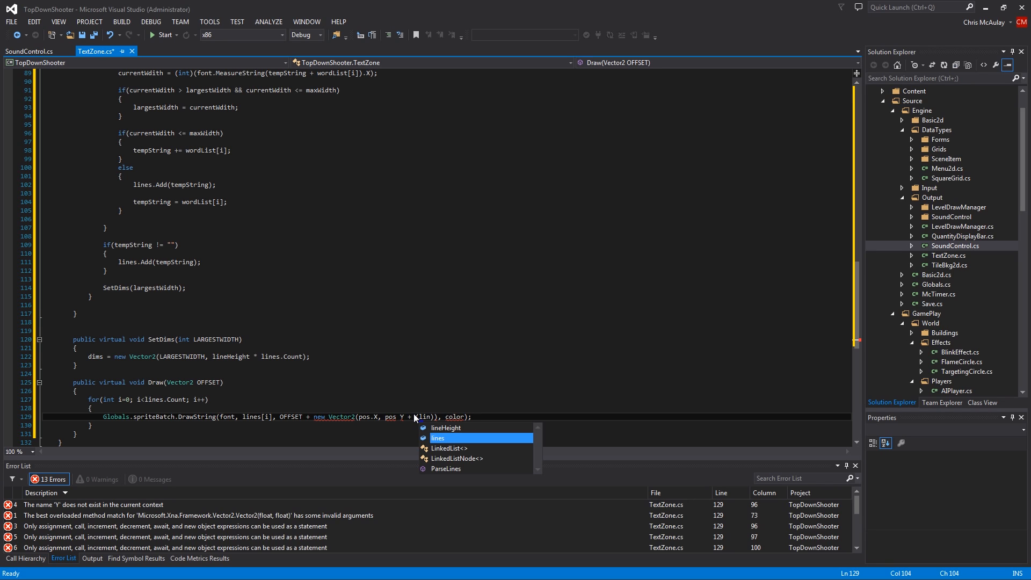
type("lineHeight")
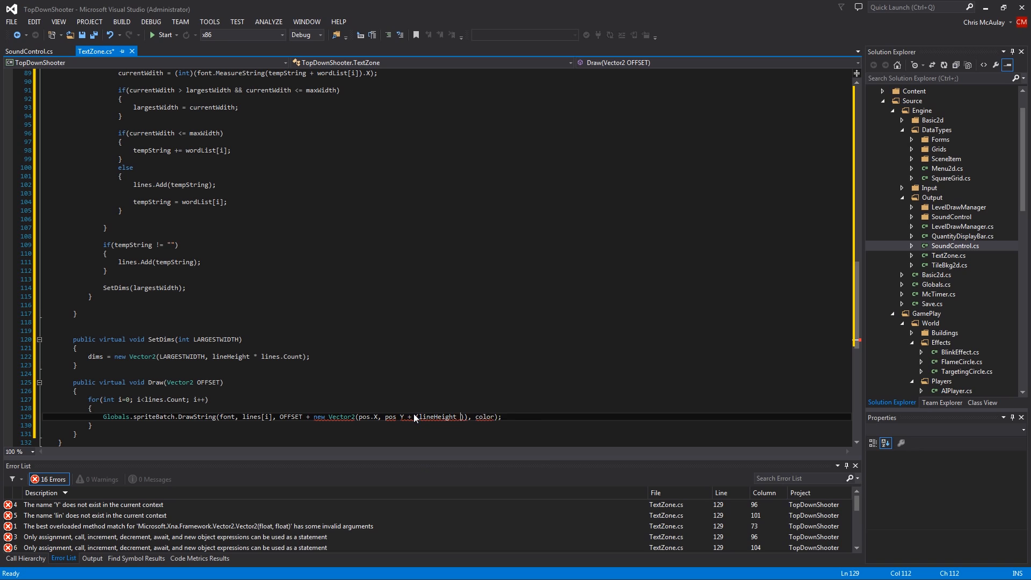
type("i")
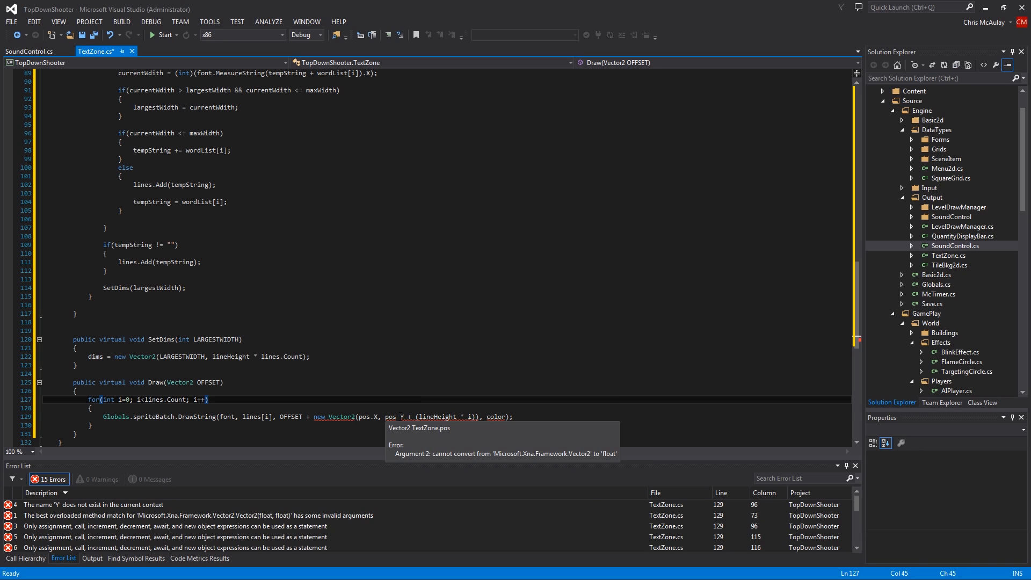
type(".")
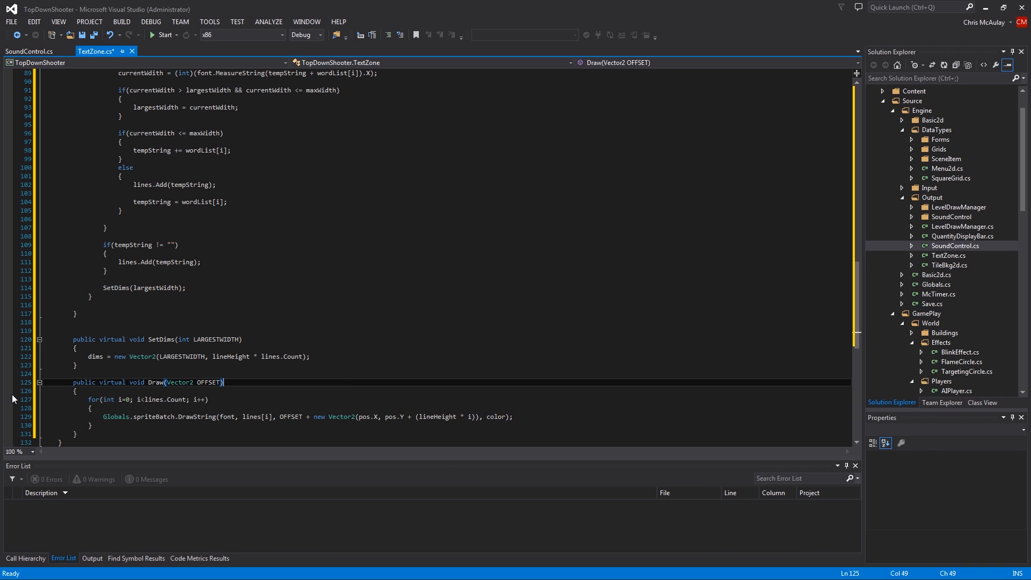
mouse_move(296, 266)
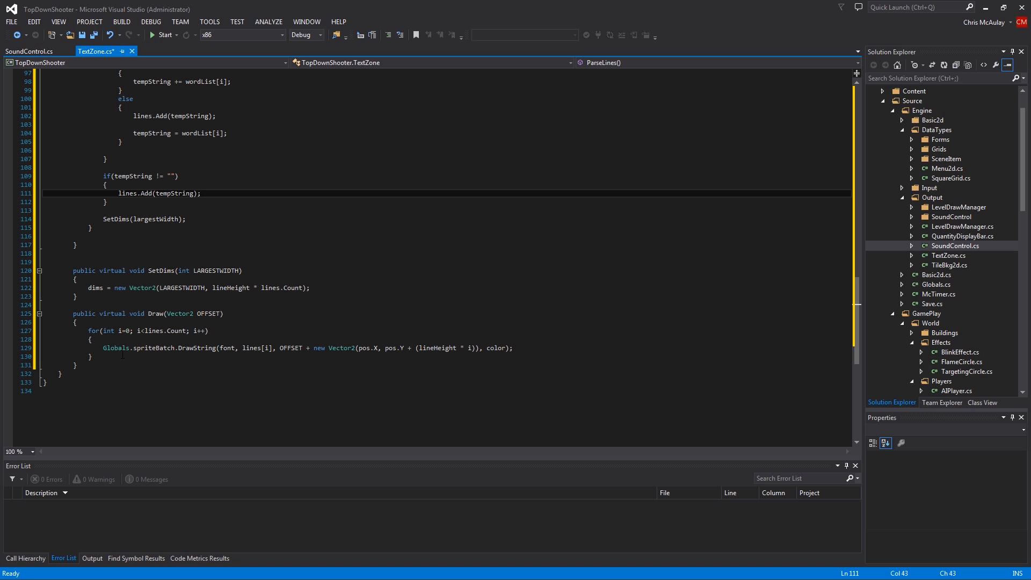
Step: Locate CharacterMenu.cs under UI > Menus in Solution Explorer
scroll("up", 3)
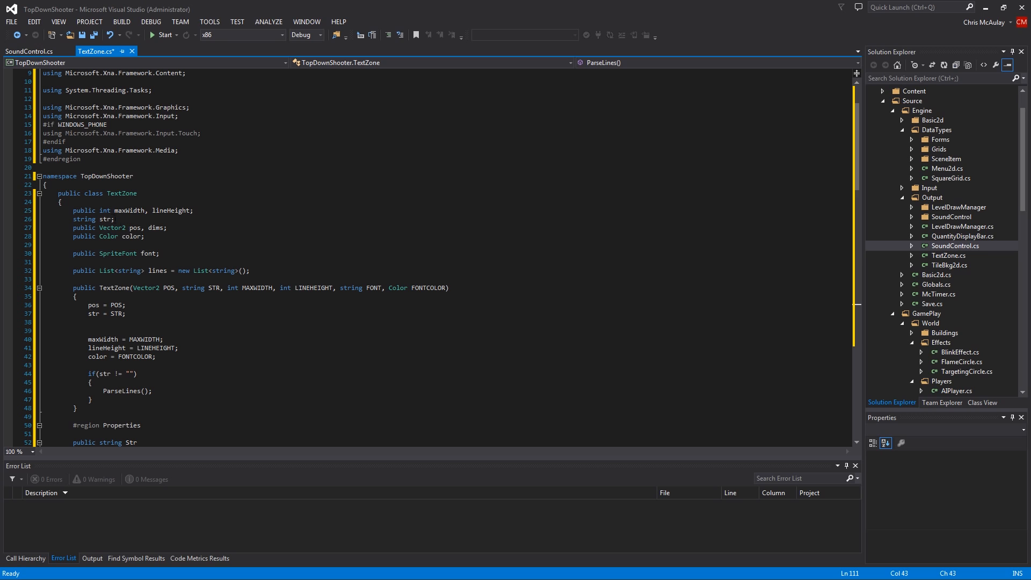
left_click(954, 245)
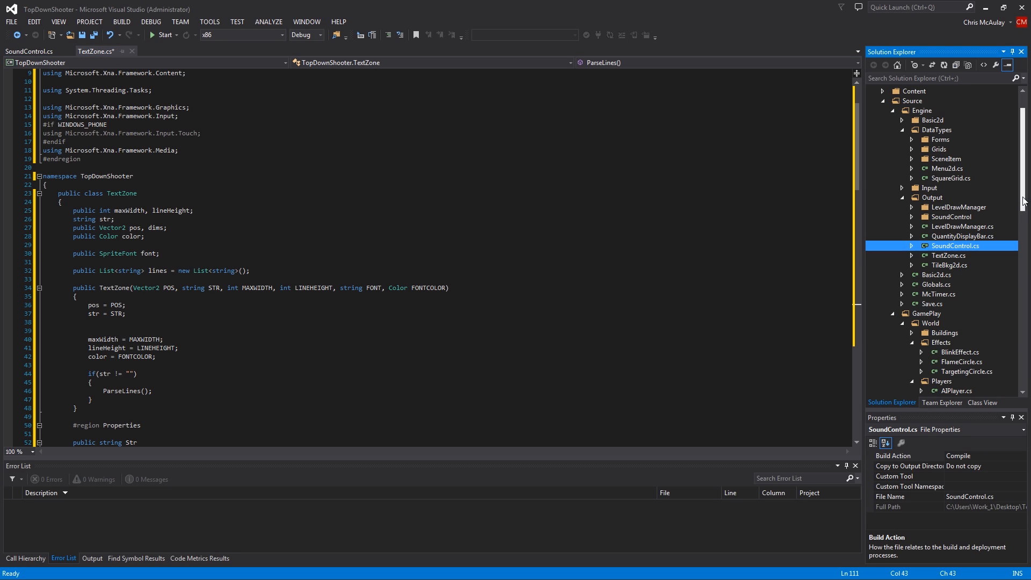
scroll("down", 3)
type("public text")
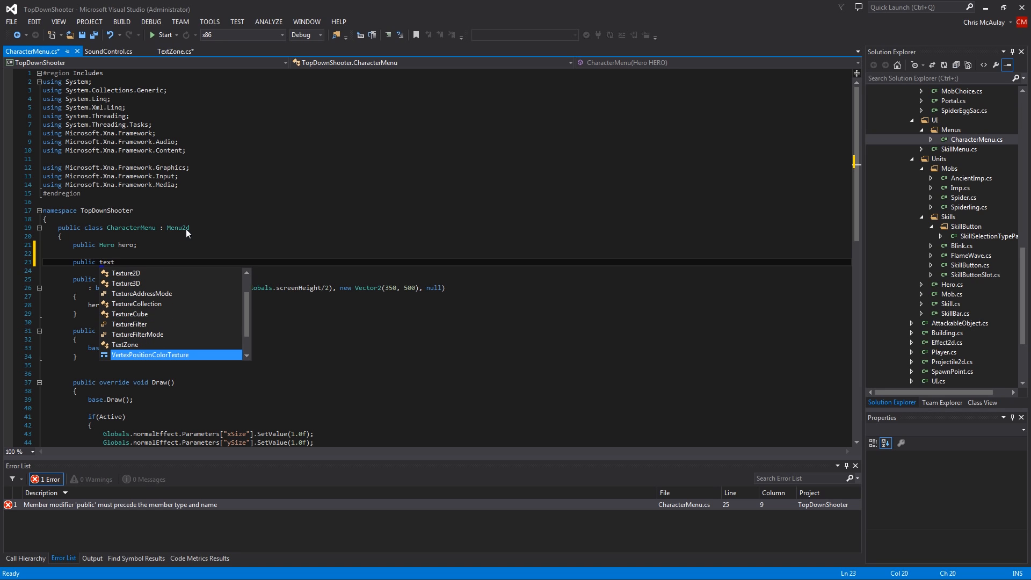
Step: Declare public TextZone textZone; and begin constructing it at new Vector2(0, 0) with empty text
type("TextZone")
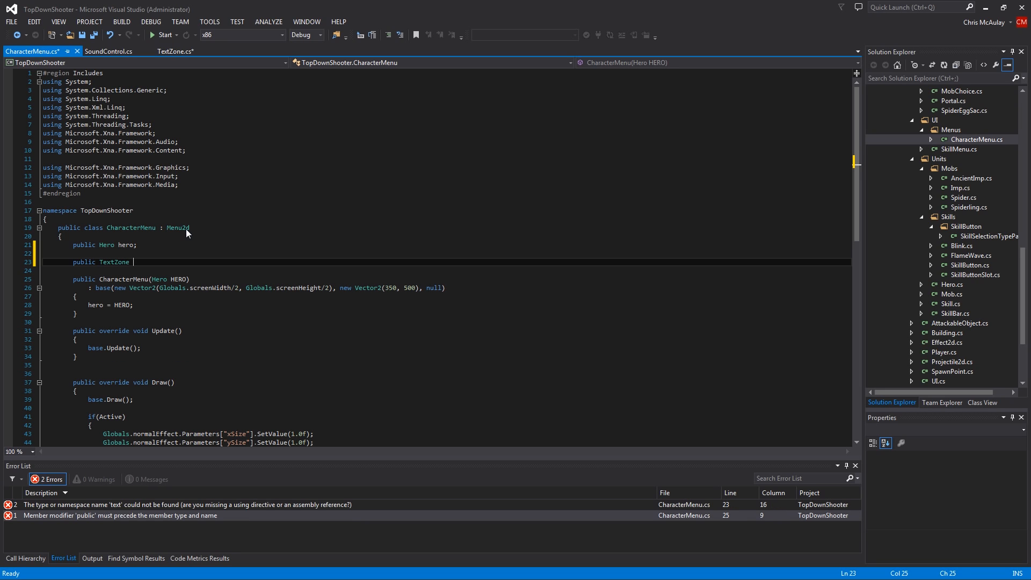
type("textZone;")
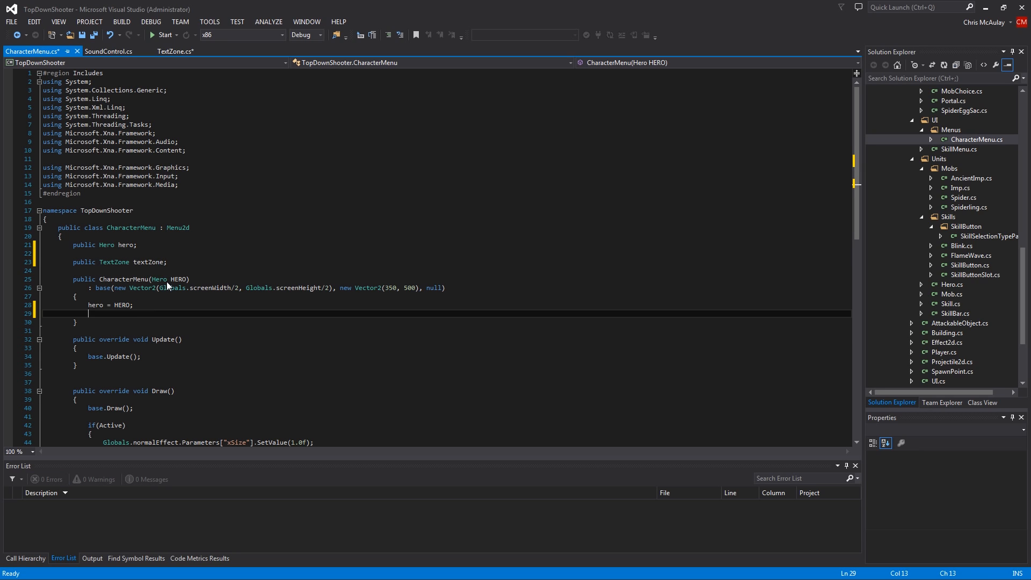
type("te")
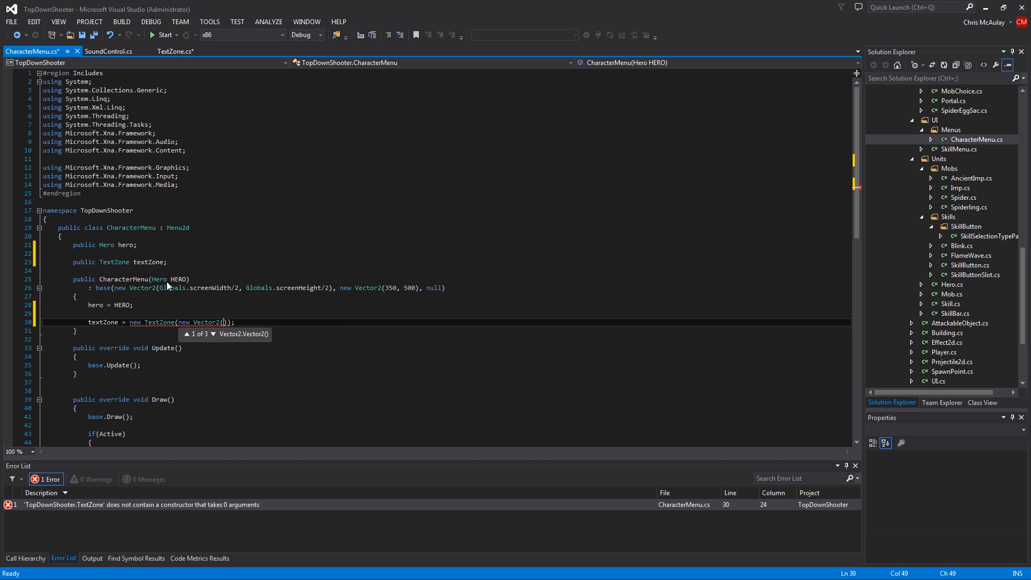
type("0, 0")
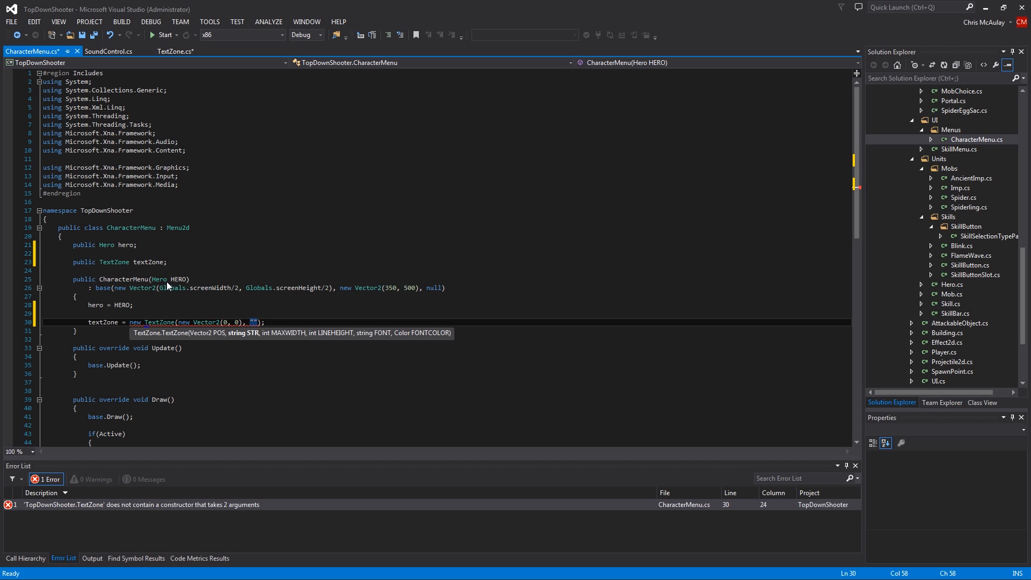
type(",")
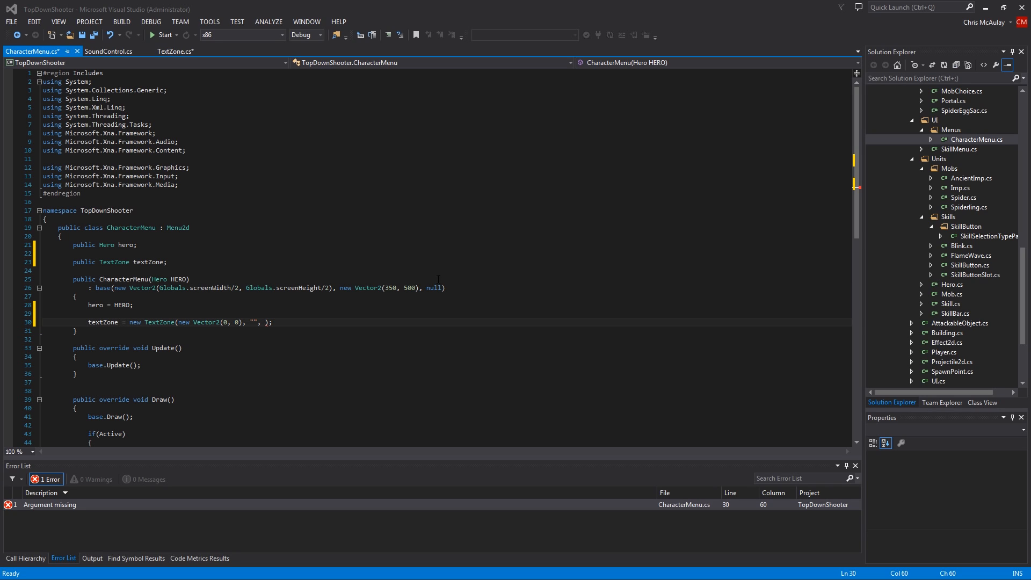
left_click(317, 322)
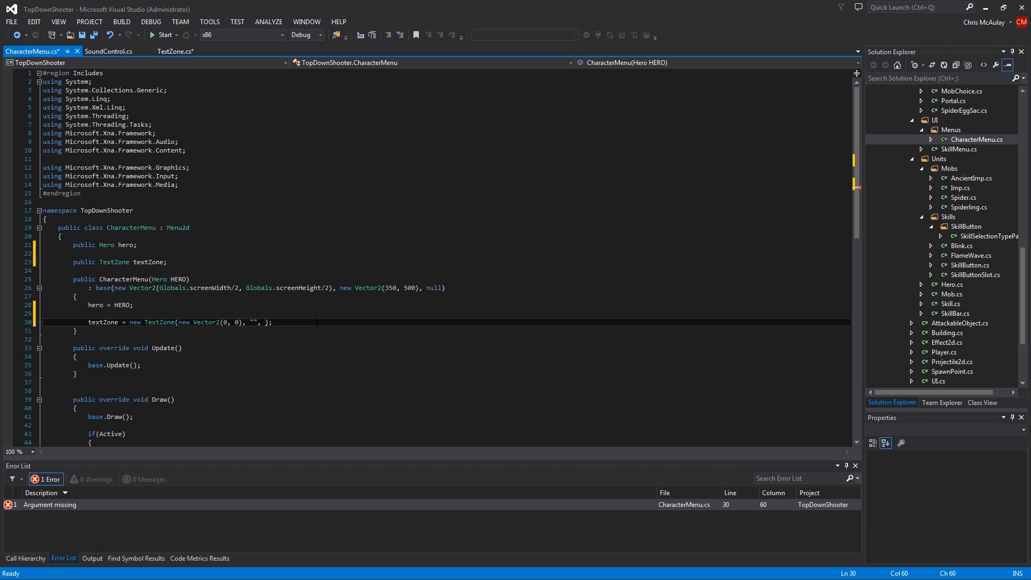
Step: Give the TextZone width (int)(dims.X*.9f), line height 22 and font "Font\\Arial16"
type("(int)")
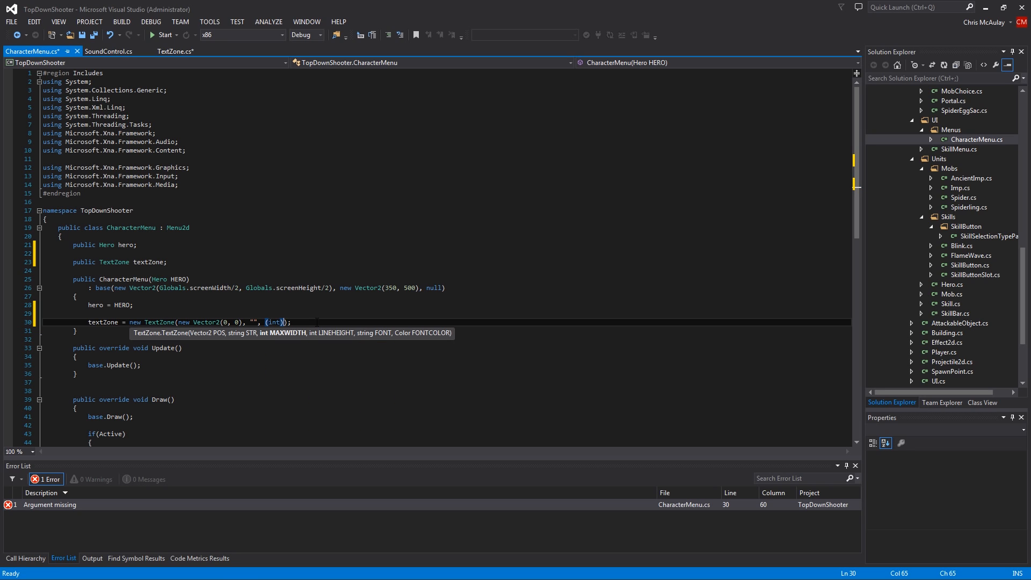
type("dims.X *")
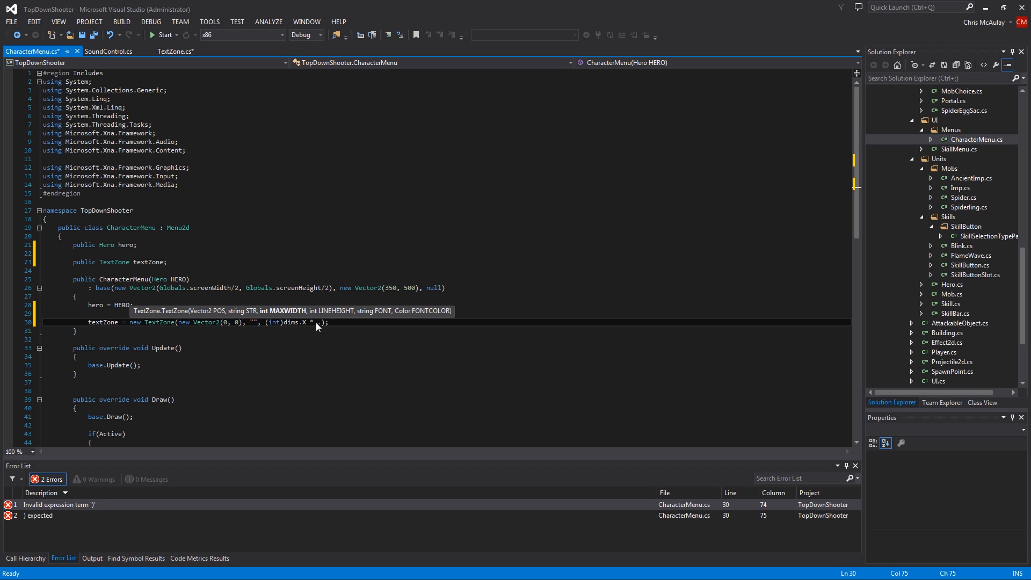
type("9f), 22")
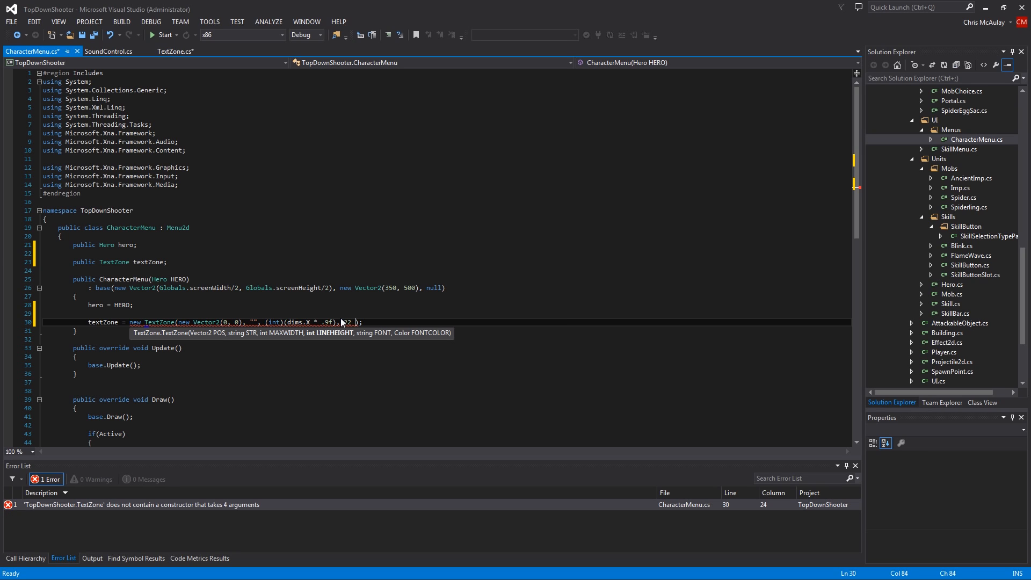
type("\", \"\"")
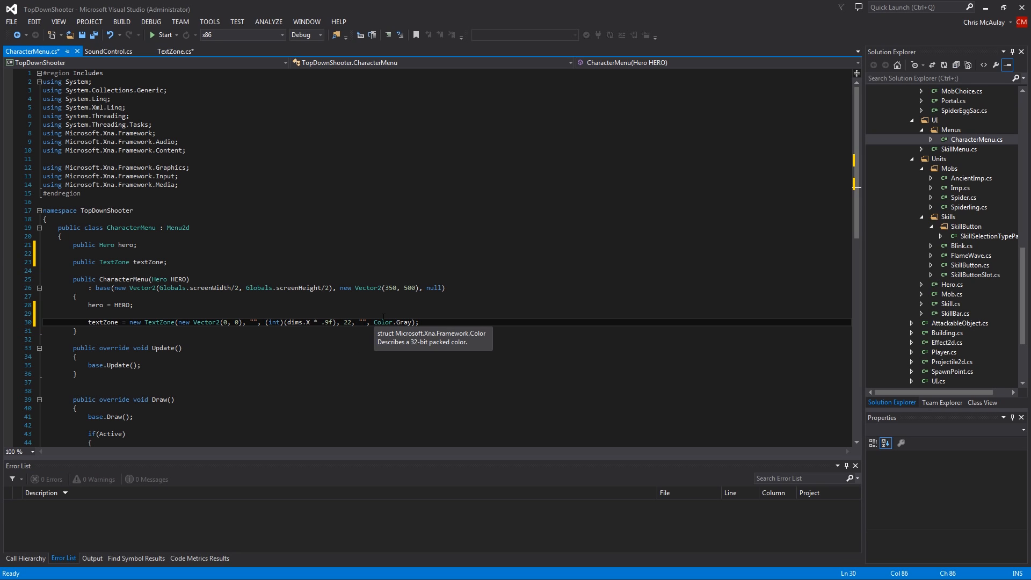
type("Font")
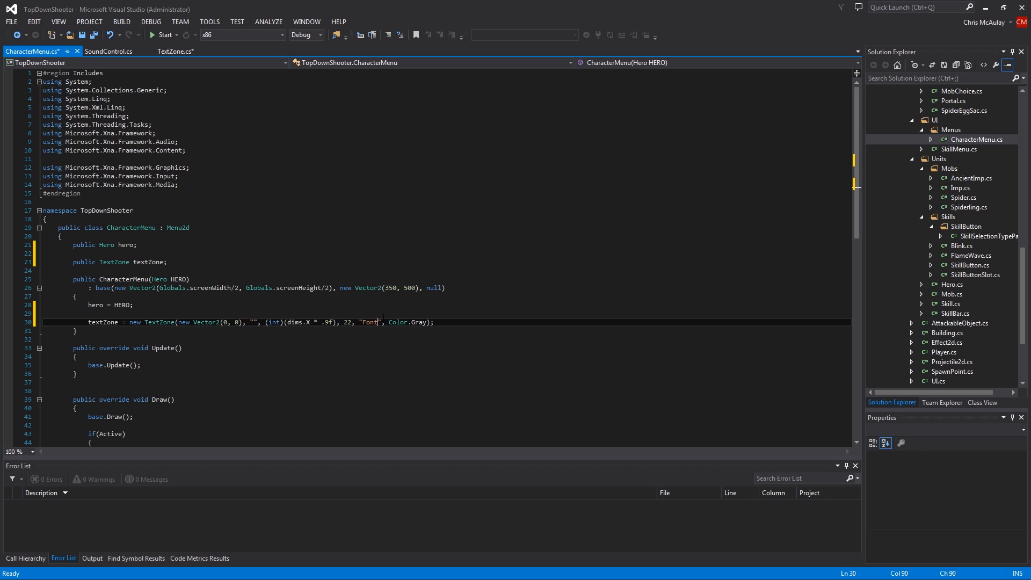
type("\\Arial")
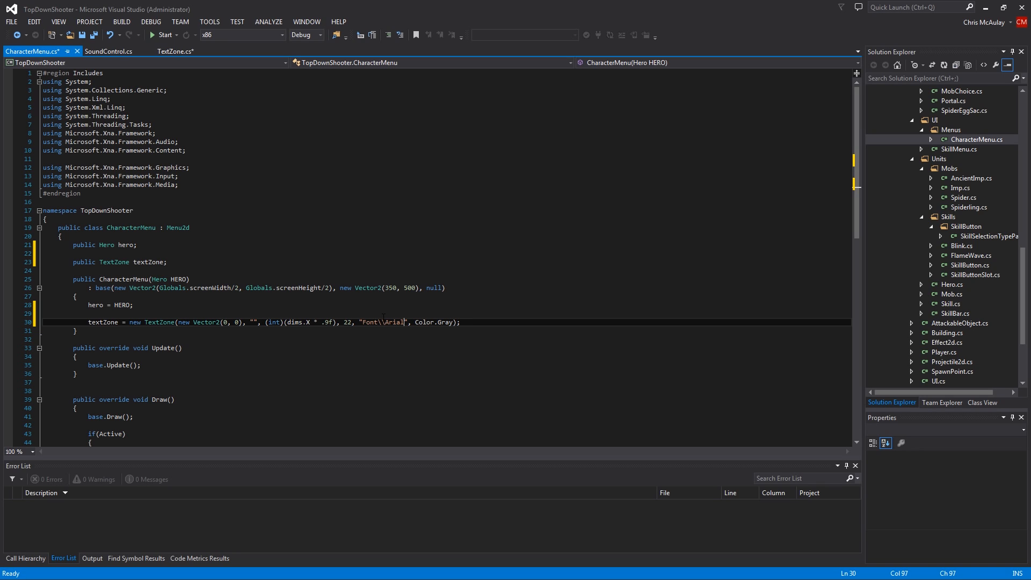
type("16")
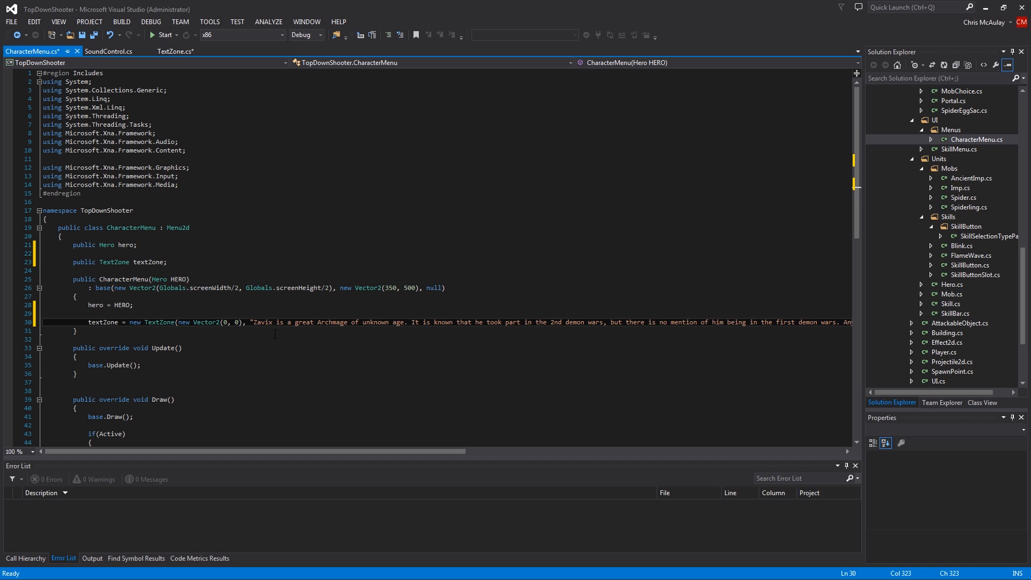
mouse_move(313, 353)
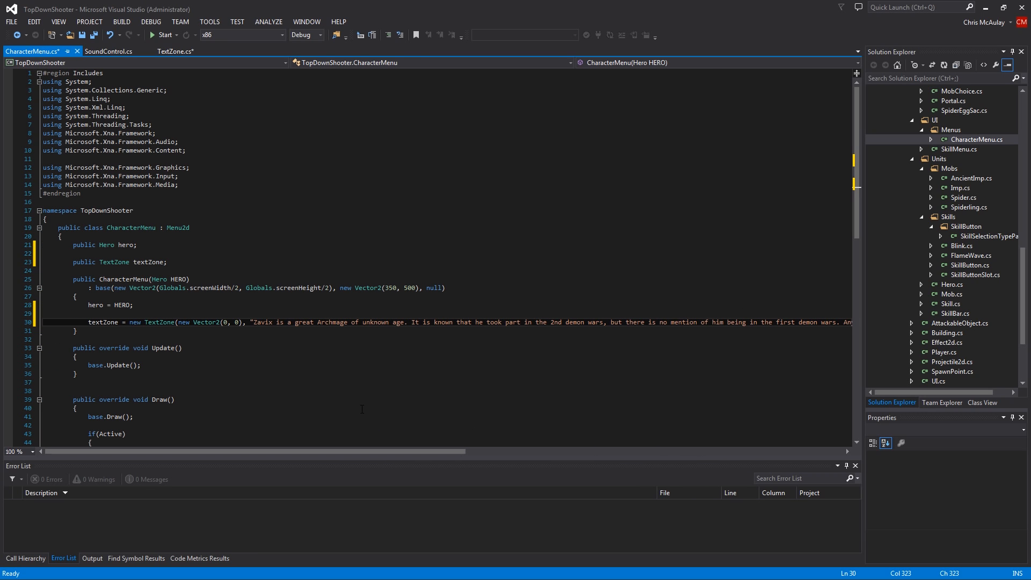
mouse_move(269, 352)
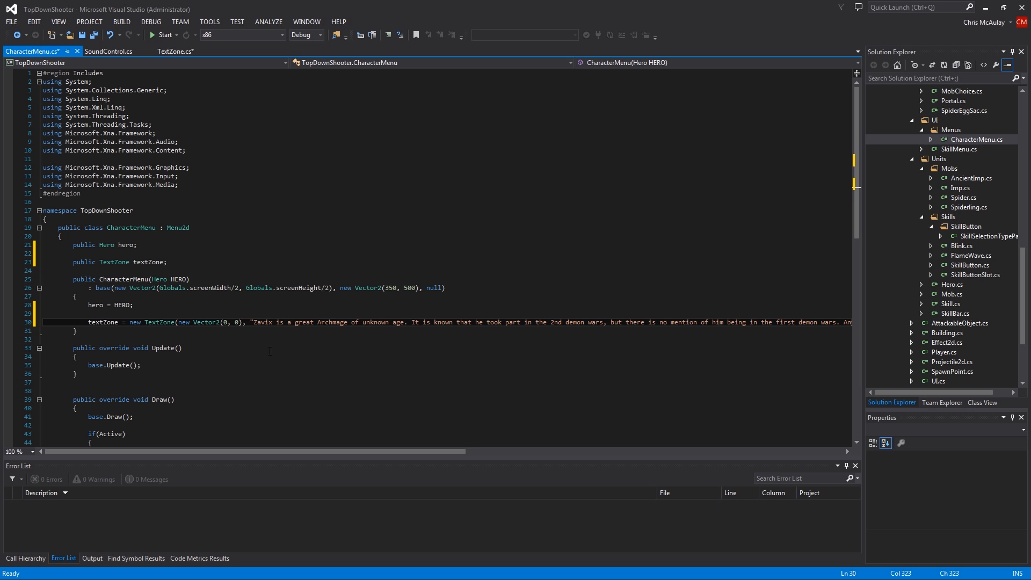
Step: Move down toward CharacterMenu's Draw method after pasting the Zavix description
scroll("down", 3)
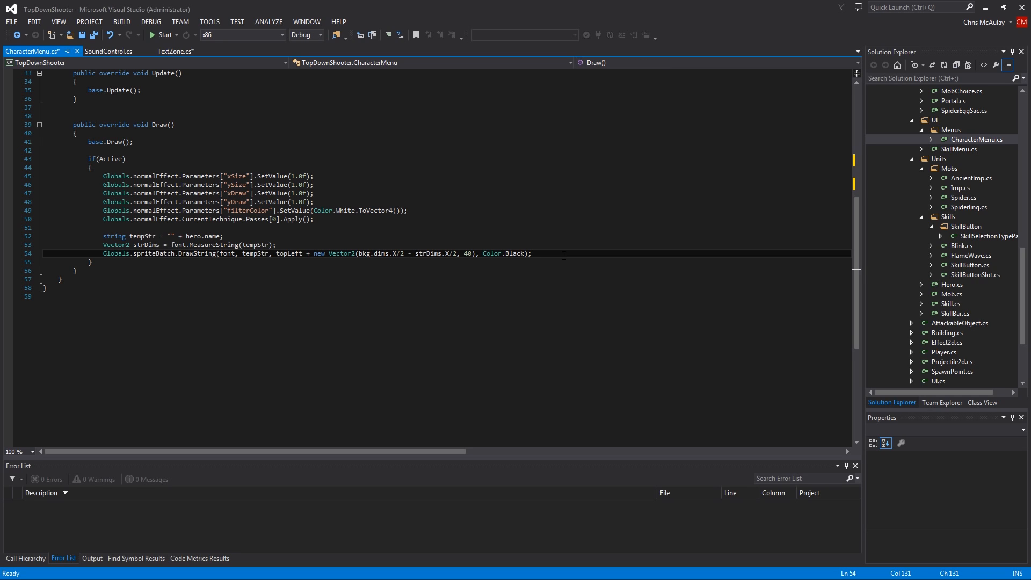
Step: Add textZone.Draw(topLeft + new Vector2(10, 100)); after the hero name in Draw
type("textZone.Draw")
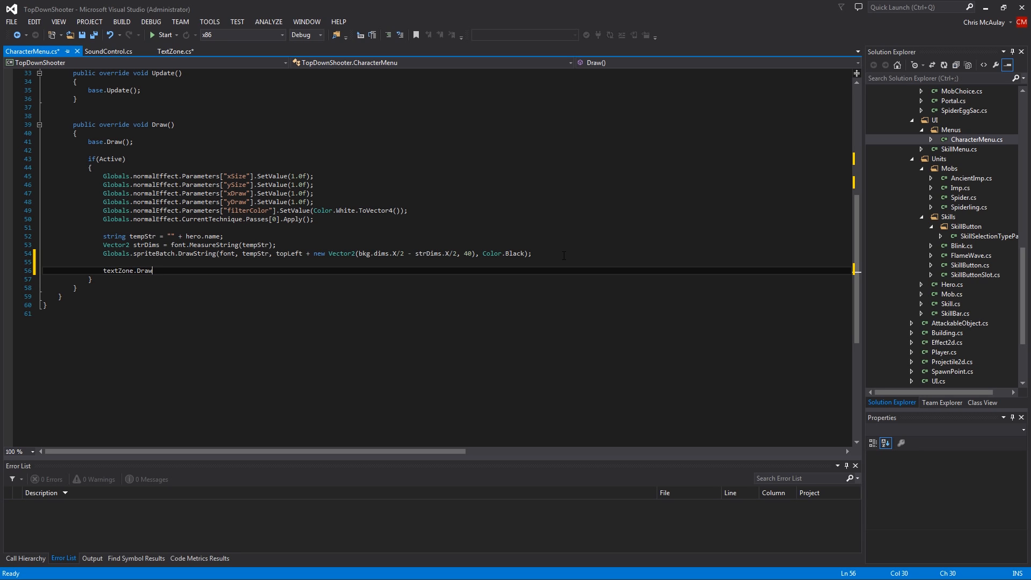
type("(t);")
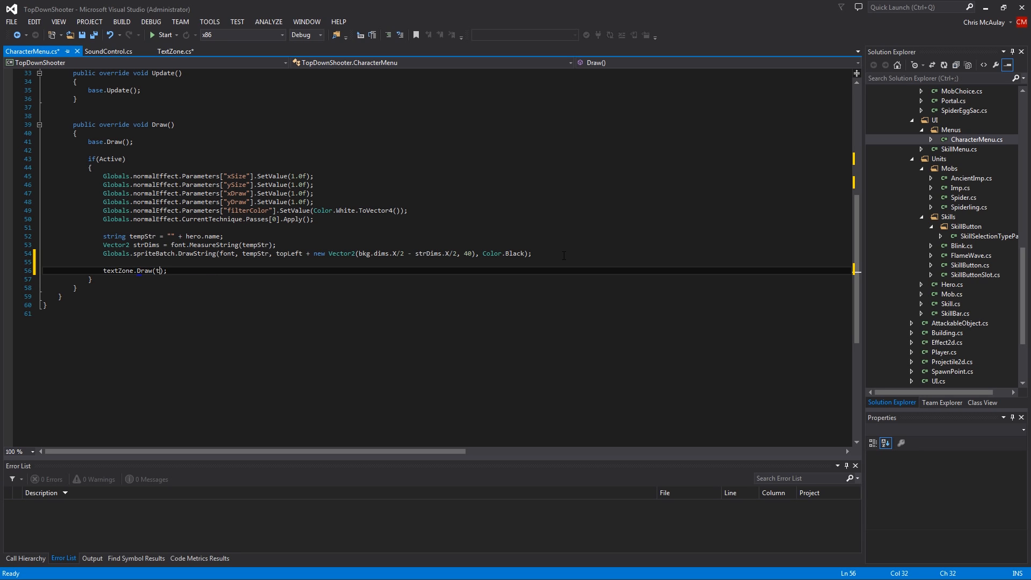
type("opLeft +")
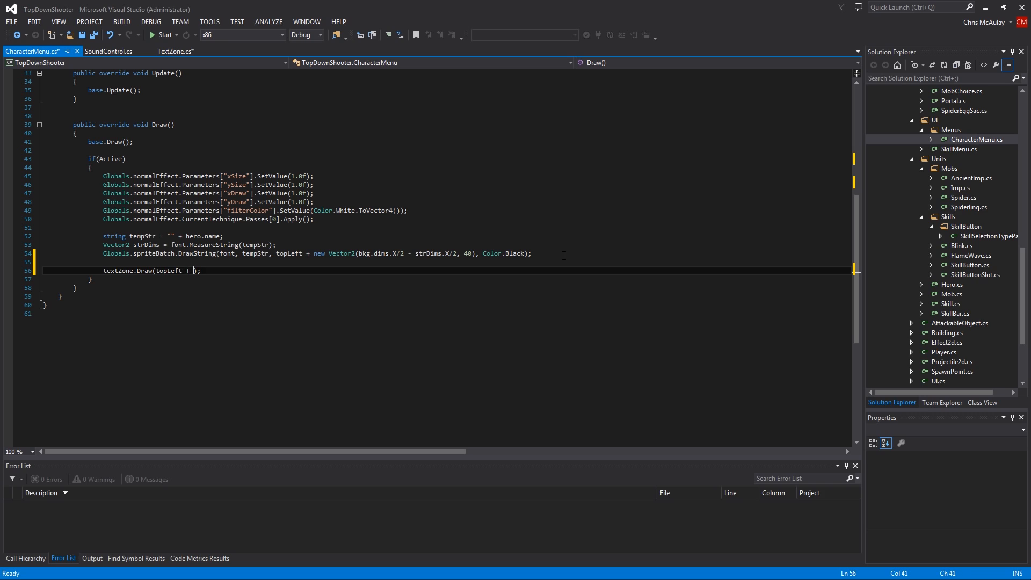
type("new Vector2(")
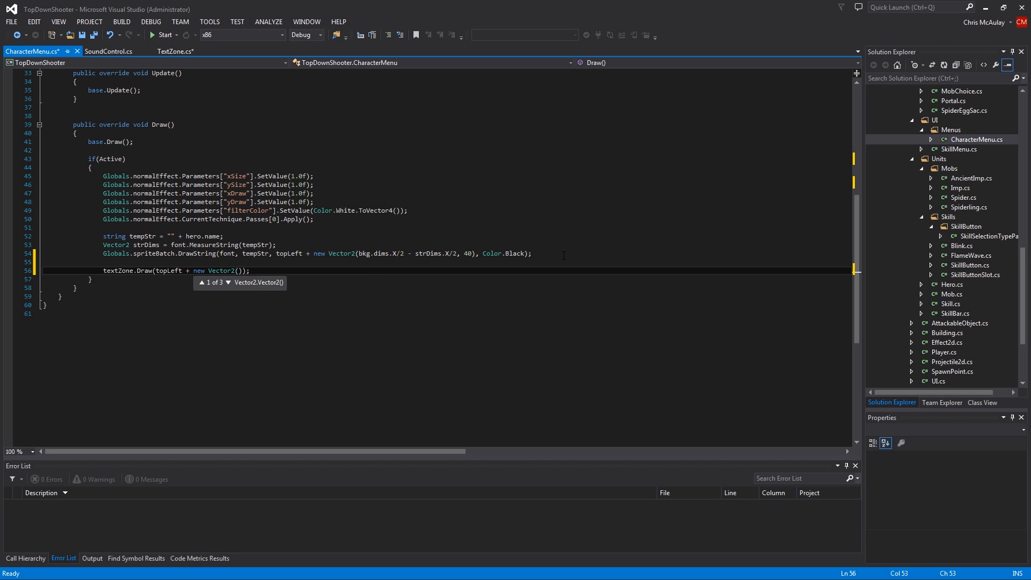
type("10, 1")
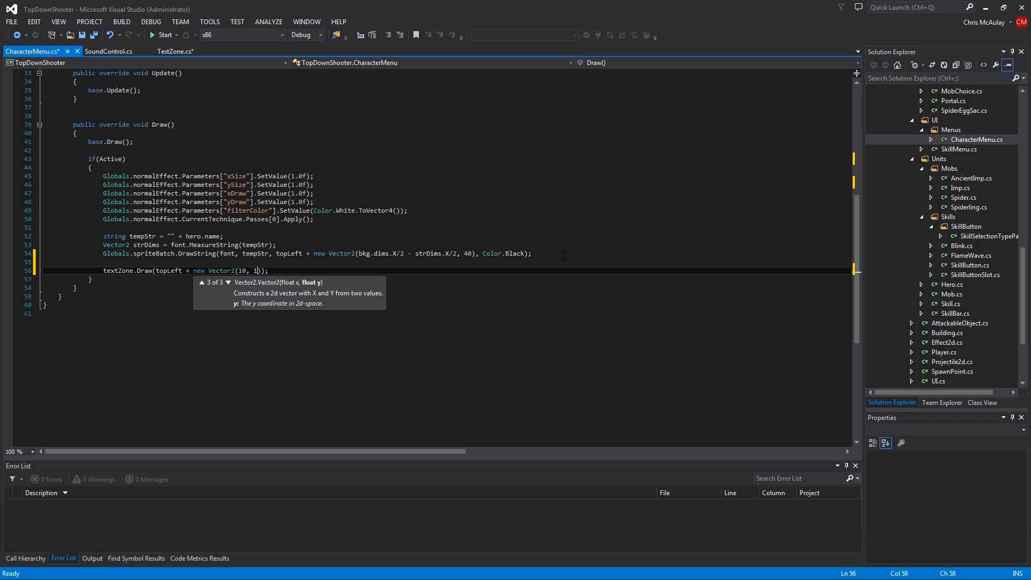
type("00")
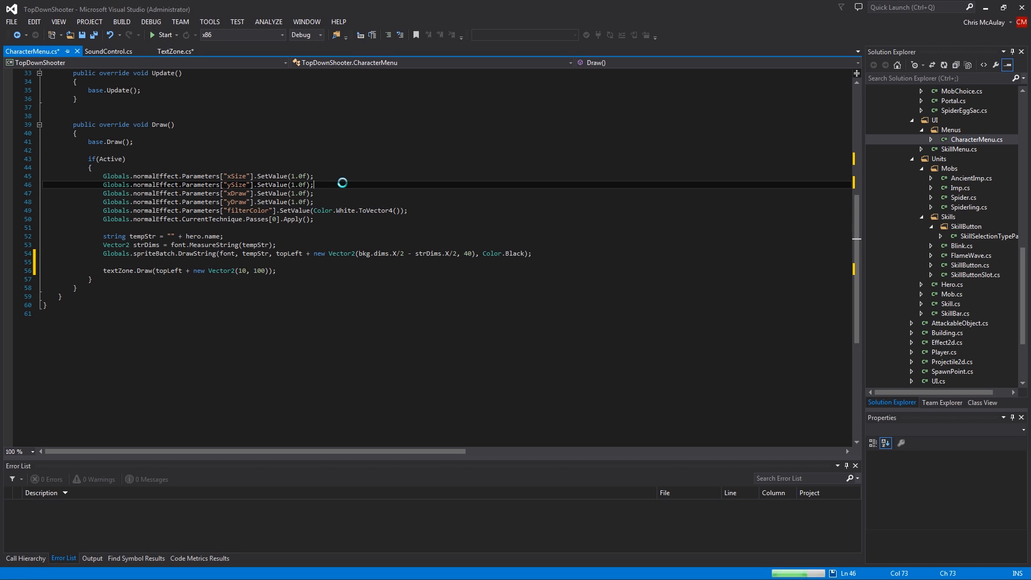
Step: Run the game under the debugger and select the duplicated currentWidth line in ParseLines
left_click(162, 34)
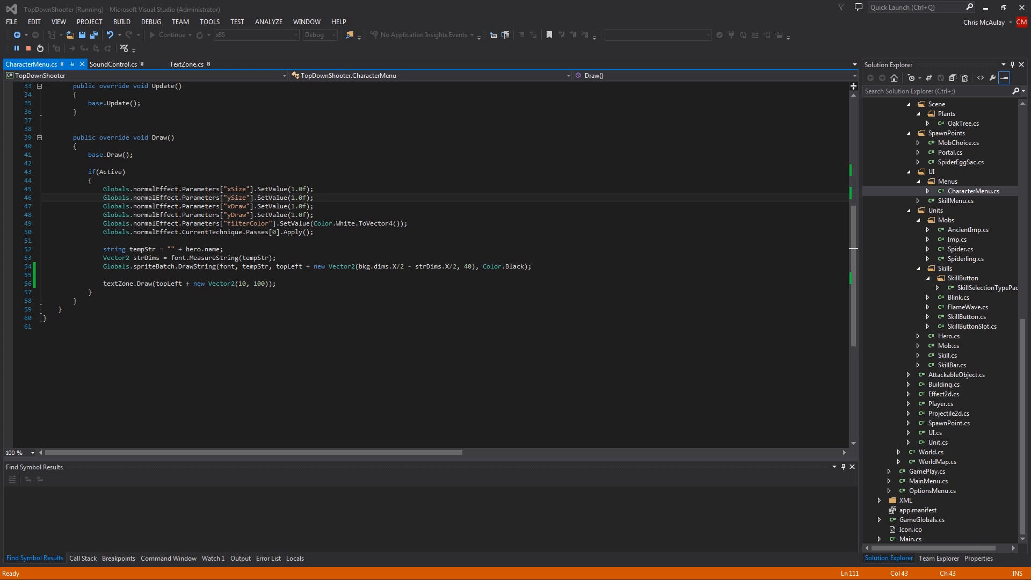
mouse_move(187, 214)
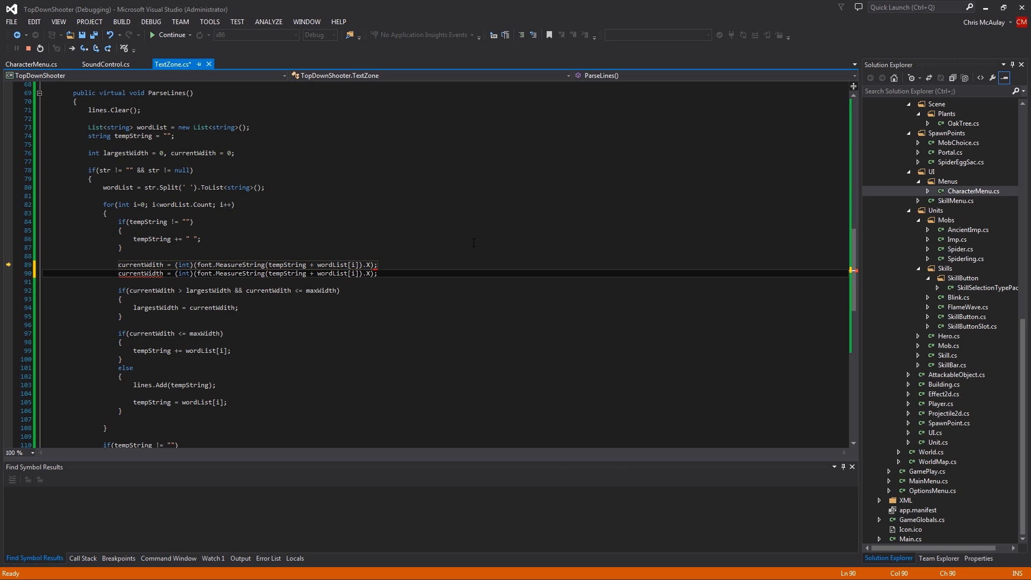
left_click(43, 272)
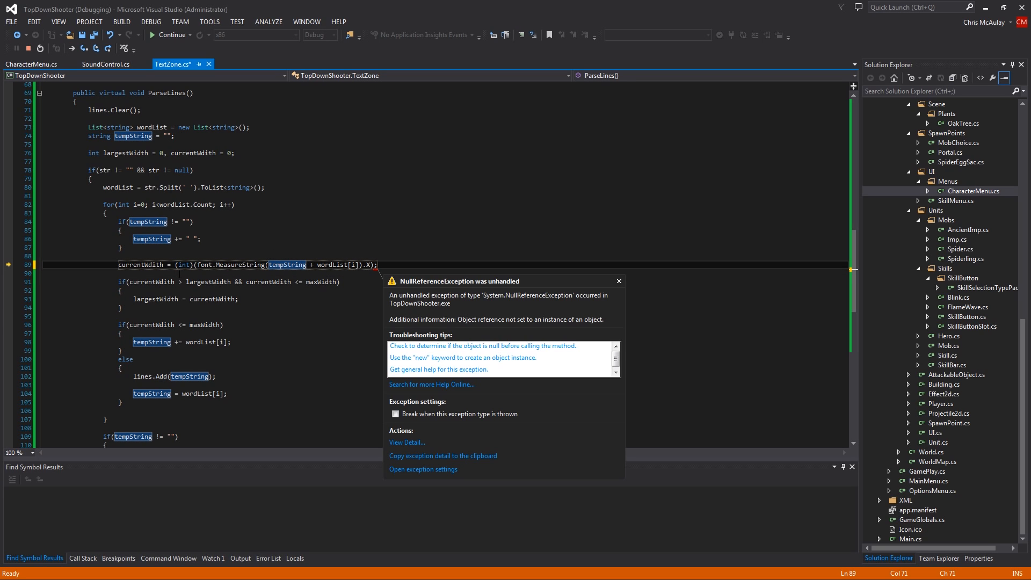
mouse_move(473, 338)
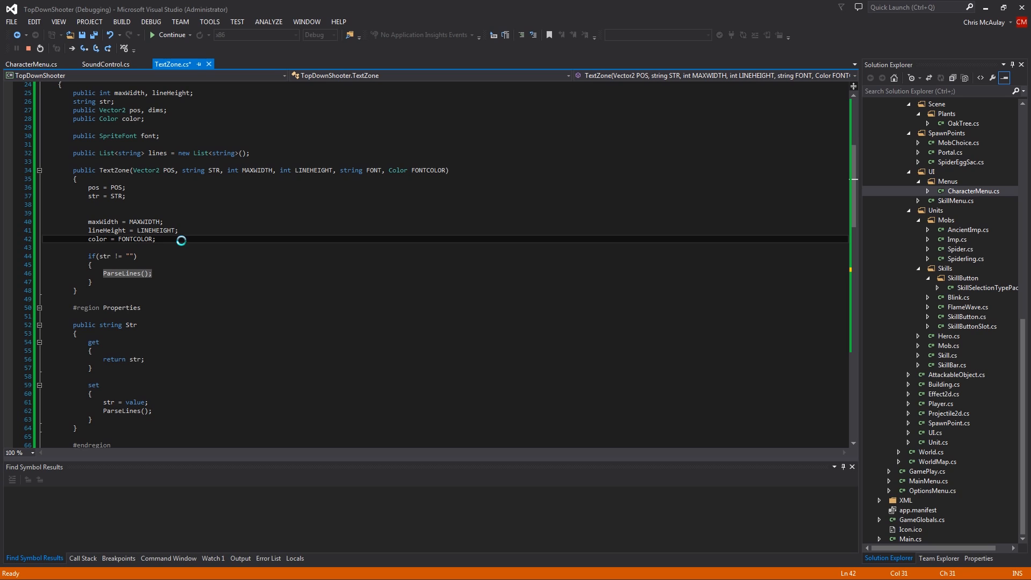
Step: Add font = Globals.content.Load<SpriteFont>(FONT); to the TextZone constructor and rerun
type("font =")
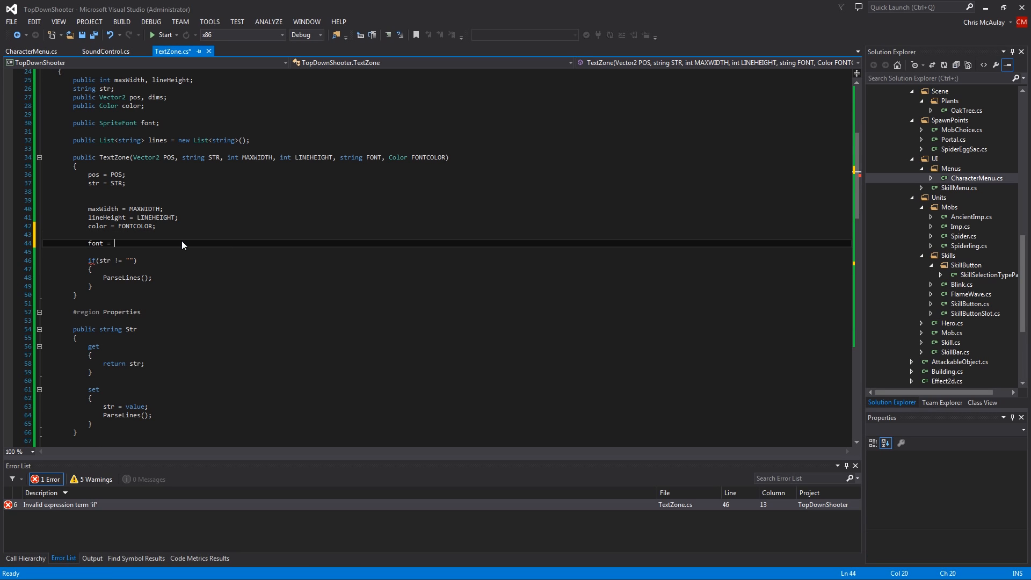
type("Globals.")
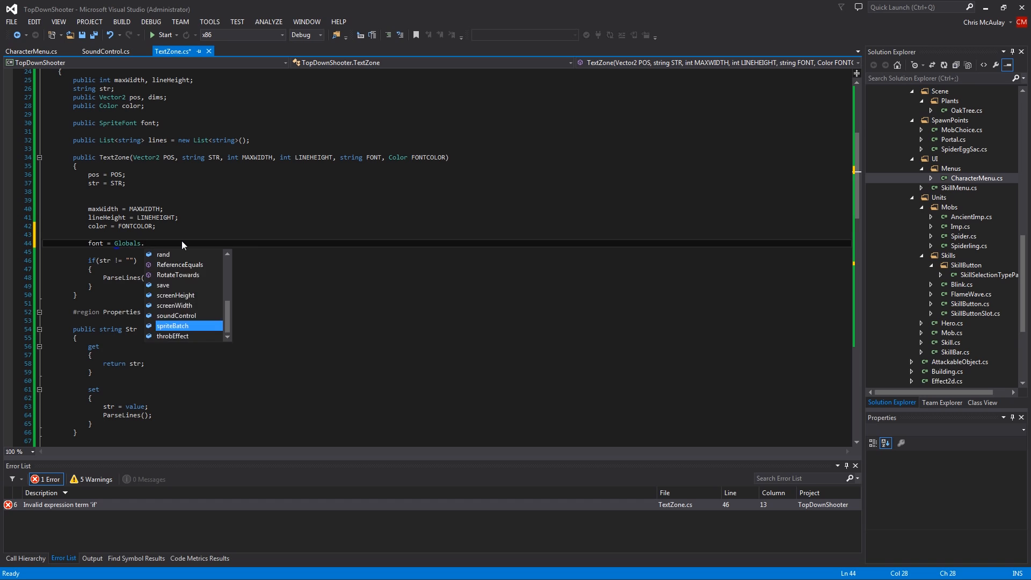
type("content.Load<")
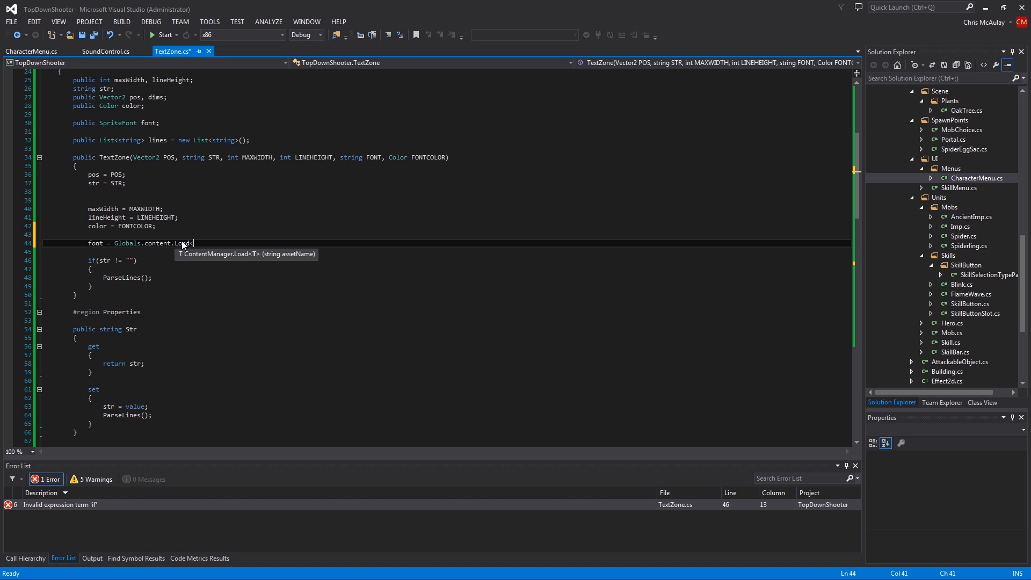
type("SpriteFont")
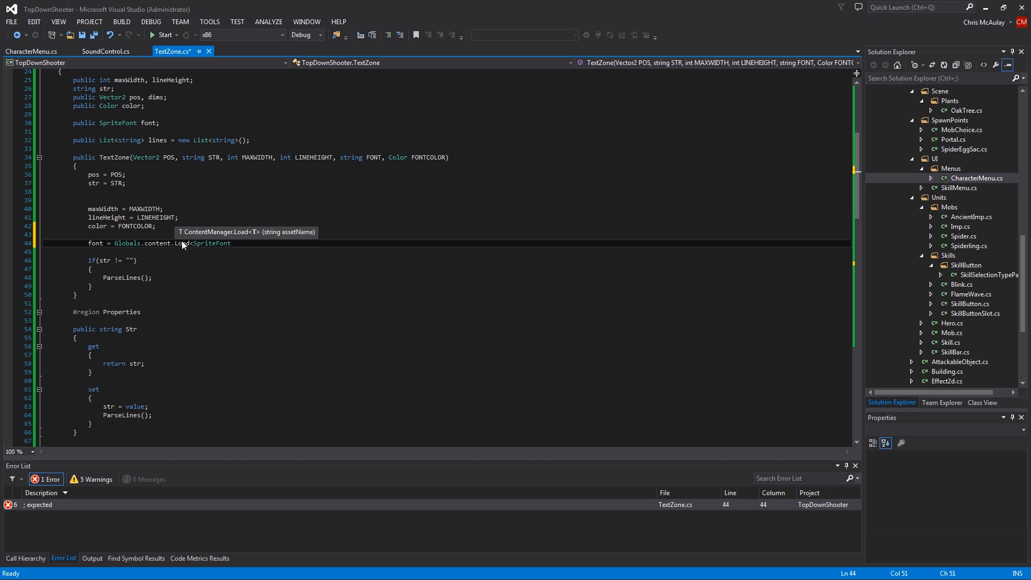
type("();")
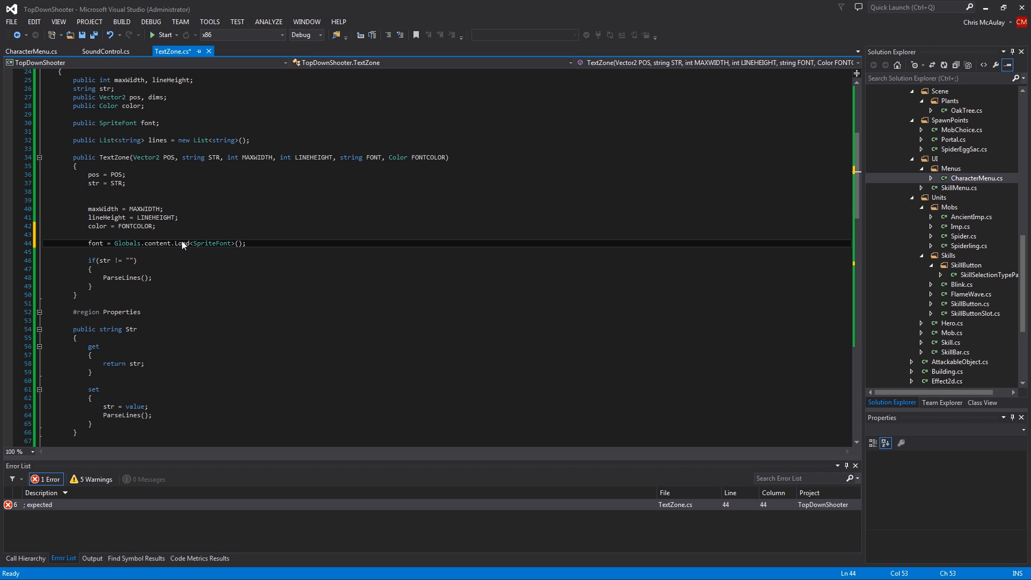
type("FONT")
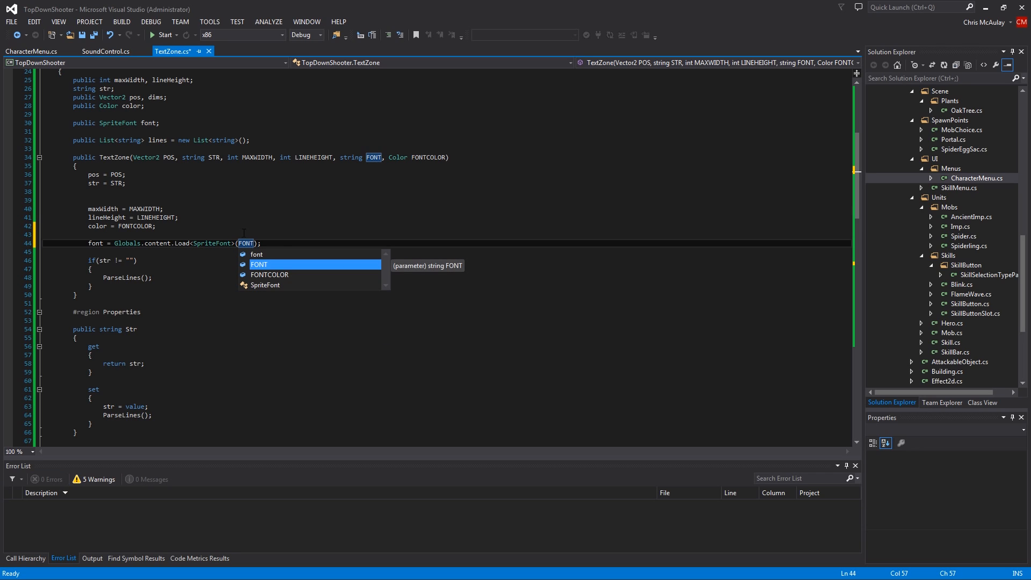
left_click(166, 35)
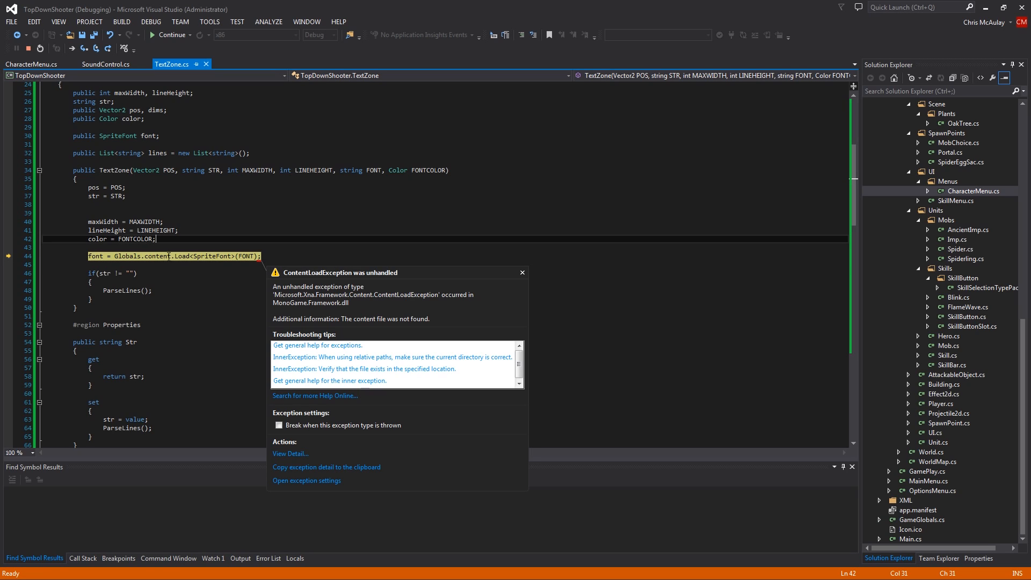
mouse_move(247, 255)
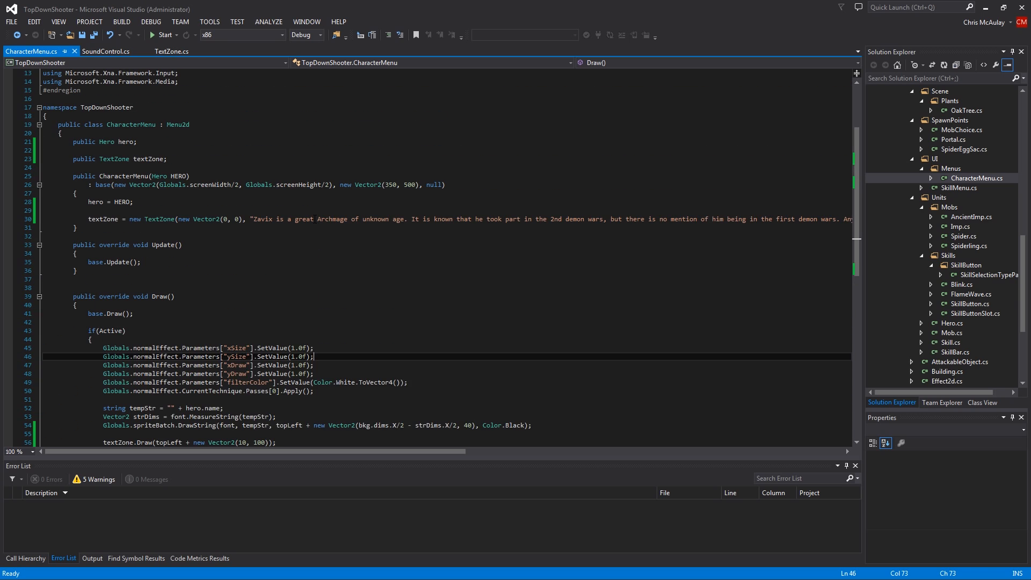
mouse_move(362, 232)
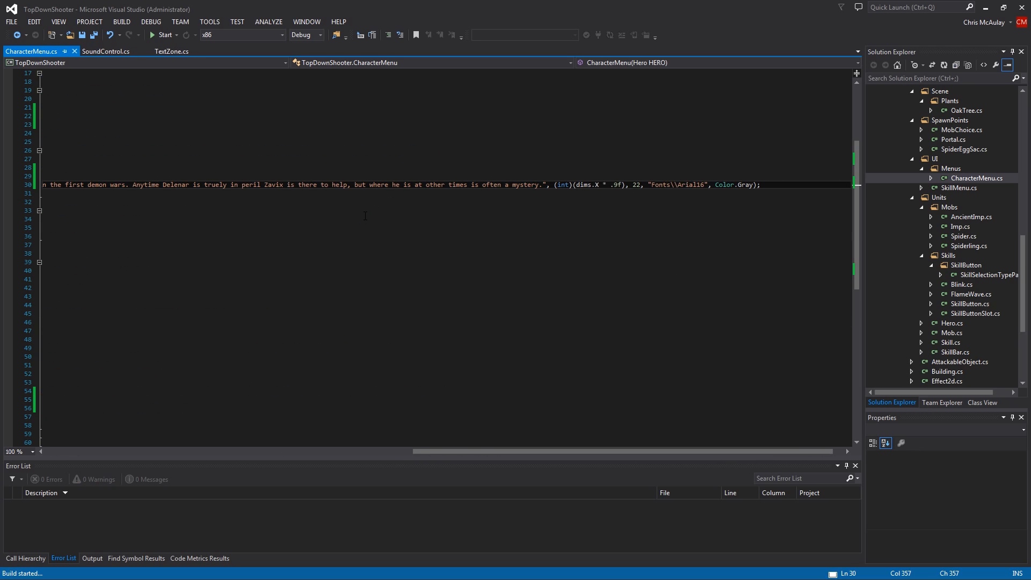
Step: Rebuild and launch the game with the Fonts\\Arial16 gray text zone
left_click(163, 34)
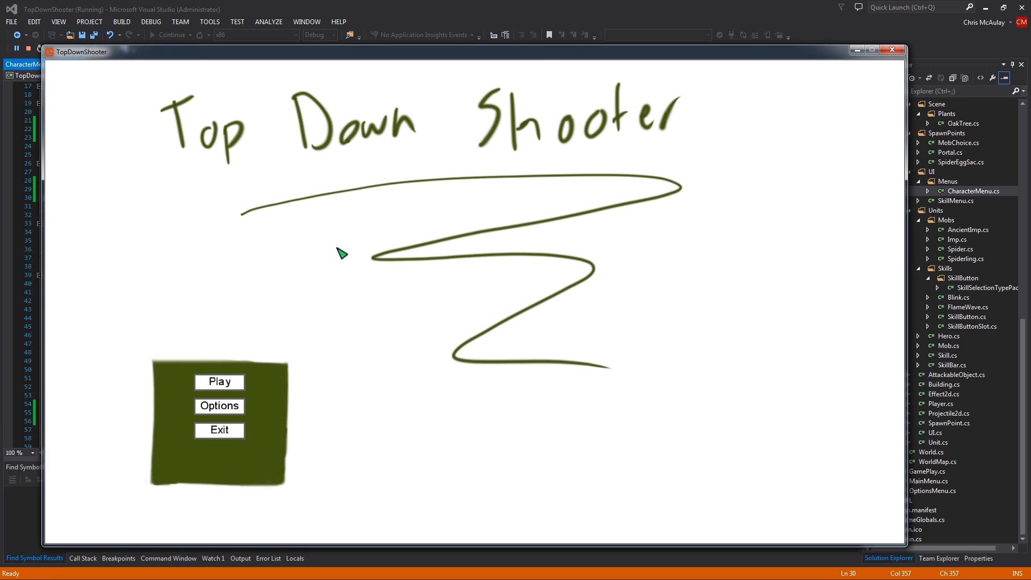
Step: Start the game and view Zavix's biography wrapped in gray inside the character panel
left_click(219, 381)
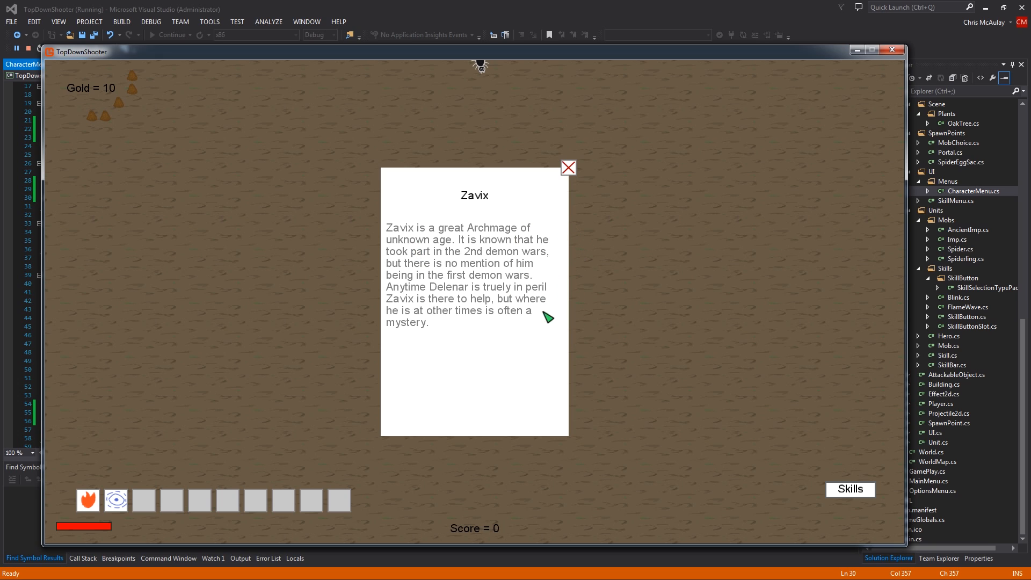
mouse_move(562, 313)
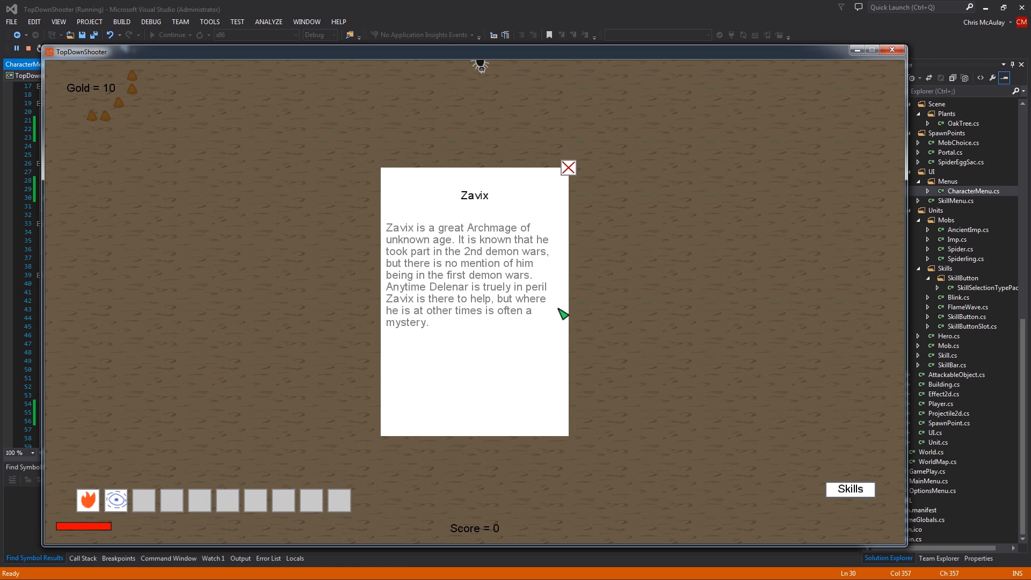
mouse_move(559, 246)
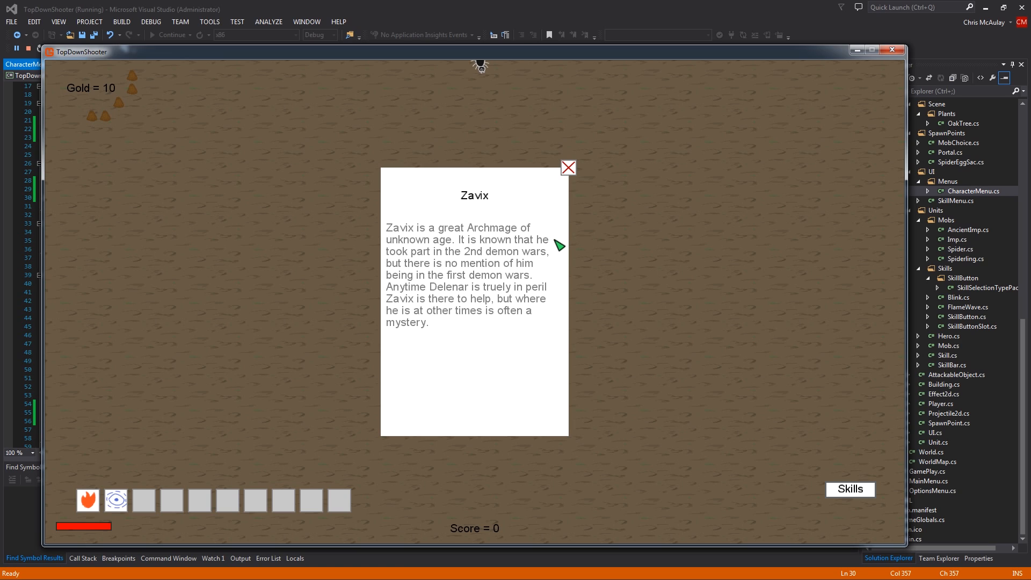
mouse_move(520, 286)
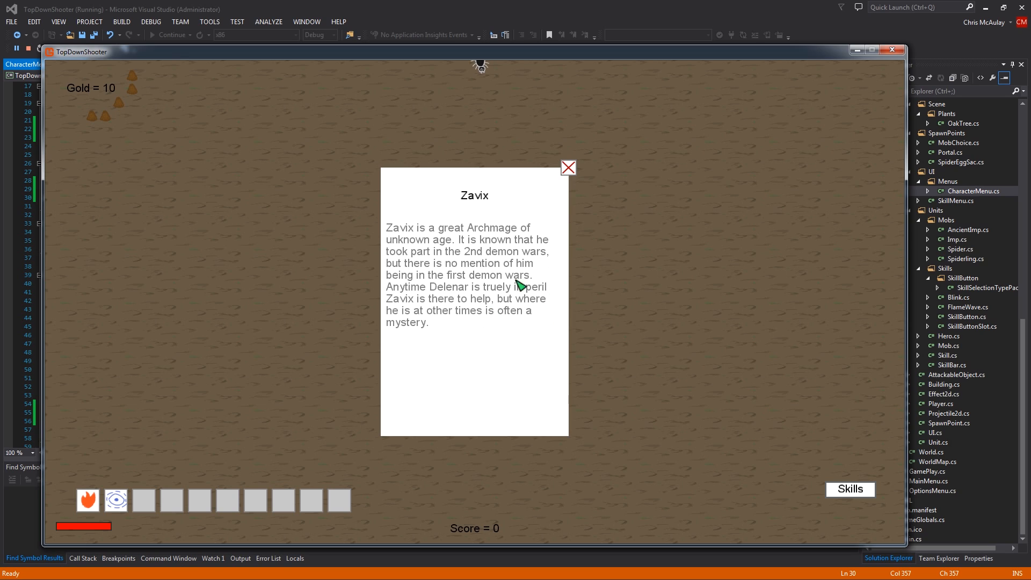
mouse_move(391, 383)
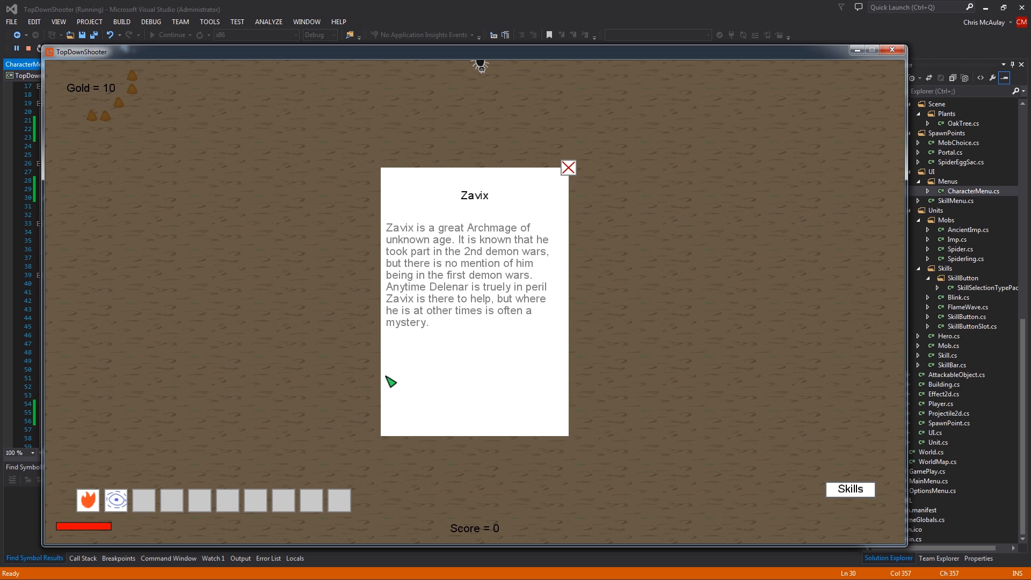
mouse_move(393, 383)
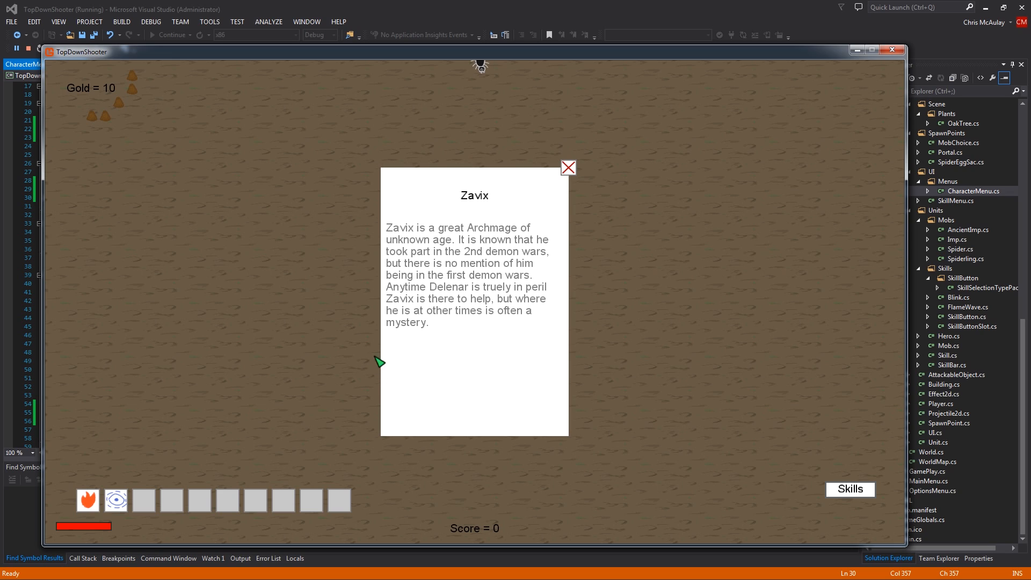
mouse_move(405, 238)
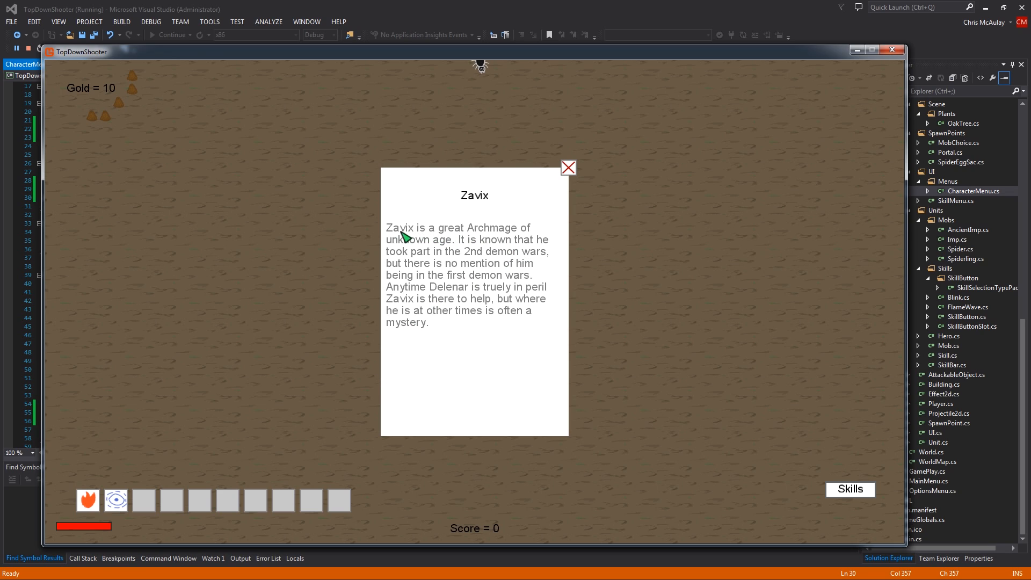
mouse_move(559, 228)
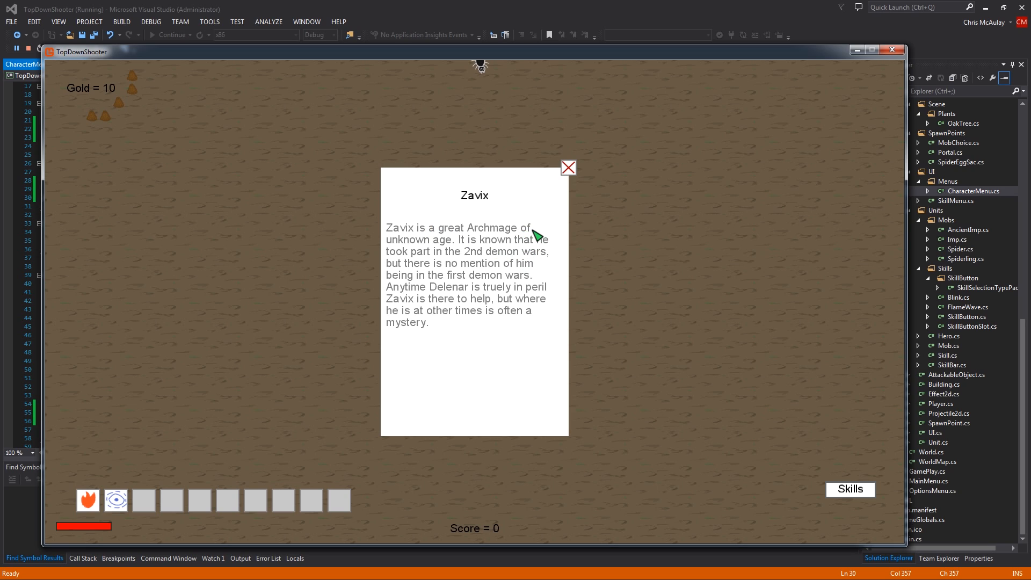
mouse_move(534, 311)
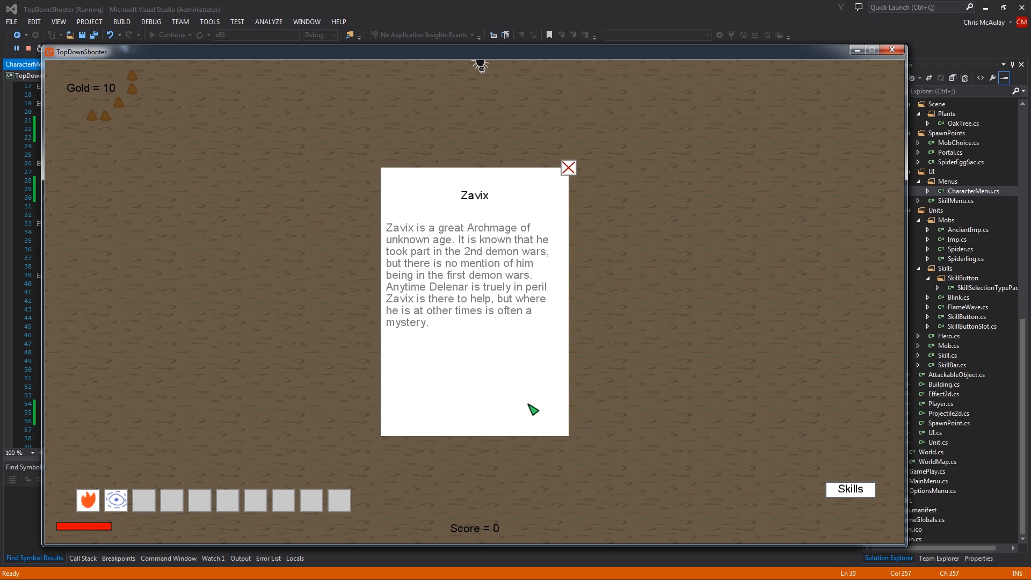
mouse_move(514, 402)
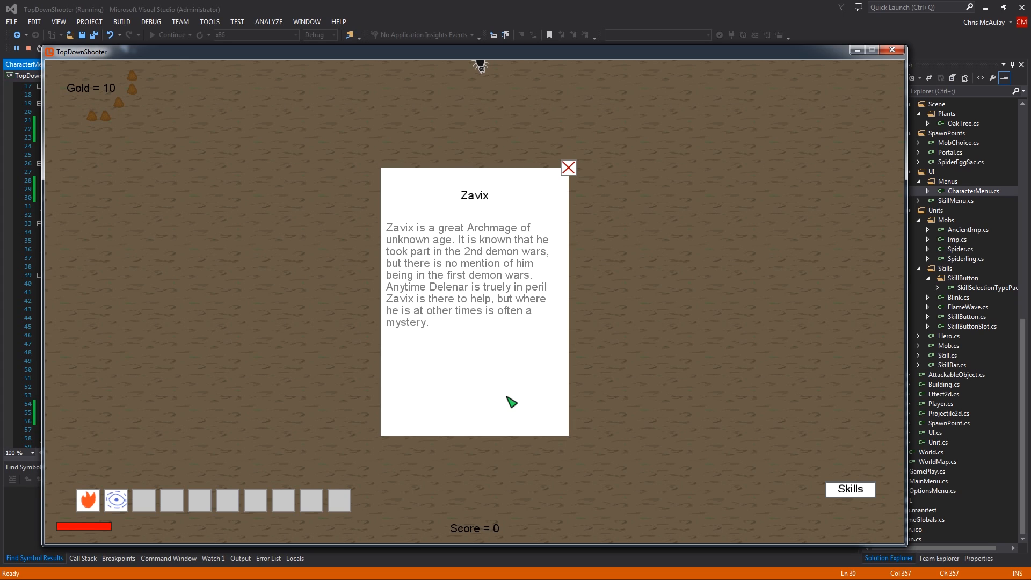
mouse_move(506, 393)
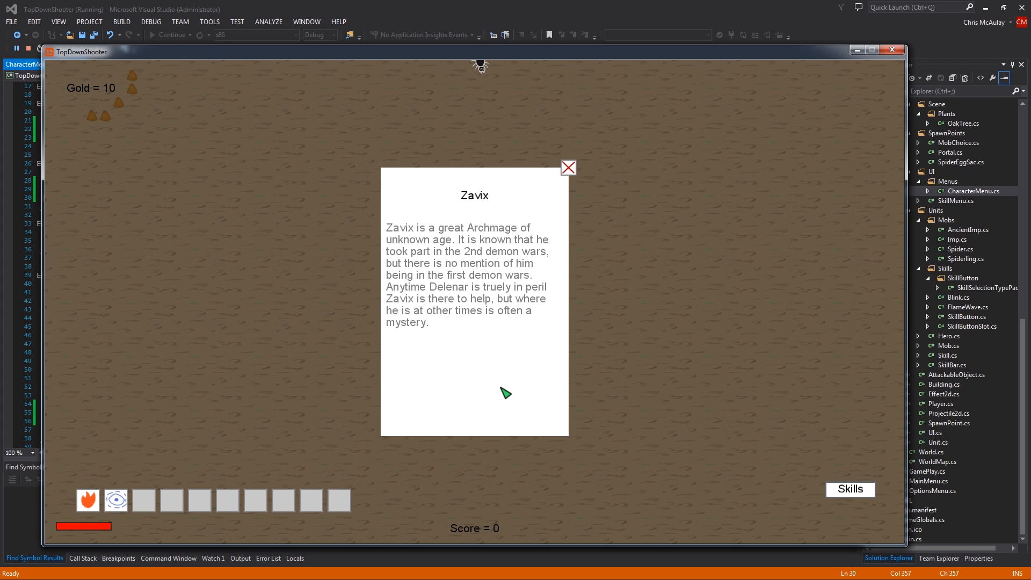